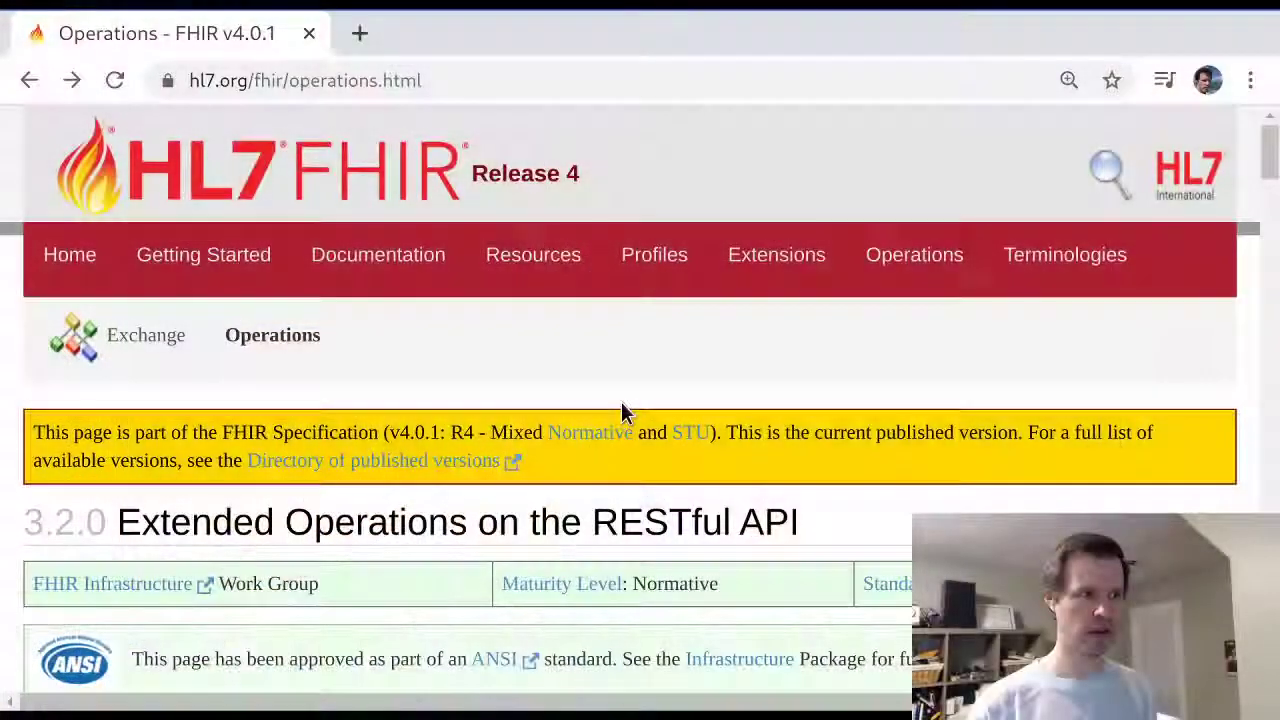
Highlight 'Extended Operations' in the Operations page title
click(305, 80)
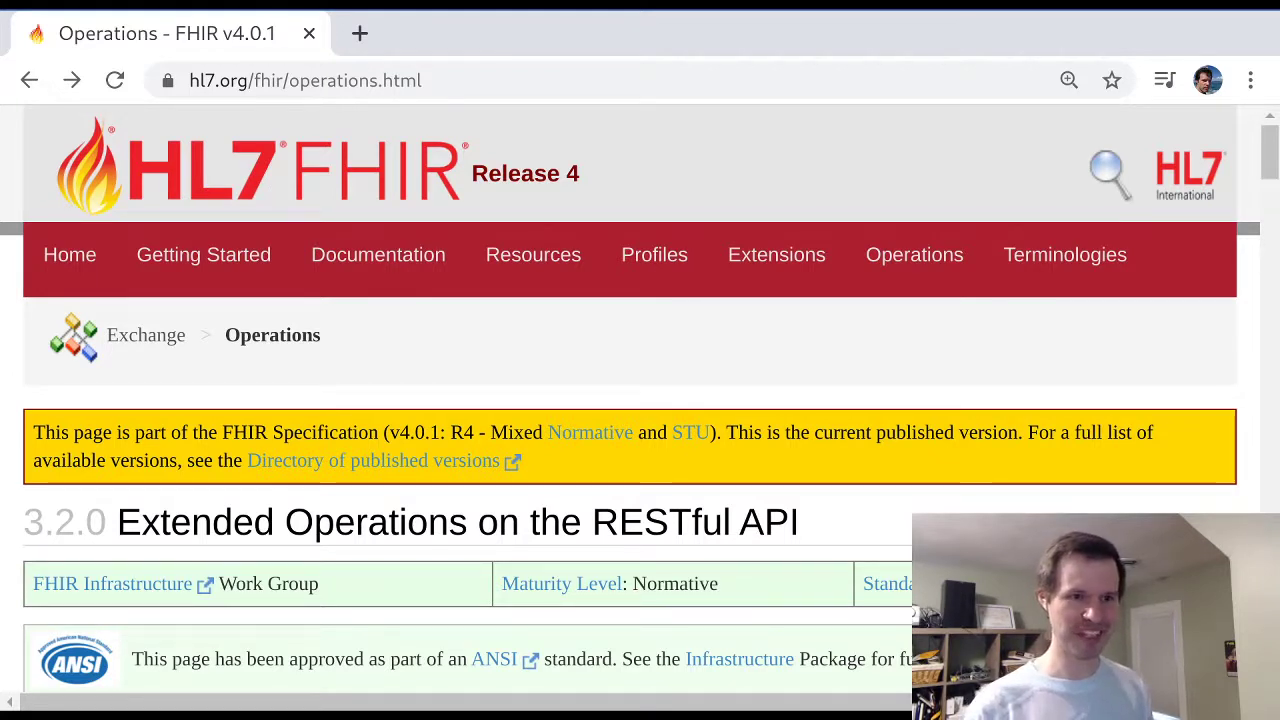
mouse_move(700, 465)
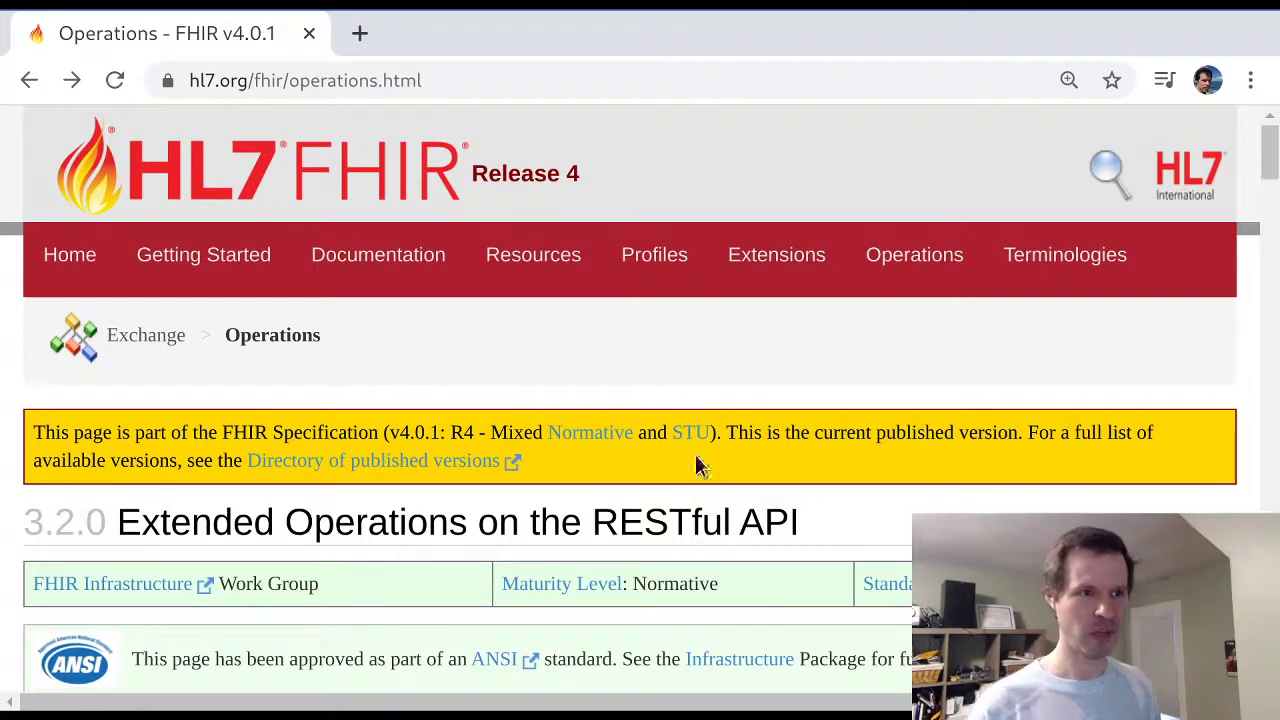
click(340, 81)
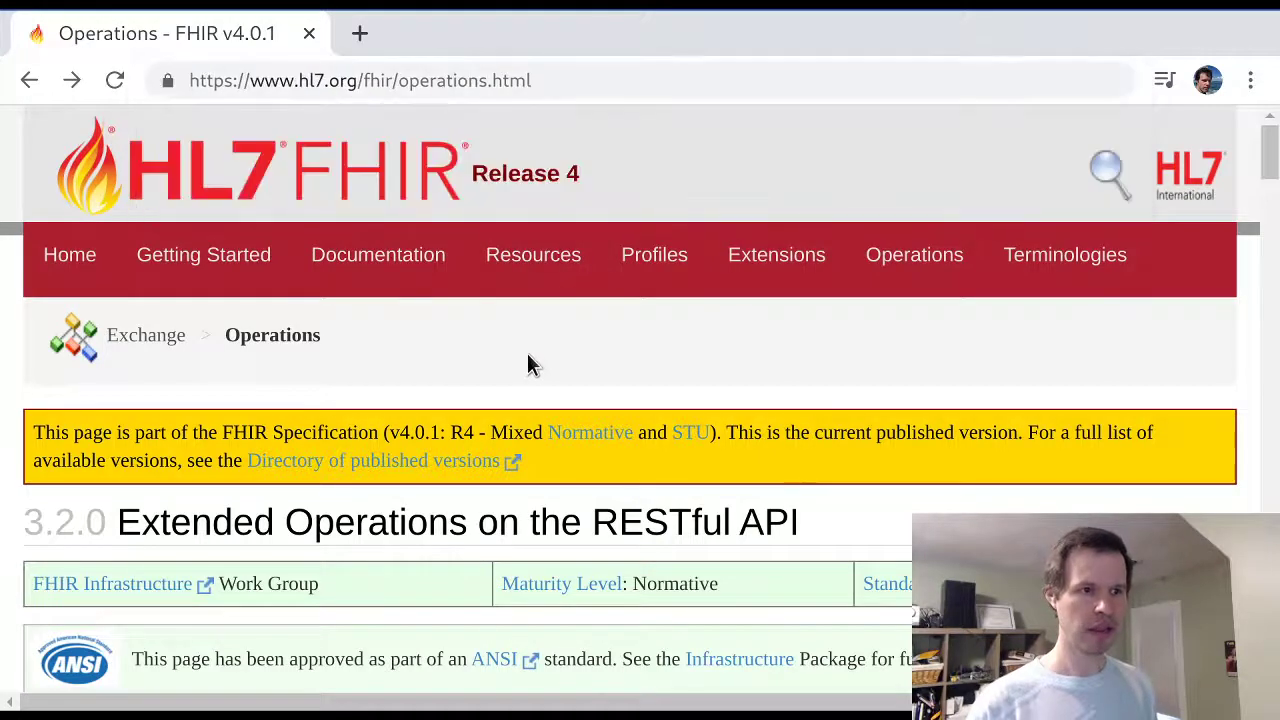
scroll(down, 3)
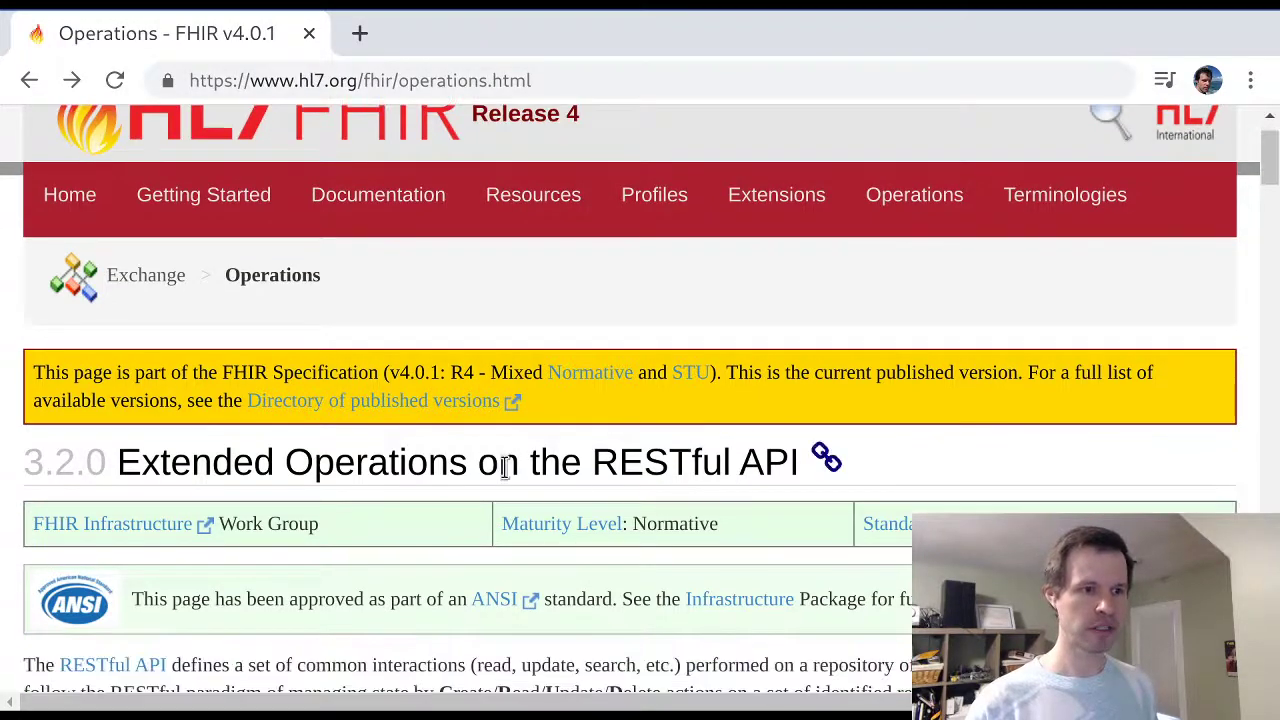
double_click(291, 461)
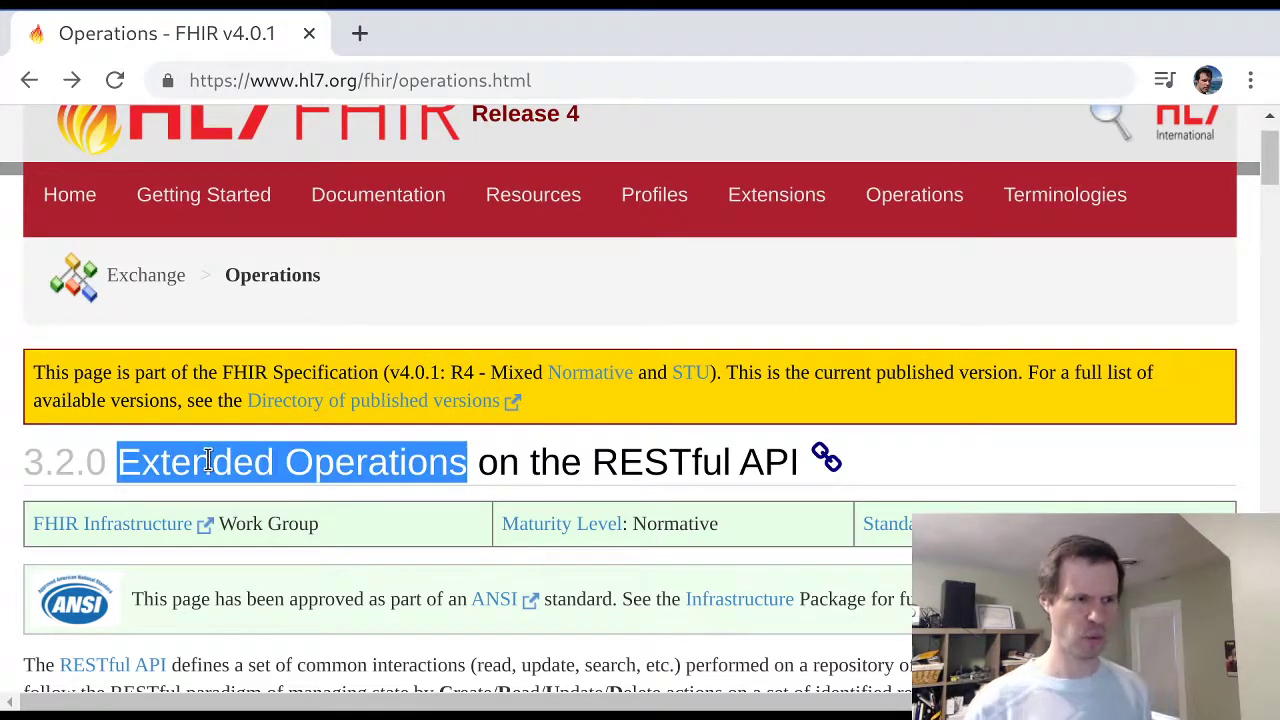
mouse_move(863, 477)
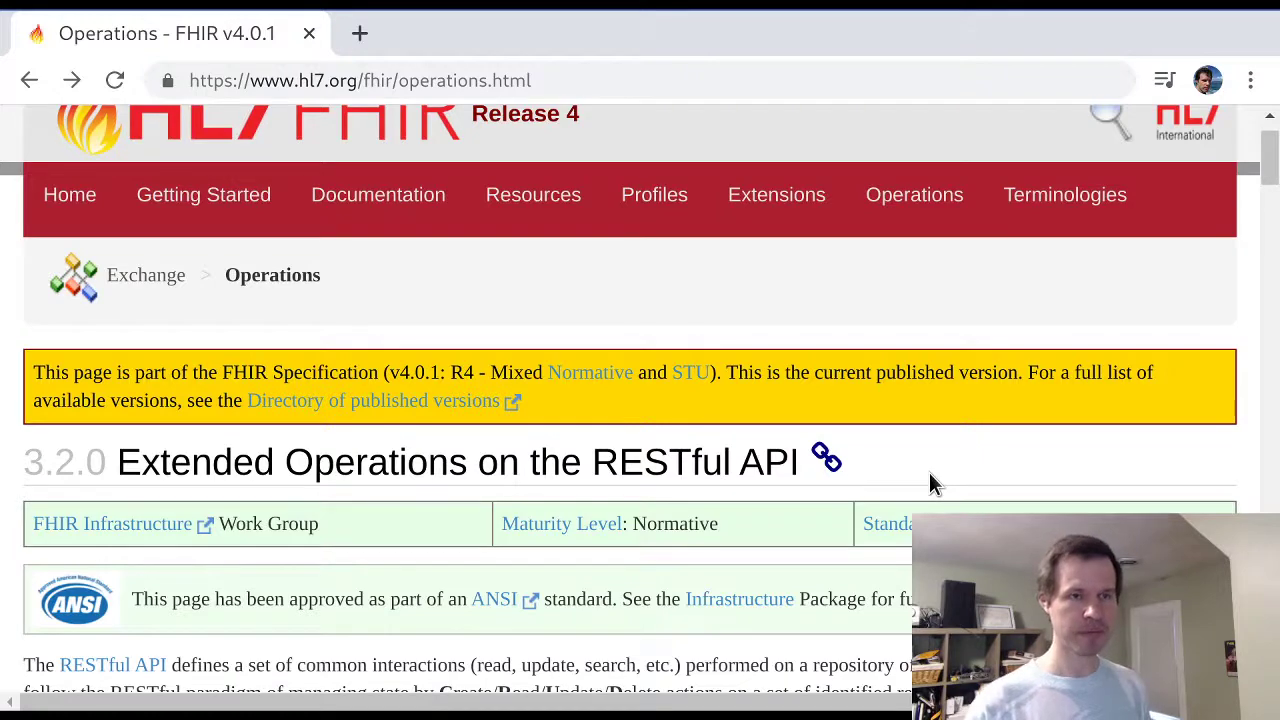
Scroll past the introduction and back to the 'Operations are appropriately used where' list
scroll(up, 3)
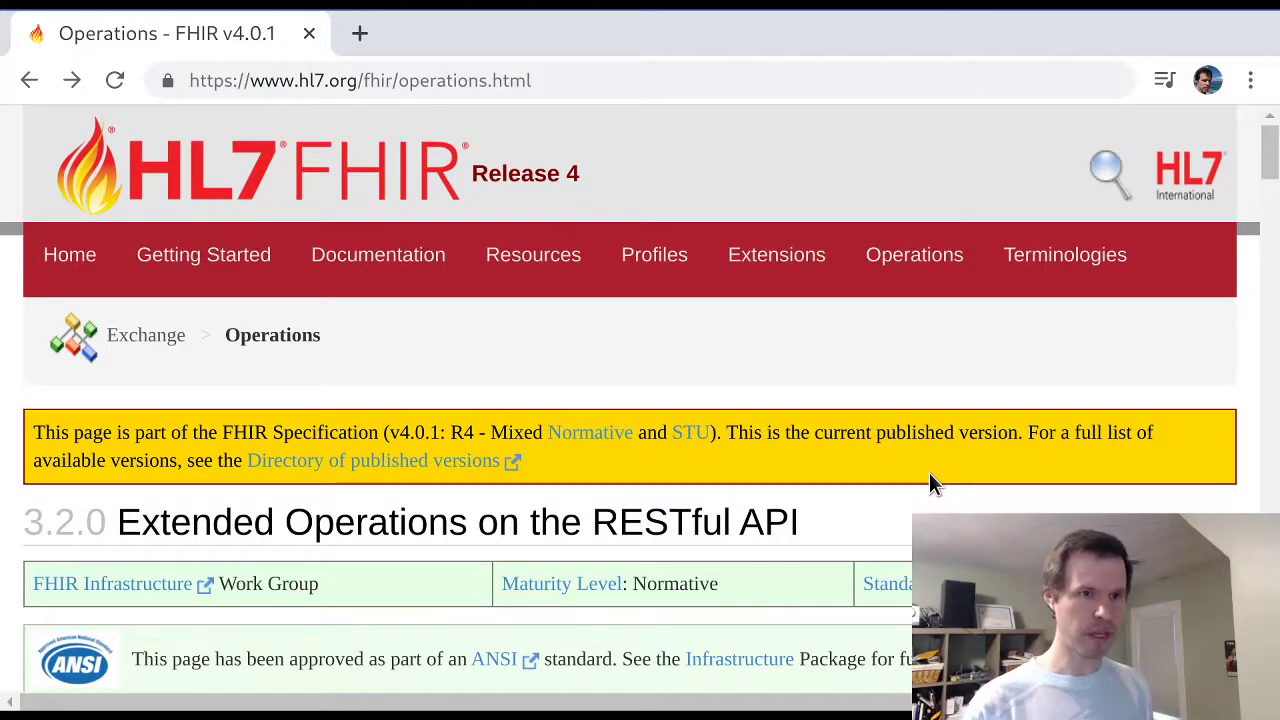
scroll(down, 3)
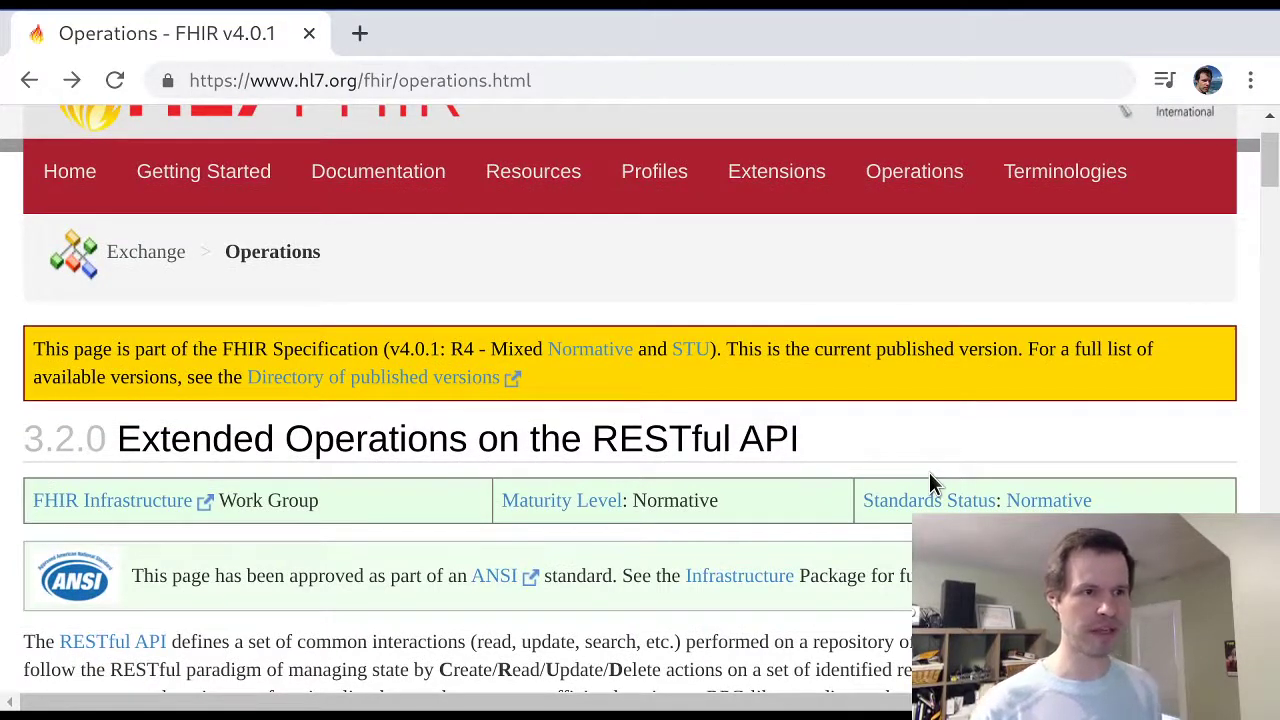
scroll(down, 3)
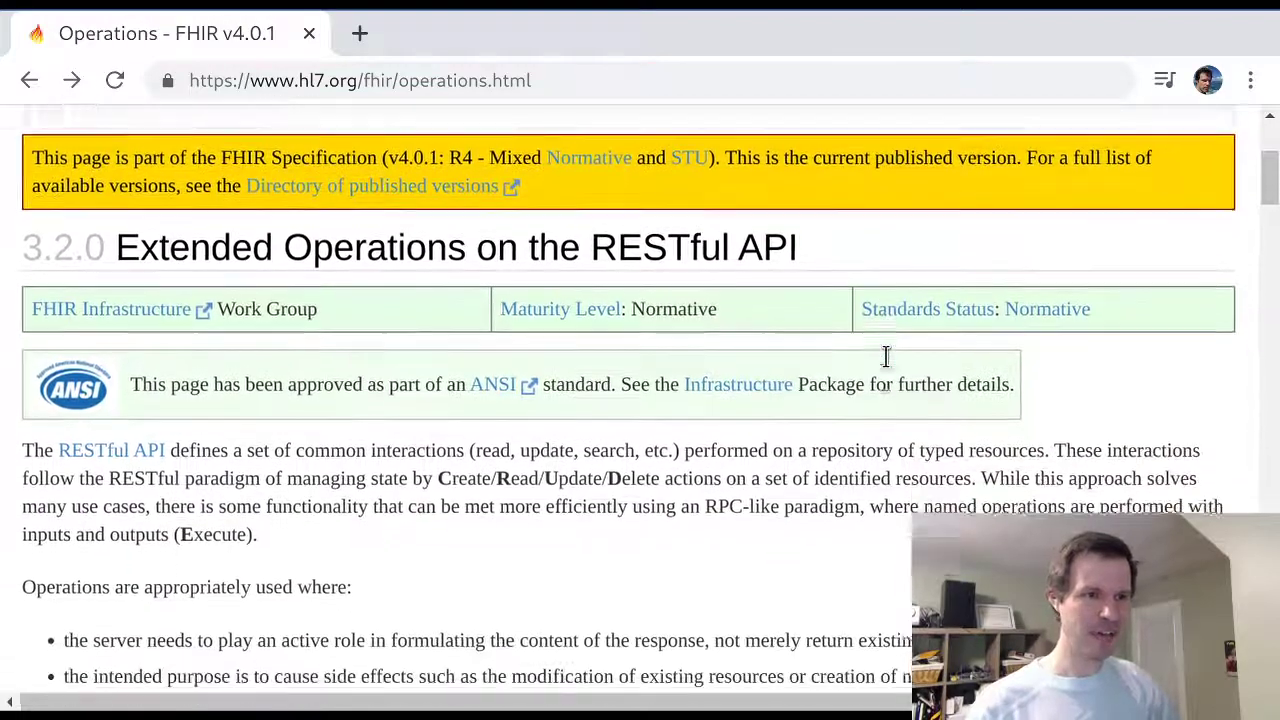
scroll(down, 3)
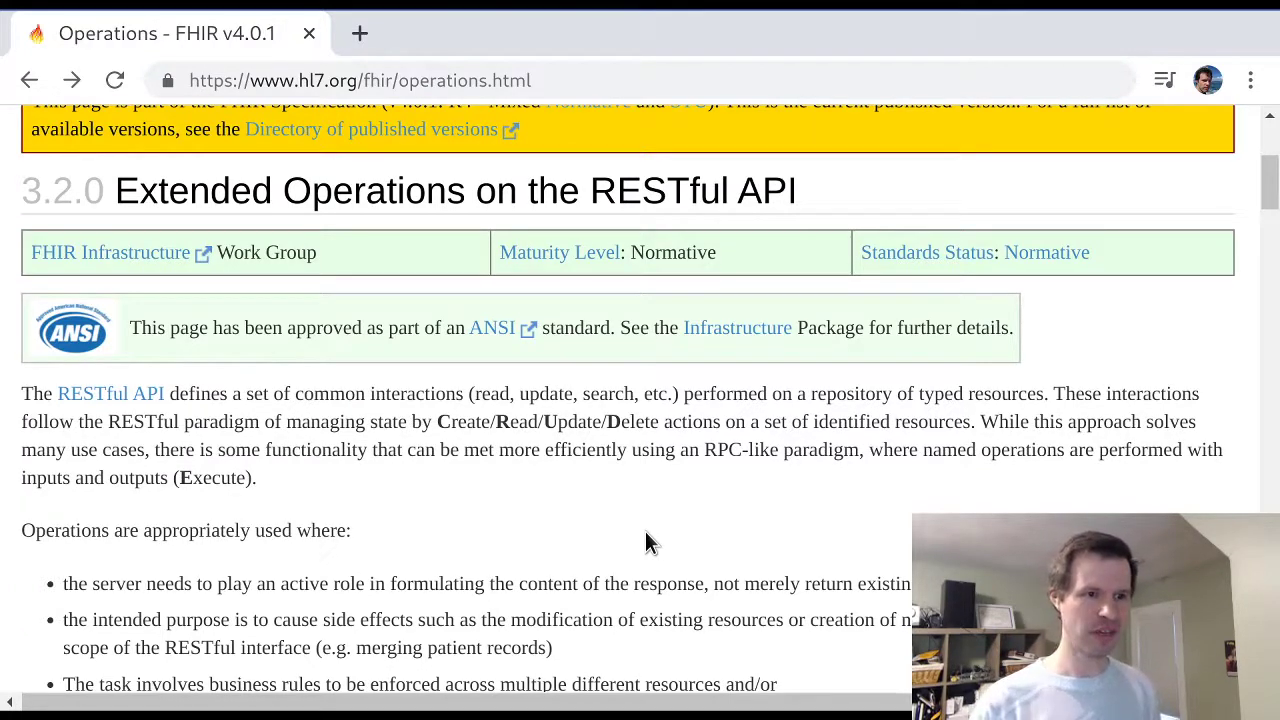
scroll(down, 3)
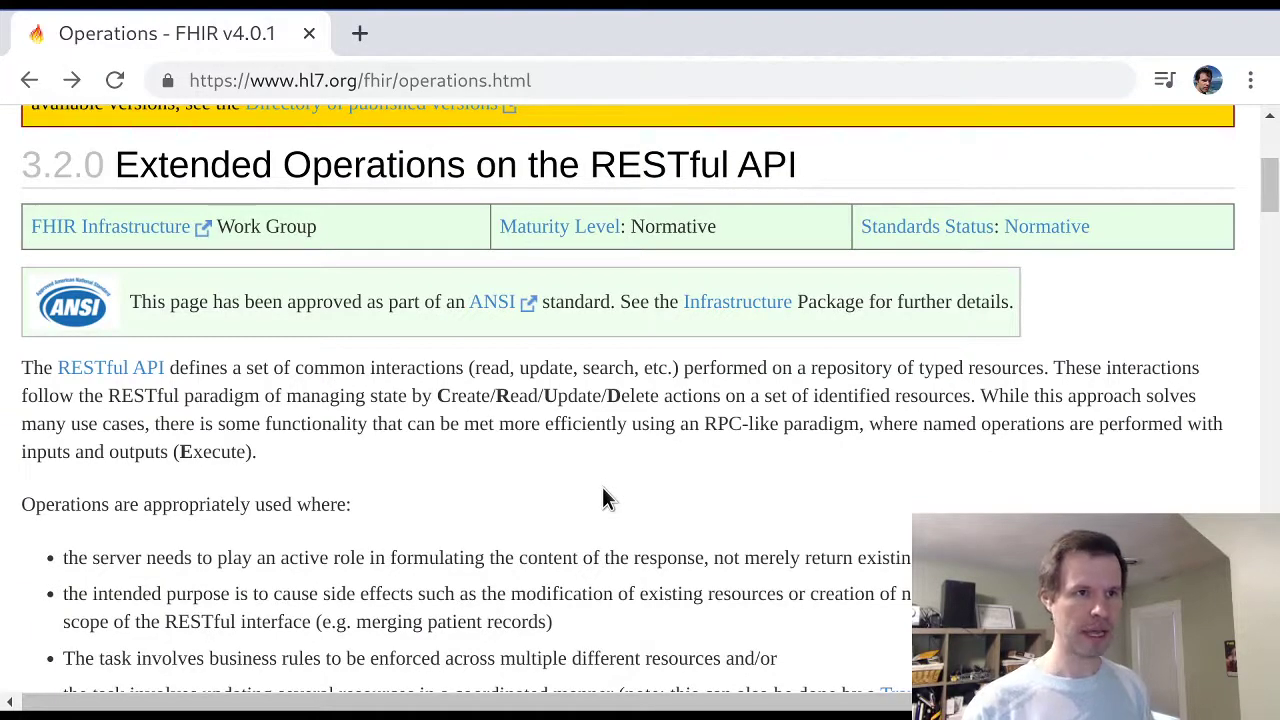
scroll(down, 3)
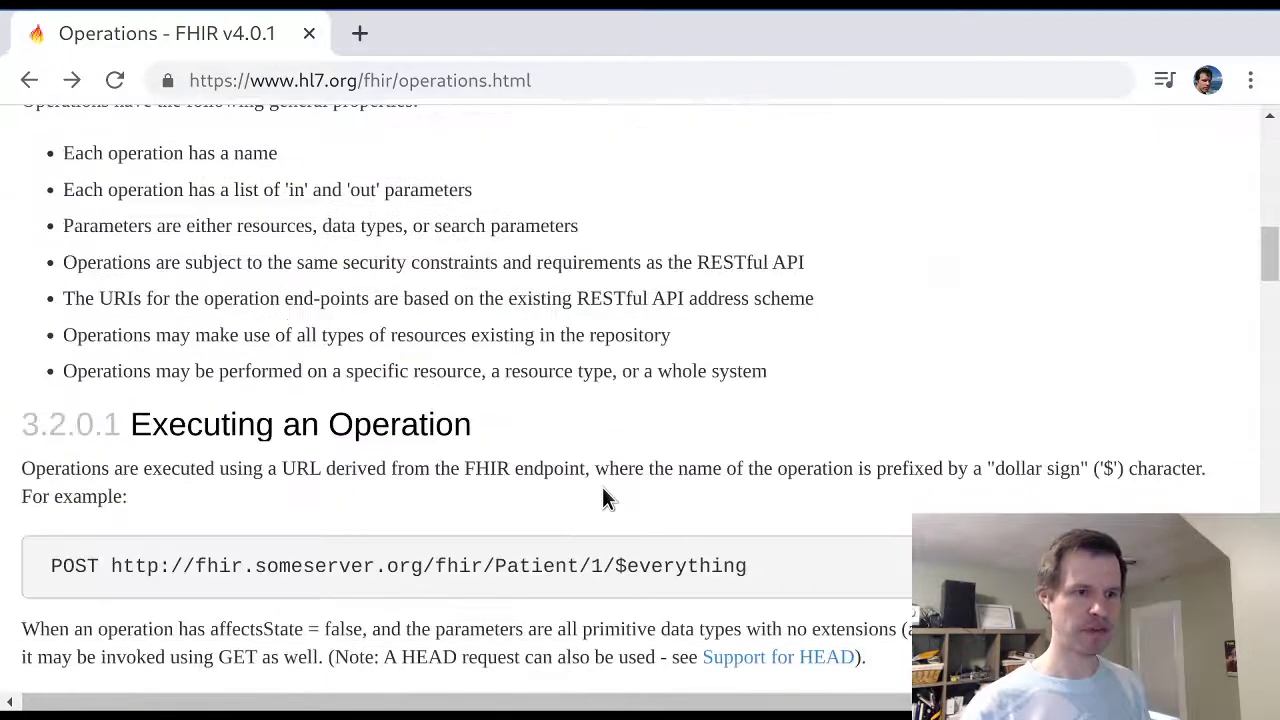
scroll(down, 3)
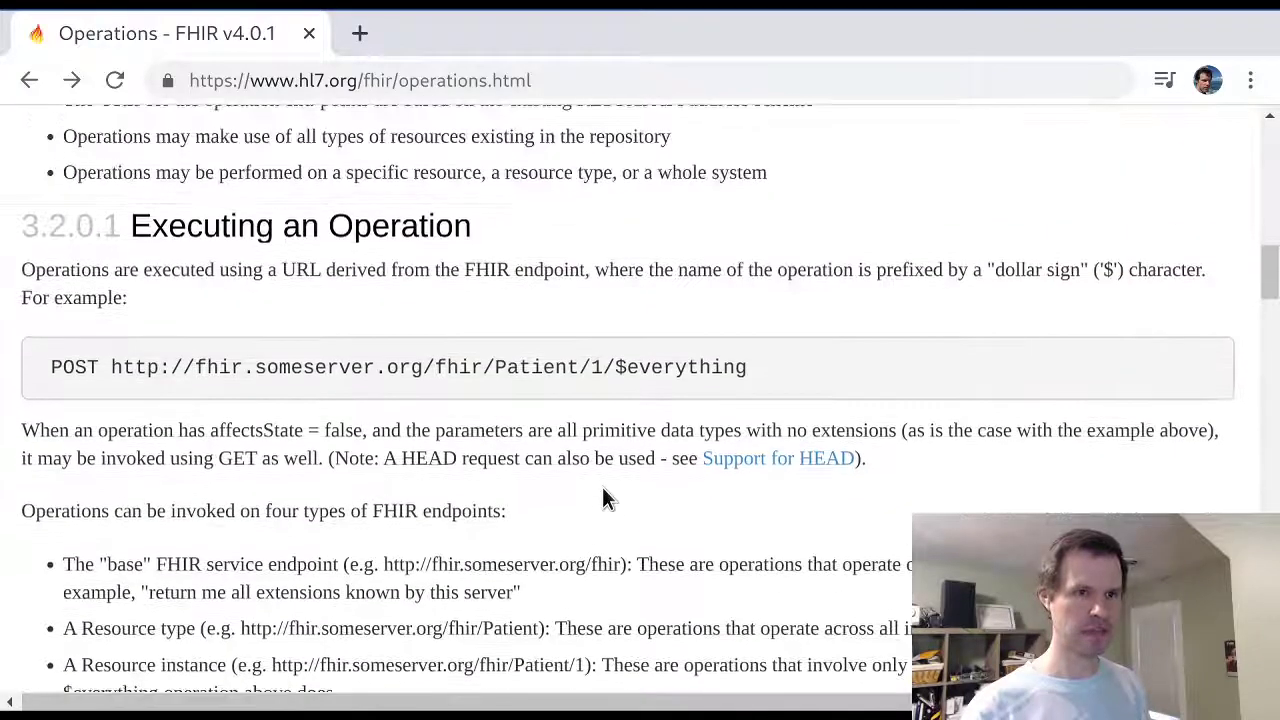
scroll(up, 3)
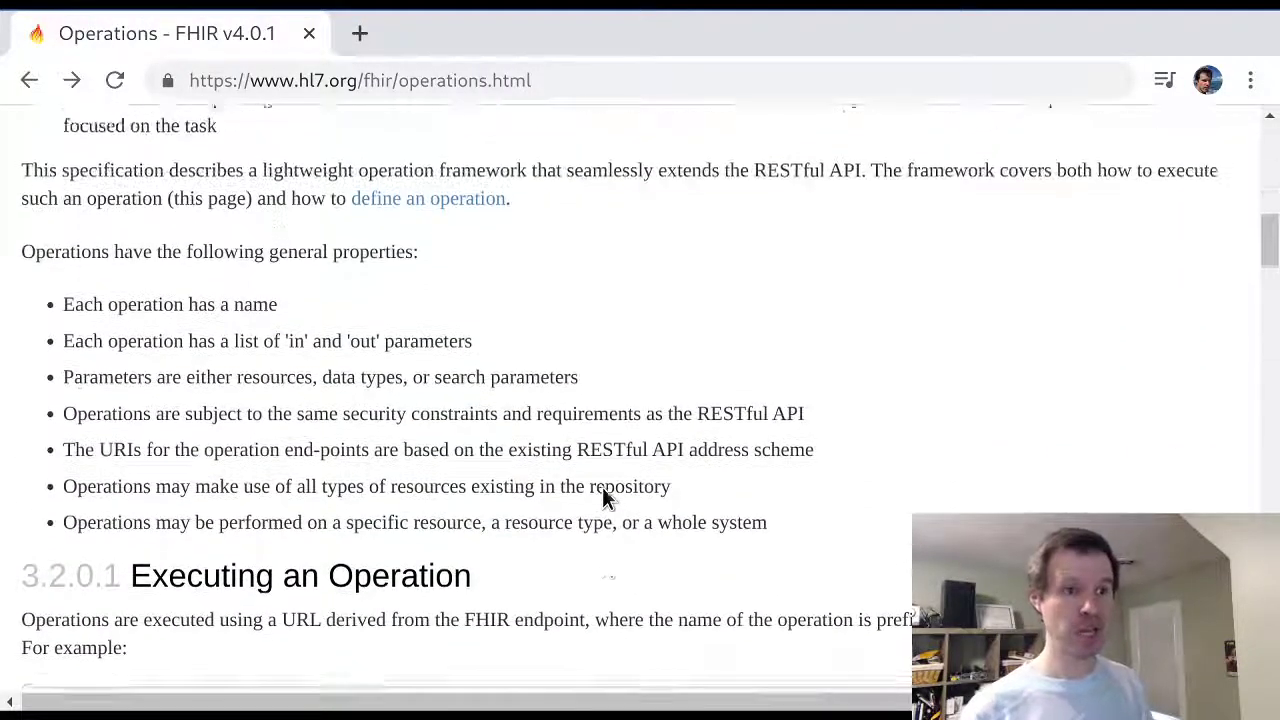
scroll(up, 3)
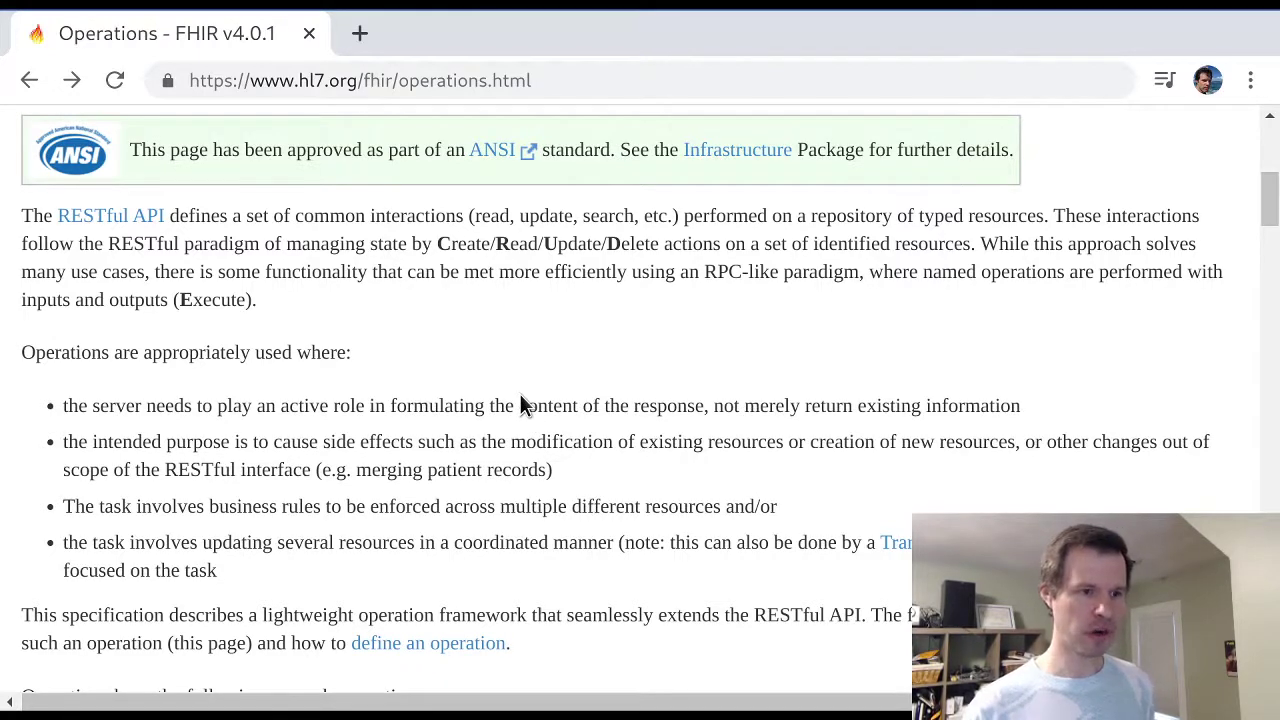
mouse_move(603, 542)
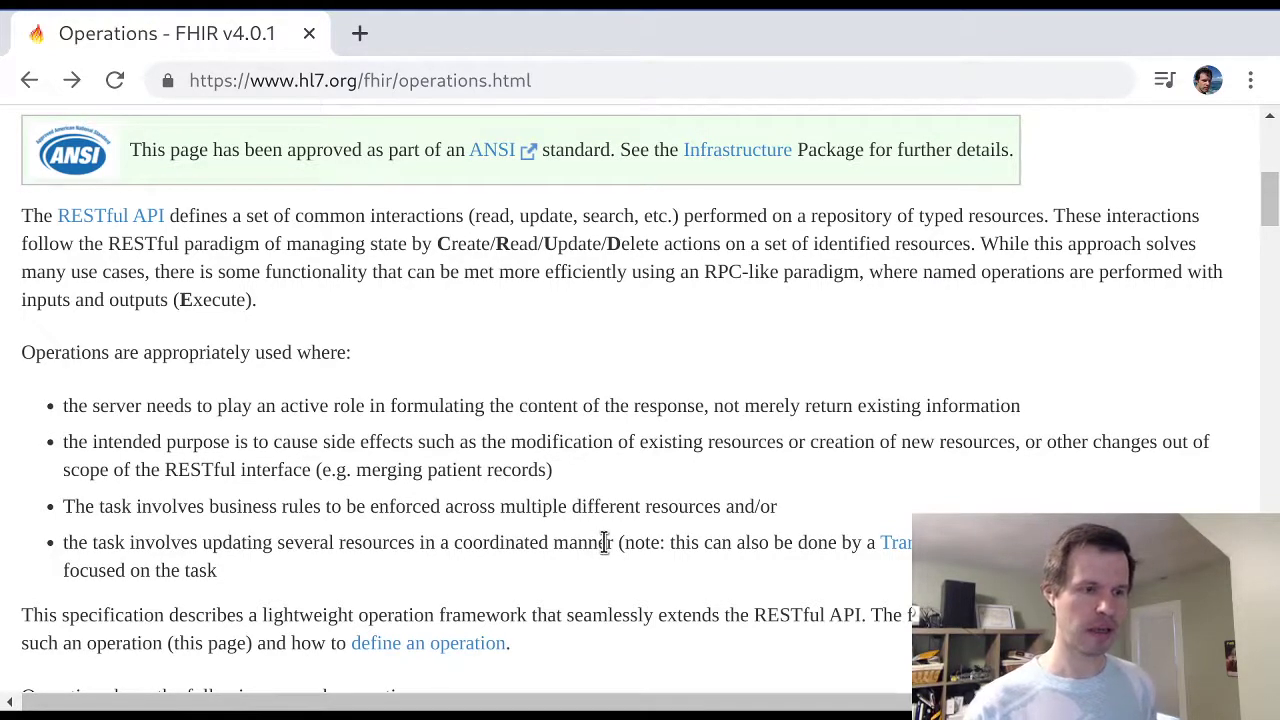
scroll(down, 3)
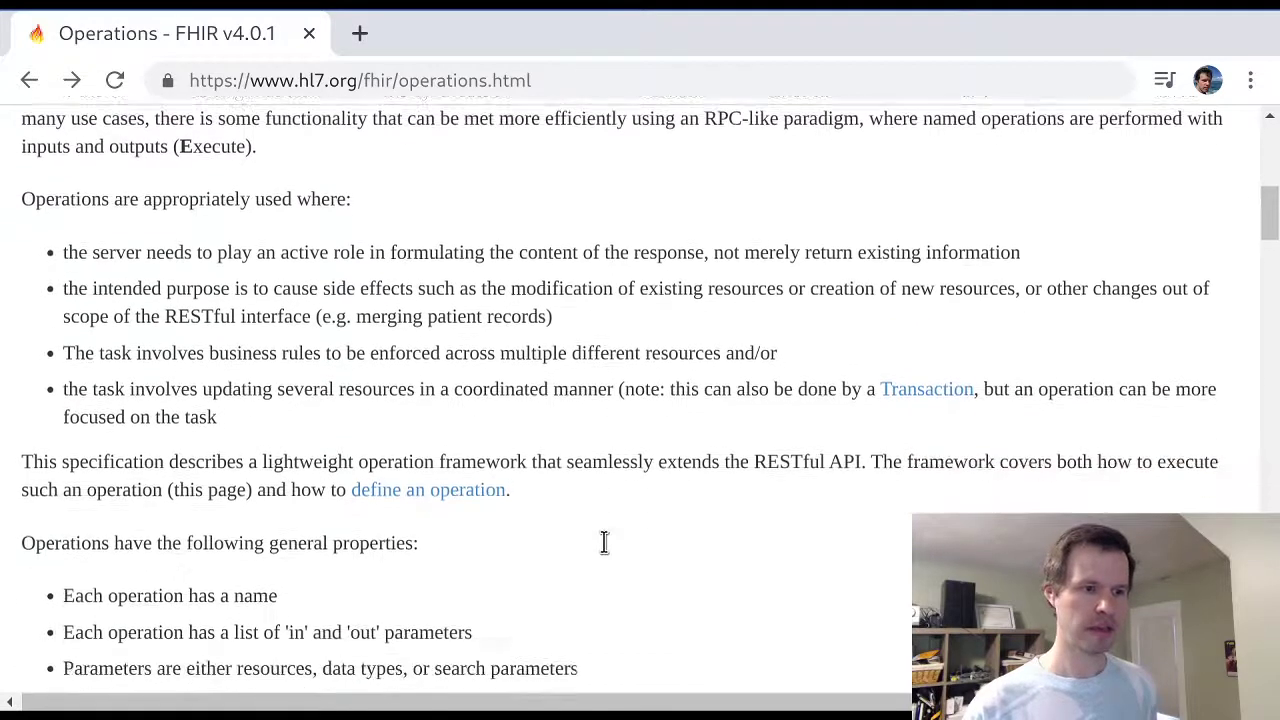
Highlight 'Each operation has a name' and 'in', then reach 3.2.0.1 Executing an Operation
double_click(258, 563)
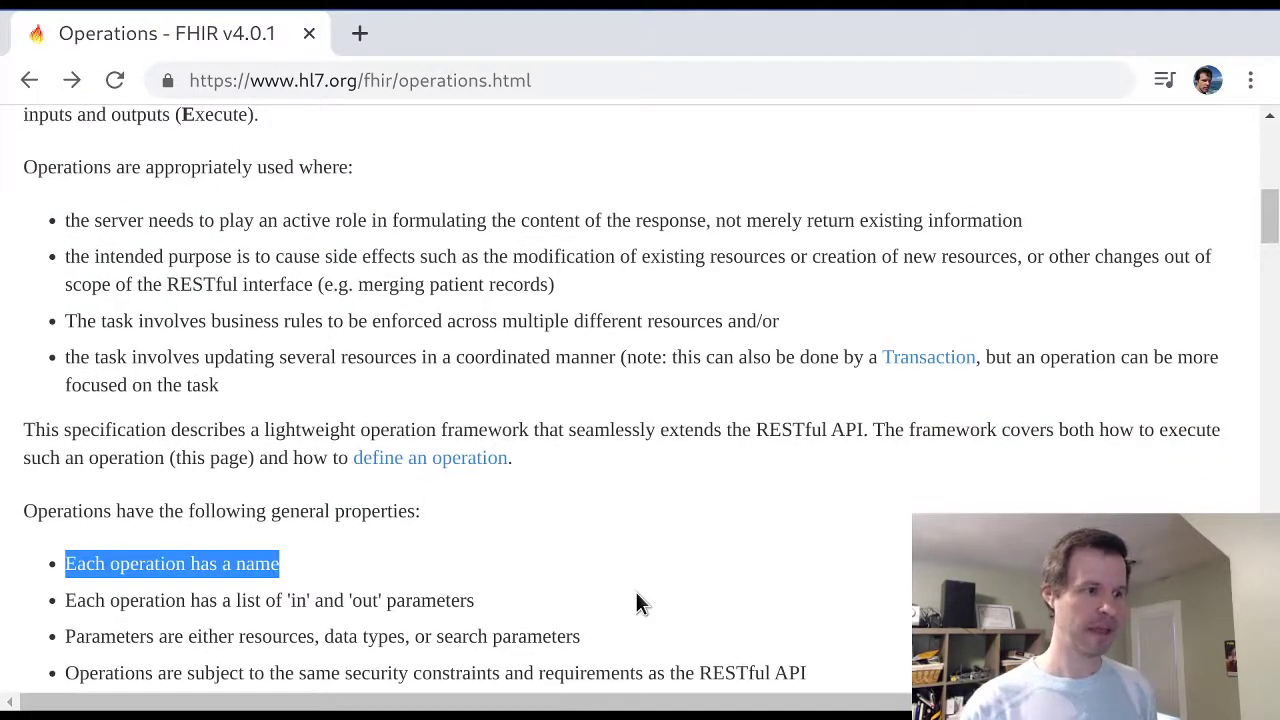
scroll(down, 3)
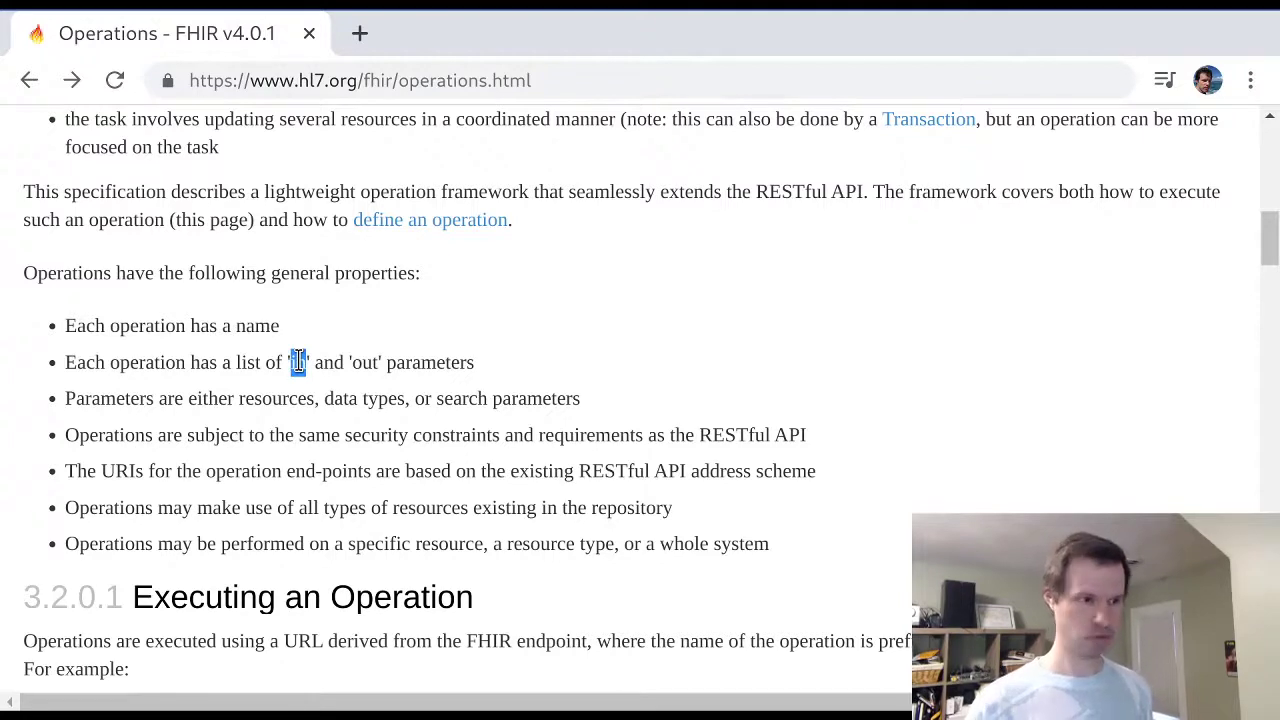
double_click(295, 362)
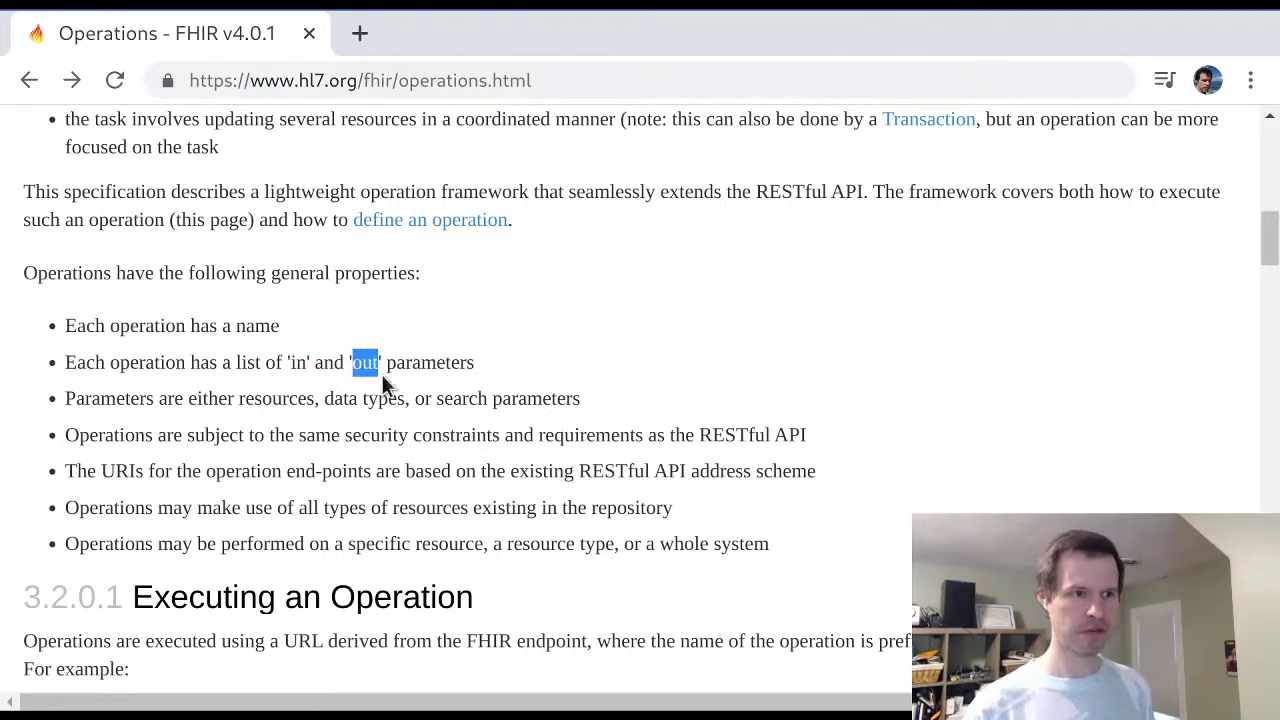
mouse_move(632, 490)
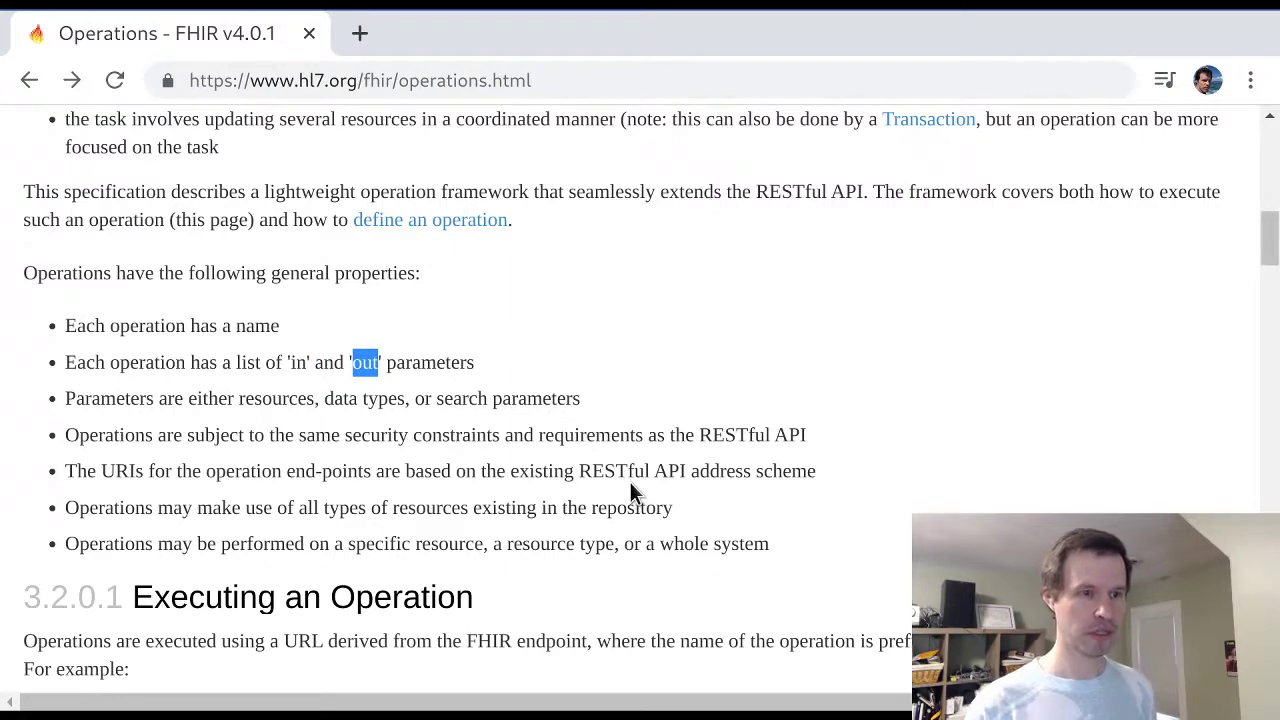
mouse_move(585, 400)
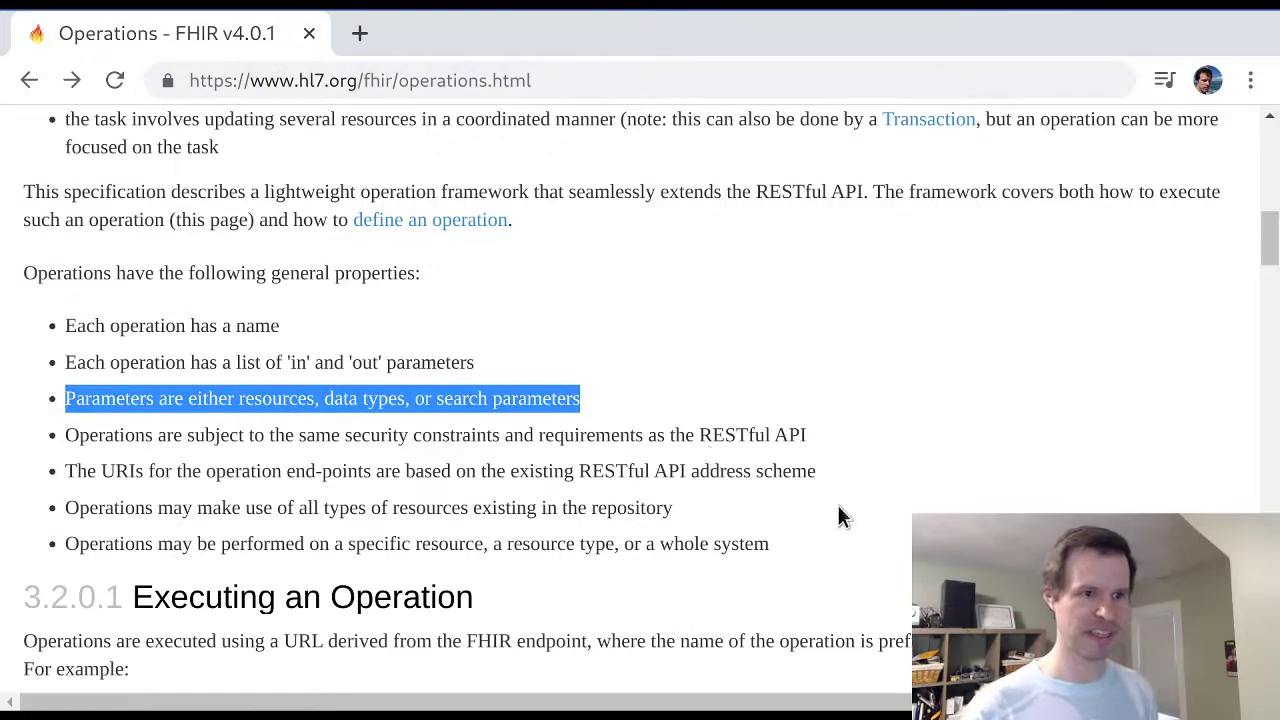
scroll(down, 3)
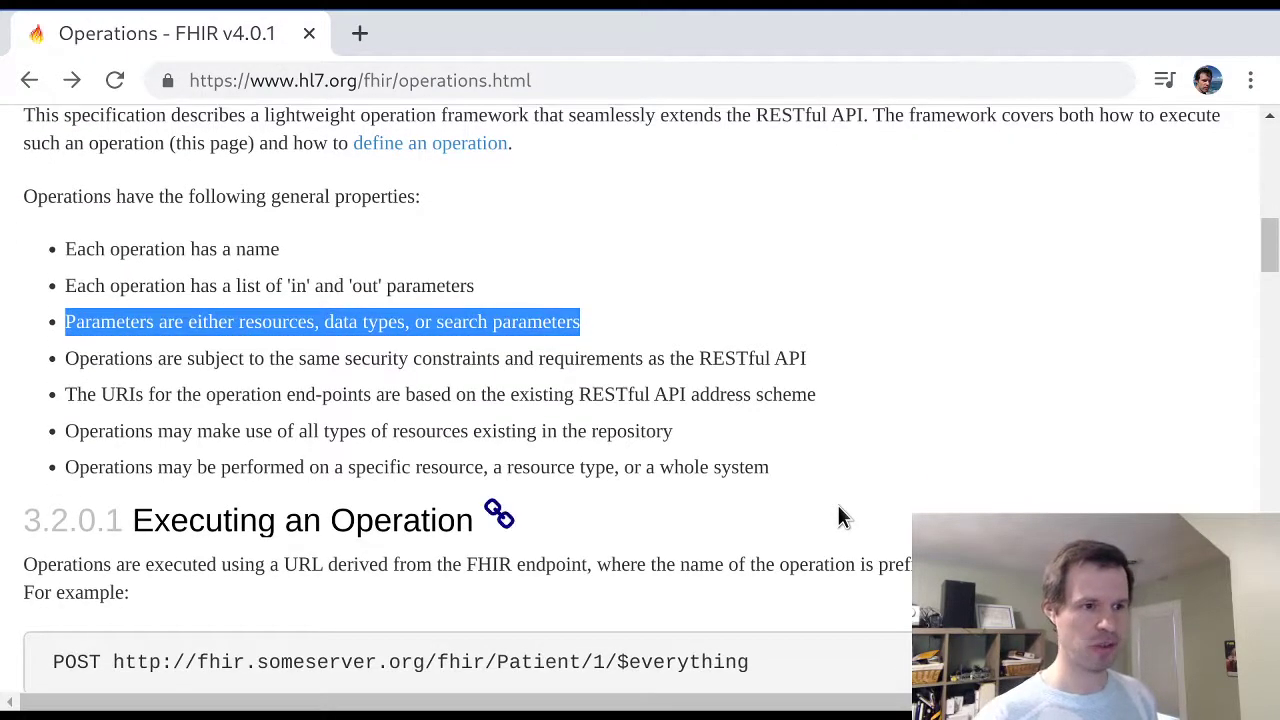
scroll(down, 3)
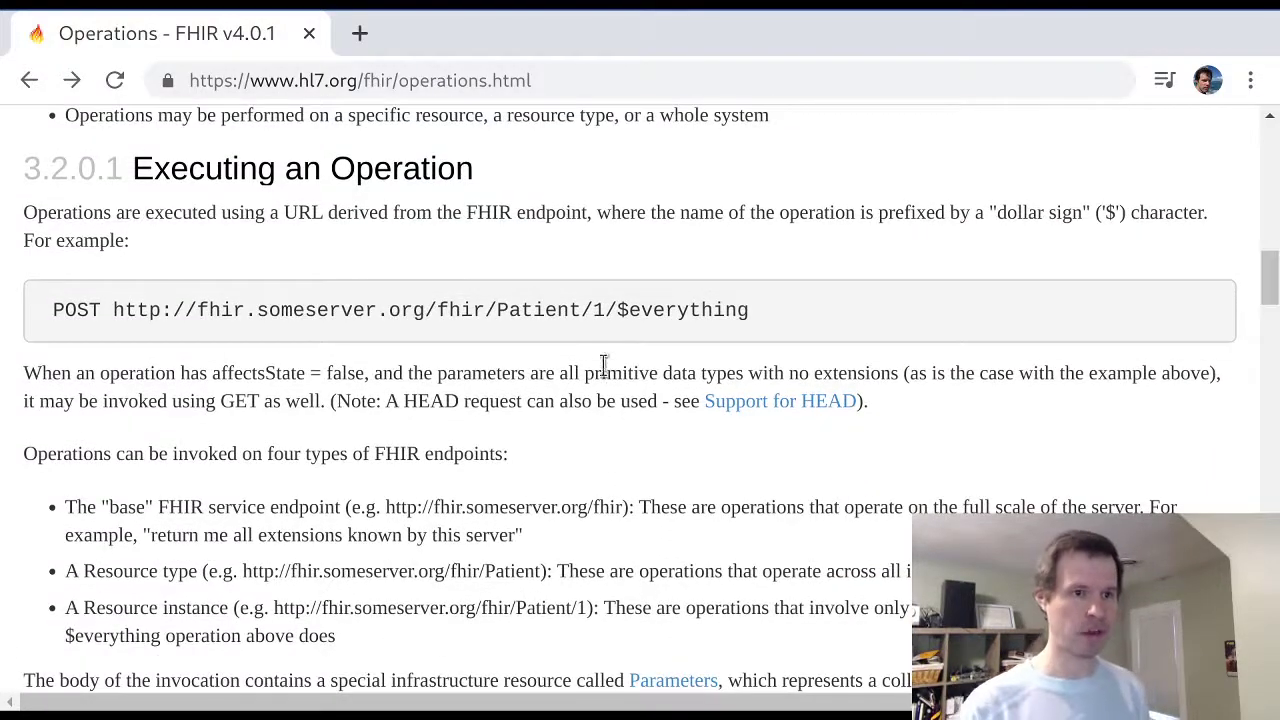
double_click(688, 310)
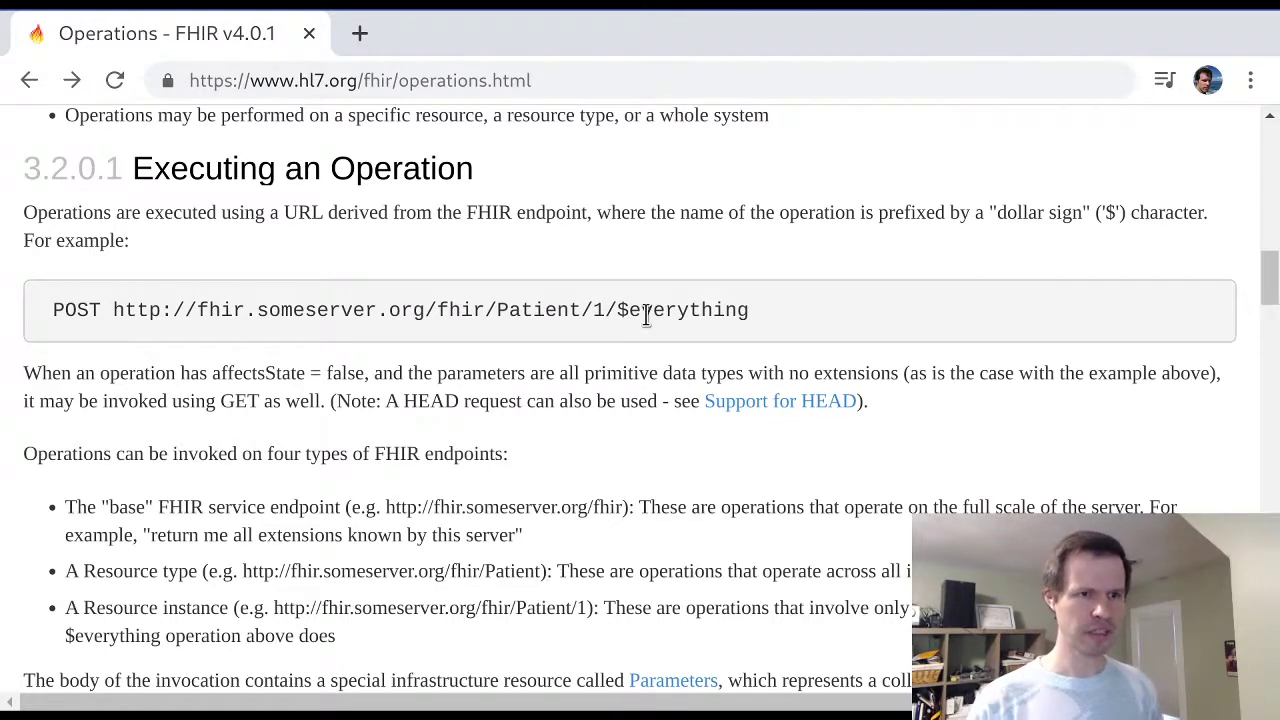
double_click(688, 310)
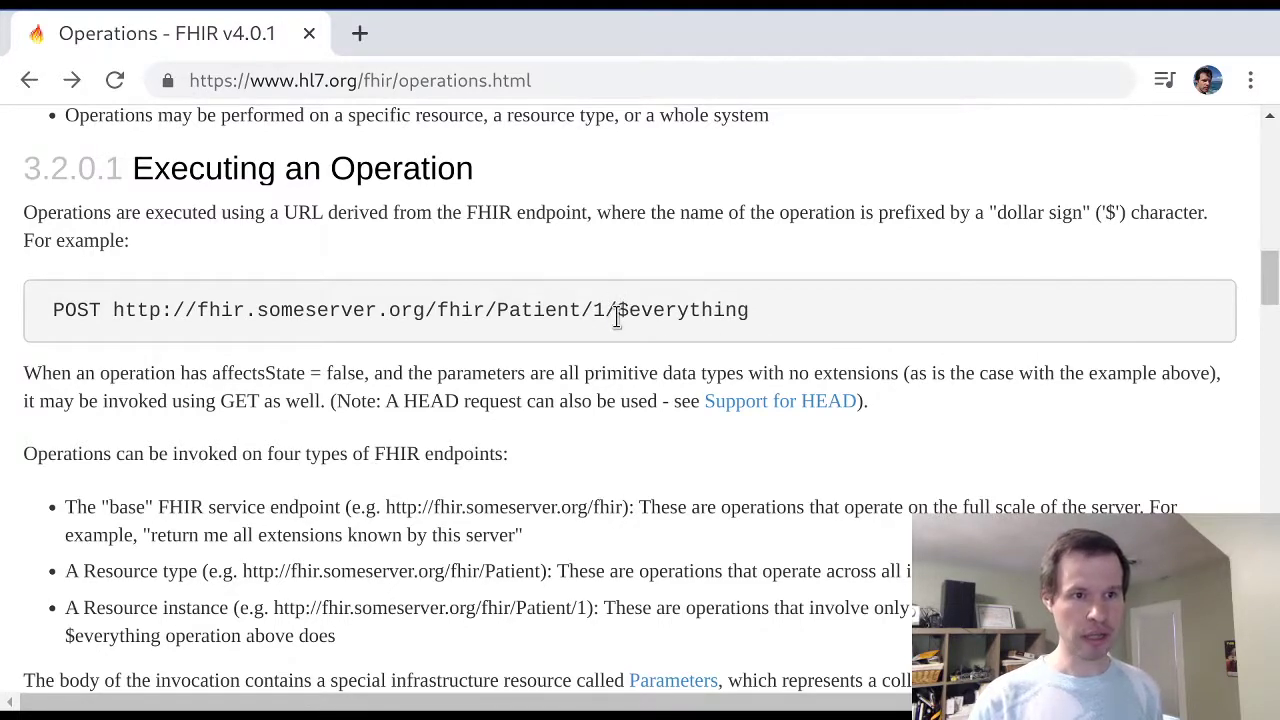
double_click(682, 310)
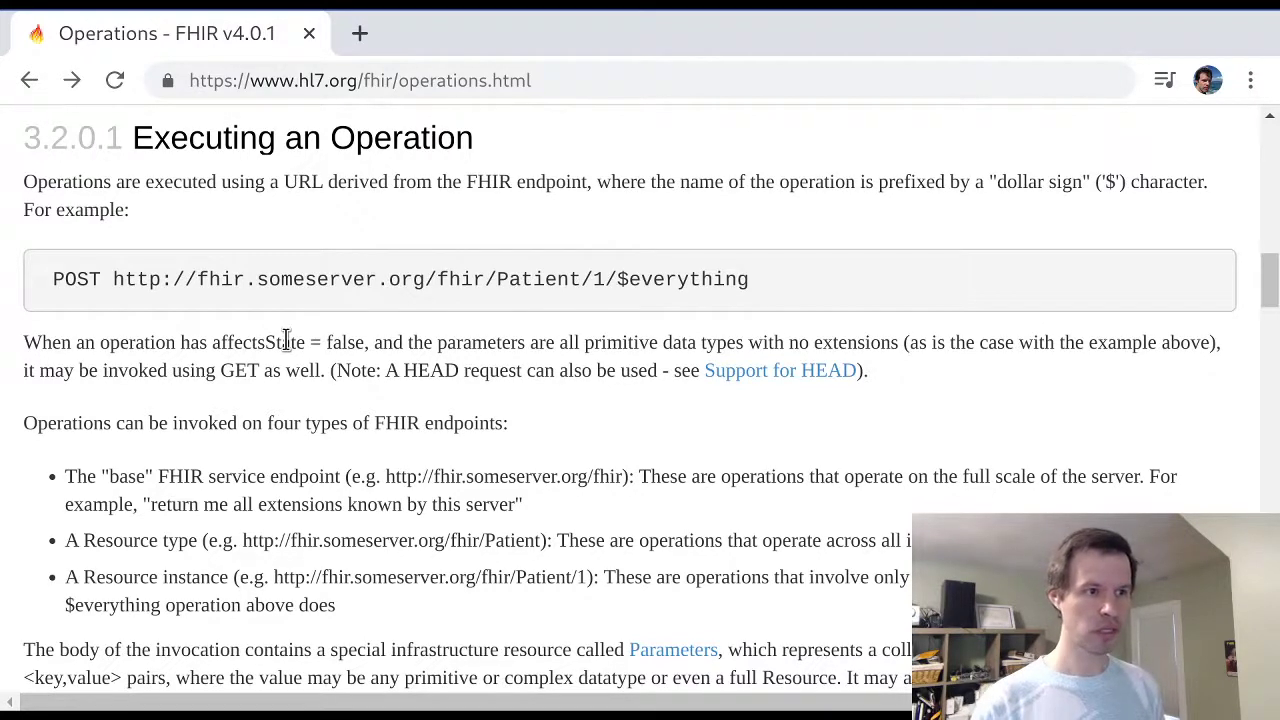
triple_click(400, 279)
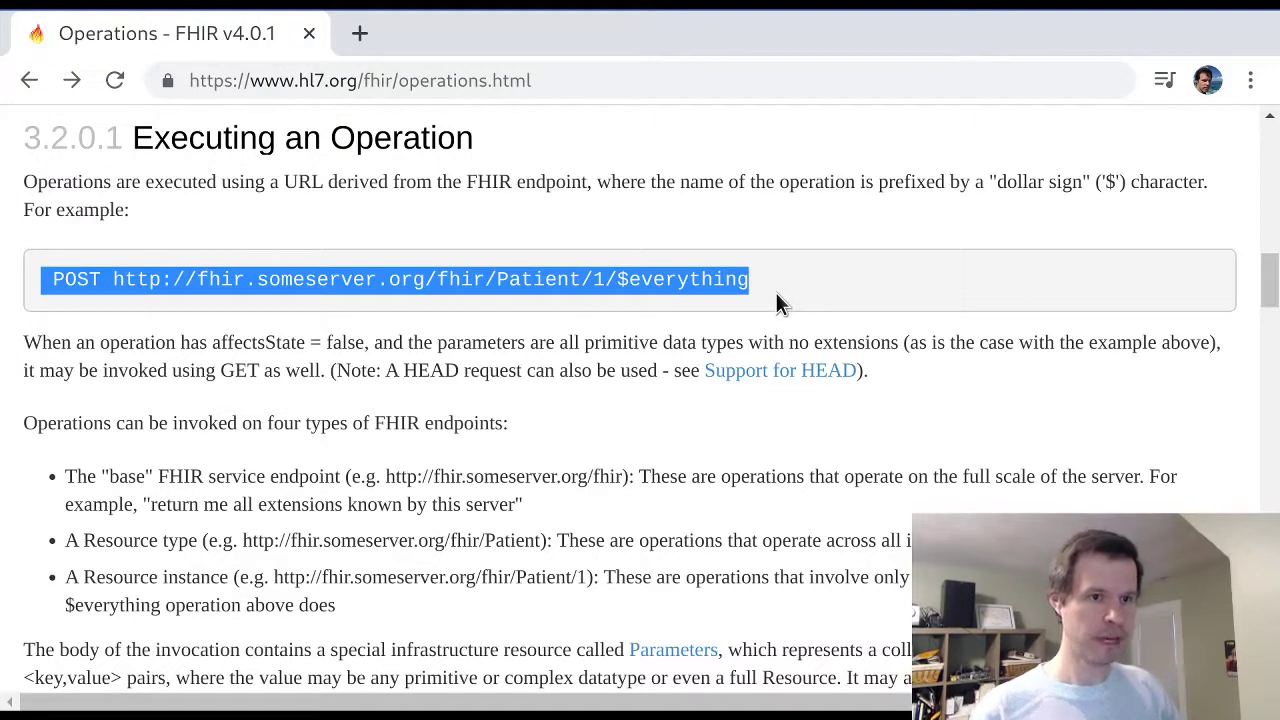
click(900, 279)
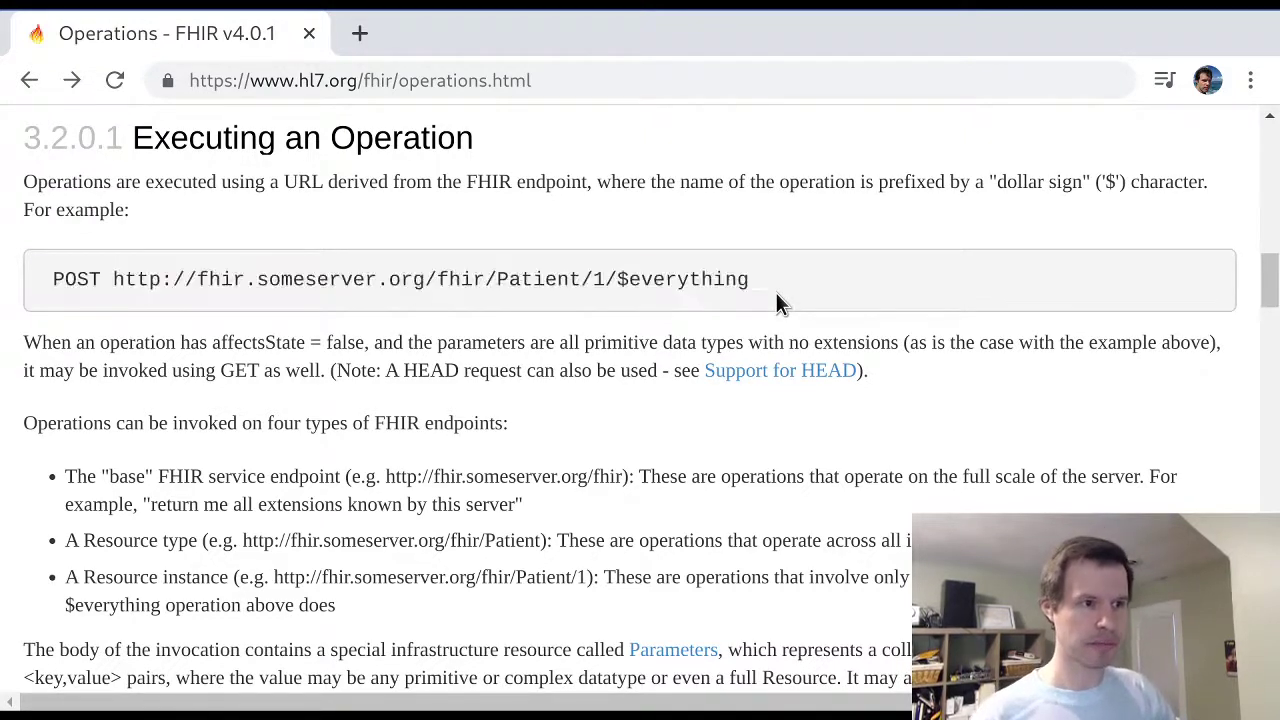
drag(52, 279, 748, 279)
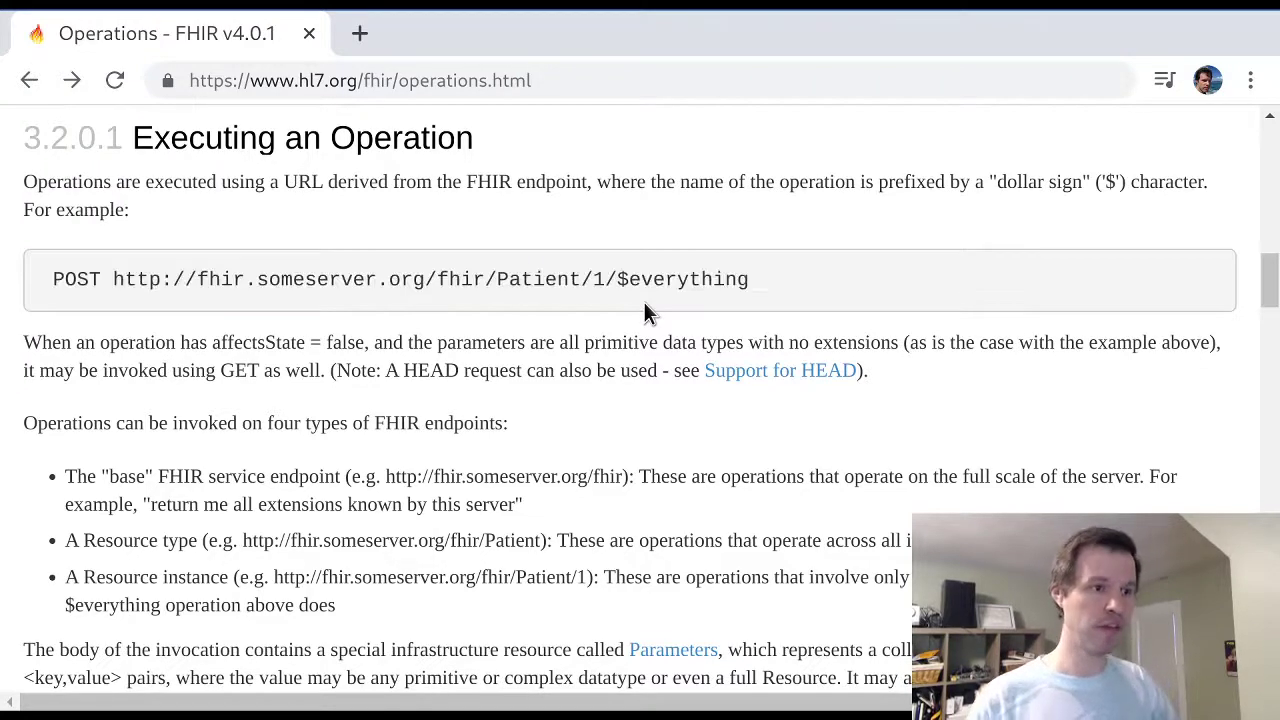
mouse_move(228, 262)
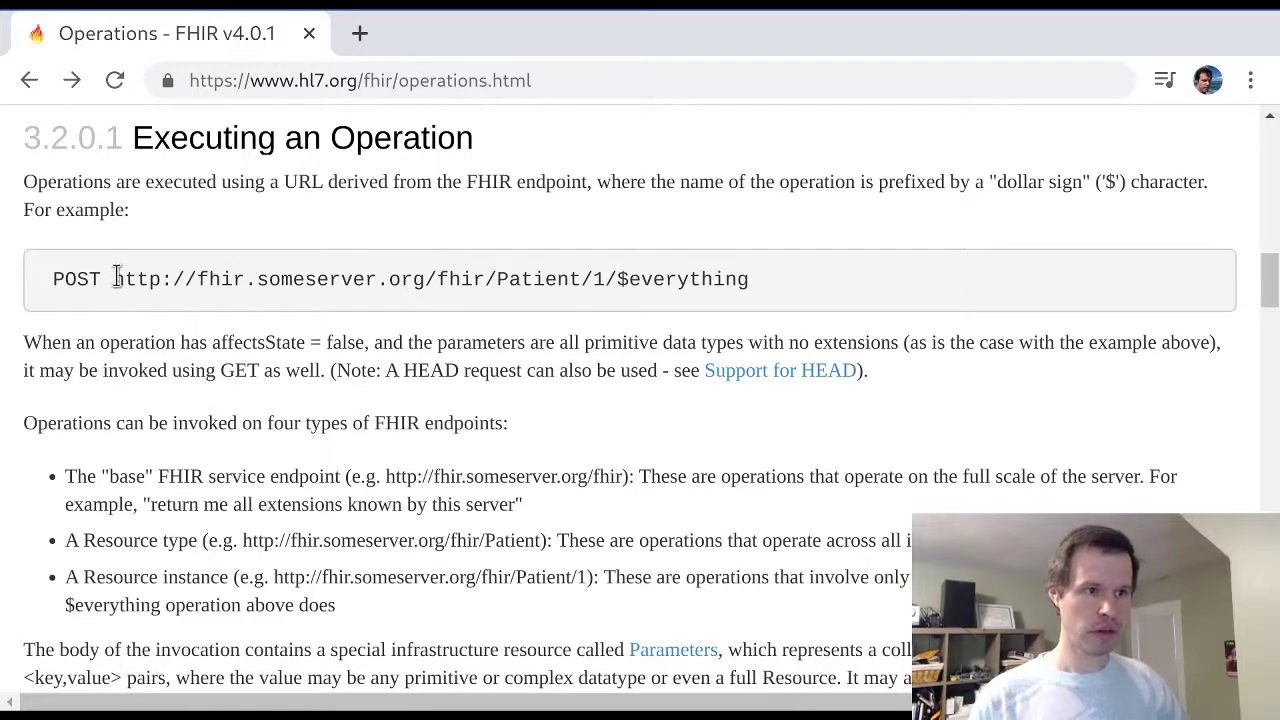
drag(114, 279, 698, 279)
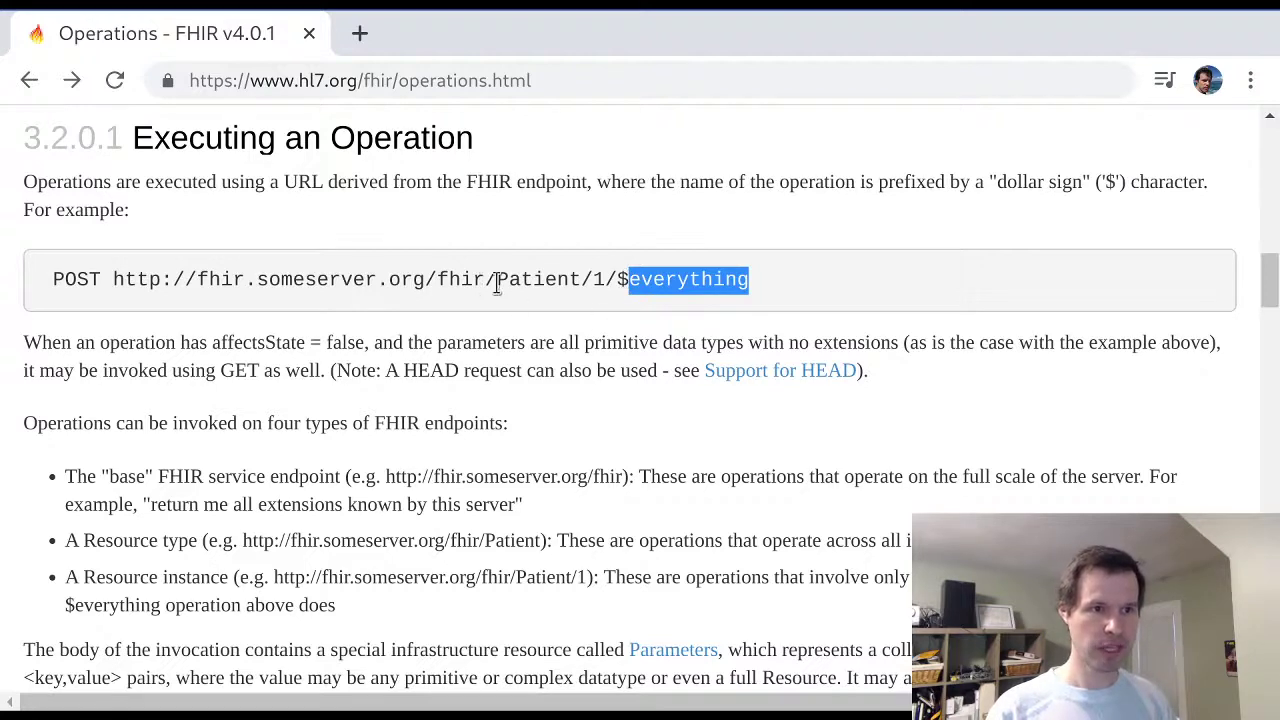
double_click(538, 279)
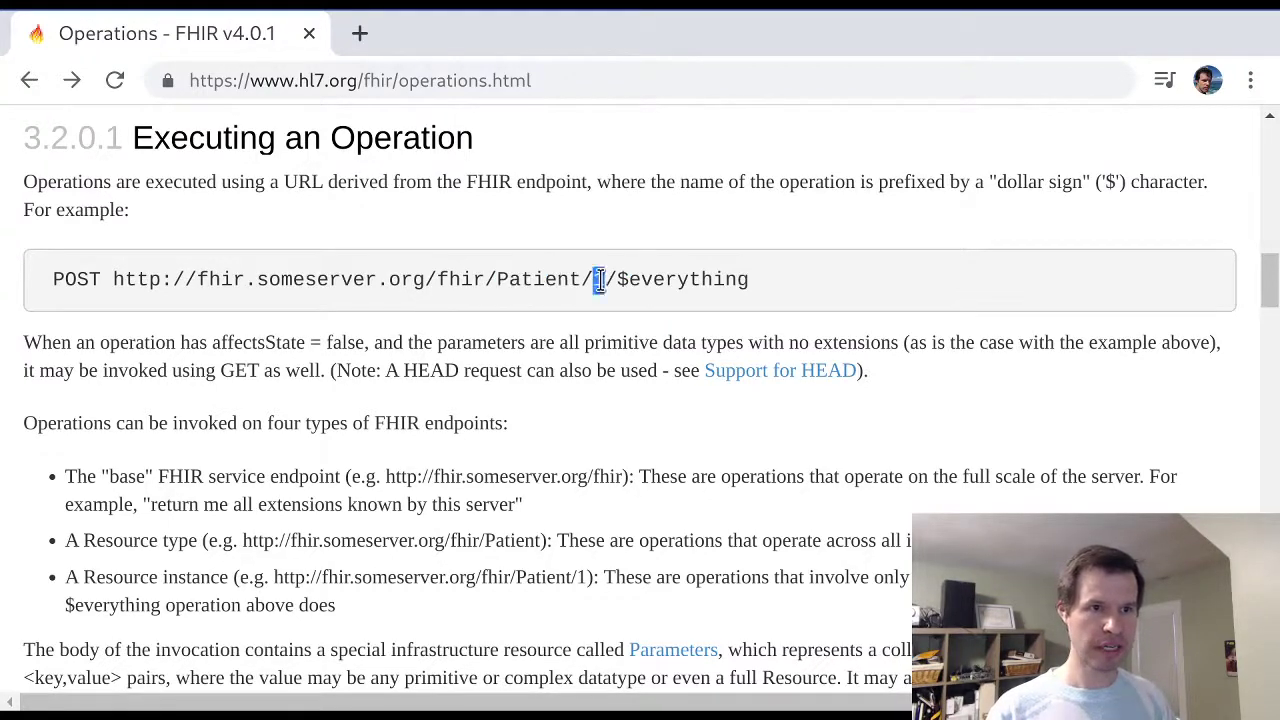
double_click(598, 279)
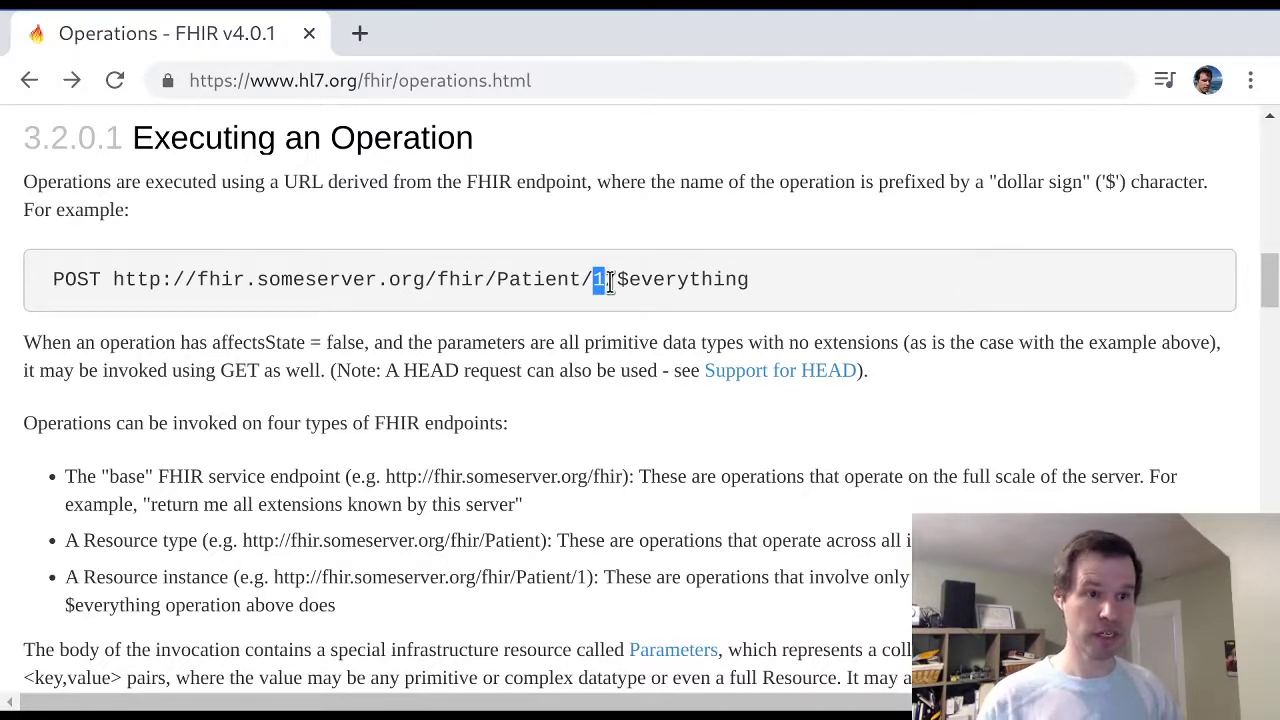
drag(598, 279, 52, 279)
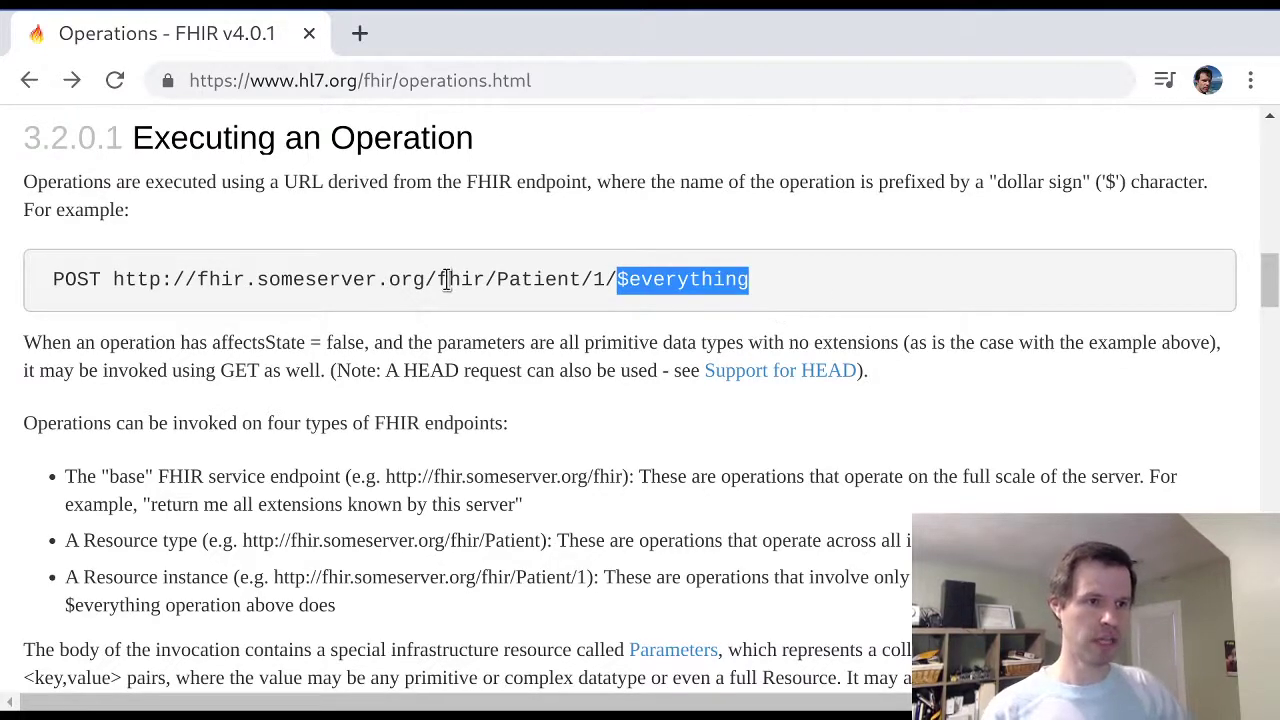
triple_click(400, 279)
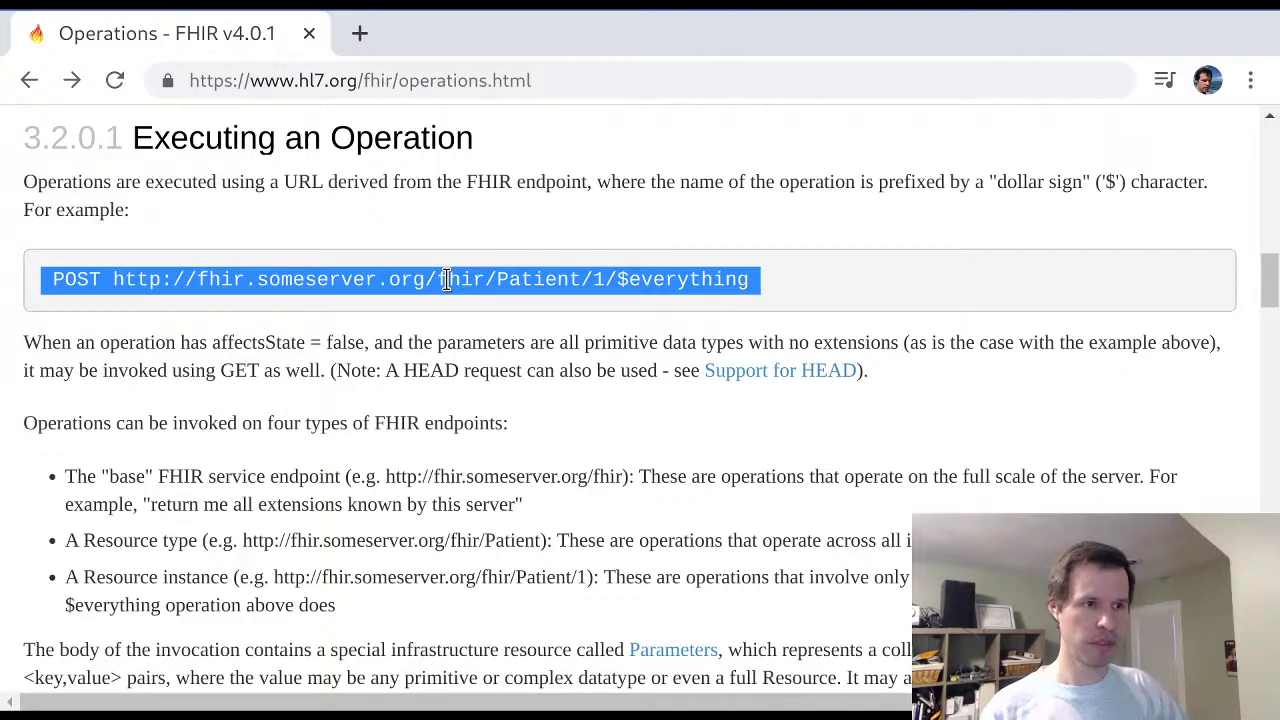
mouse_move(180, 360)
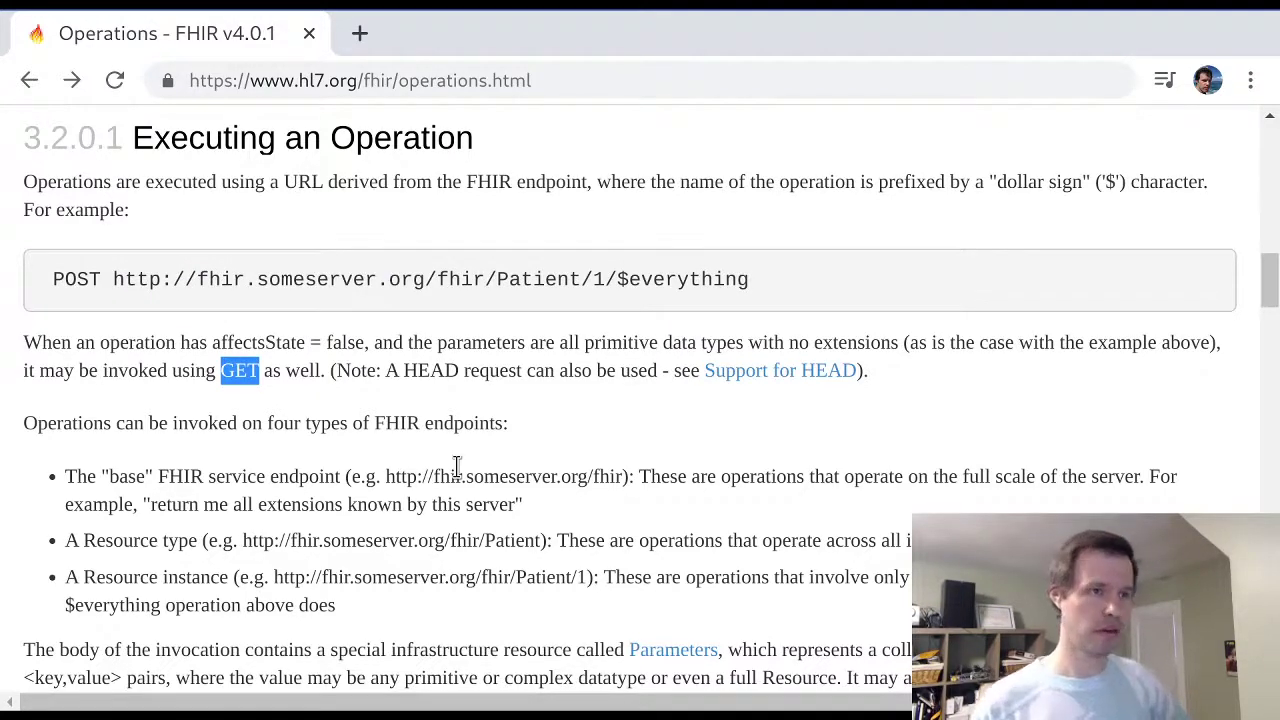
mouse_move(640, 452)
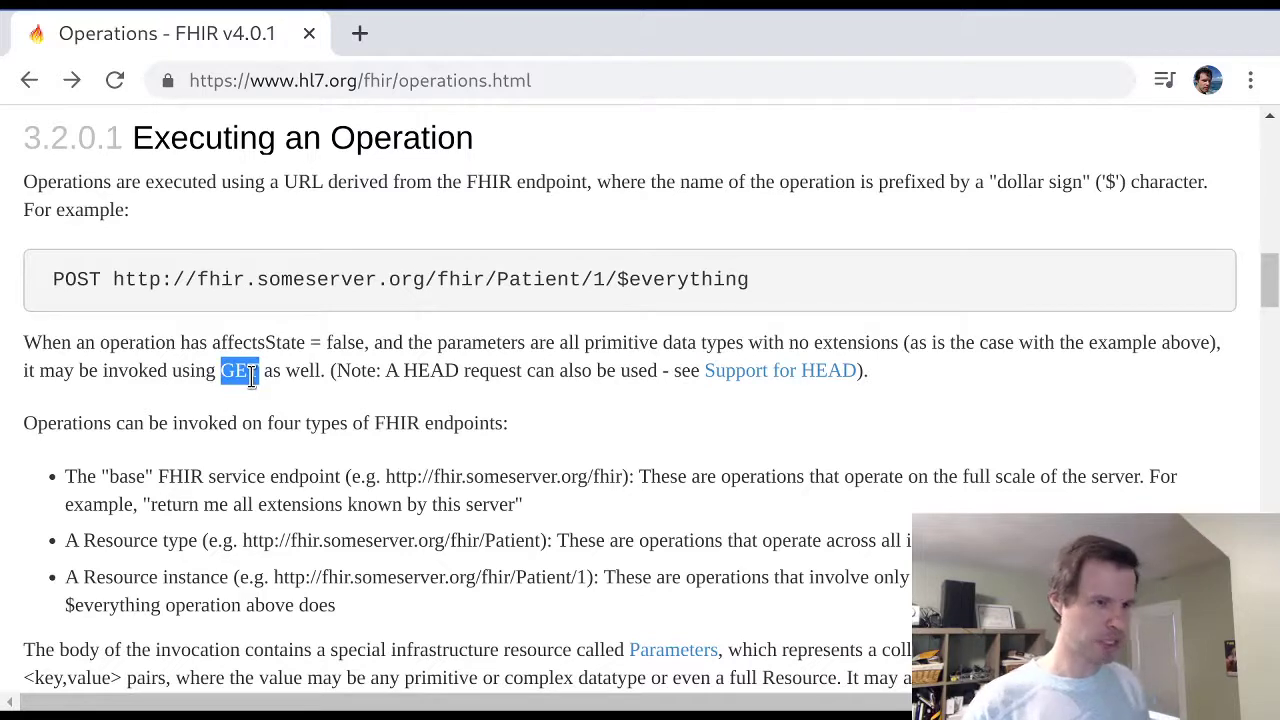
mouse_move(248, 405)
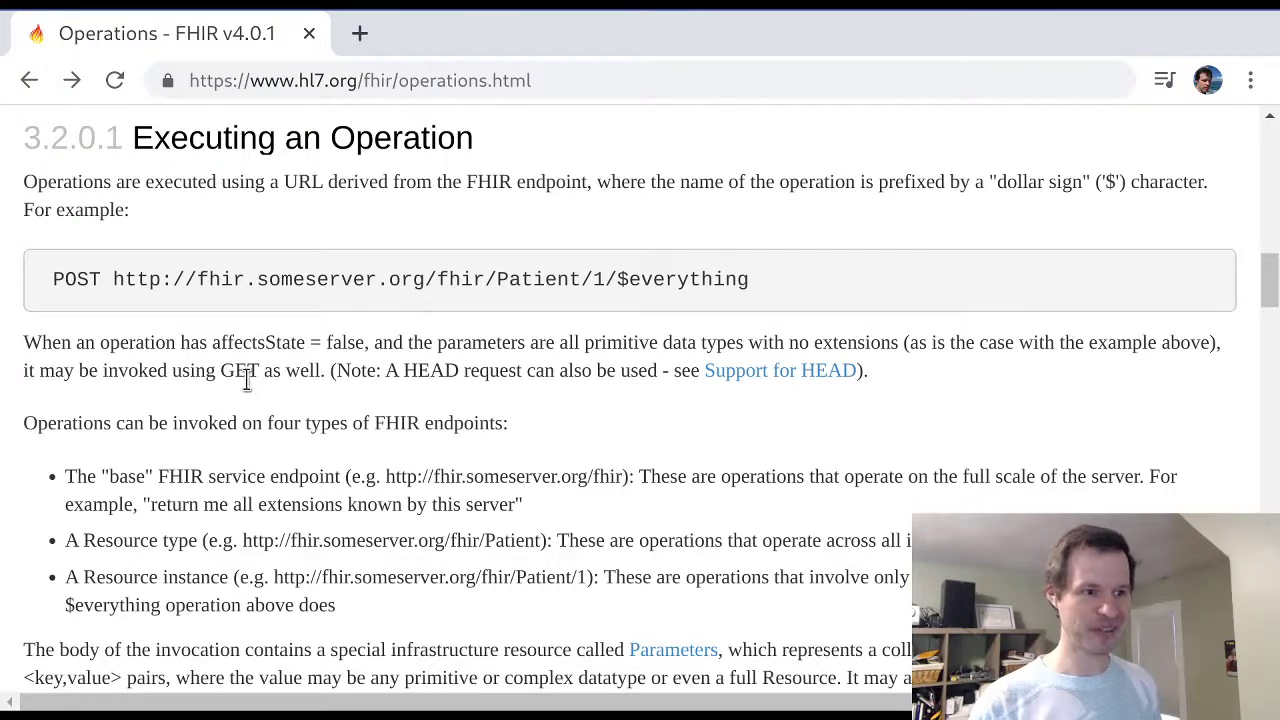
Highlight the resource type Patient in the operation URL example
double_click(238, 370)
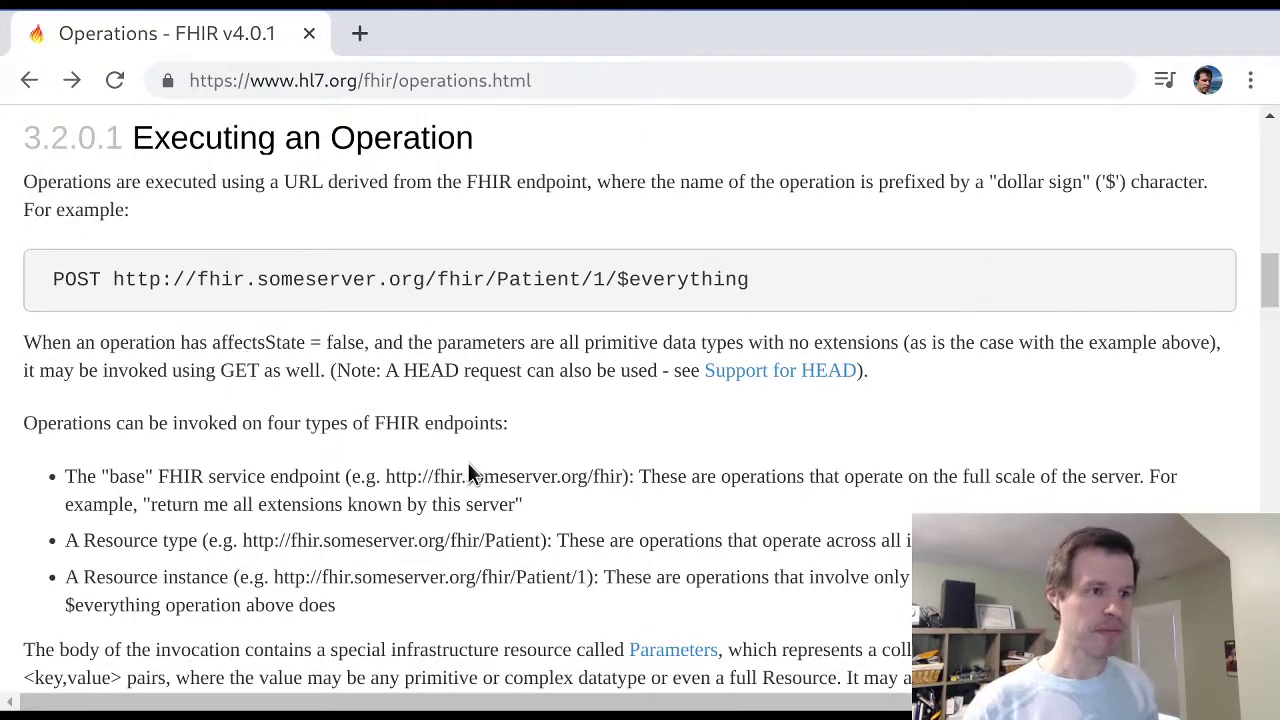
scroll(down, 3)
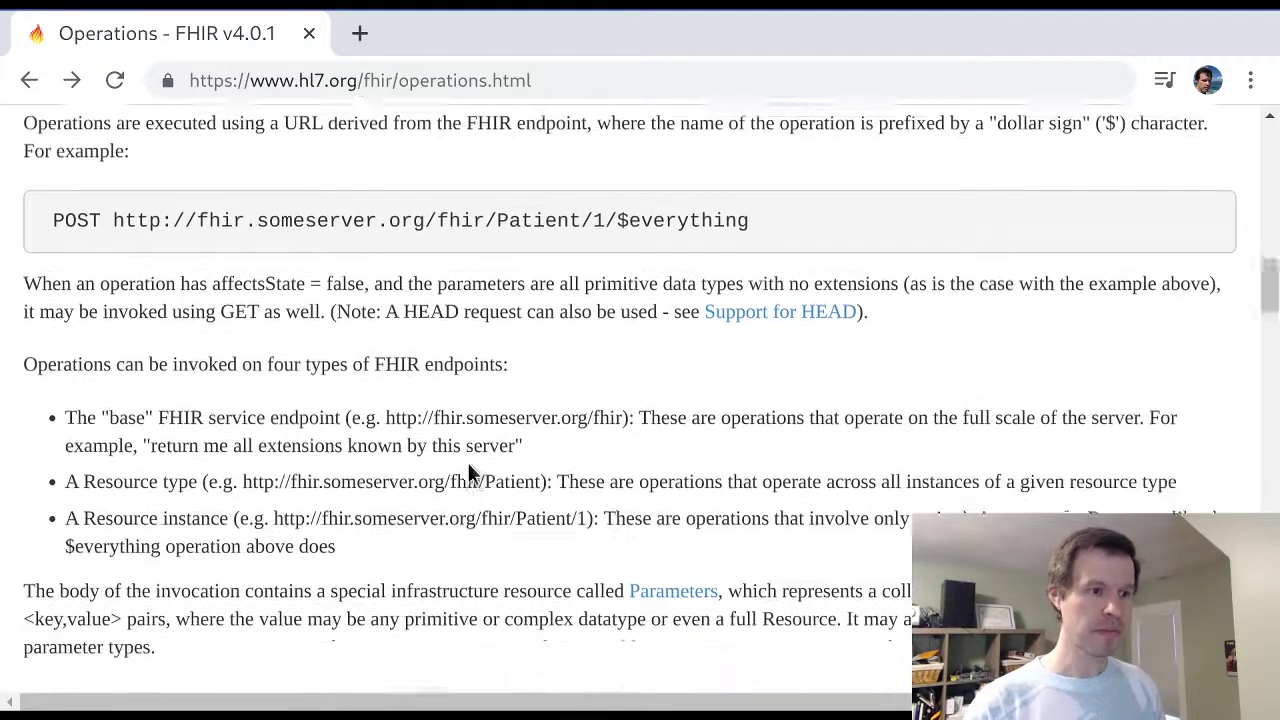
scroll(down, 3)
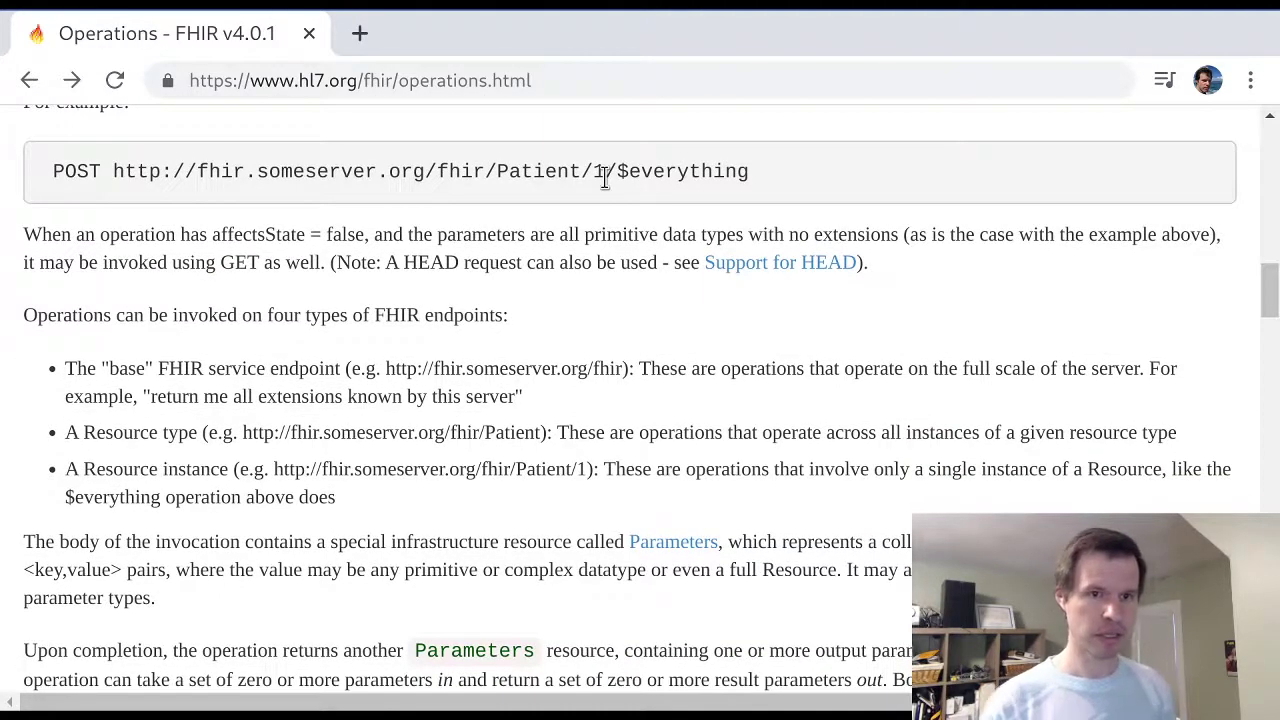
mouse_move(430, 425)
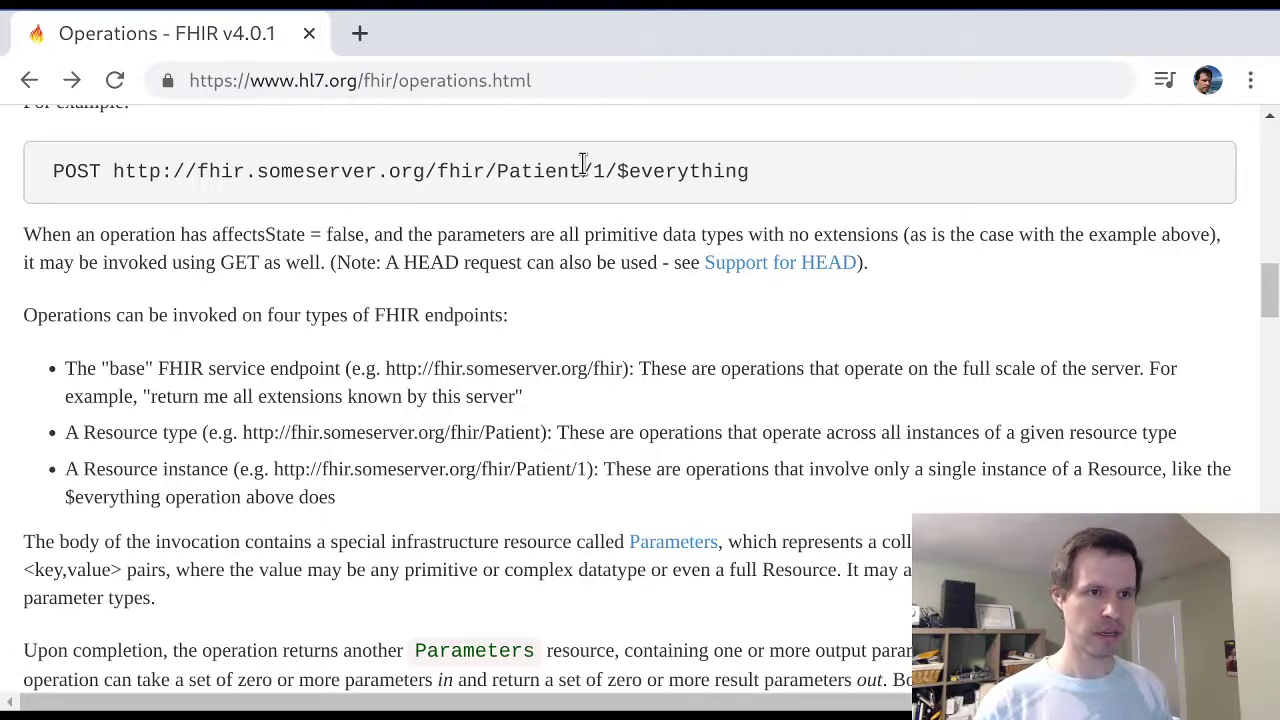
double_click(592, 171)
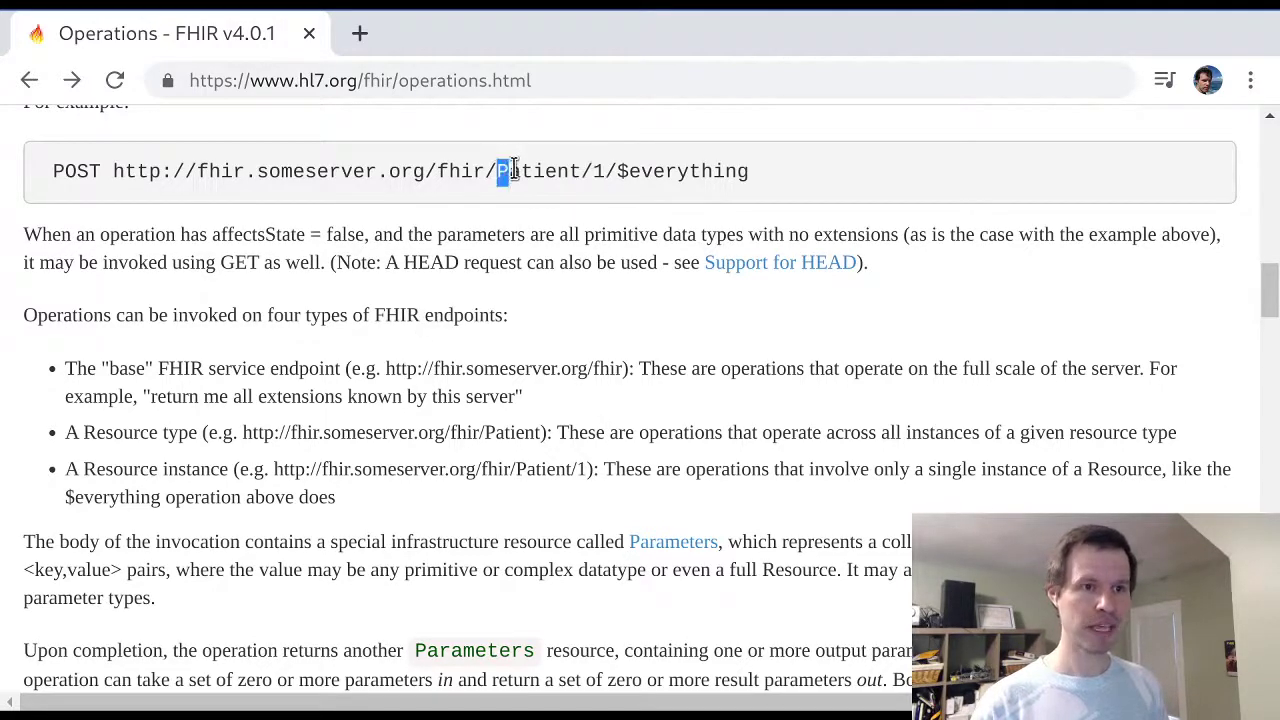
drag(500, 171, 618, 171)
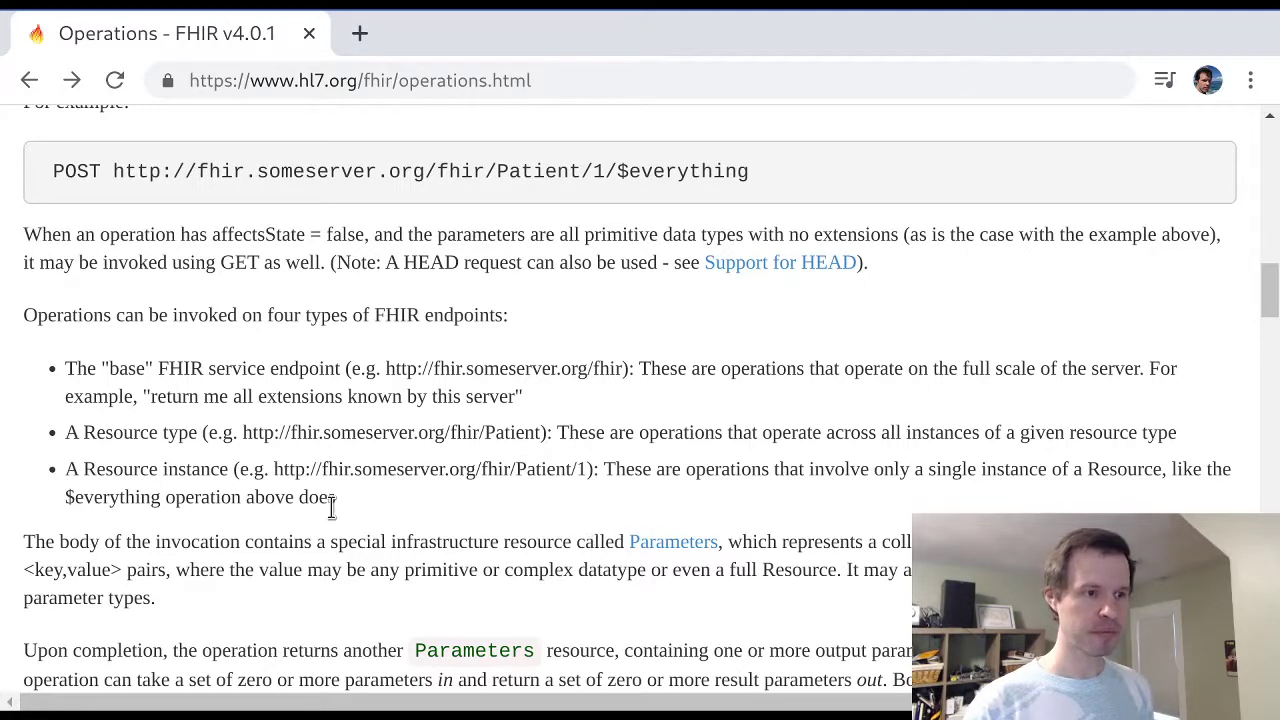
Open the Parameters resource link from the invocation body paragraph in a new tab
scroll(down, 3)
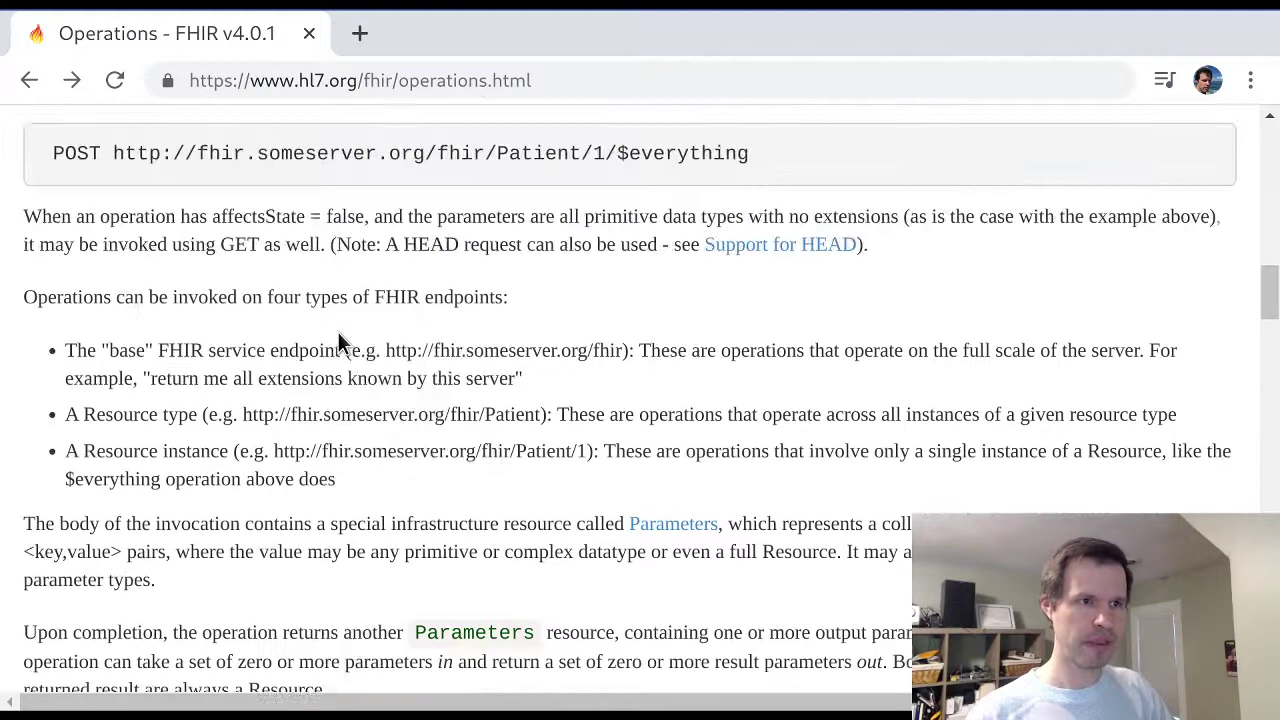
scroll(down, 3)
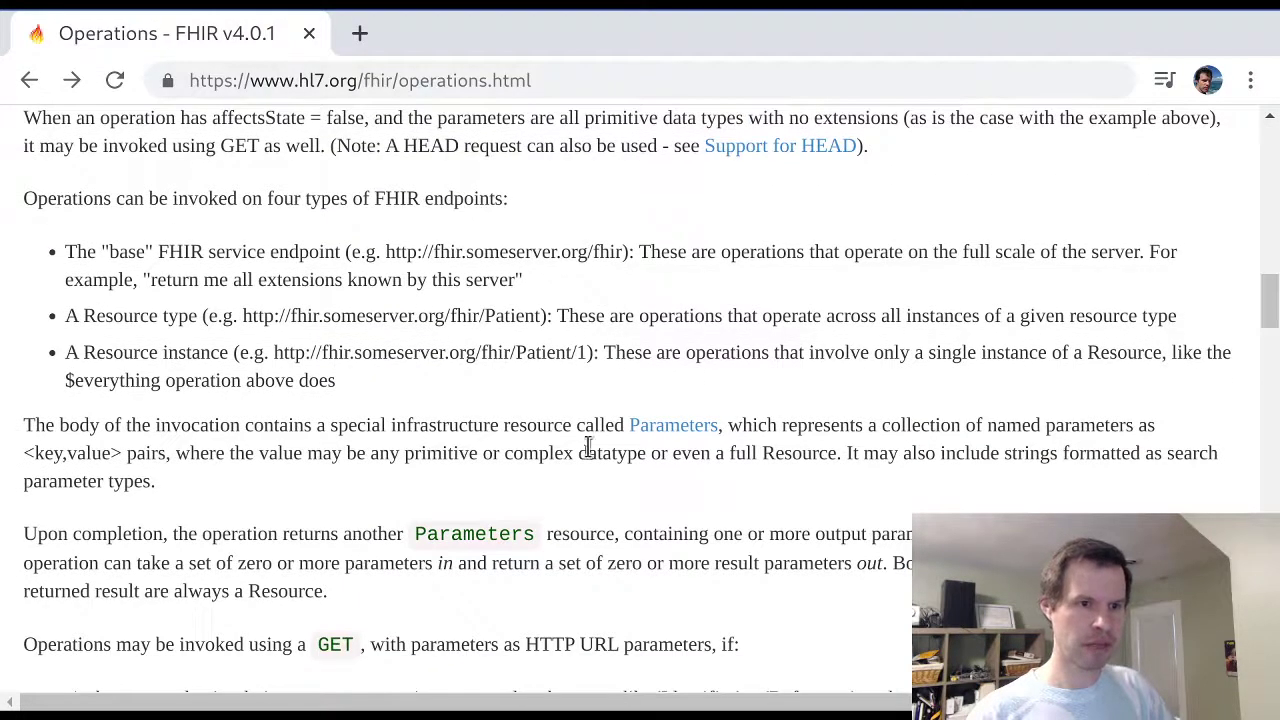
click(672, 424)
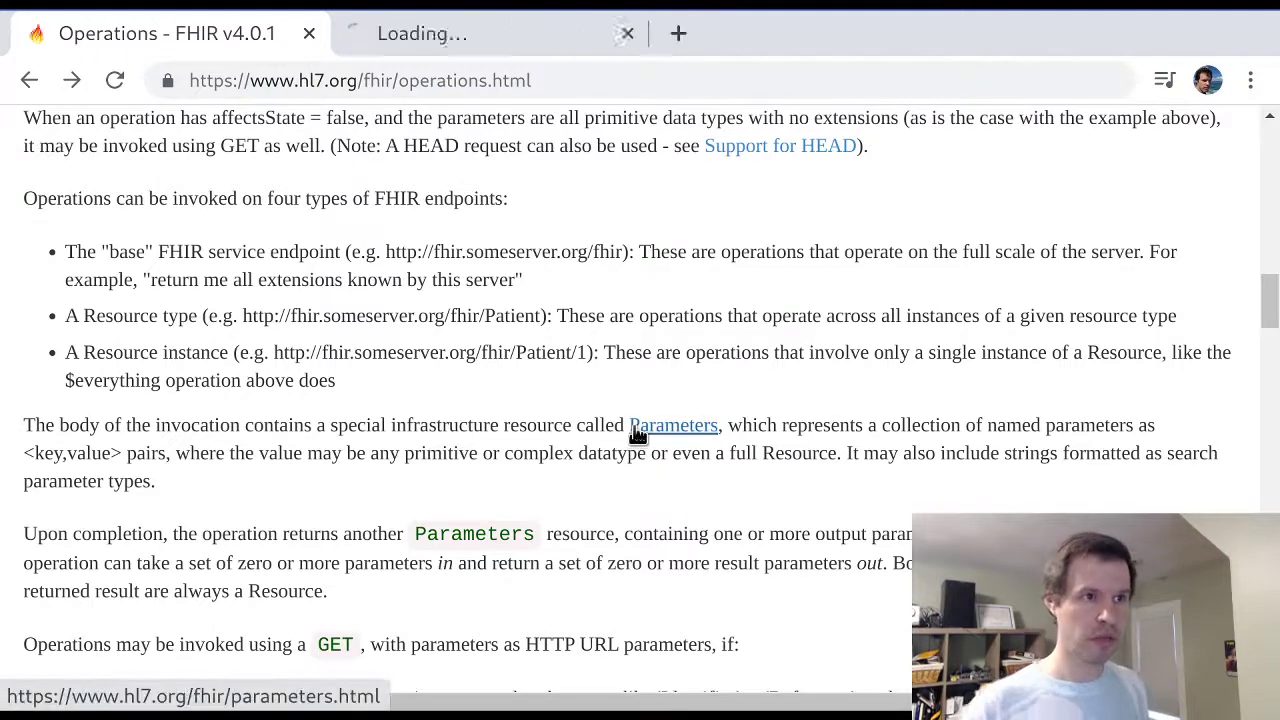
Switch to the Parameters page and scroll to its structure table
click(673, 425)
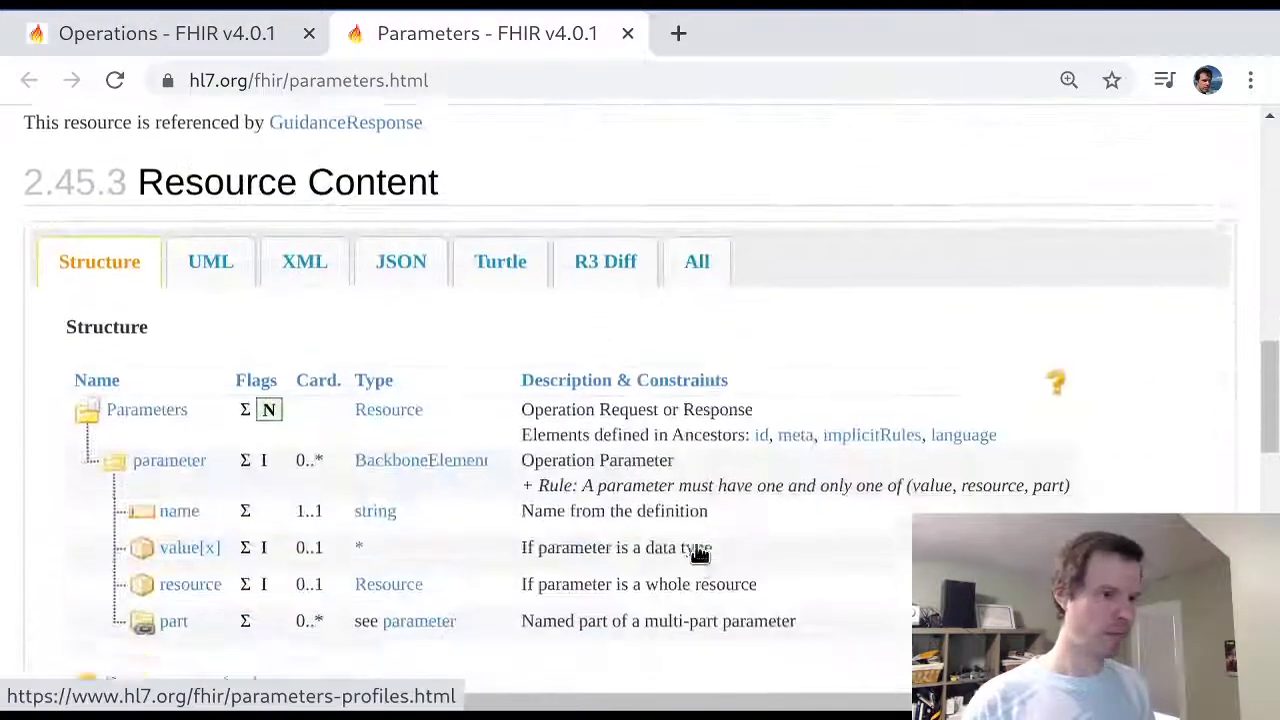
scroll(down, 3)
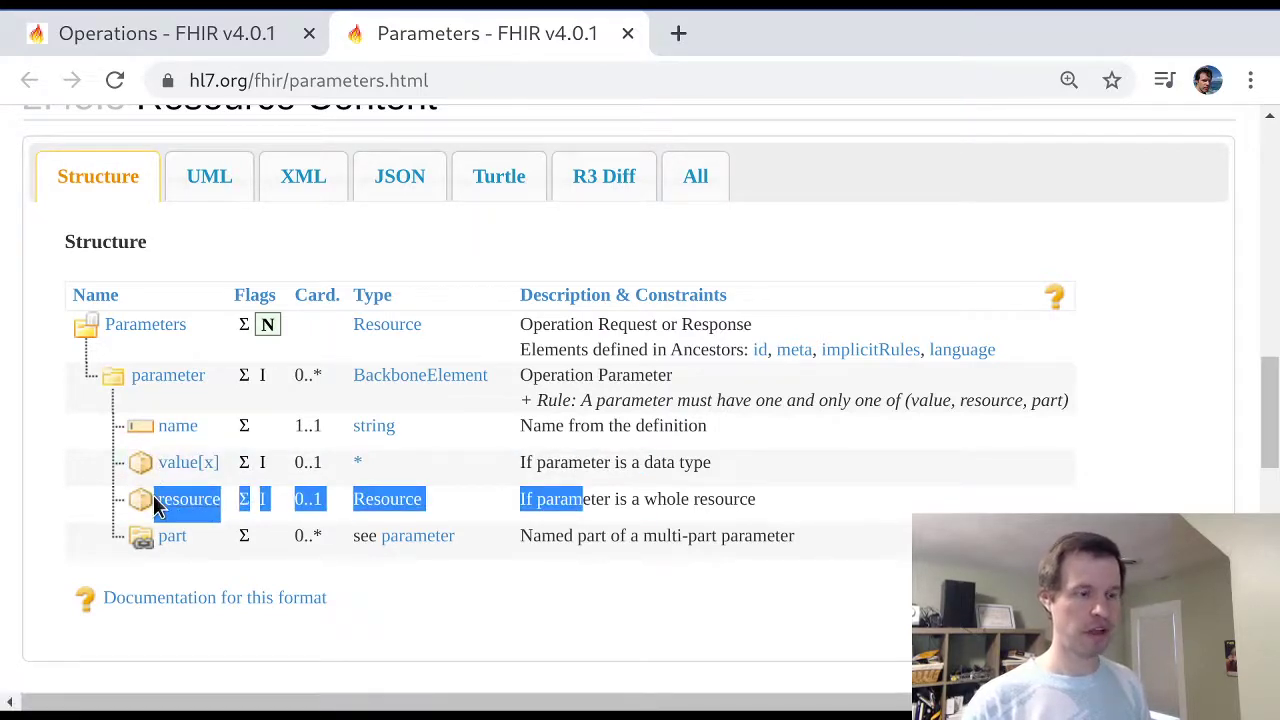
mouse_move(450, 487)
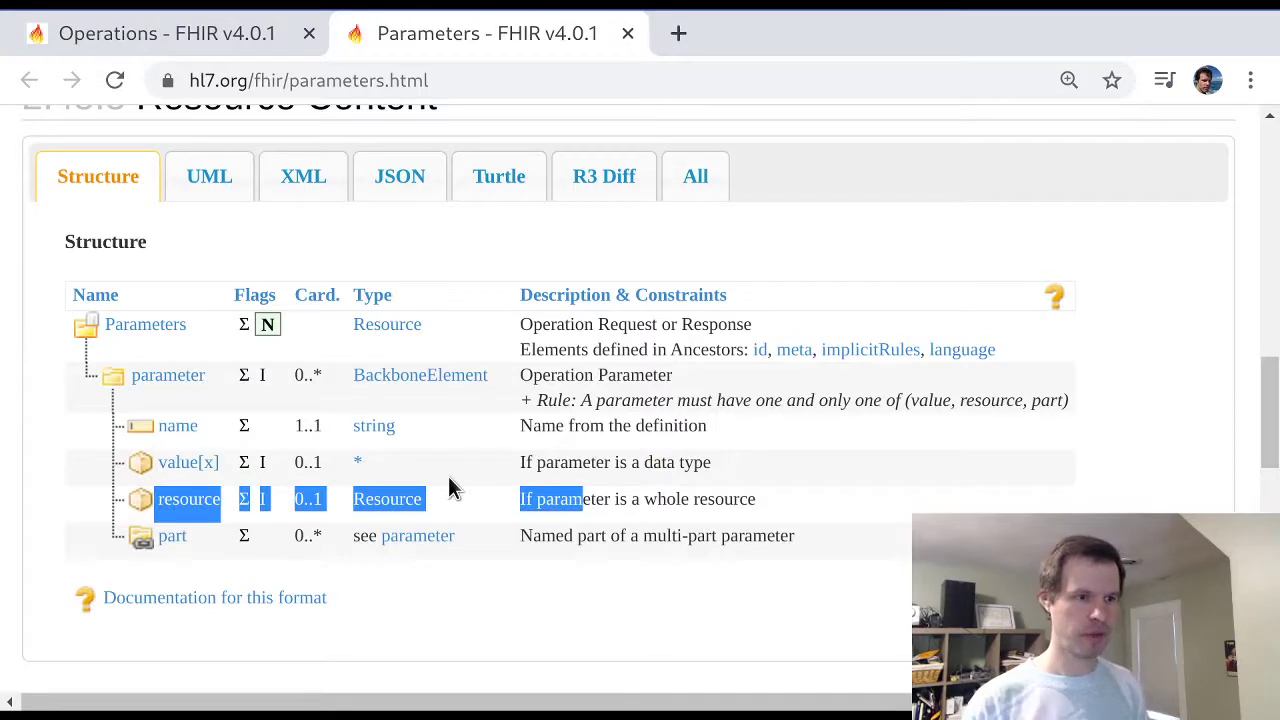
Return to Operations, highlight 'Parameters', and scroll to Operations with no parameters
click(165, 33)
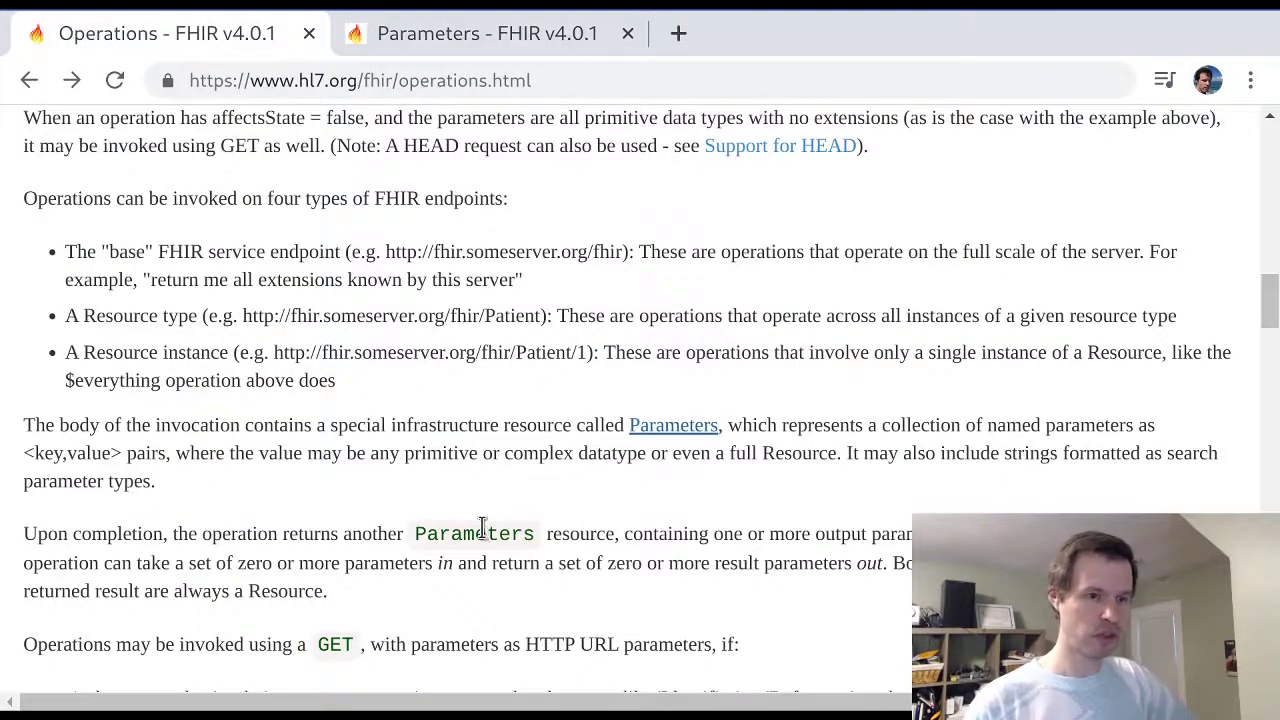
double_click(473, 533)
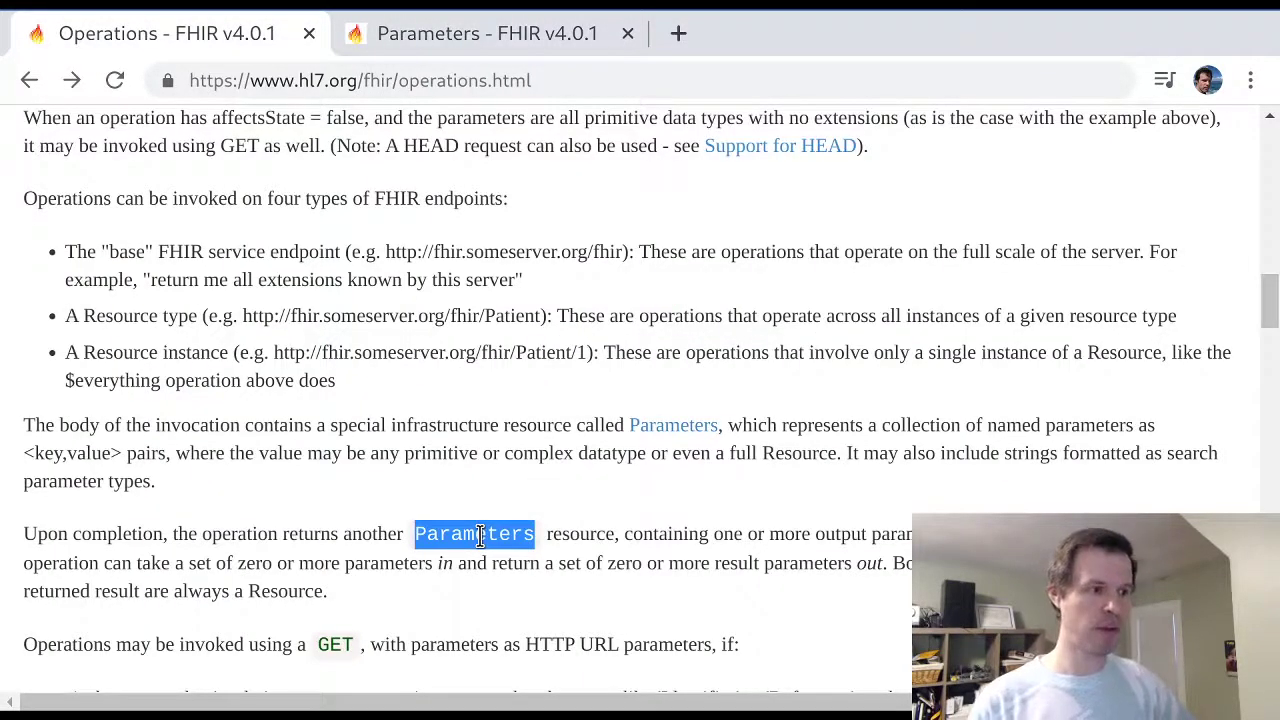
scroll(down, 3)
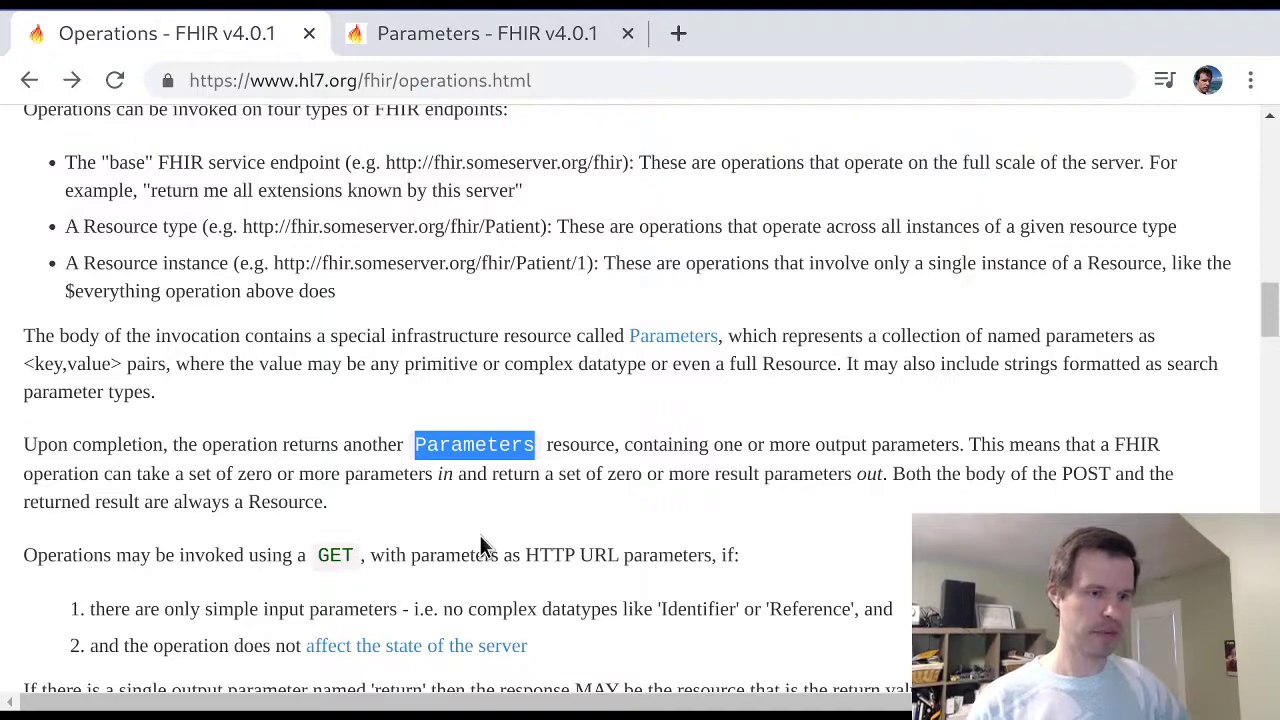
scroll(down, 3)
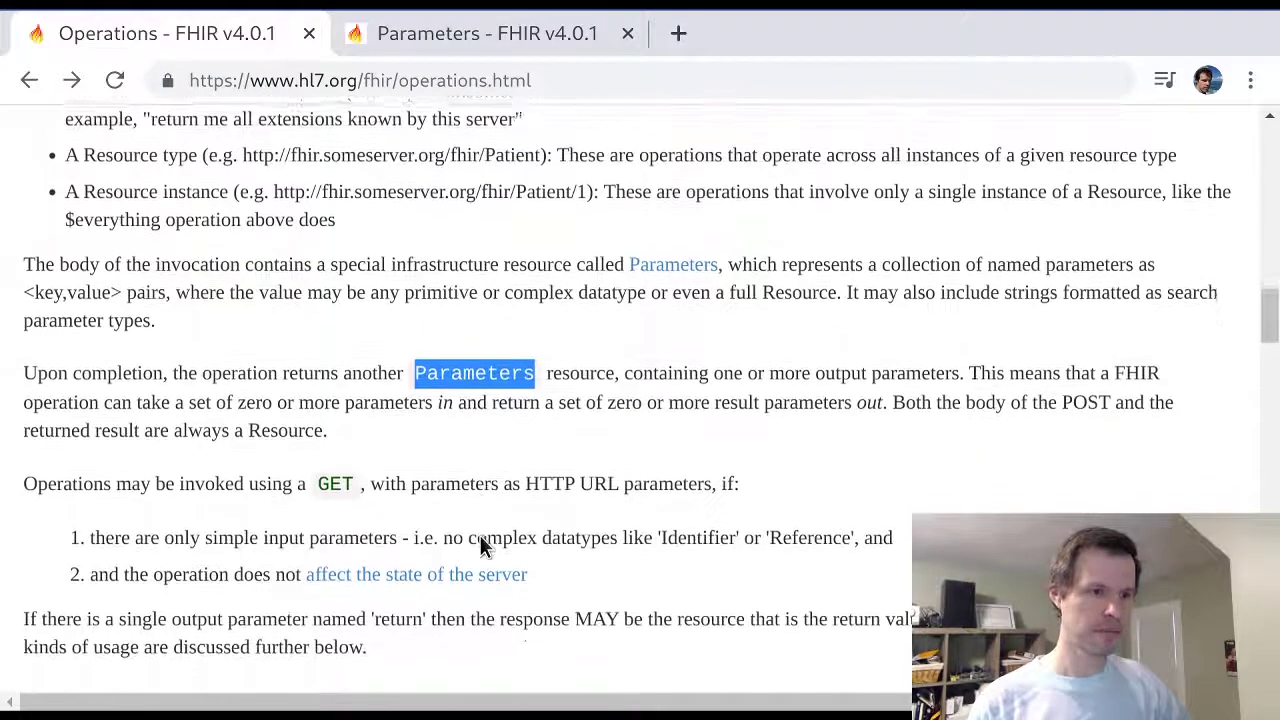
scroll(down, 3)
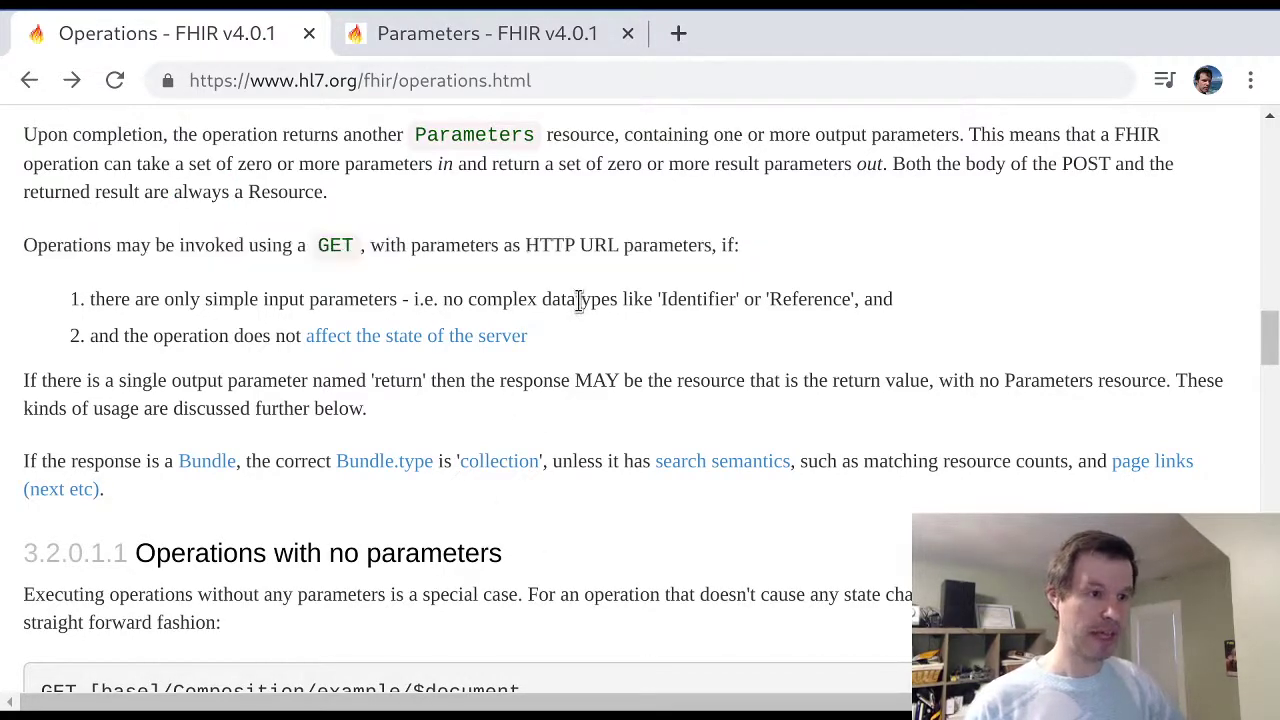
scroll(down, 3)
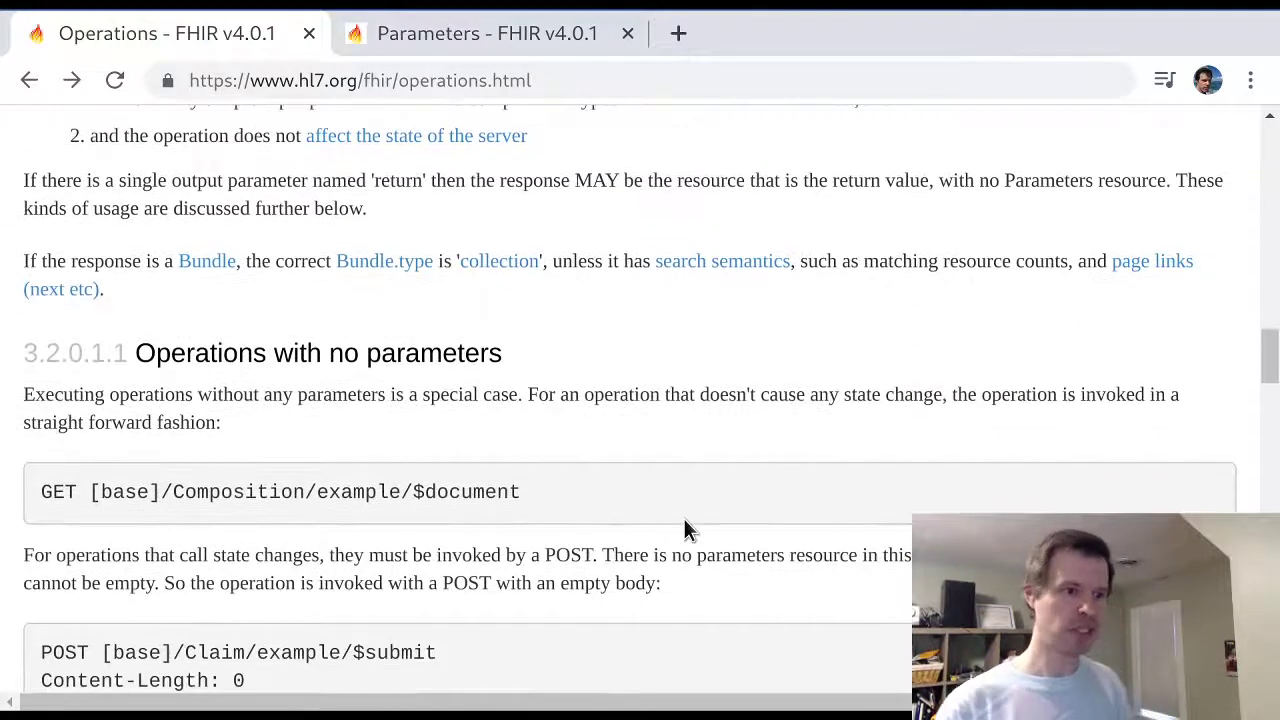
scroll(down, 3)
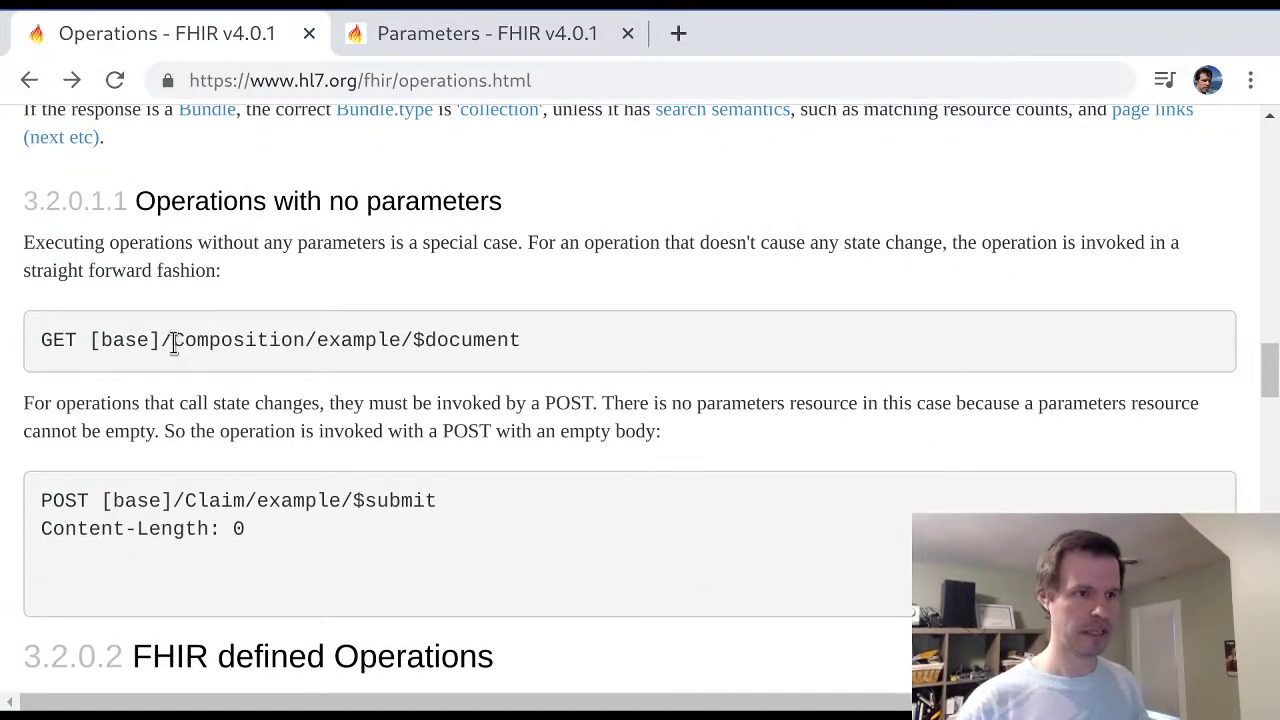
Highlight GET and select the empty-body POST $submit example
double_click(240, 340)
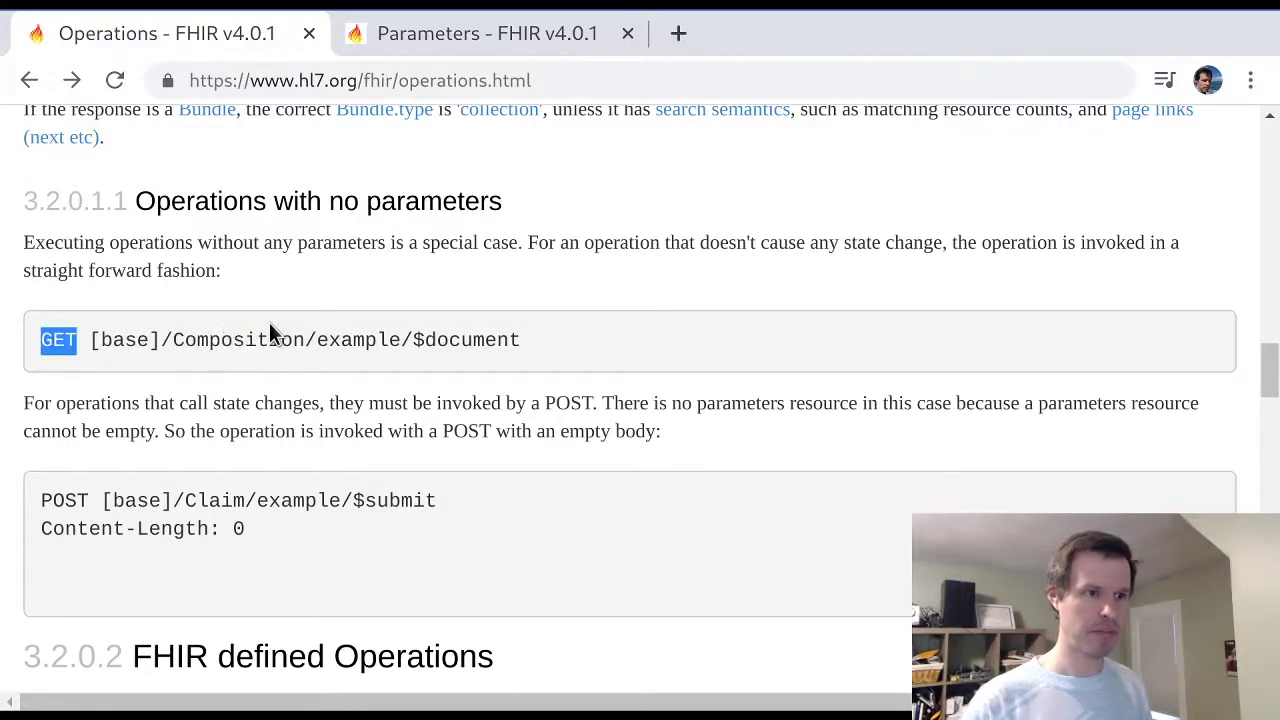
double_click(466, 340)
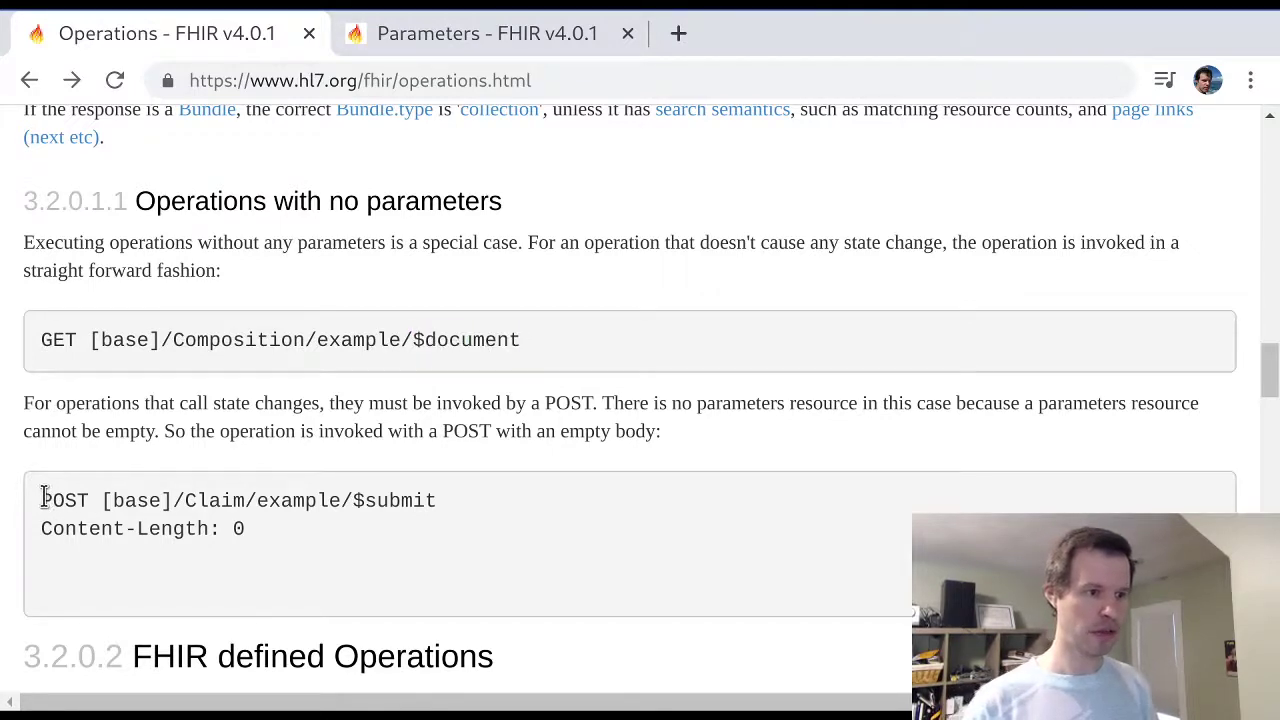
drag(42, 500, 243, 528)
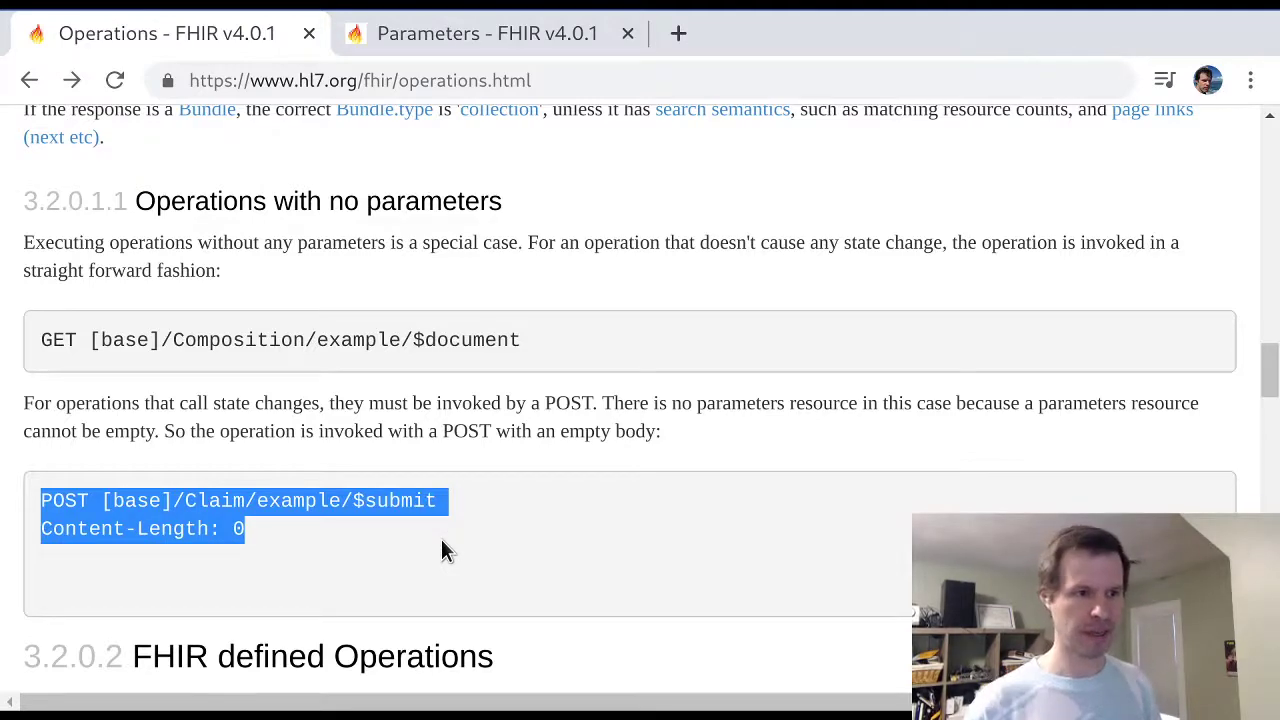
Scroll down to section 3.2.0.2 FHIR defined Operations
scroll(down, 3)
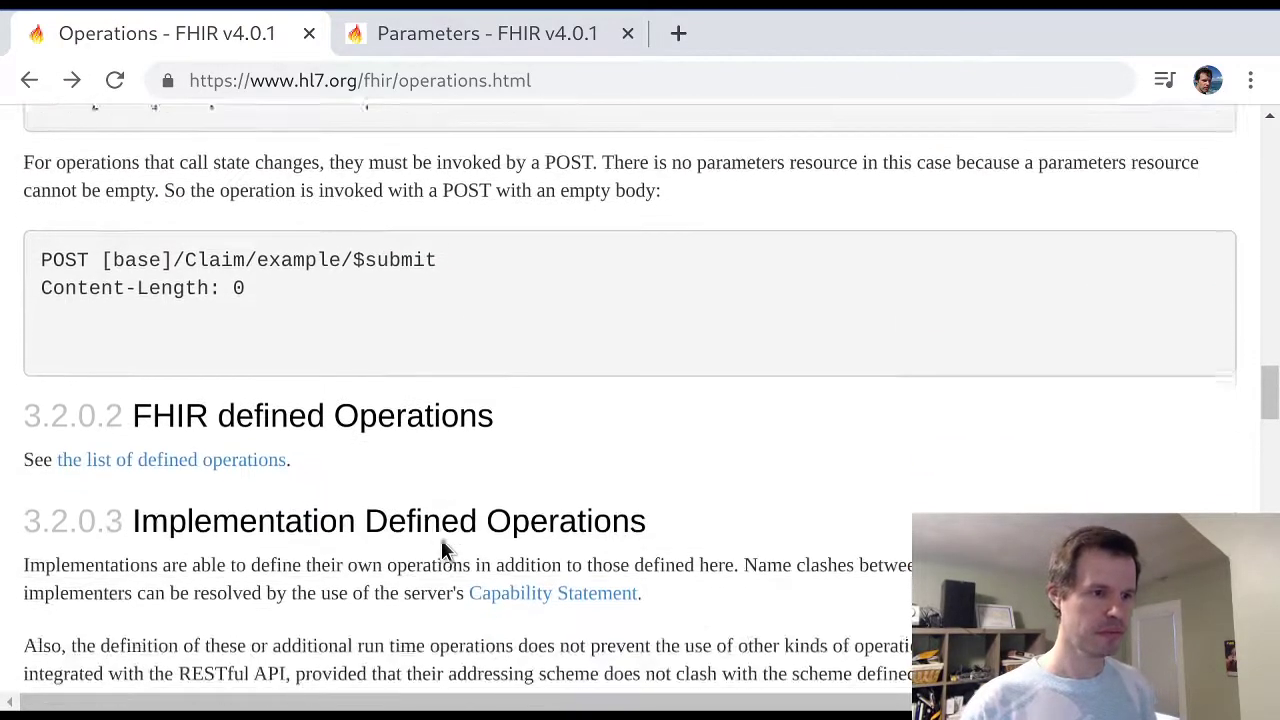
scroll(down, 3)
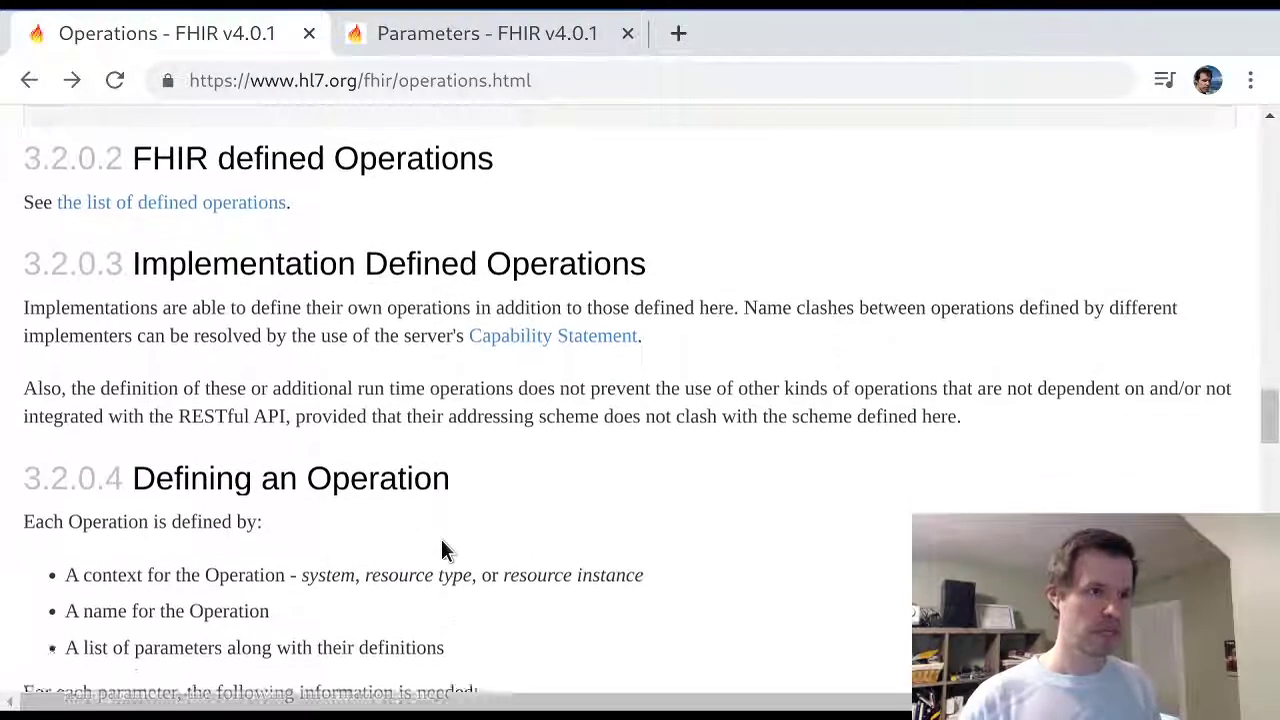
scroll(down, 3)
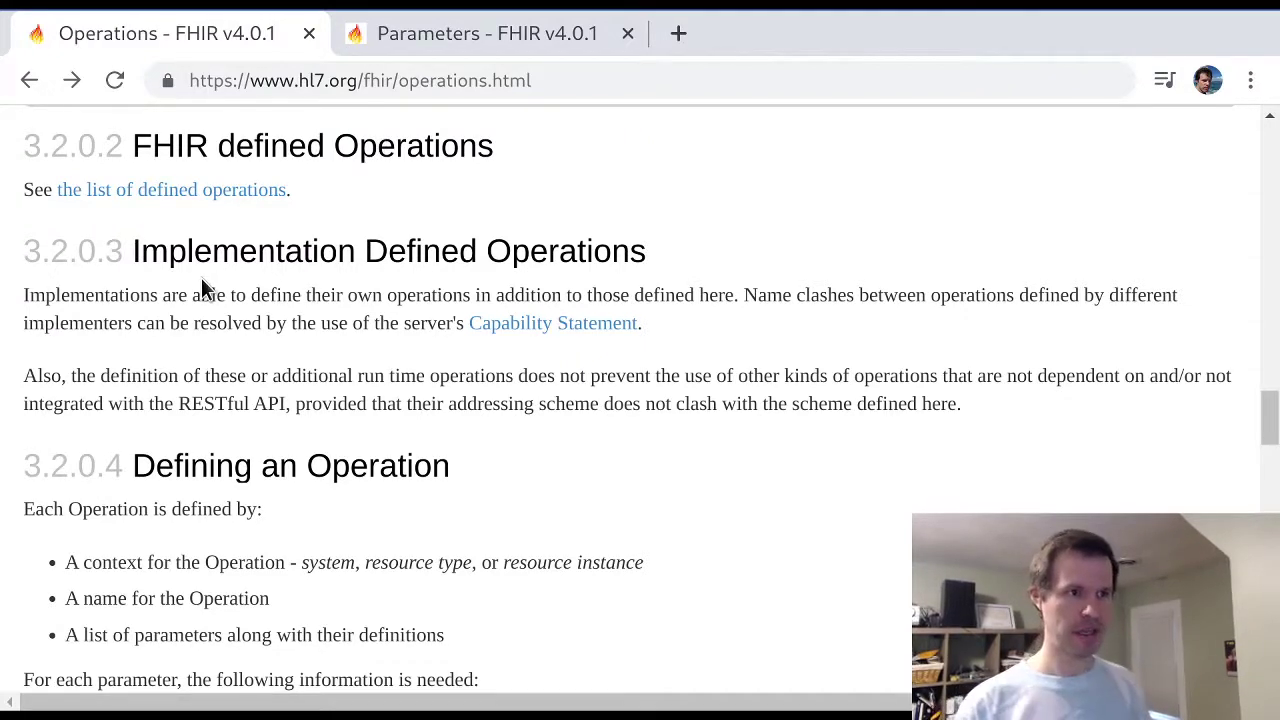
Open the list of defined operations in a new tab and skim the table
click(170, 189)
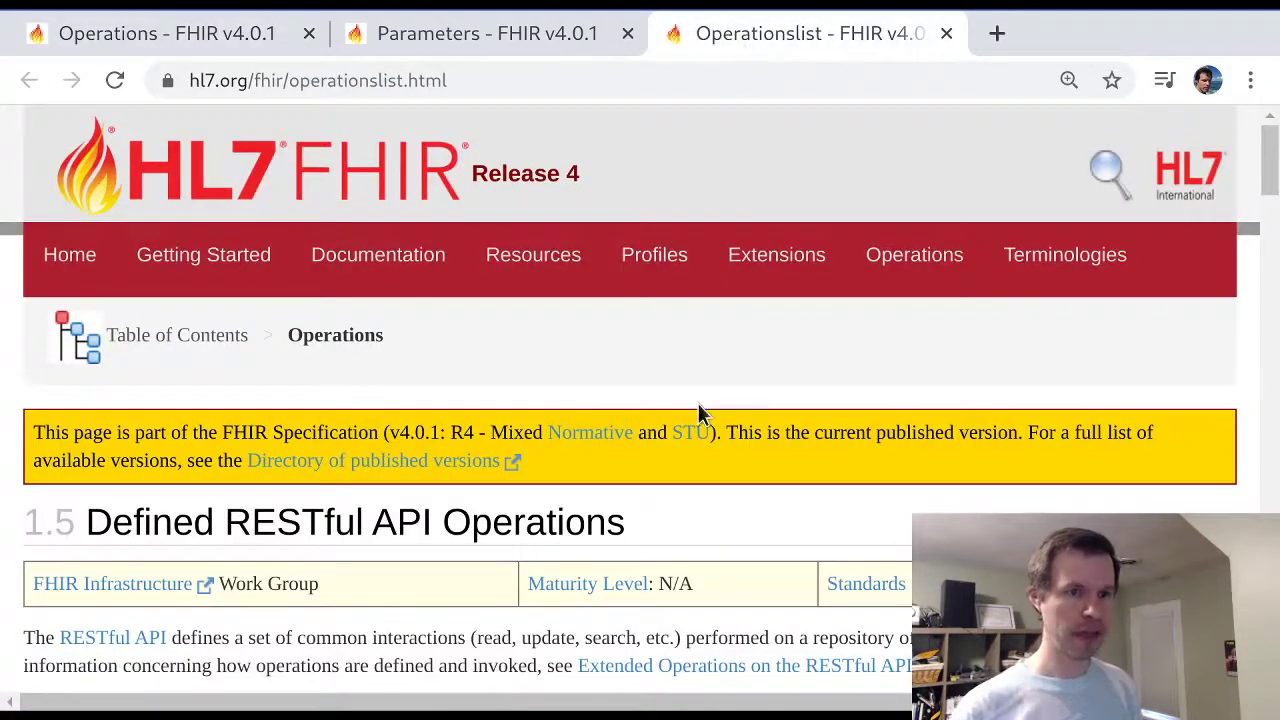
scroll(down, 3)
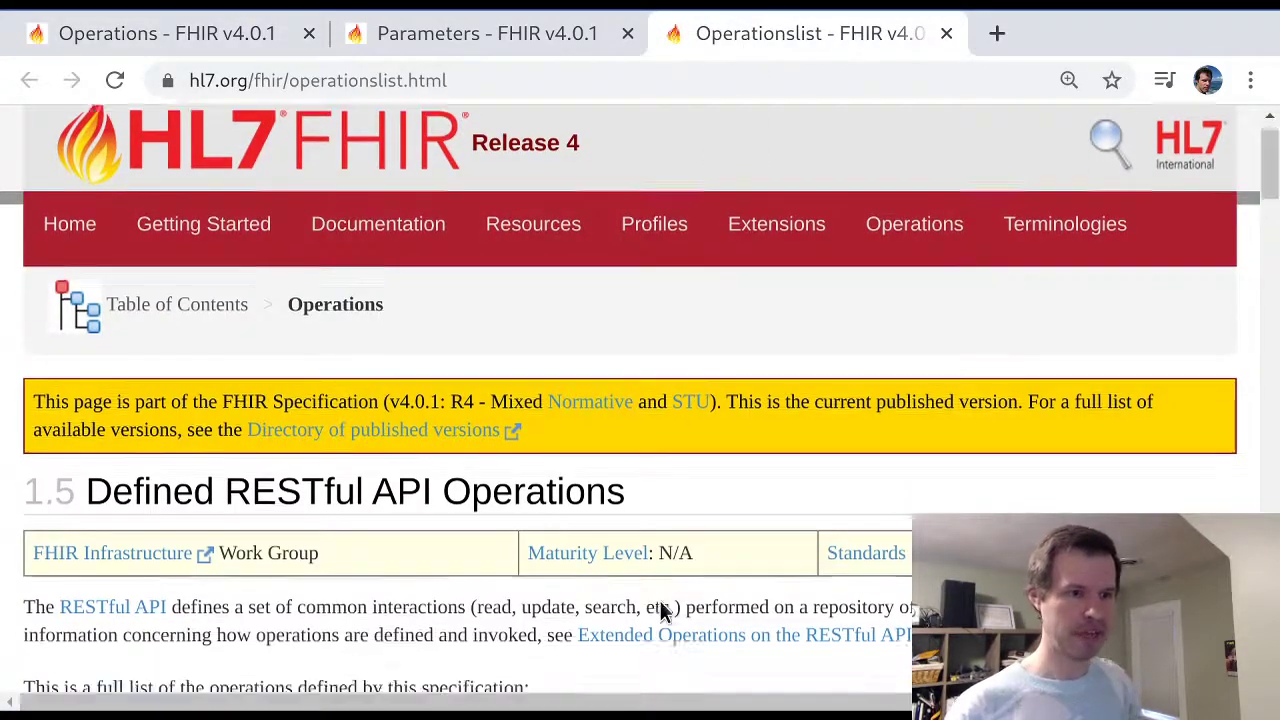
scroll(down, 3)
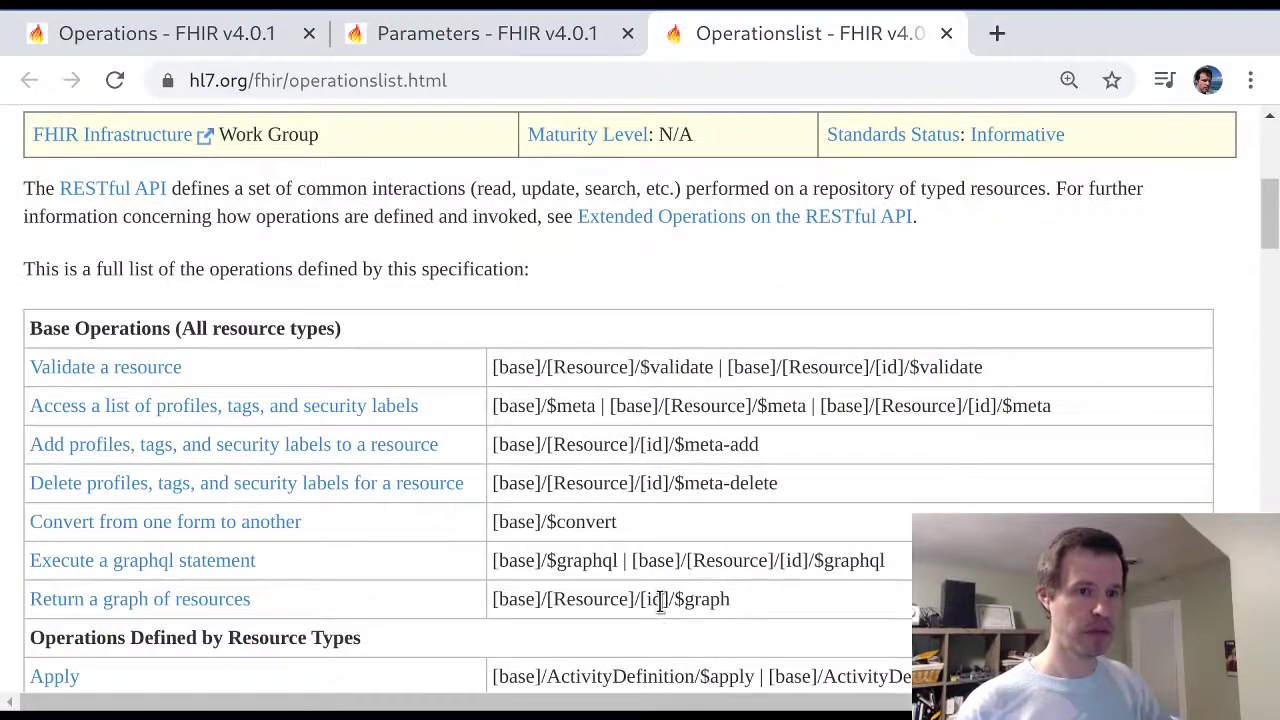
scroll(down, 3)
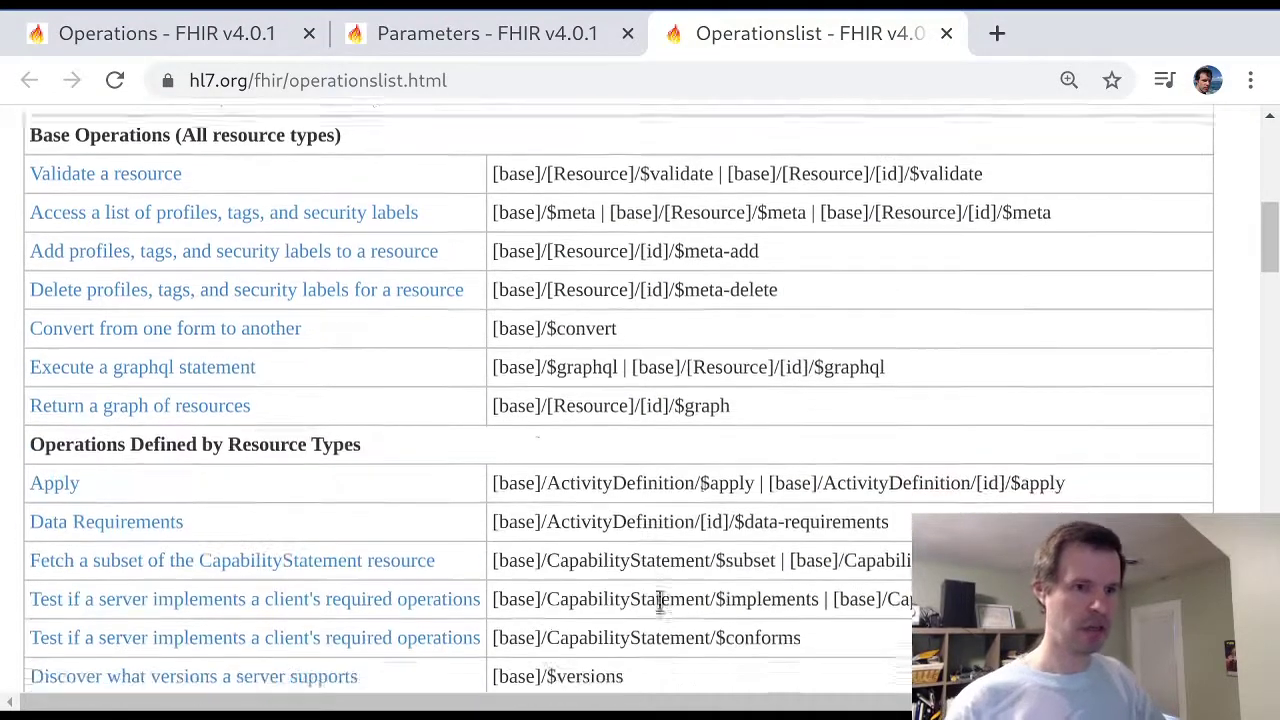
scroll(down, 3)
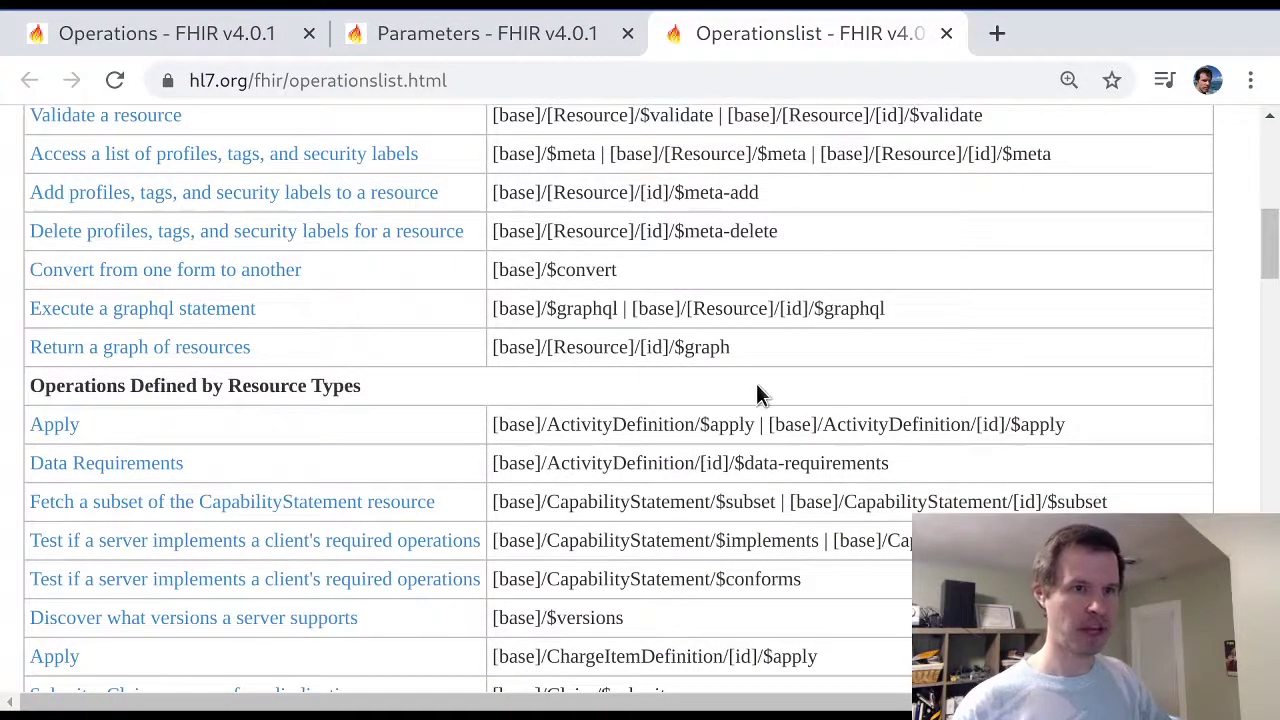
scroll(up, 3)
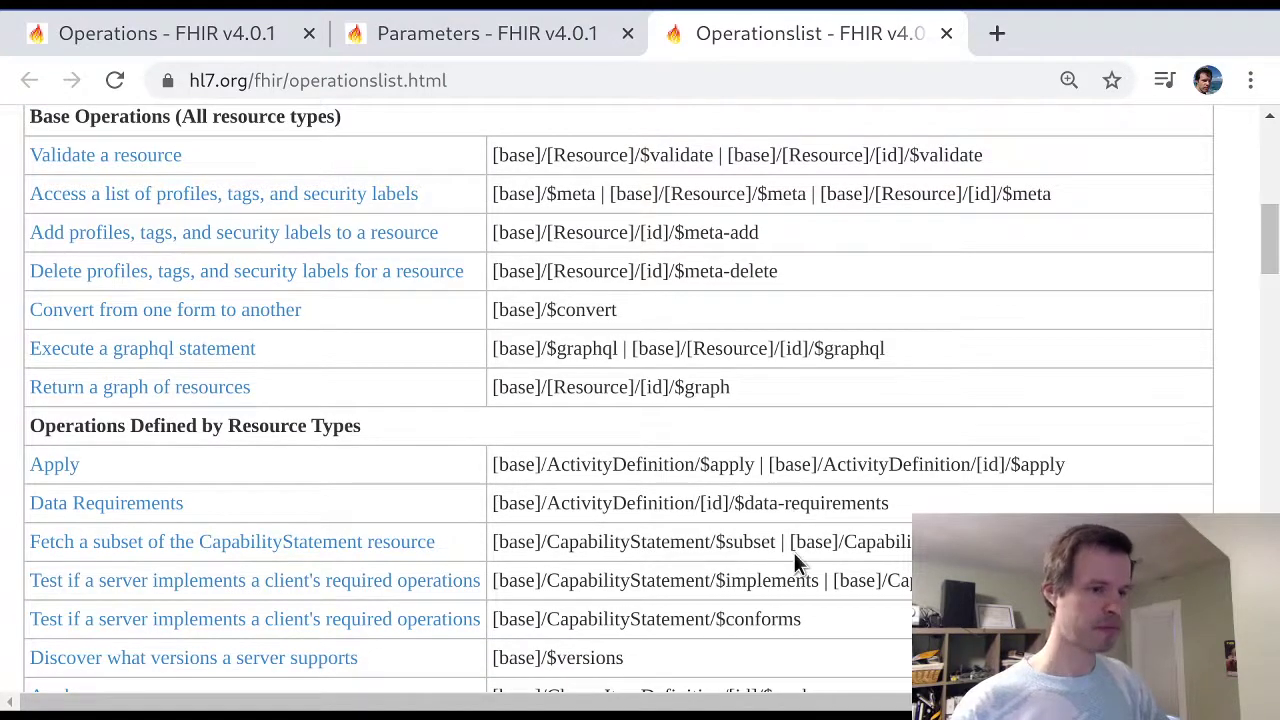
mouse_move(815, 465)
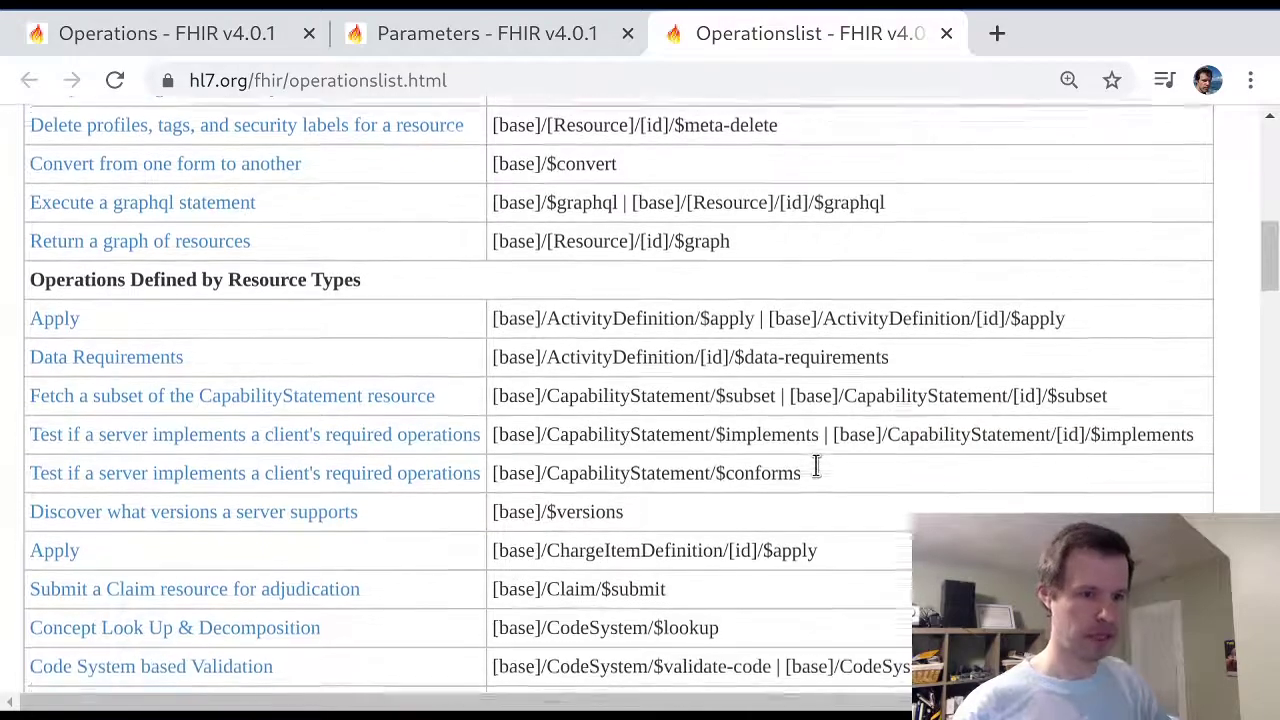
Scroll to Observation Statistics and highlight 'Observation' in its $stats path
scroll(down, 3)
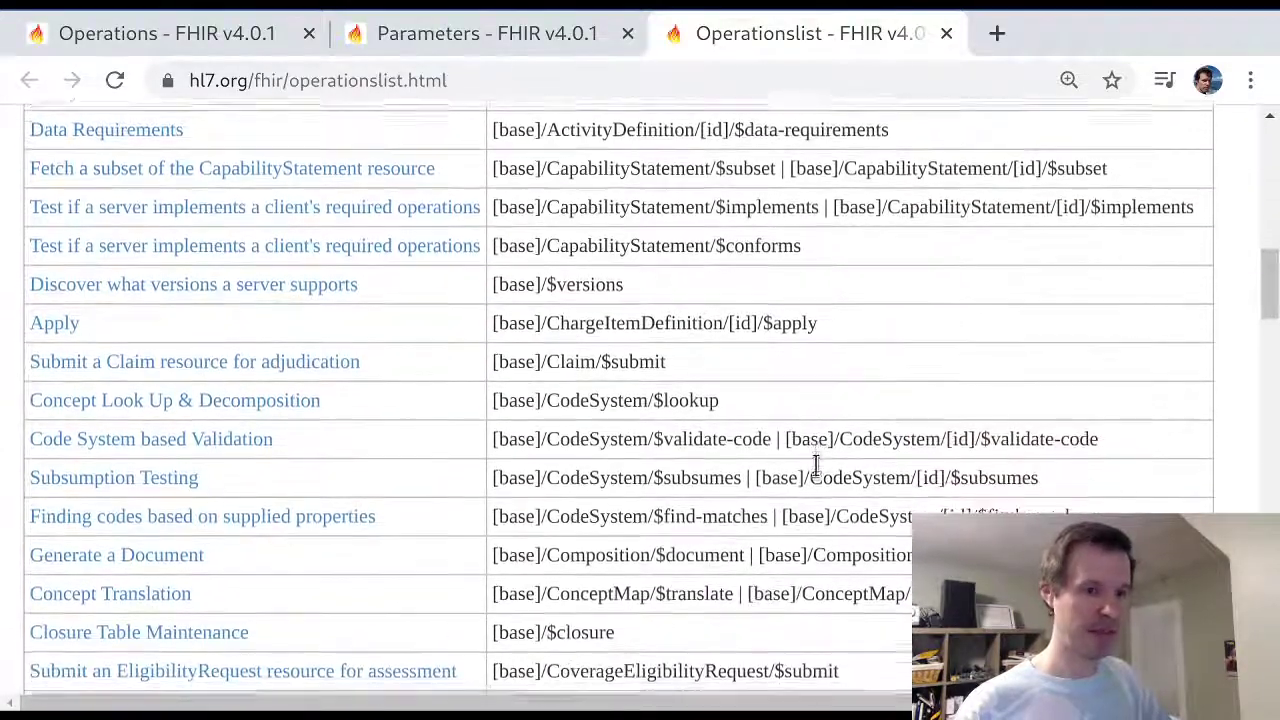
scroll(down, 3)
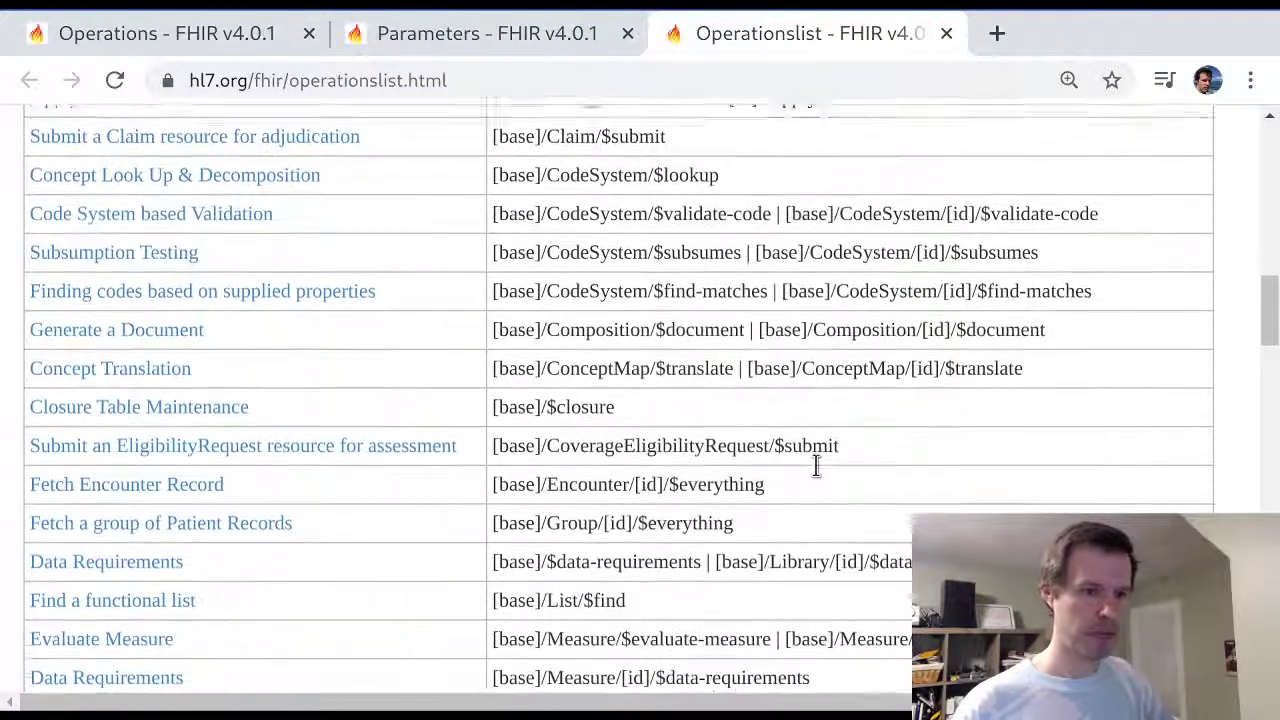
scroll(down, 3)
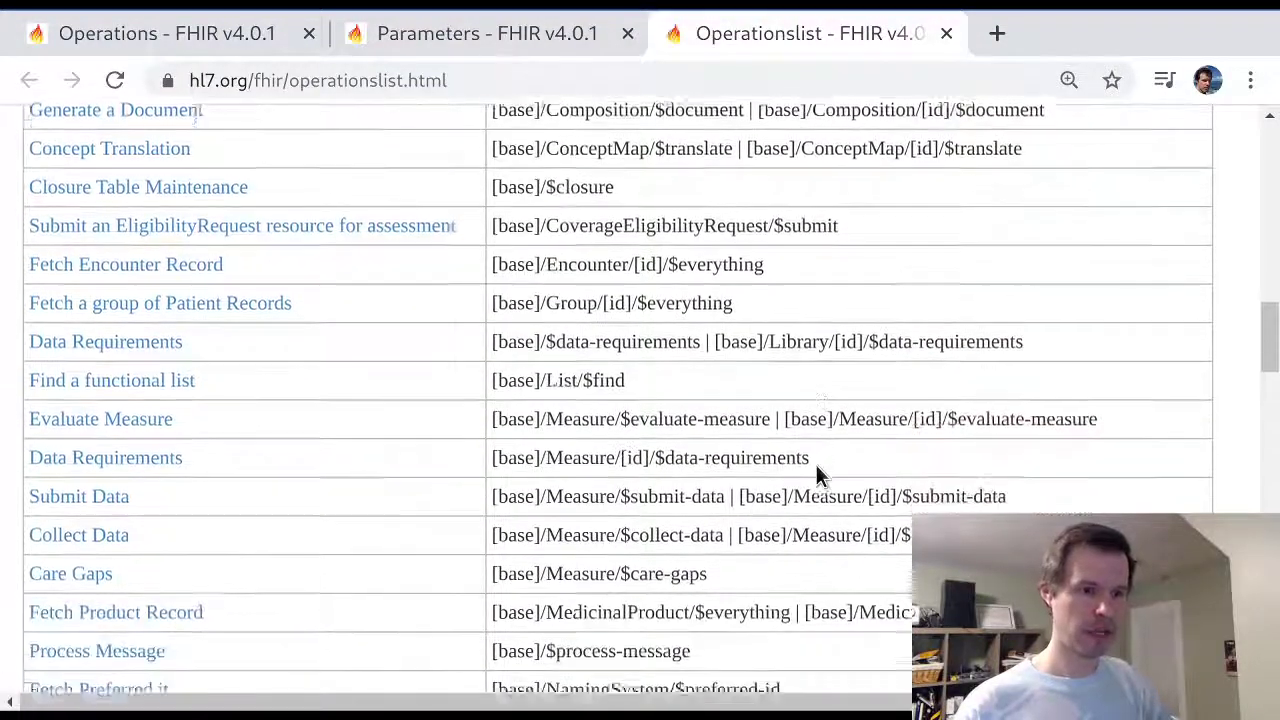
scroll(down, 3)
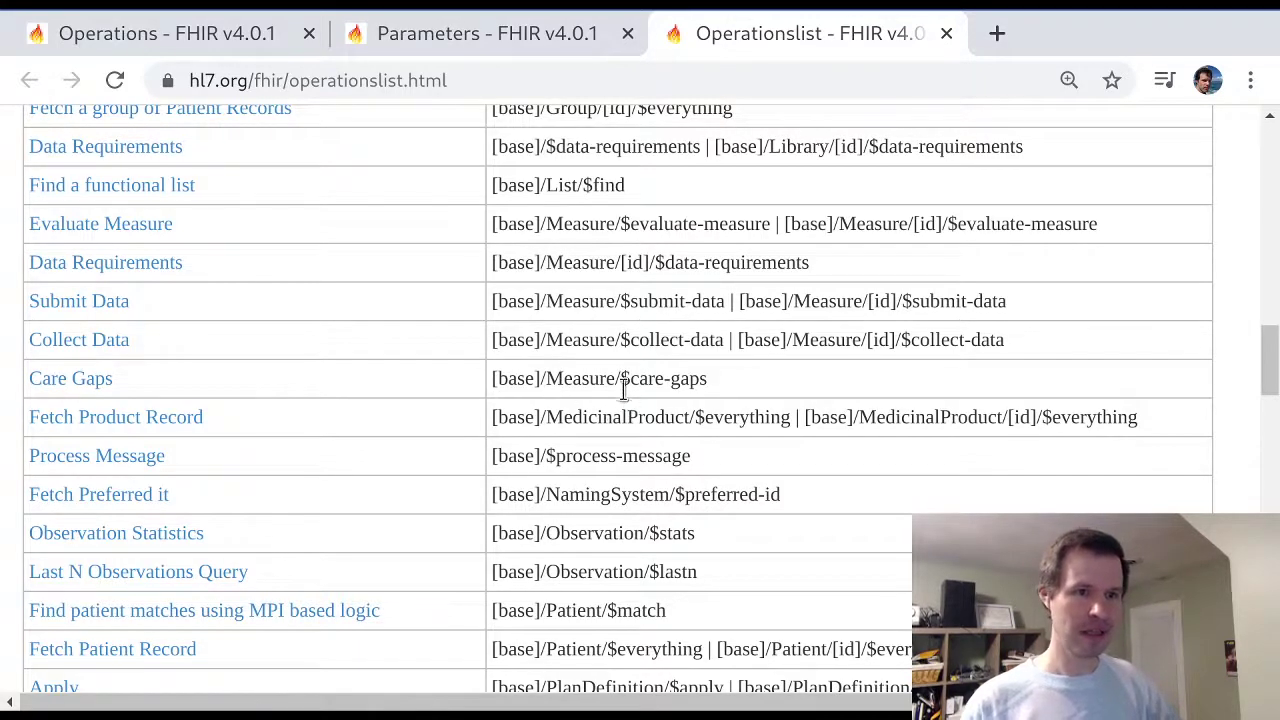
double_click(663, 378)
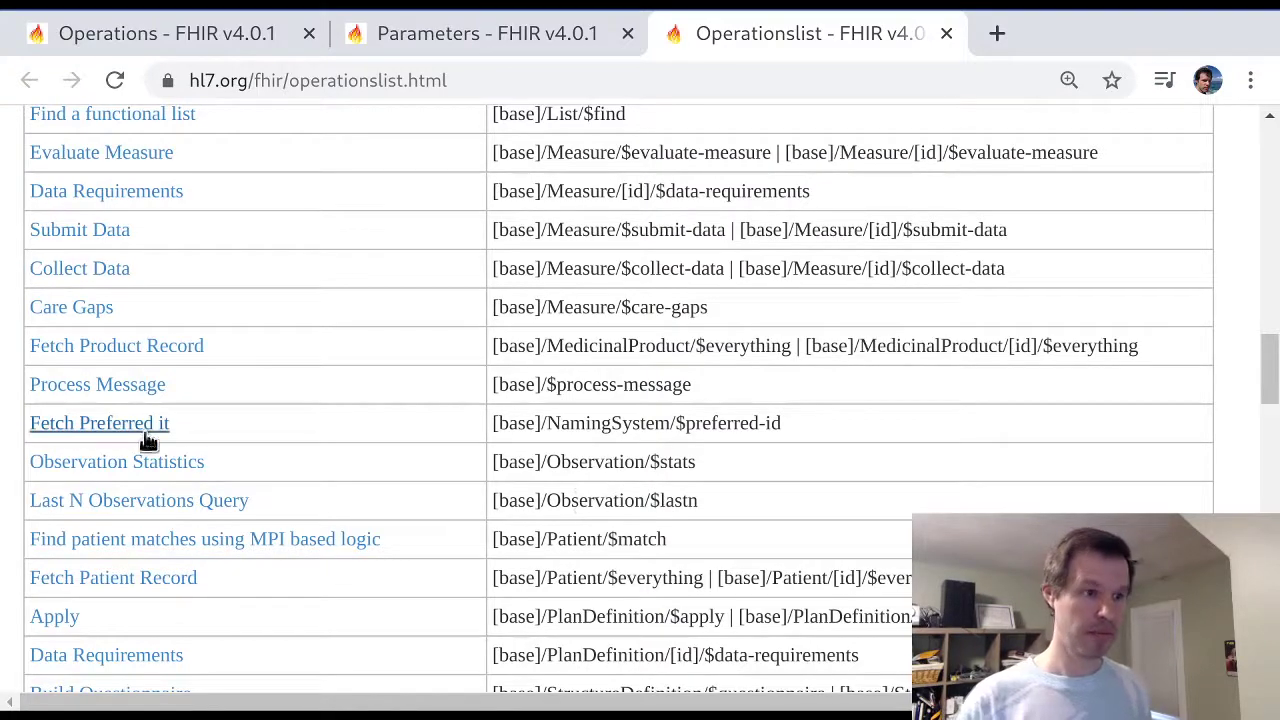
mouse_move(487, 503)
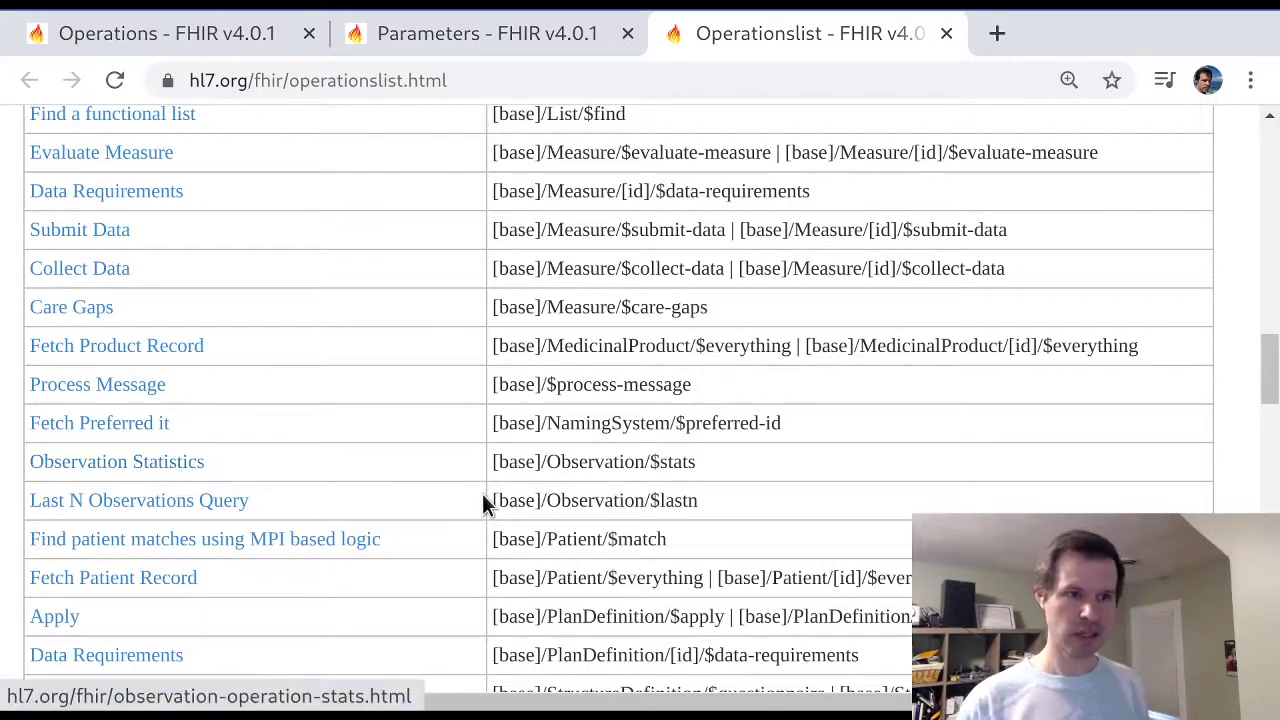
double_click(620, 461)
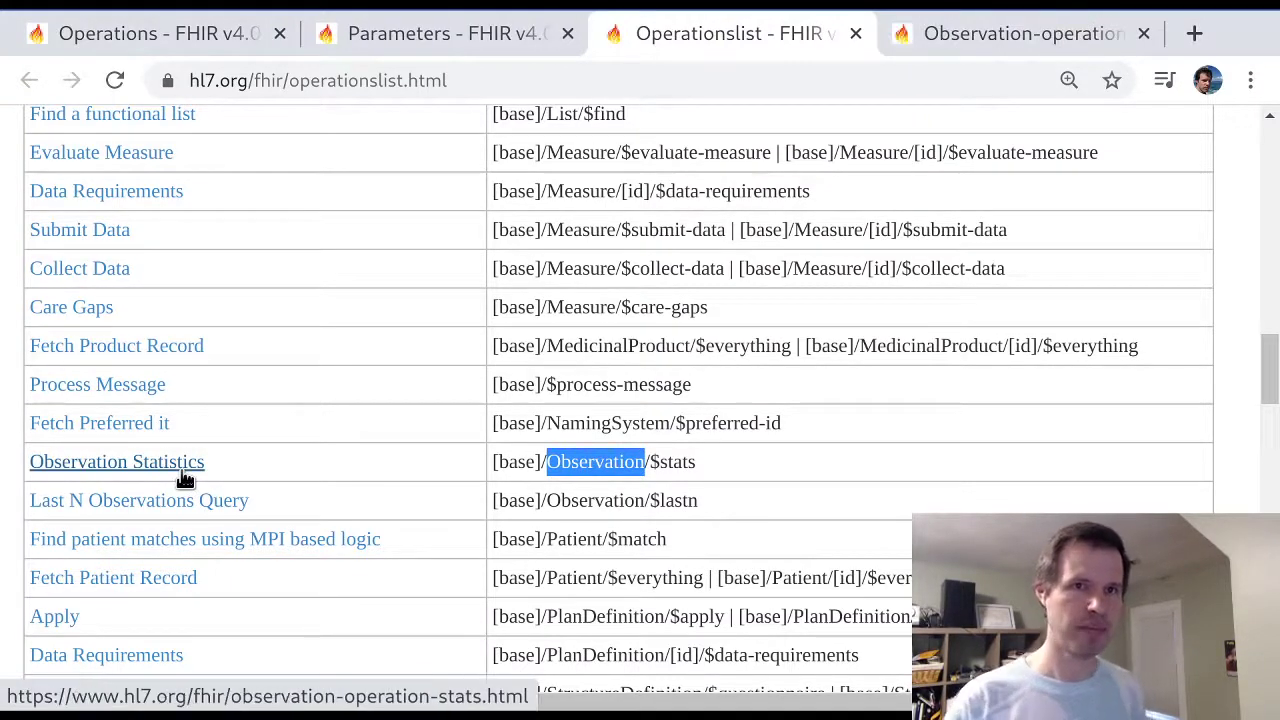
Open the Observation $stats page and highlight 'stats' and the statistical calculations phrase
click(117, 461)
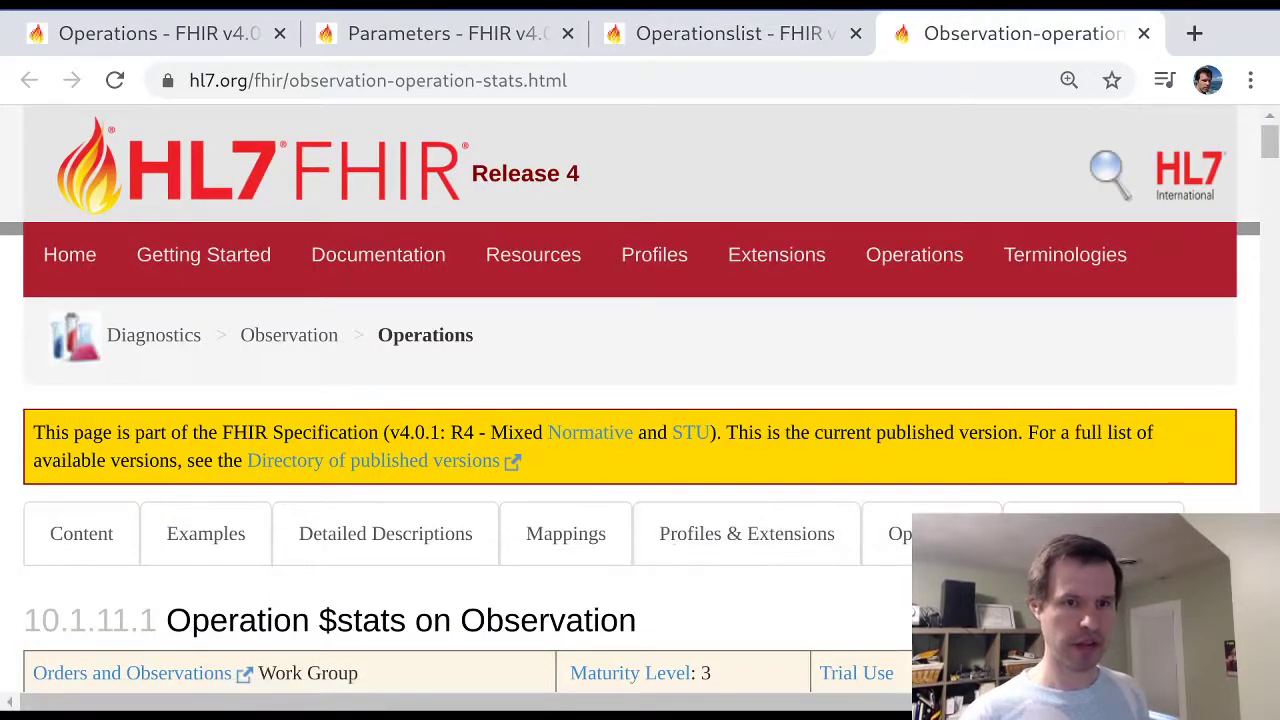
scroll(down, 3)
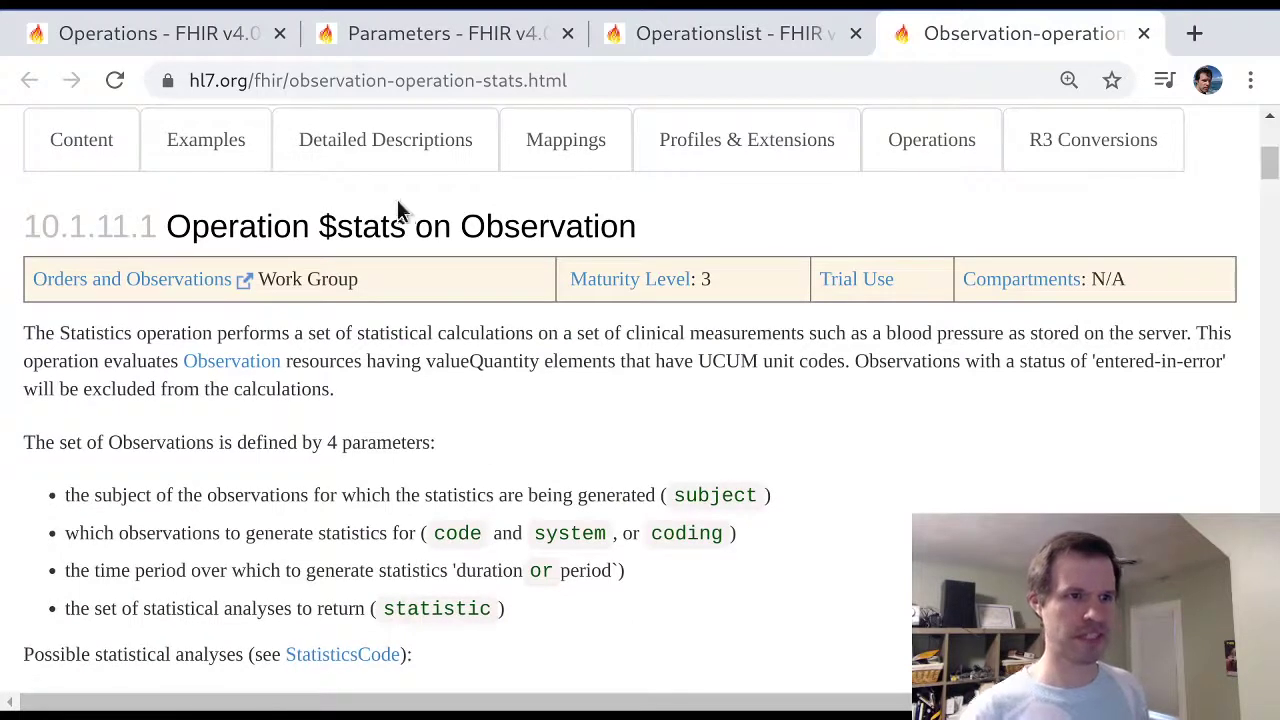
double_click(371, 226)
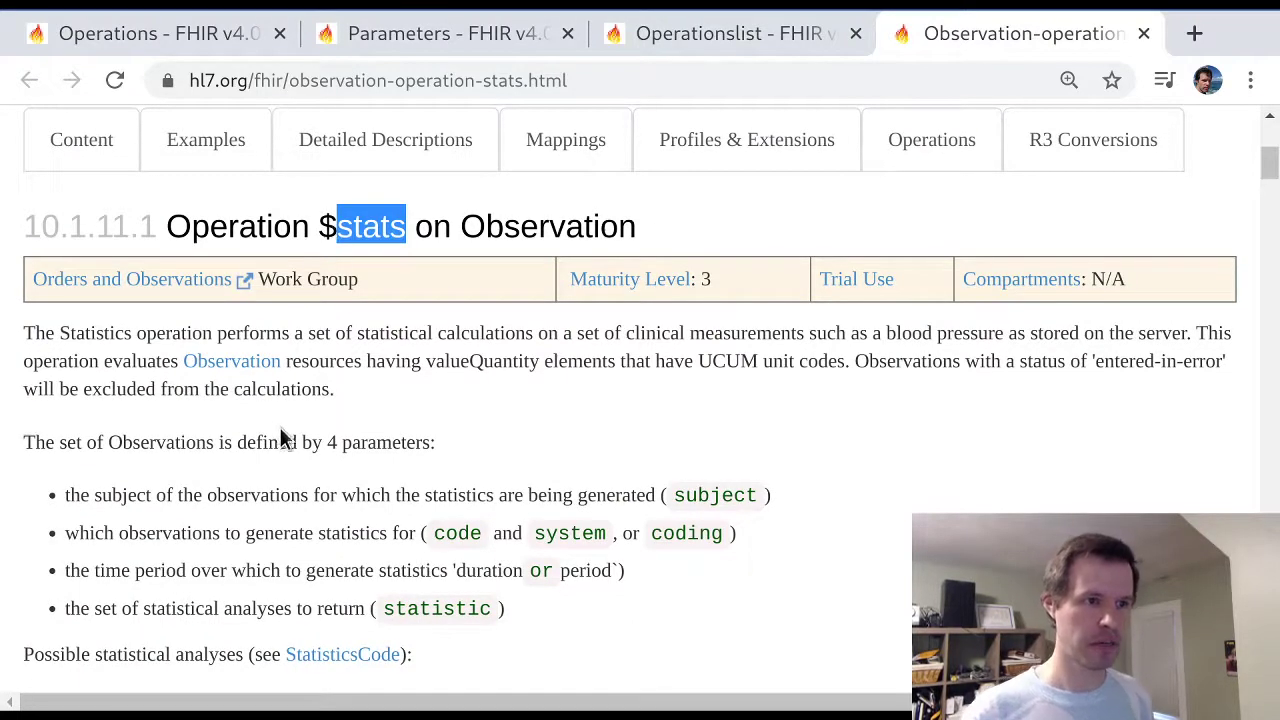
drag(325, 333, 550, 333)
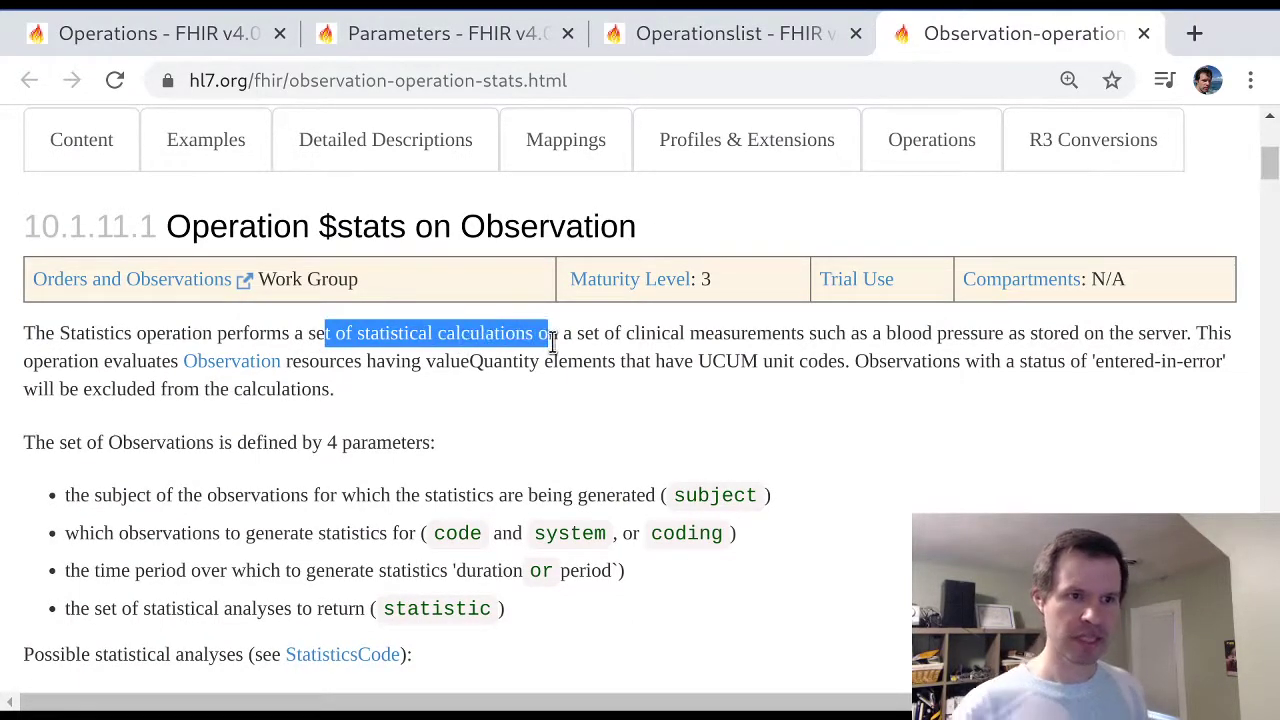
drag(548, 333, 997, 333)
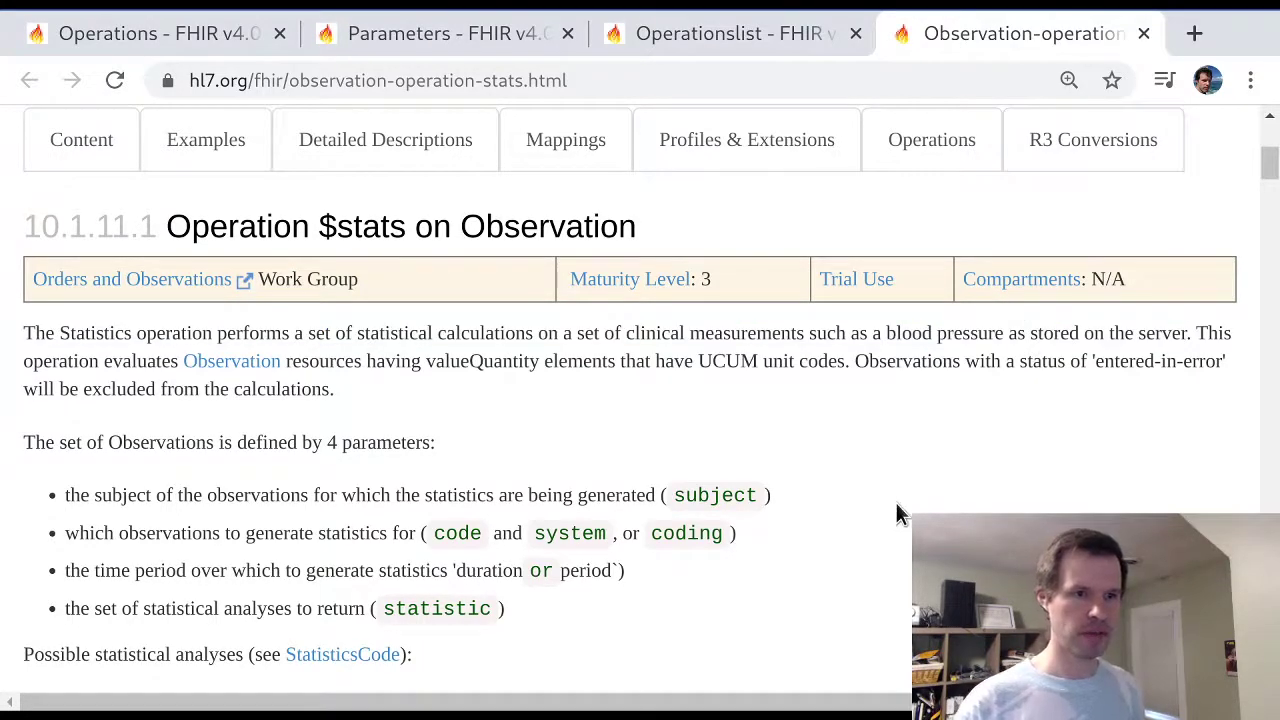
mouse_move(785, 580)
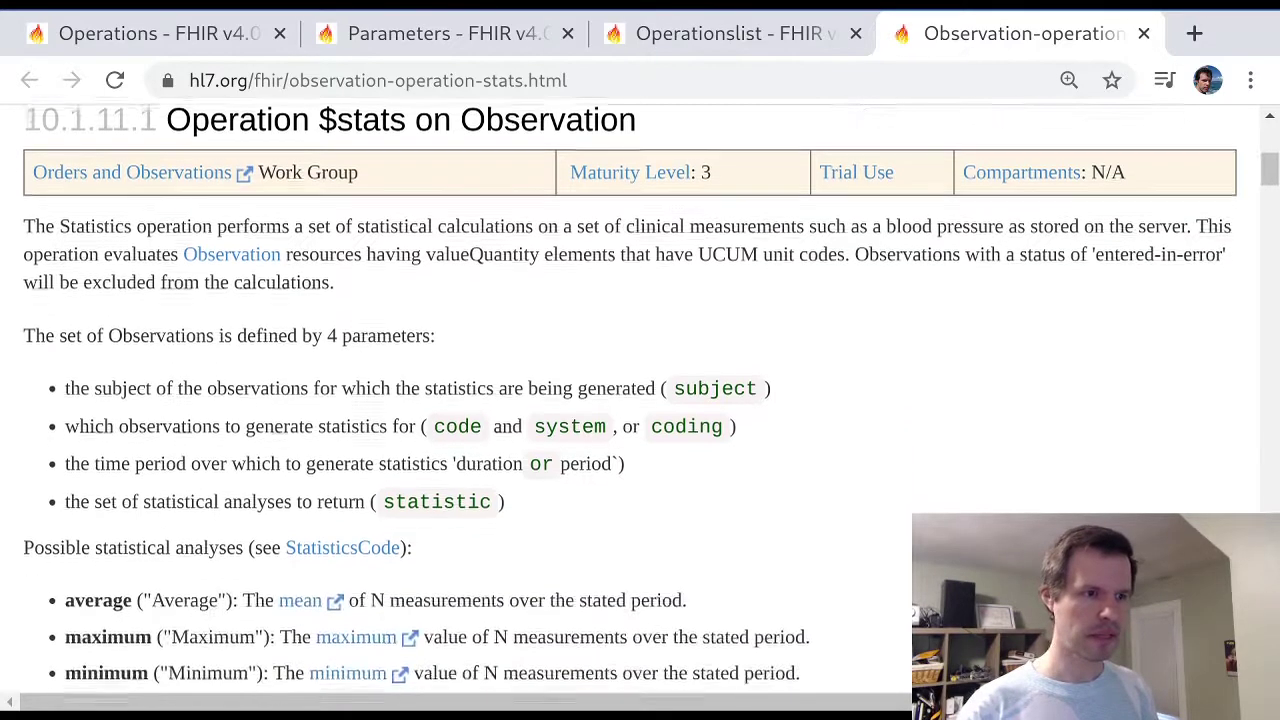
Scroll through the statistic codes, highlighting the average and 20-percent codes
scroll(down, 3)
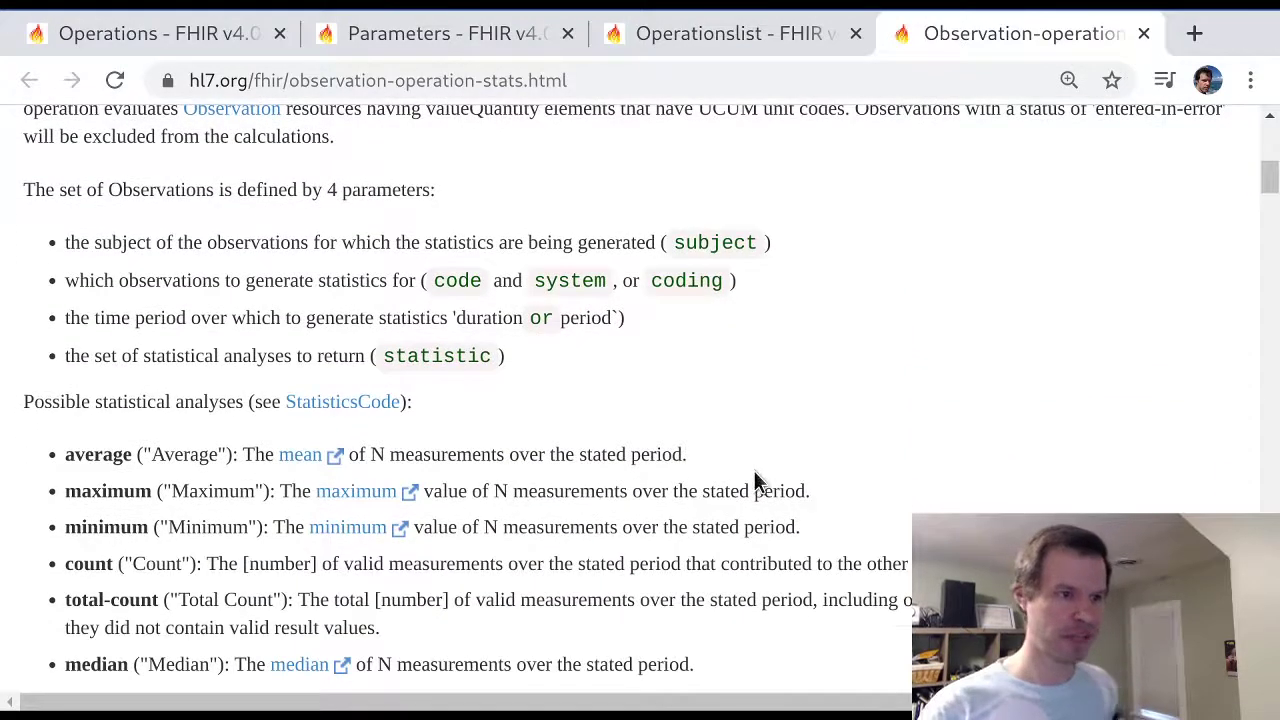
scroll(down, 3)
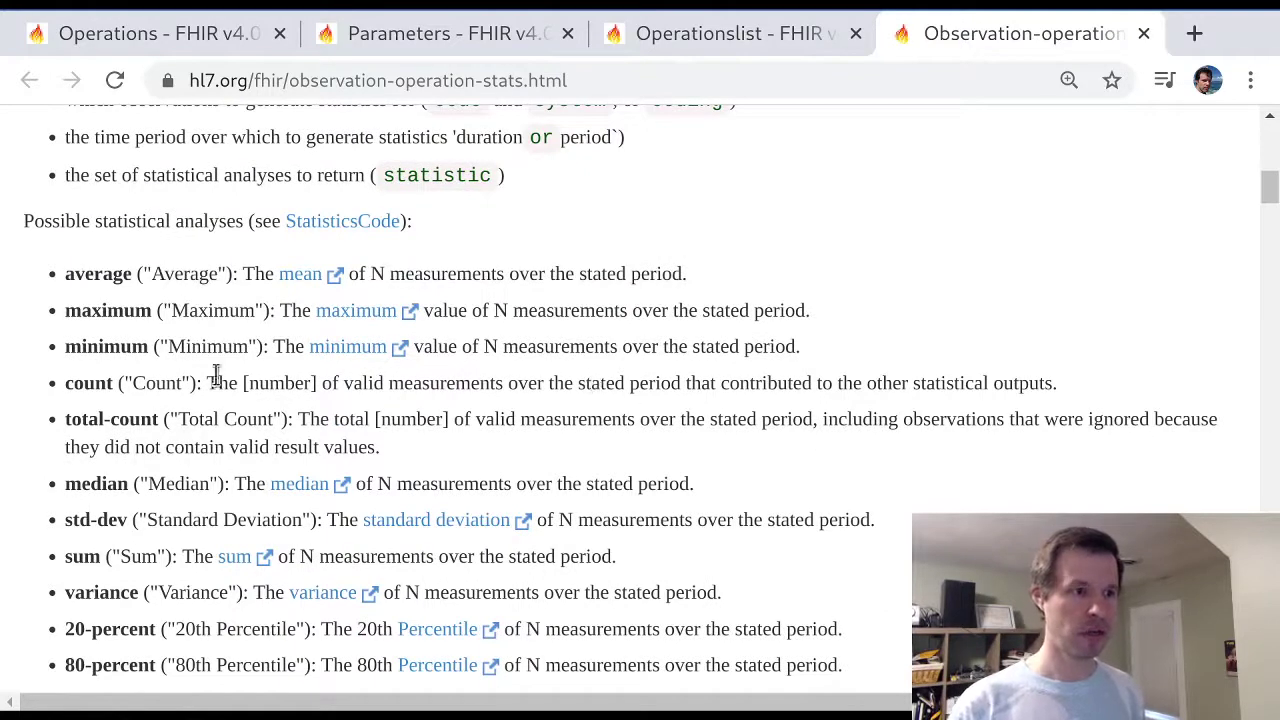
double_click(97, 274)
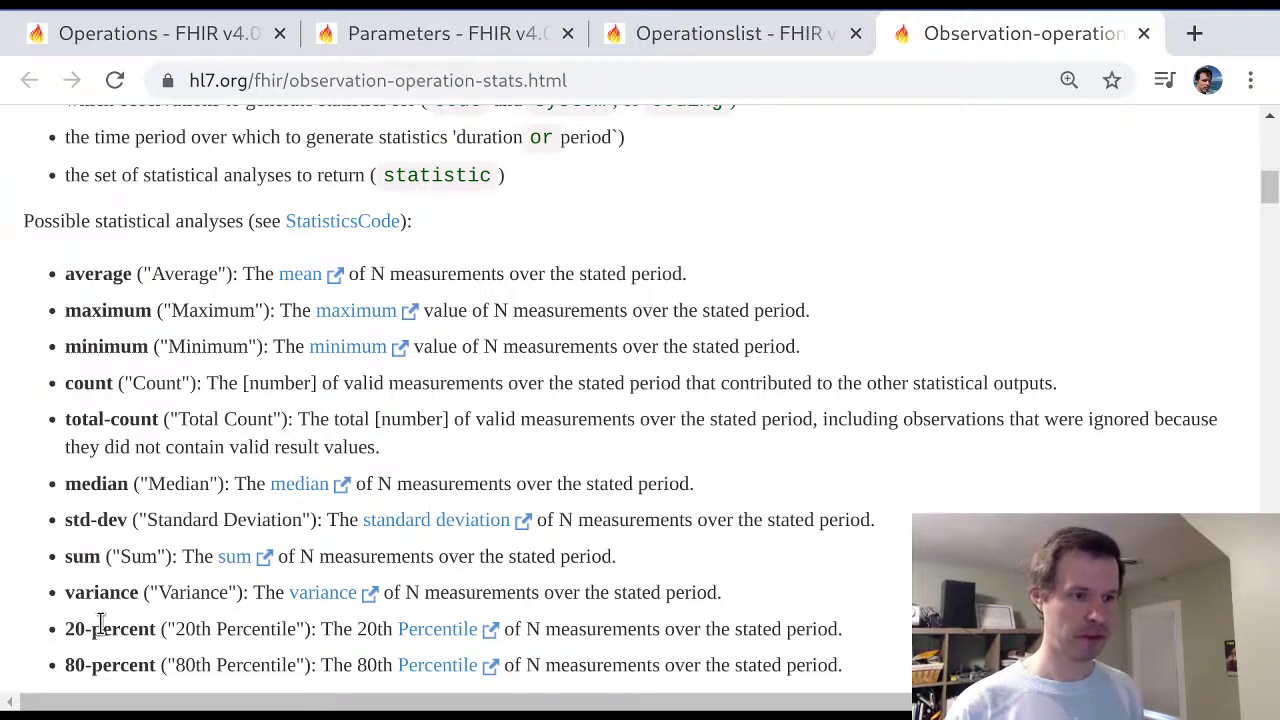
double_click(115, 628)
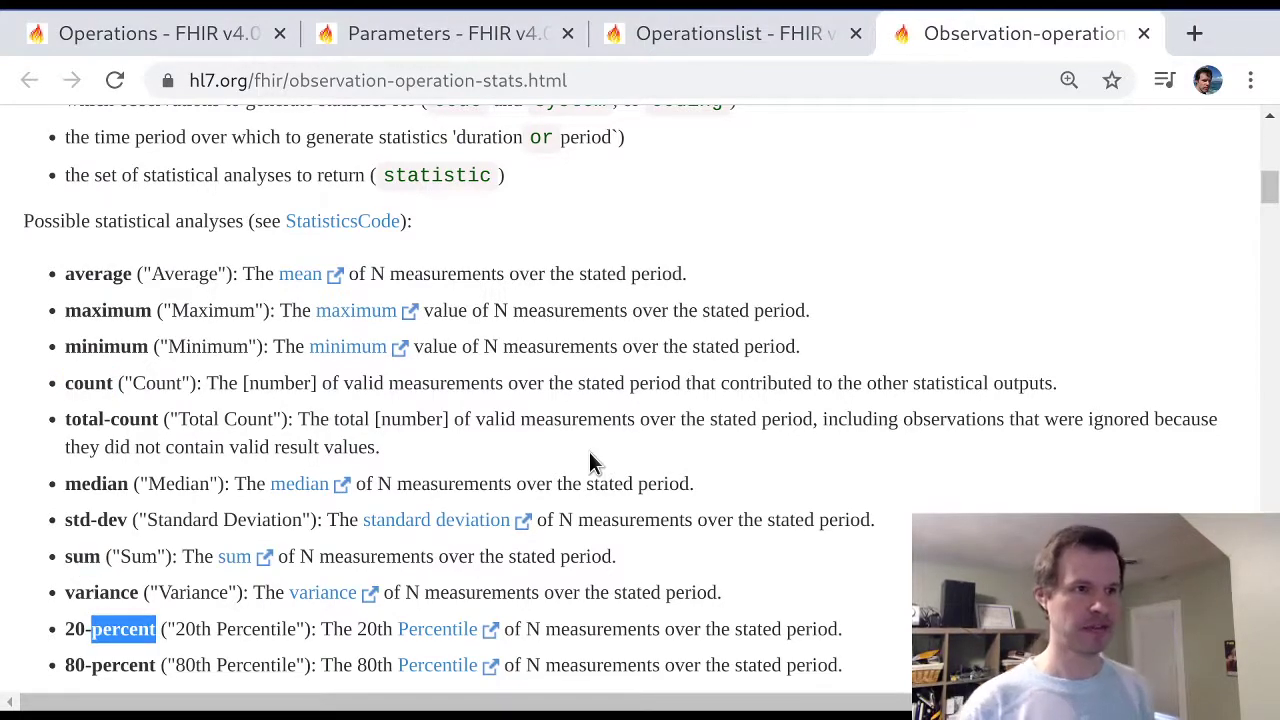
mouse_move(789, 591)
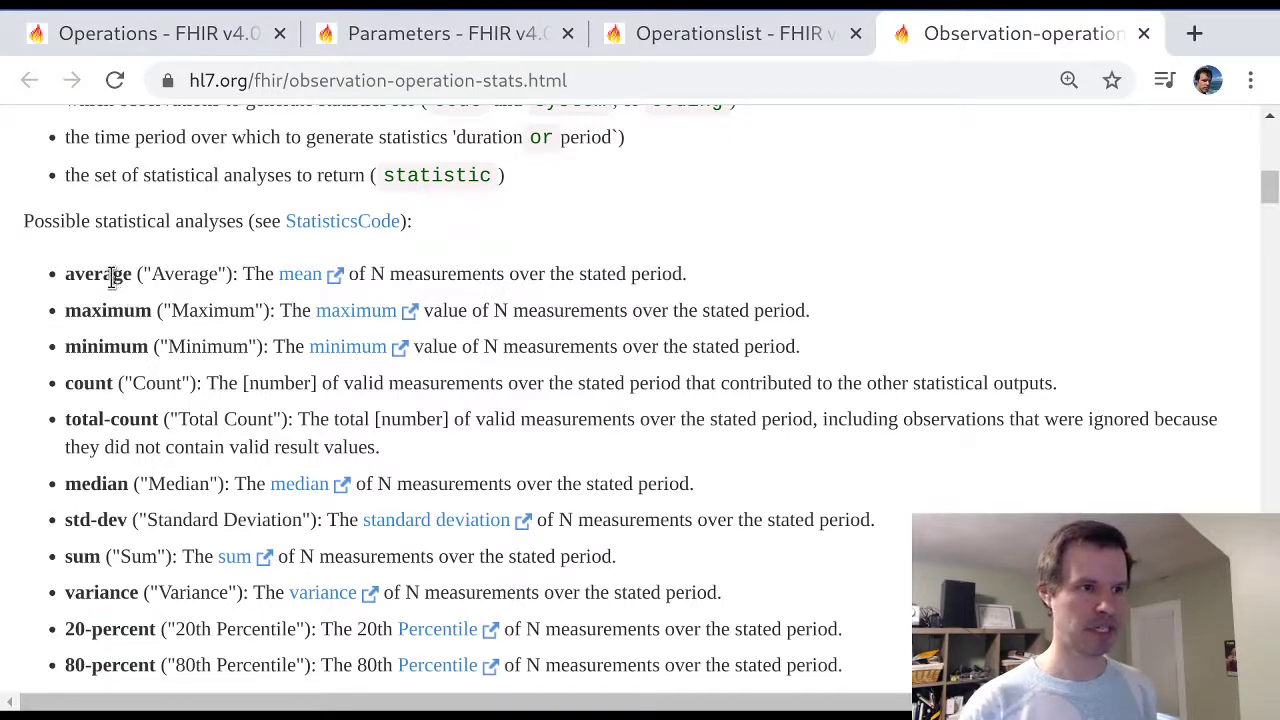
double_click(97, 273)
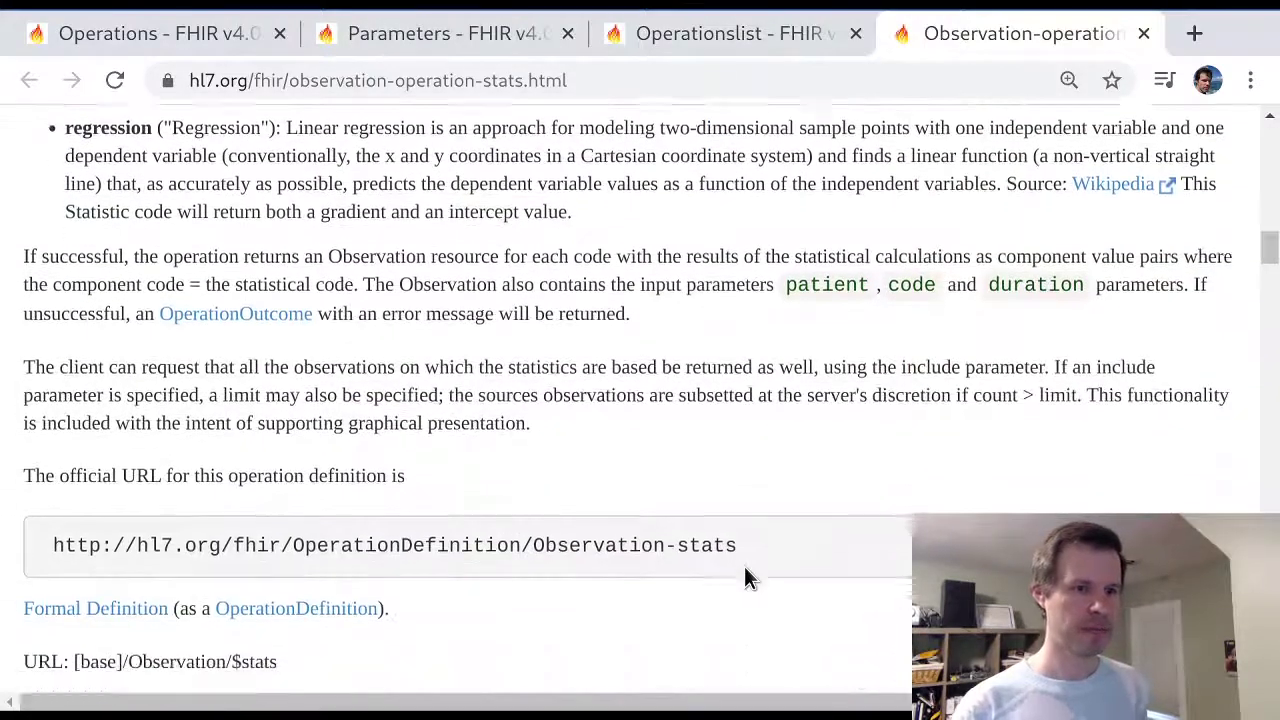
Scroll down to the official URL and Formal Definition link
scroll(down, 3)
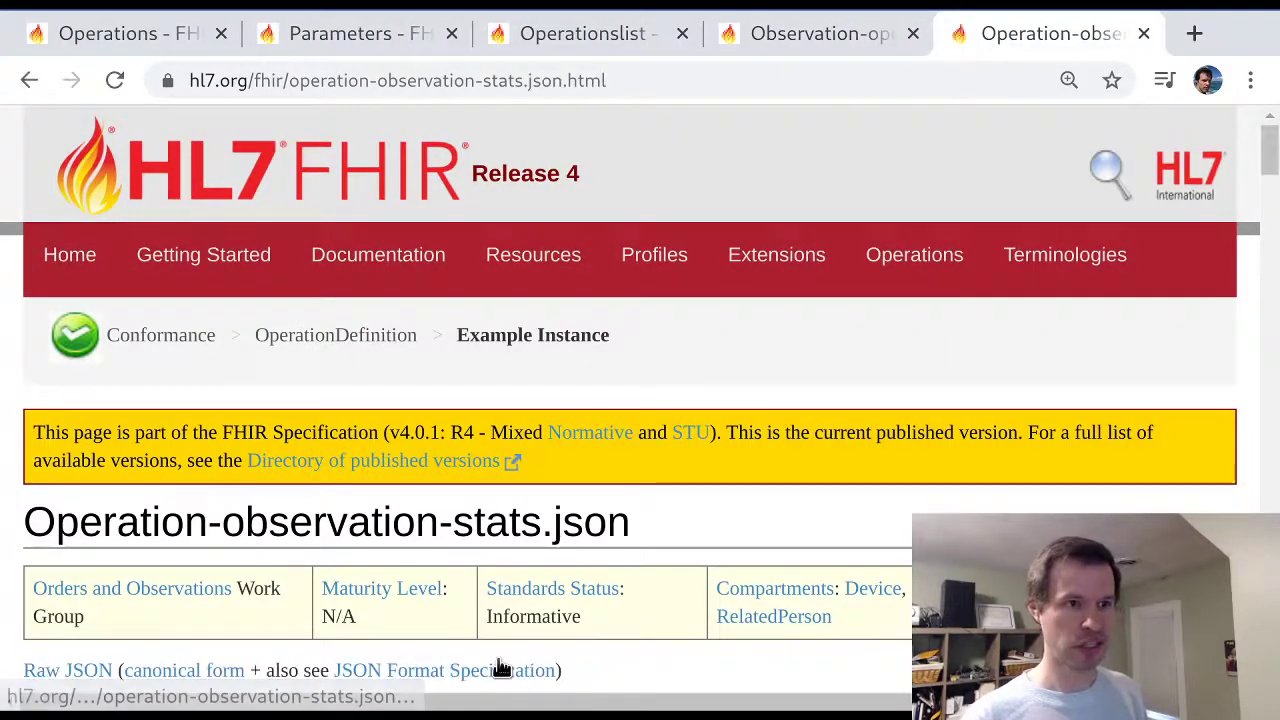
Scroll the Observation-stats JSON through statistic, include, limit and statistics parameters
scroll(down, 3)
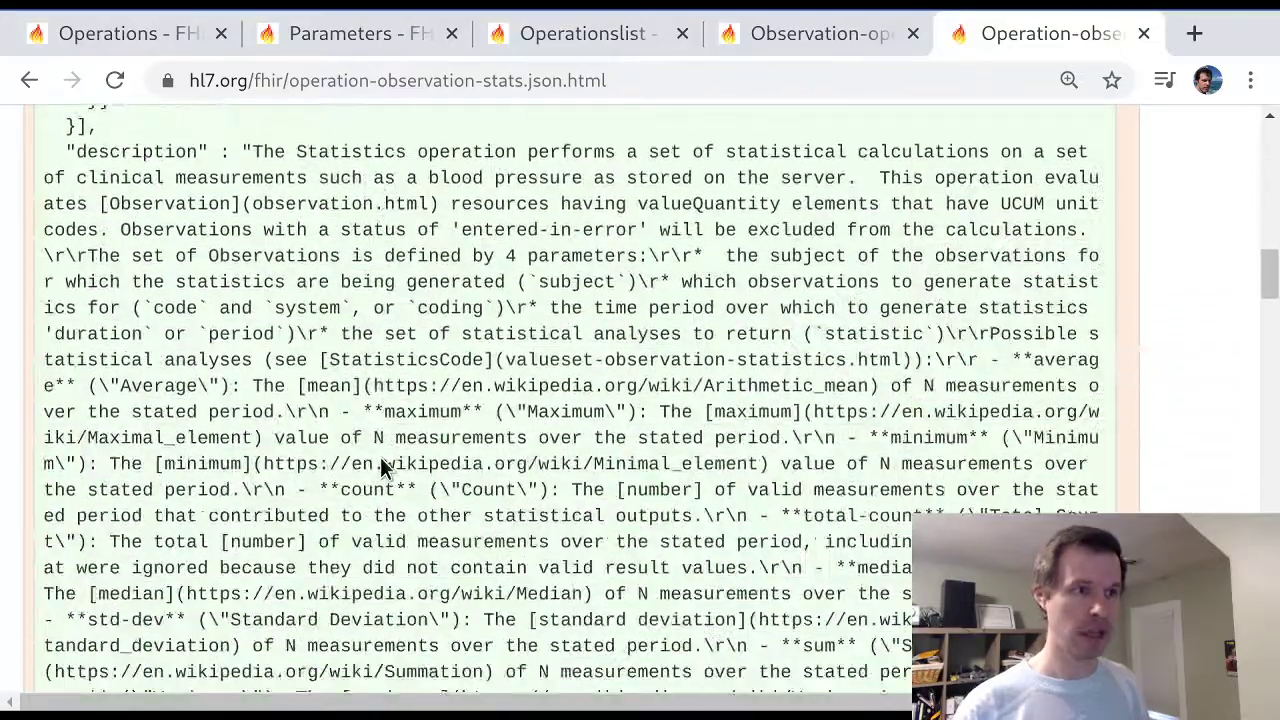
scroll(down, 3)
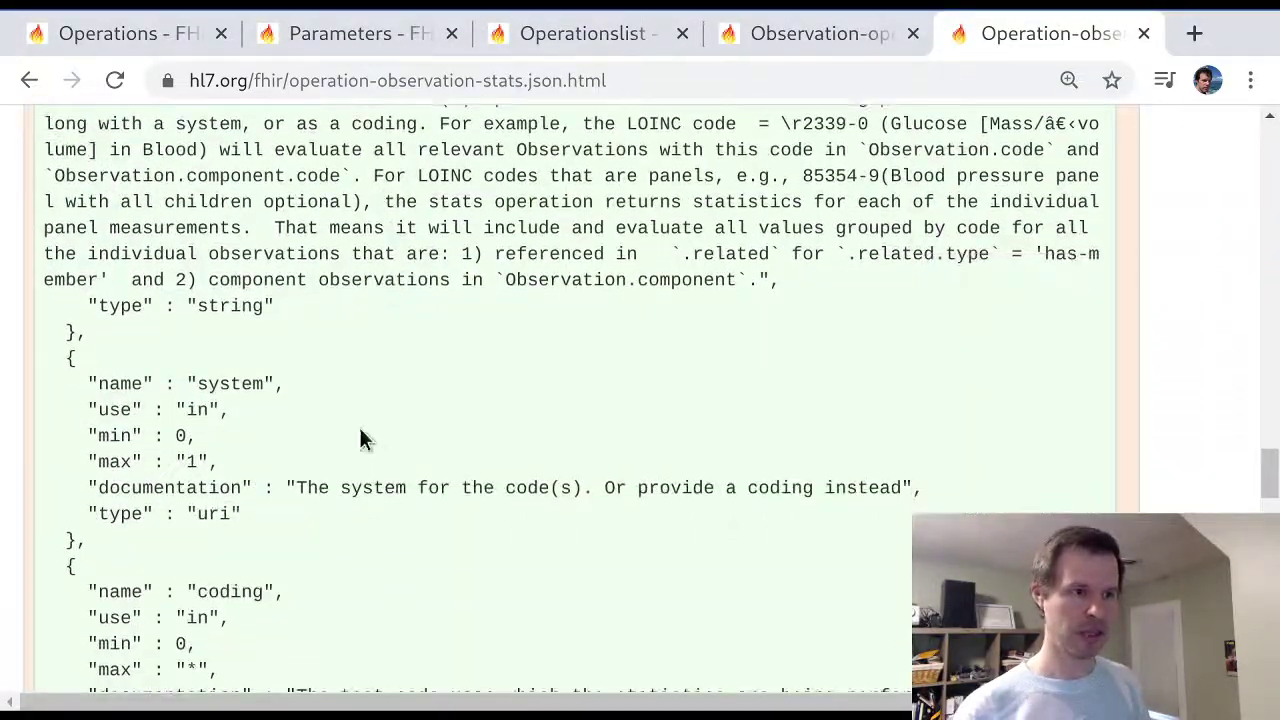
scroll(down, 3)
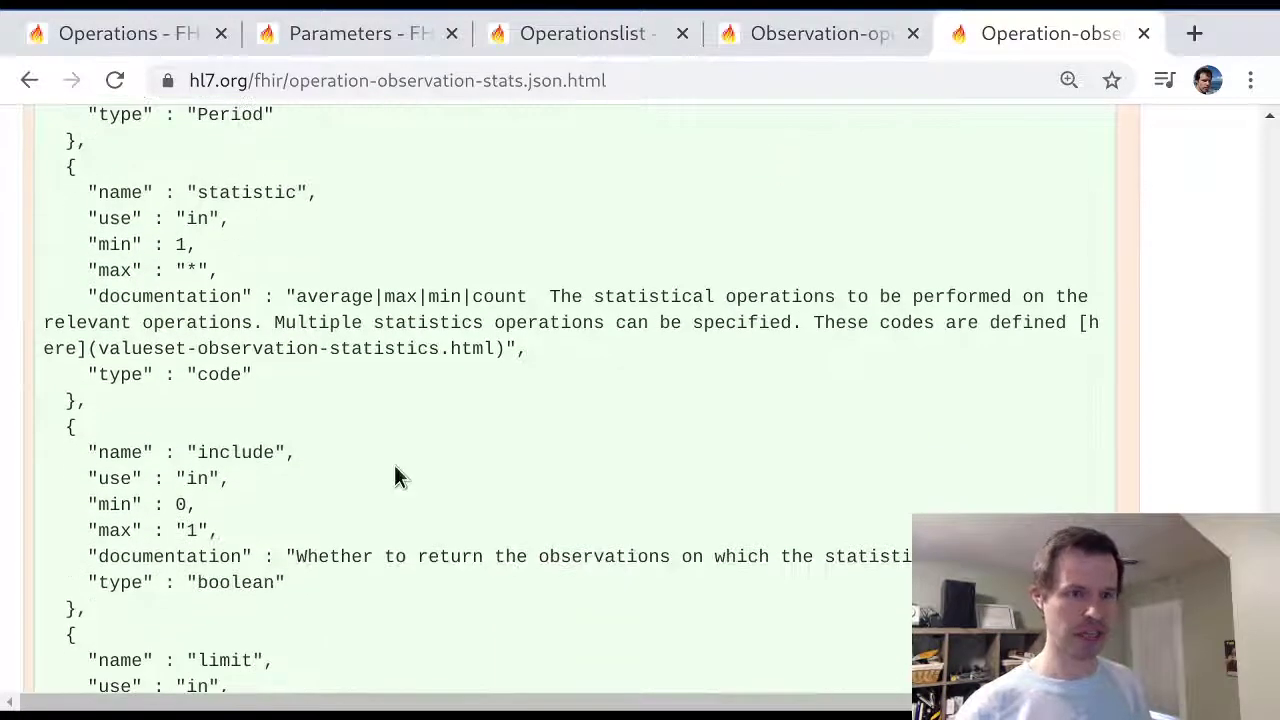
scroll(down, 3)
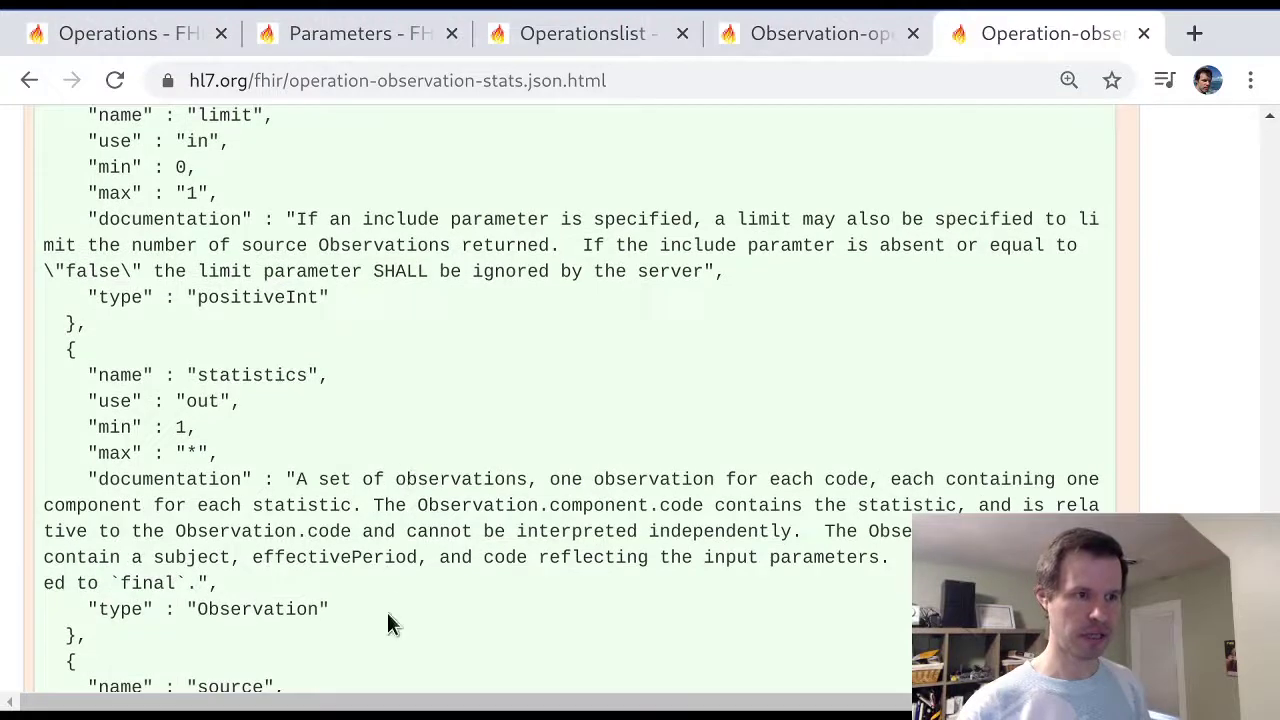
mouse_move(615, 450)
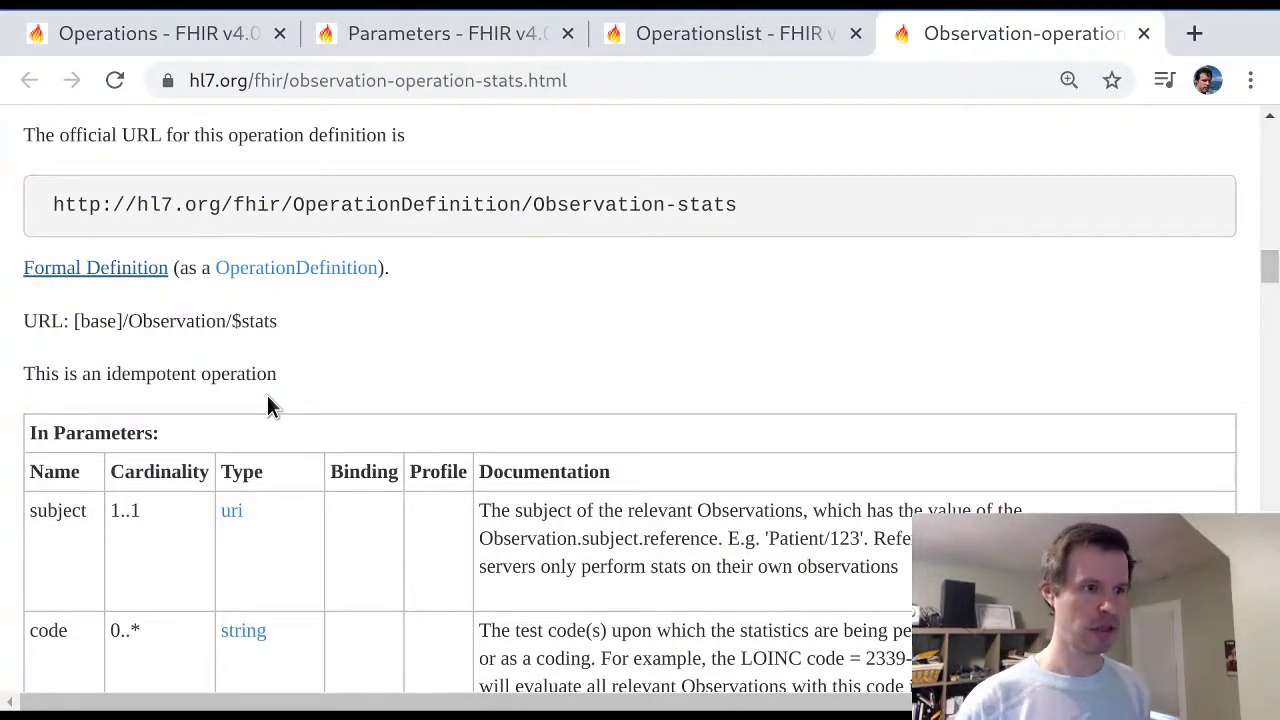
double_click(102, 419)
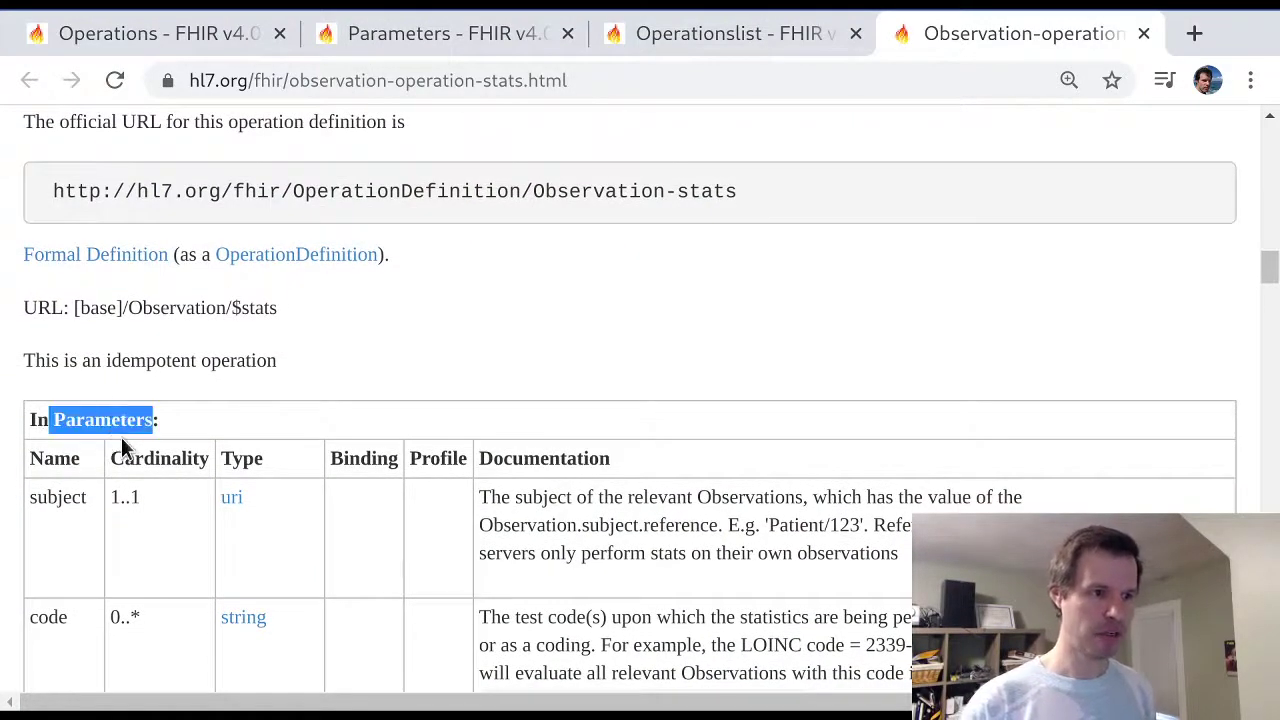
scroll(down, 3)
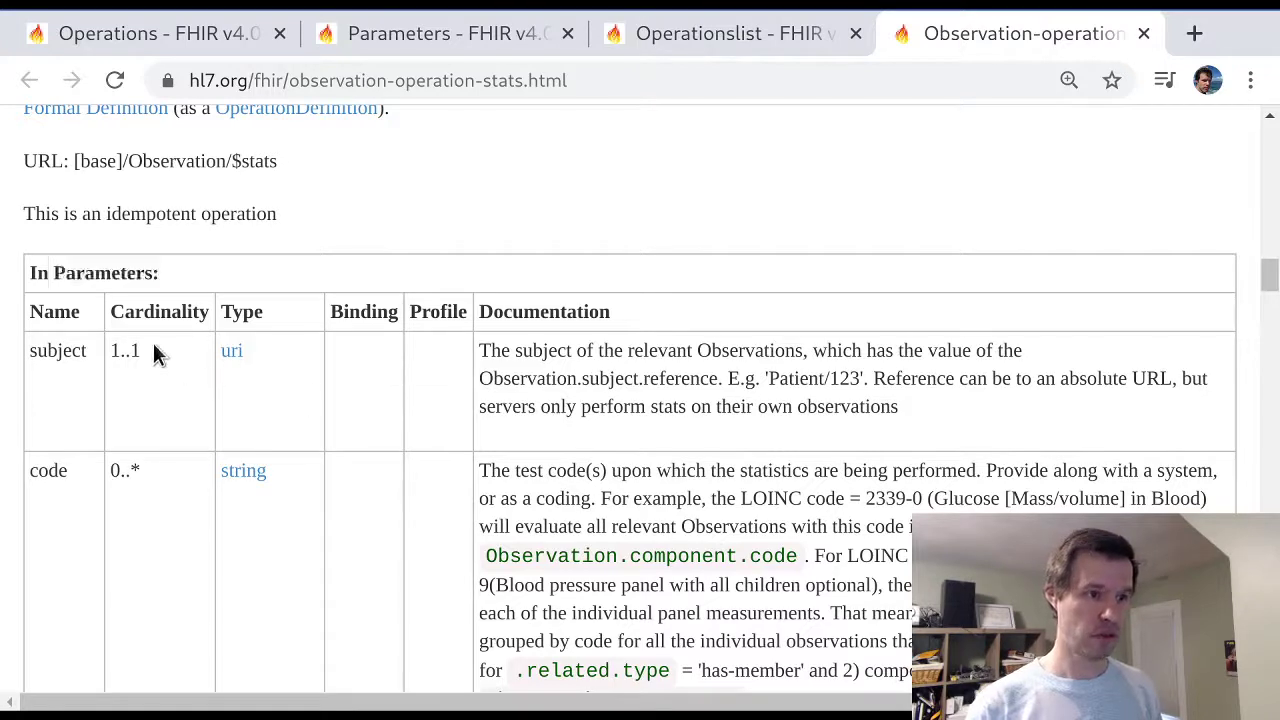
double_click(124, 350)
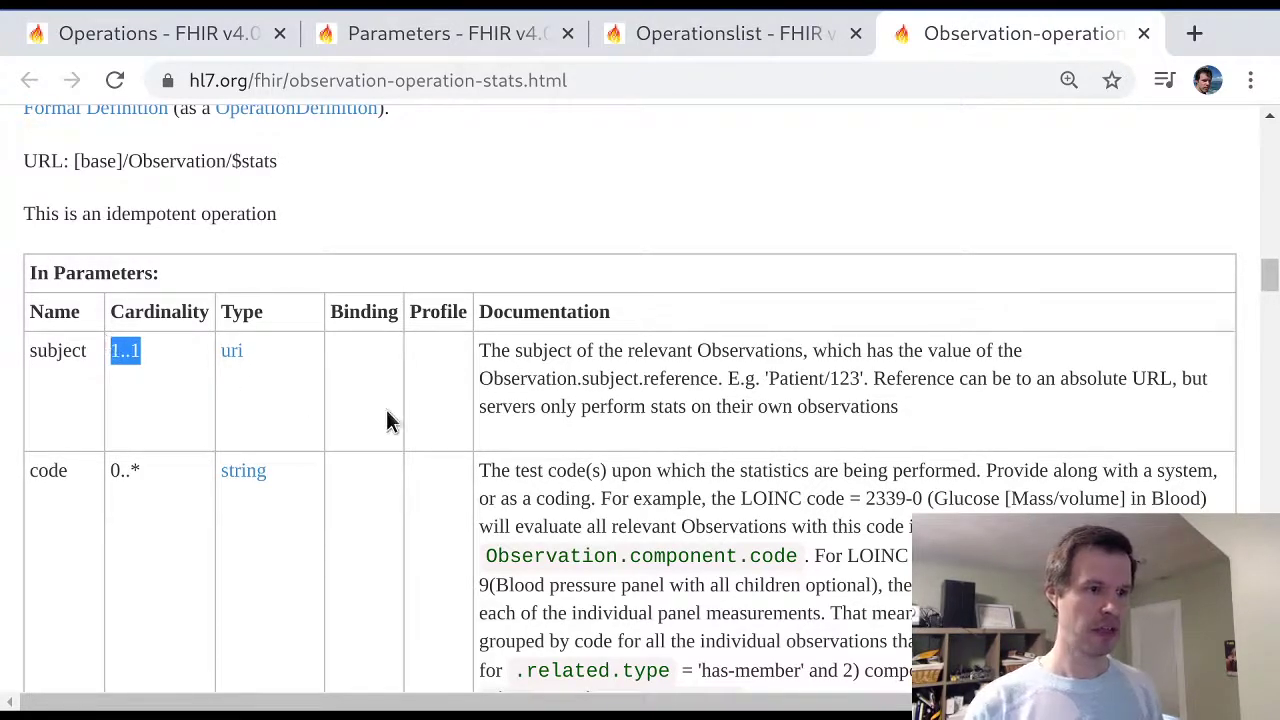
double_click(57, 350)
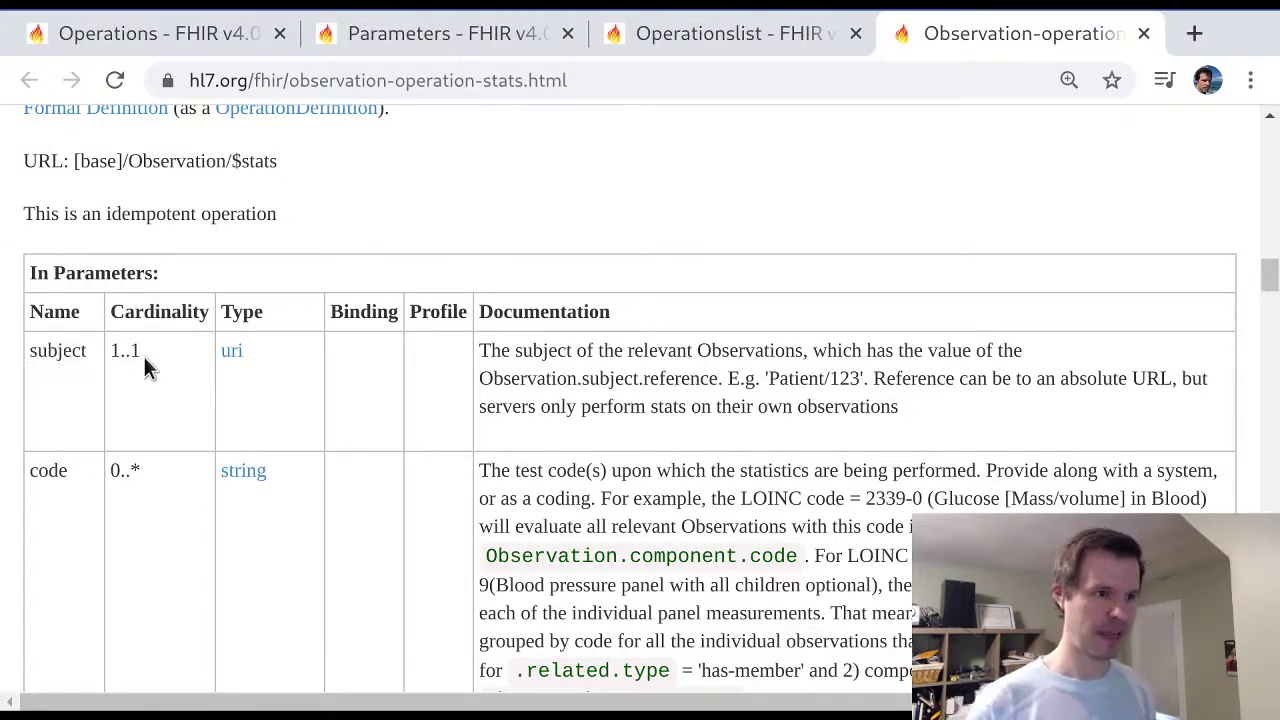
double_click(124, 350)
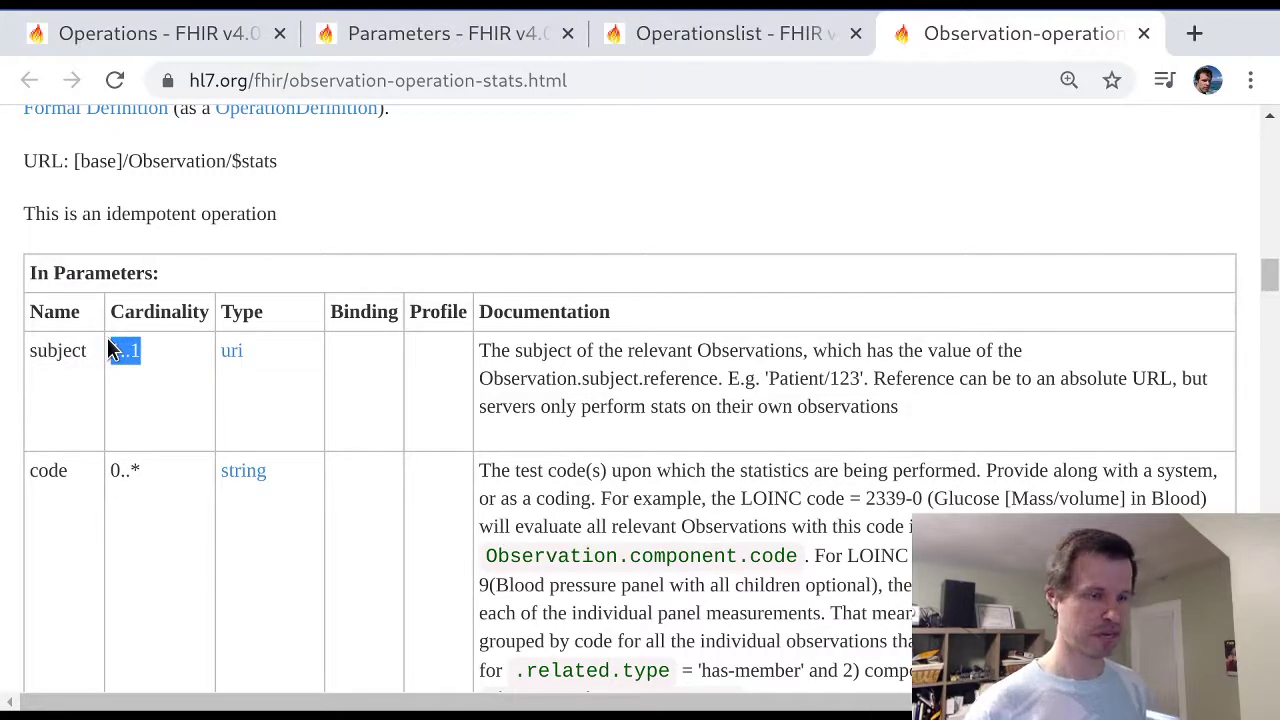
mouse_move(280, 468)
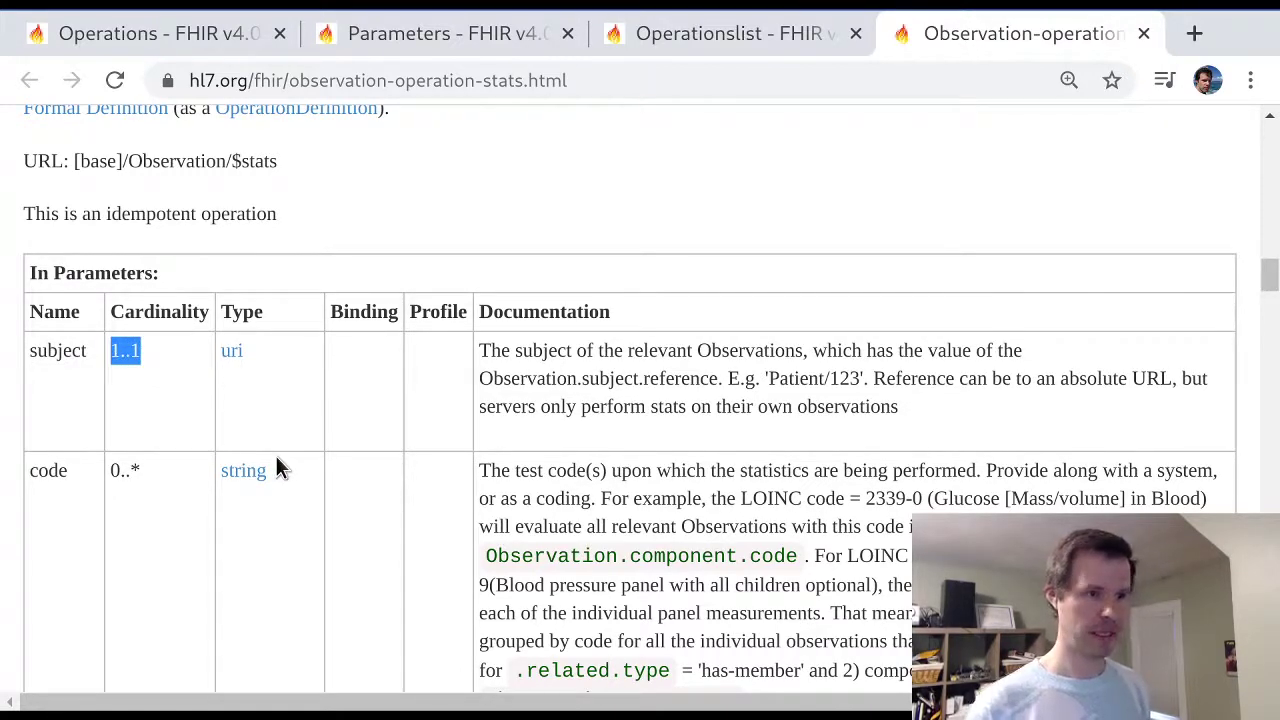
scroll(down, 3)
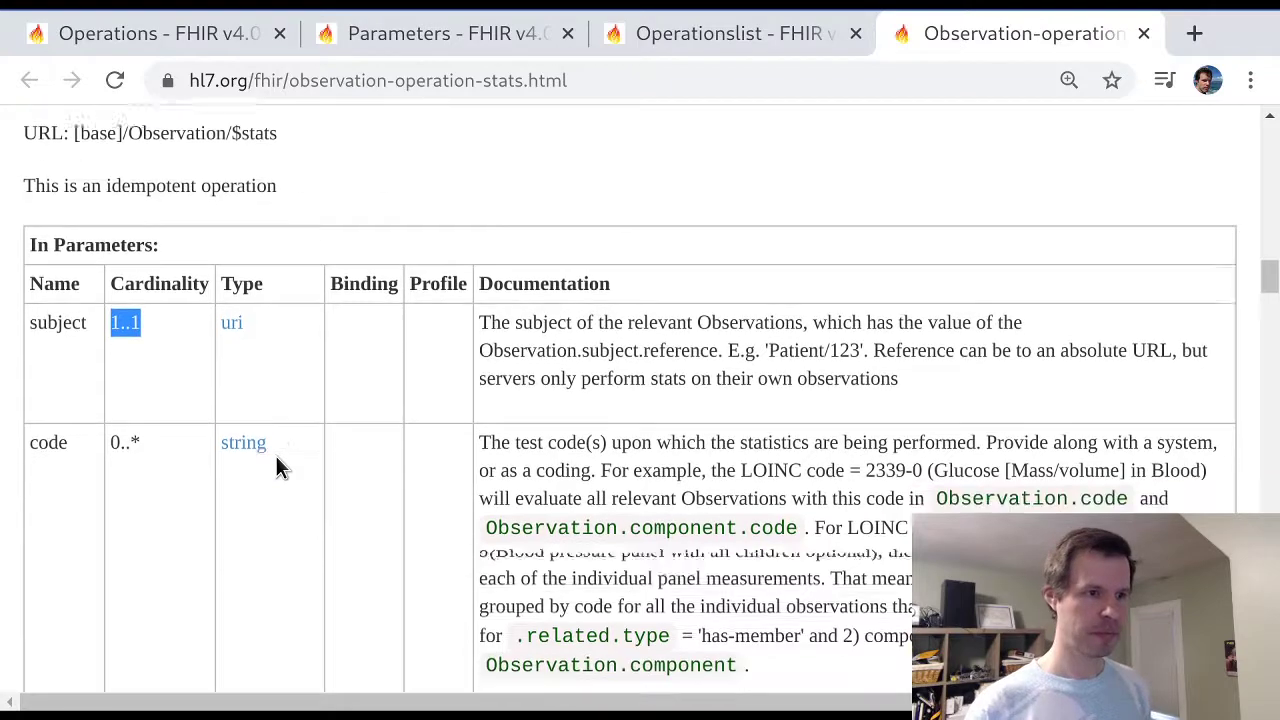
scroll(down, 3)
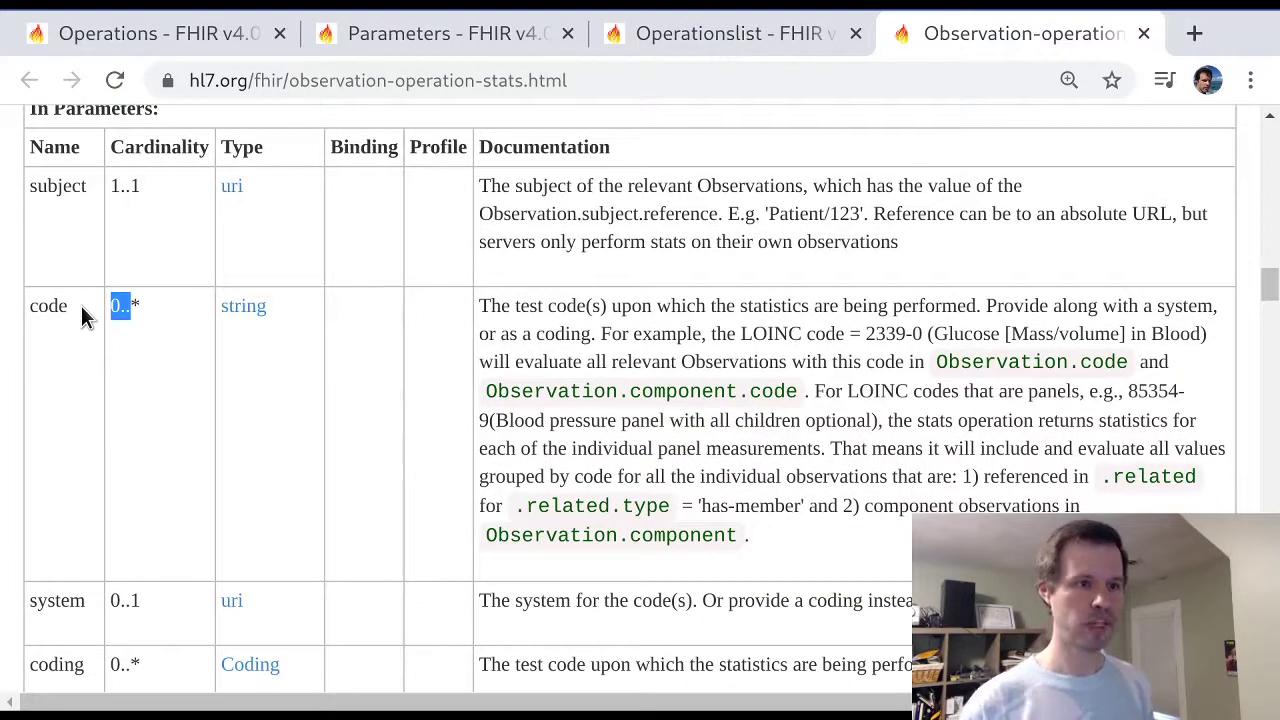
double_click(47, 306)
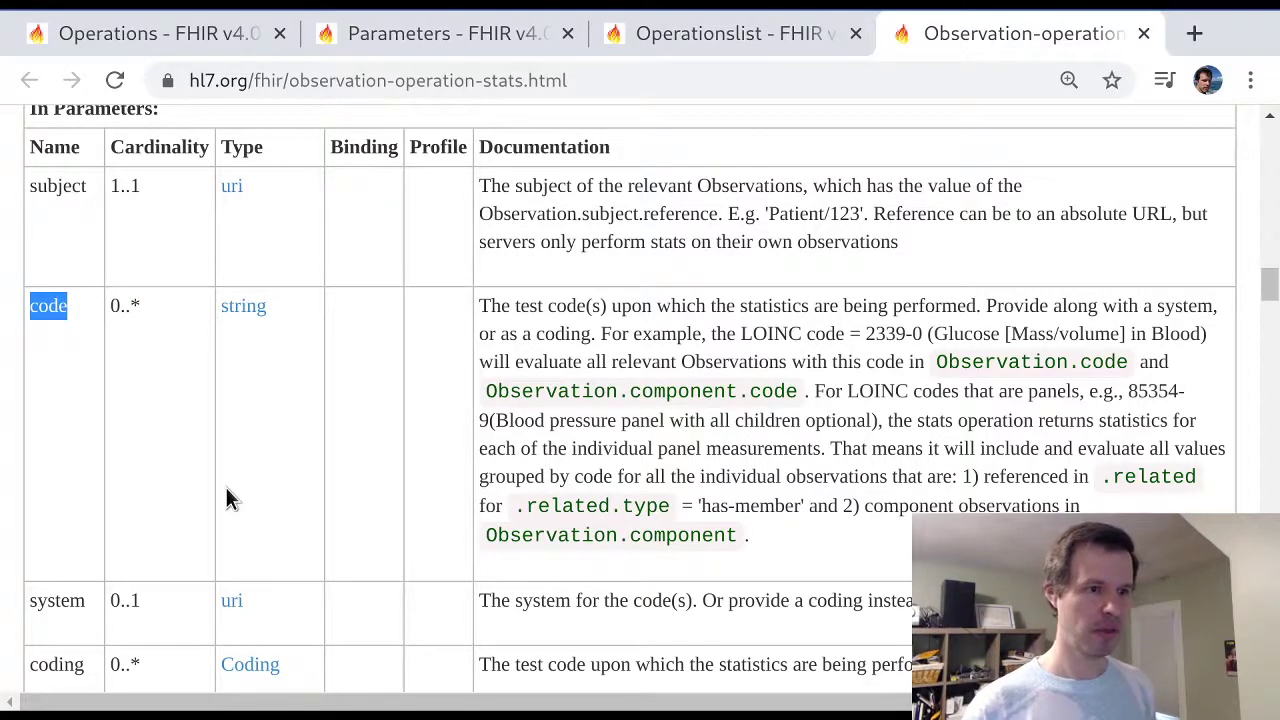
double_click(57, 600)
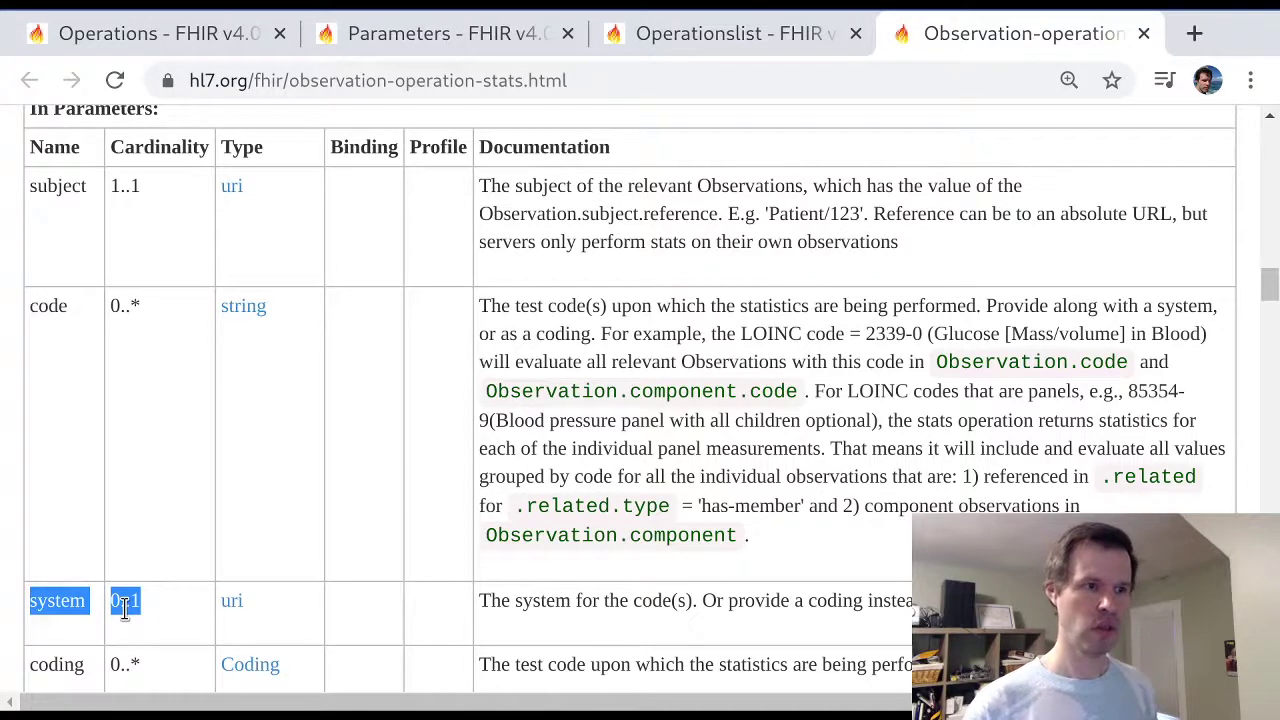
mouse_move(360, 640)
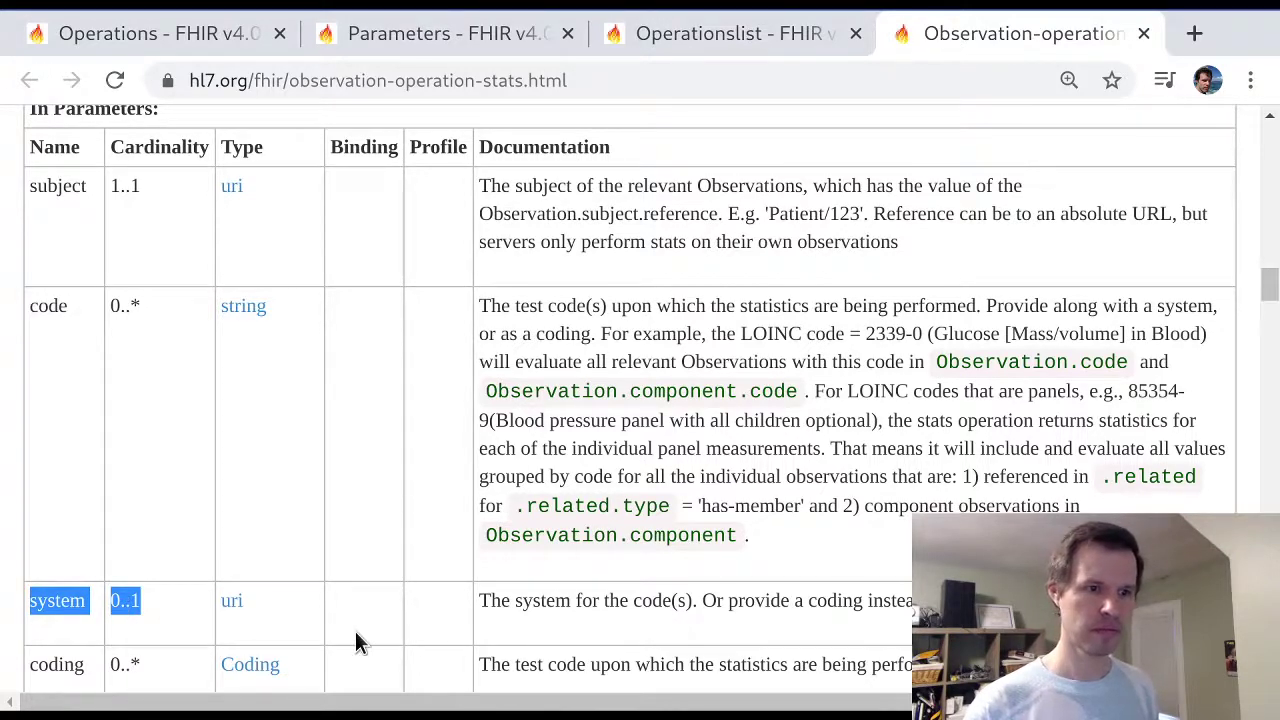
scroll(down, 3)
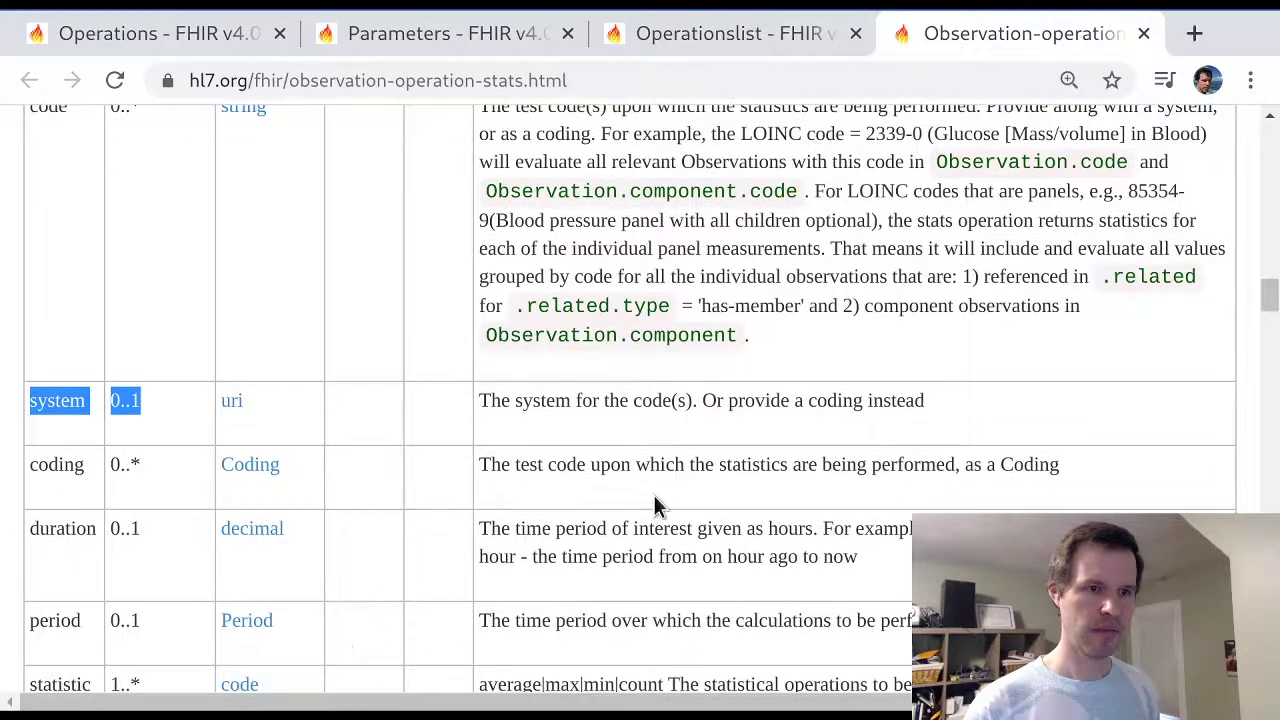
scroll(up, 3)
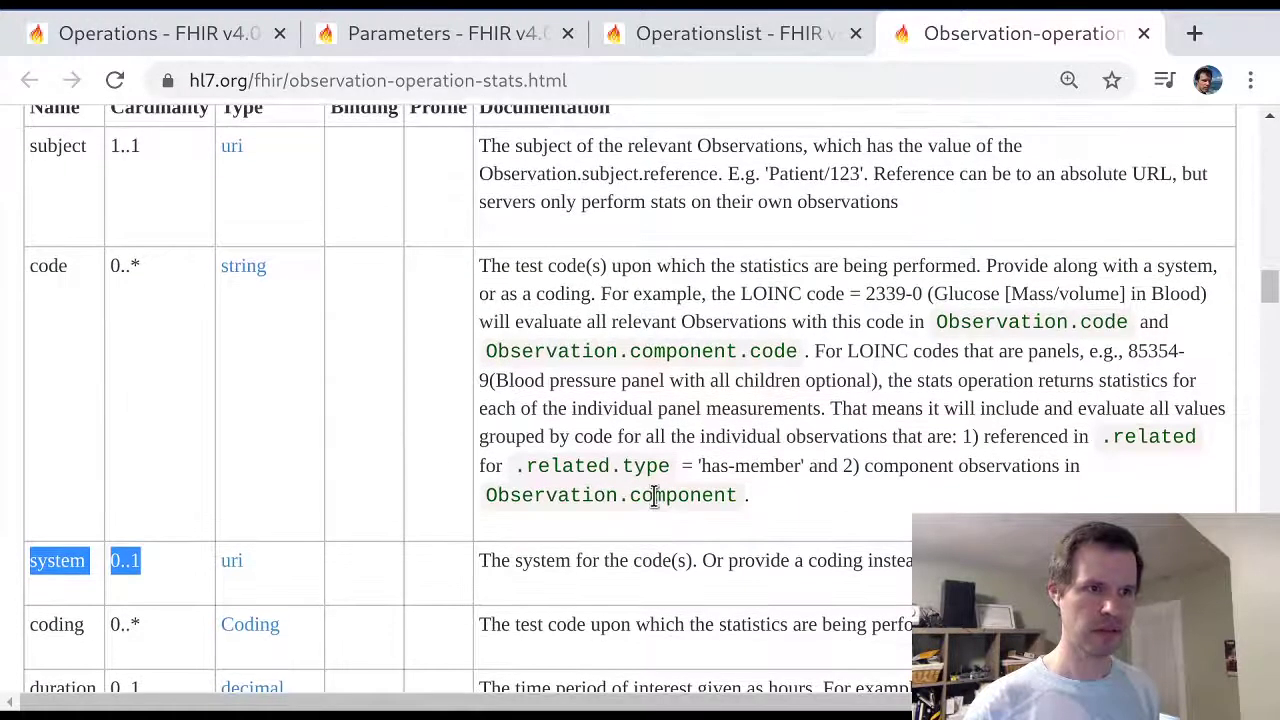
scroll(down, 3)
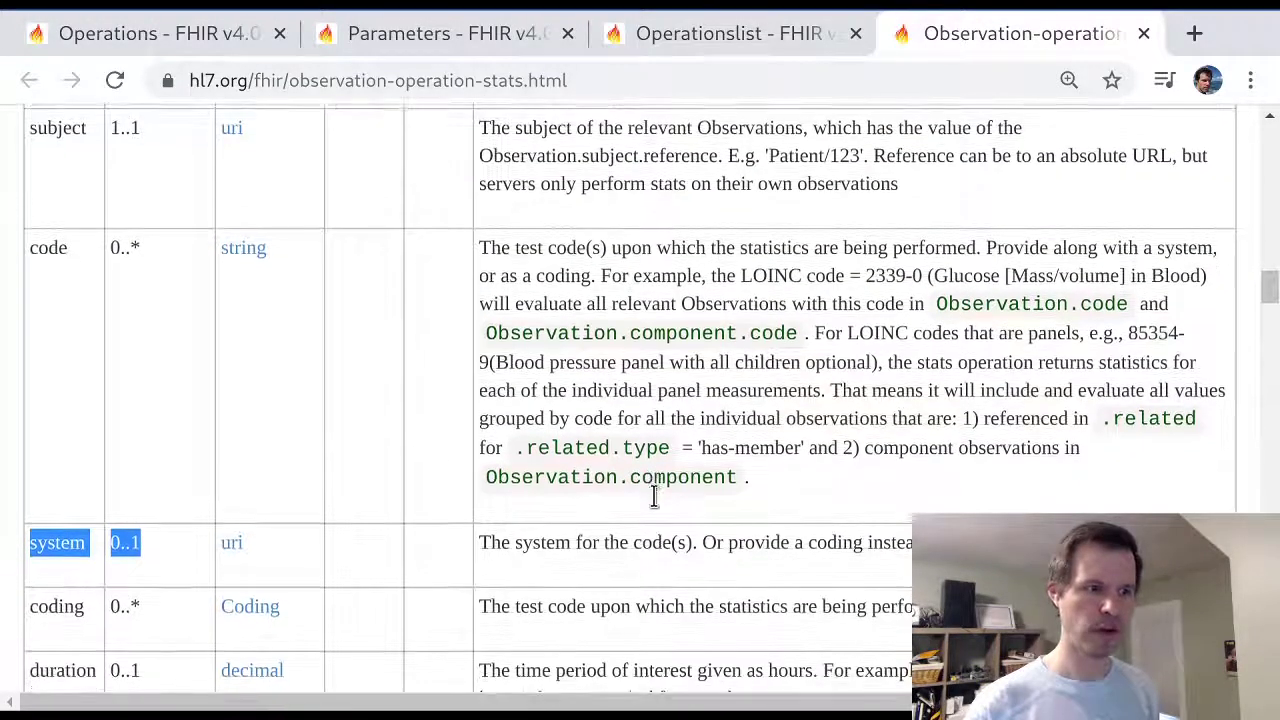
scroll(down, 3)
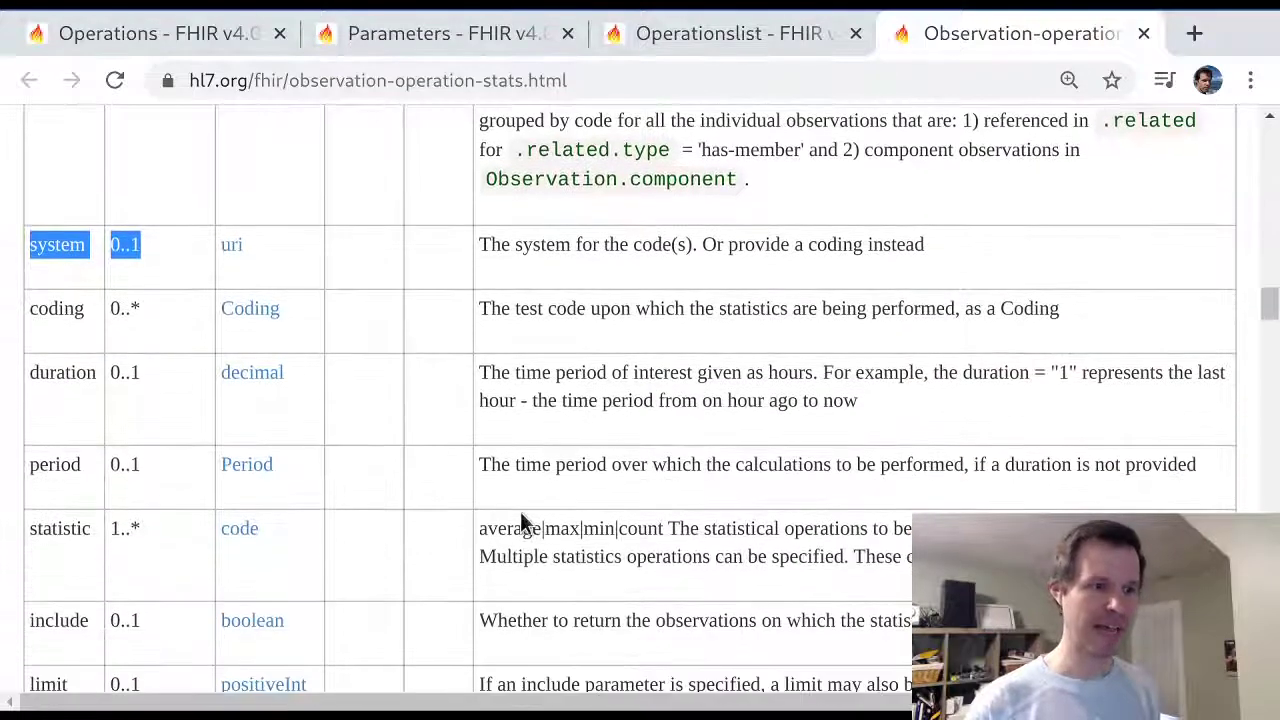
double_click(59, 528)
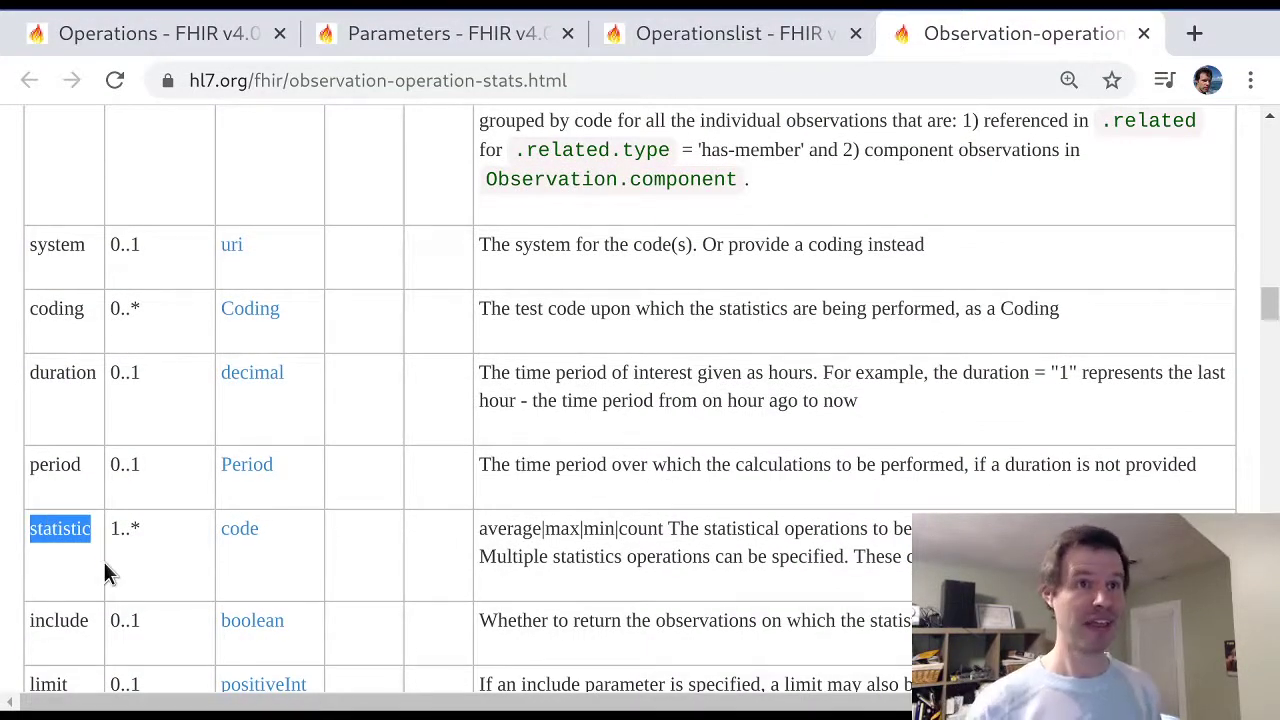
mouse_move(113, 545)
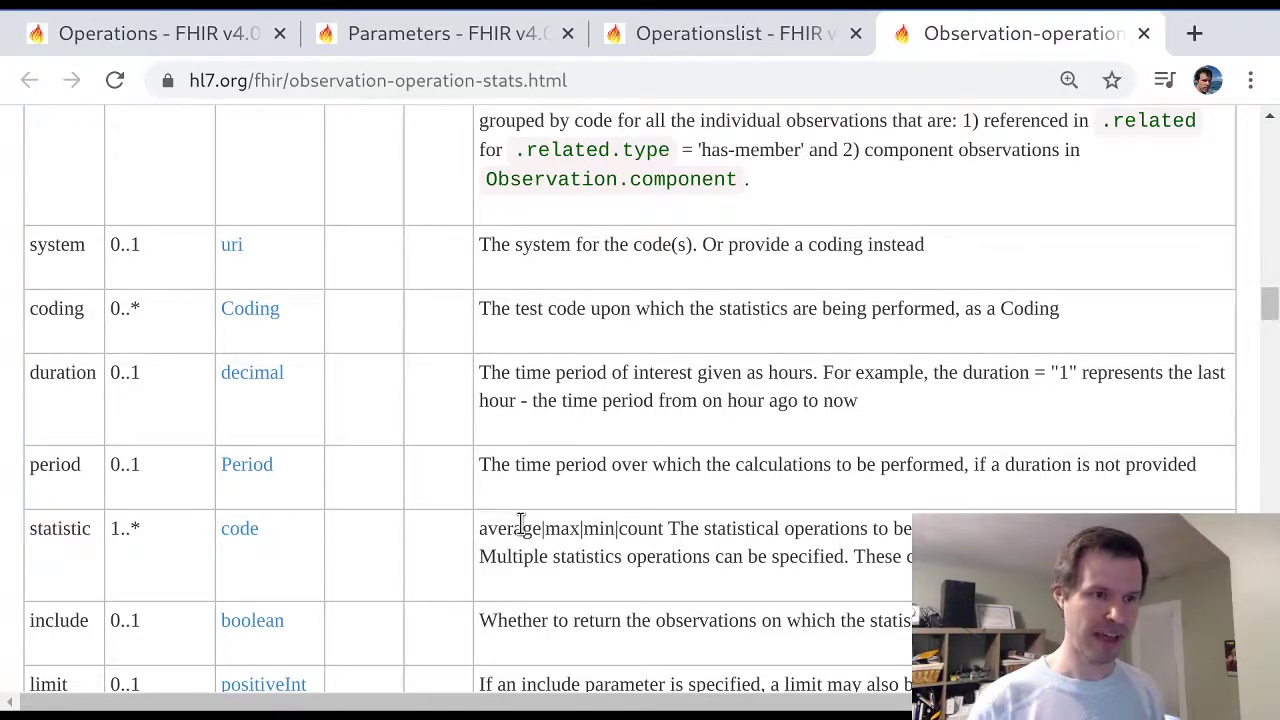
double_click(510, 528)
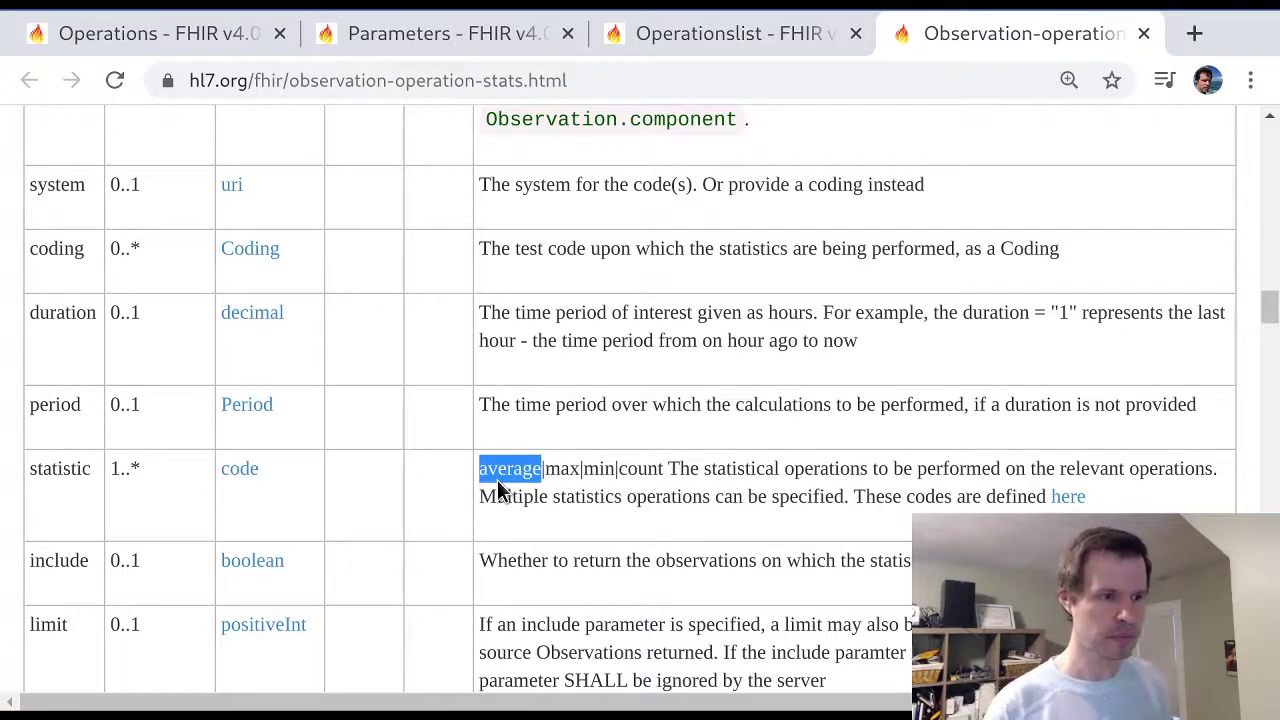
scroll(down, 3)
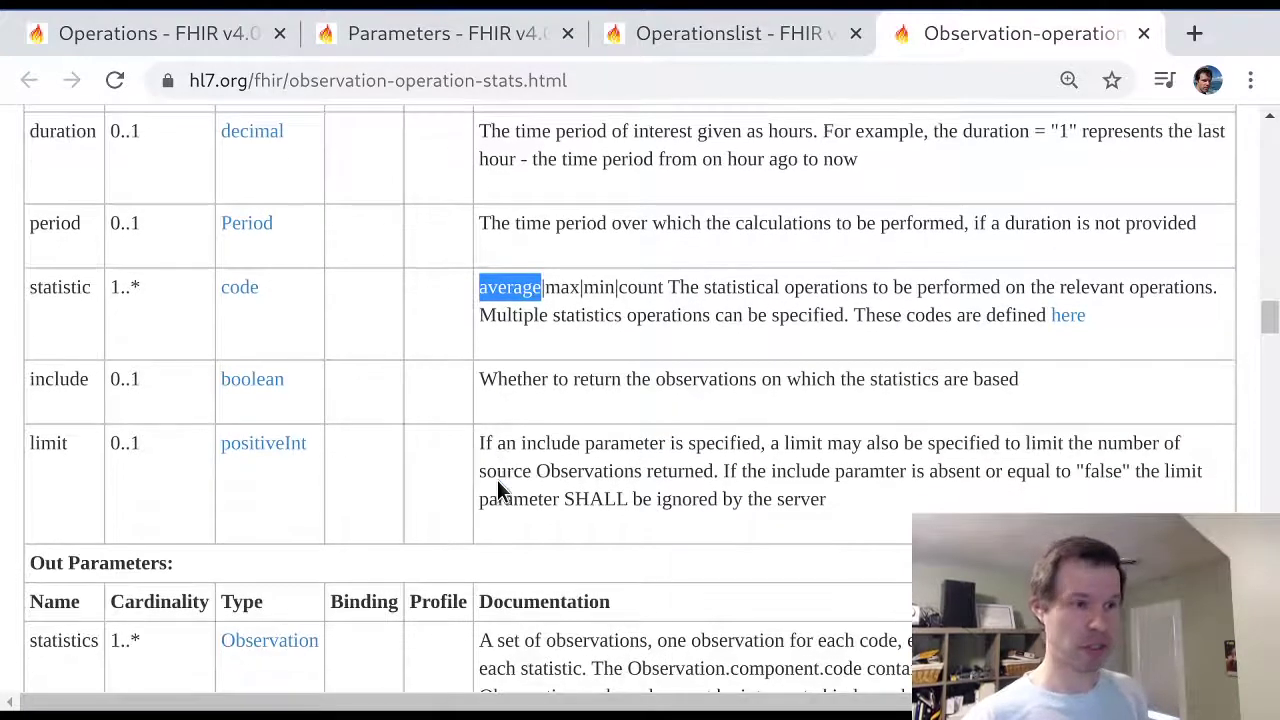
scroll(down, 3)
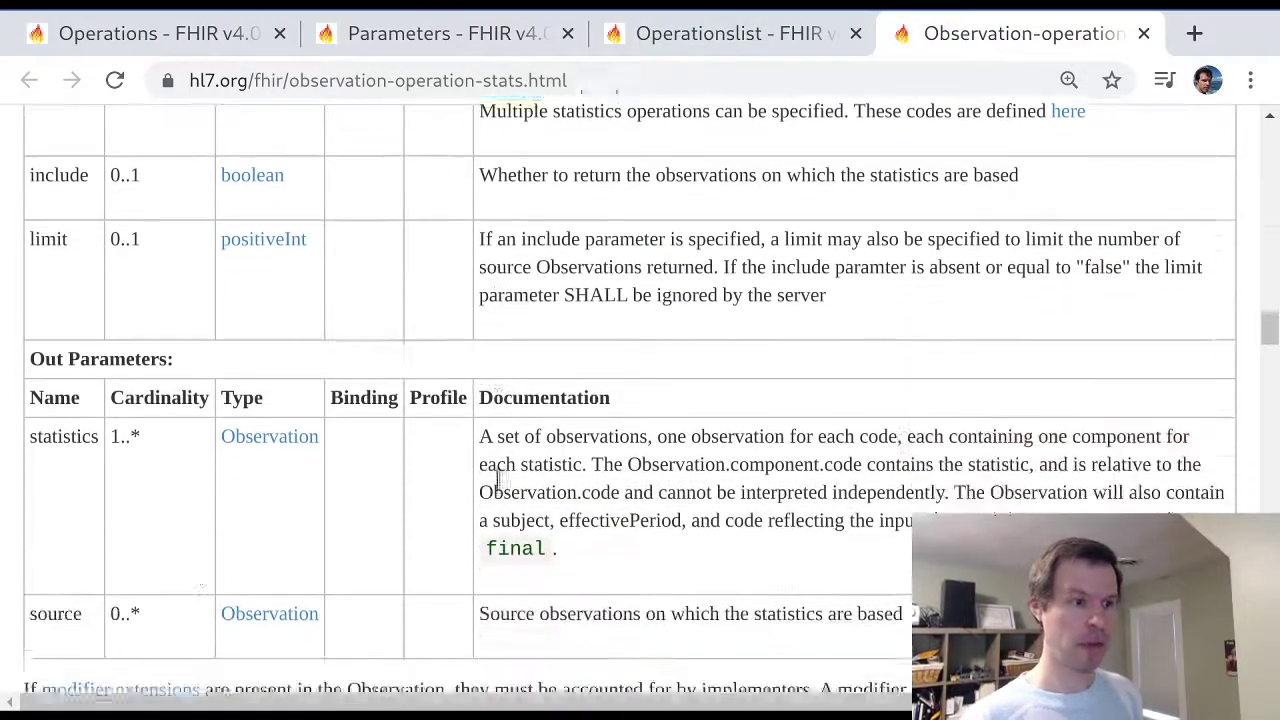
scroll(down, 3)
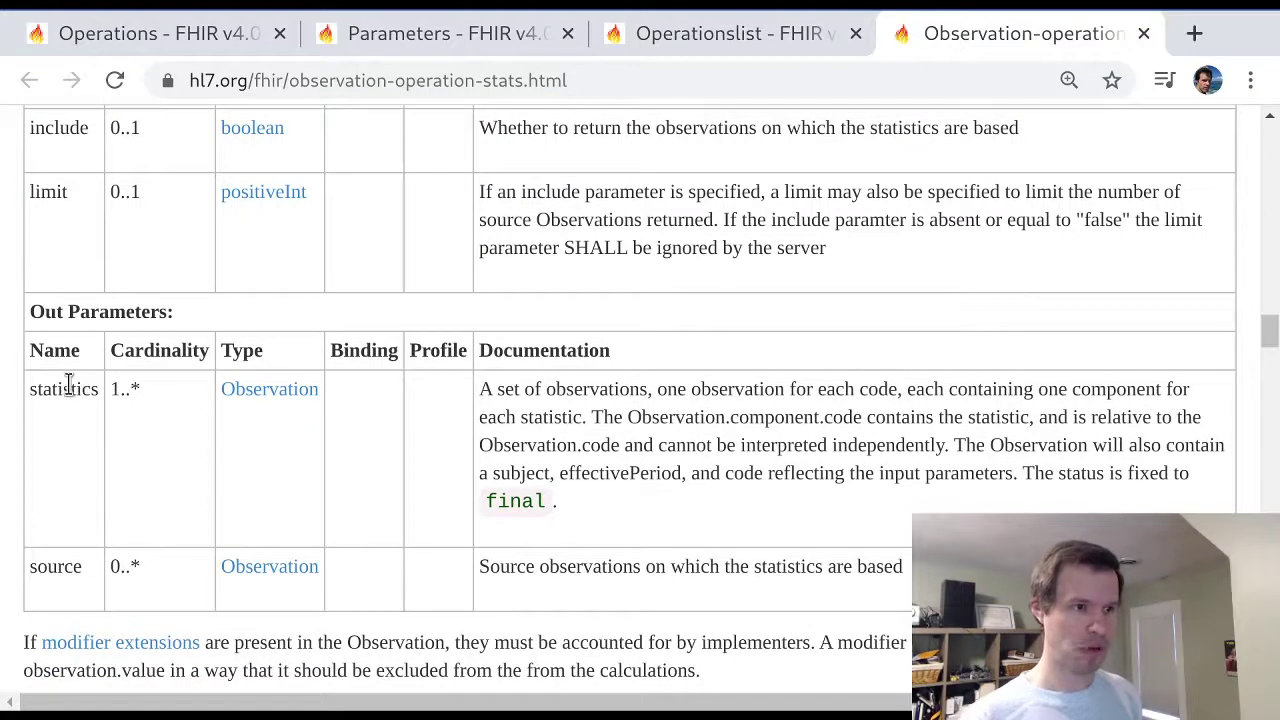
double_click(63, 388)
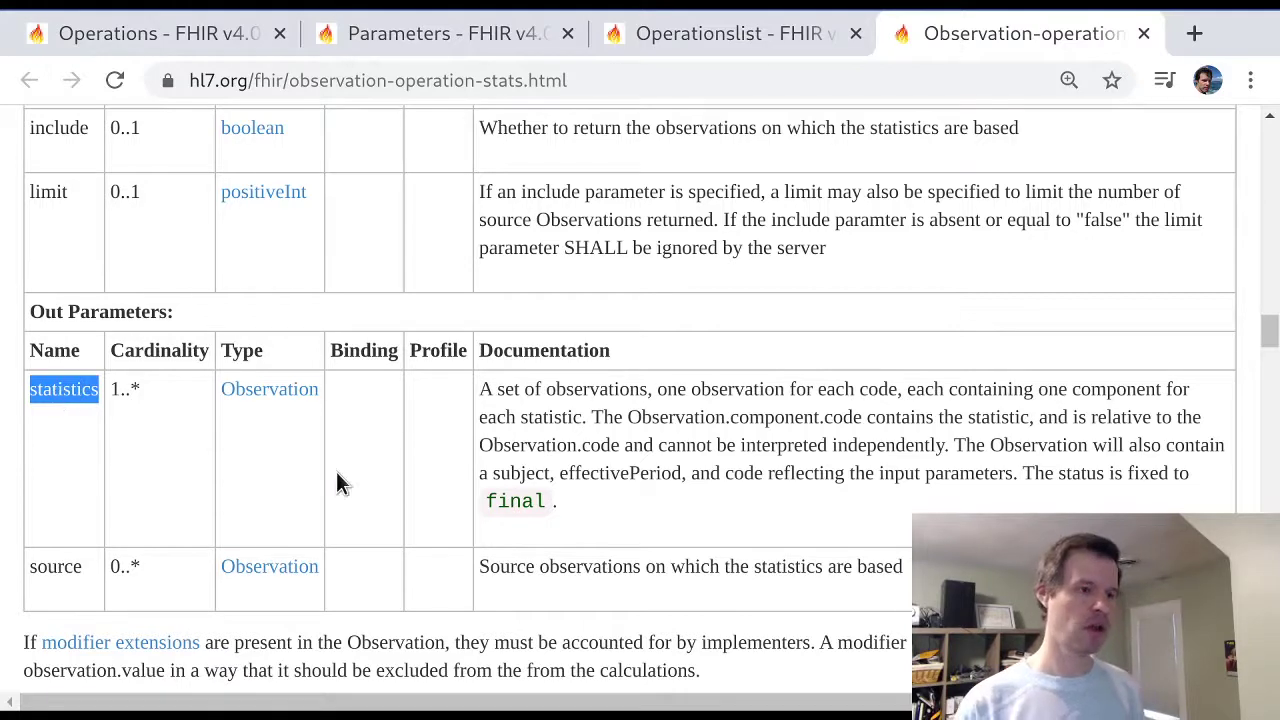
mouse_move(293, 471)
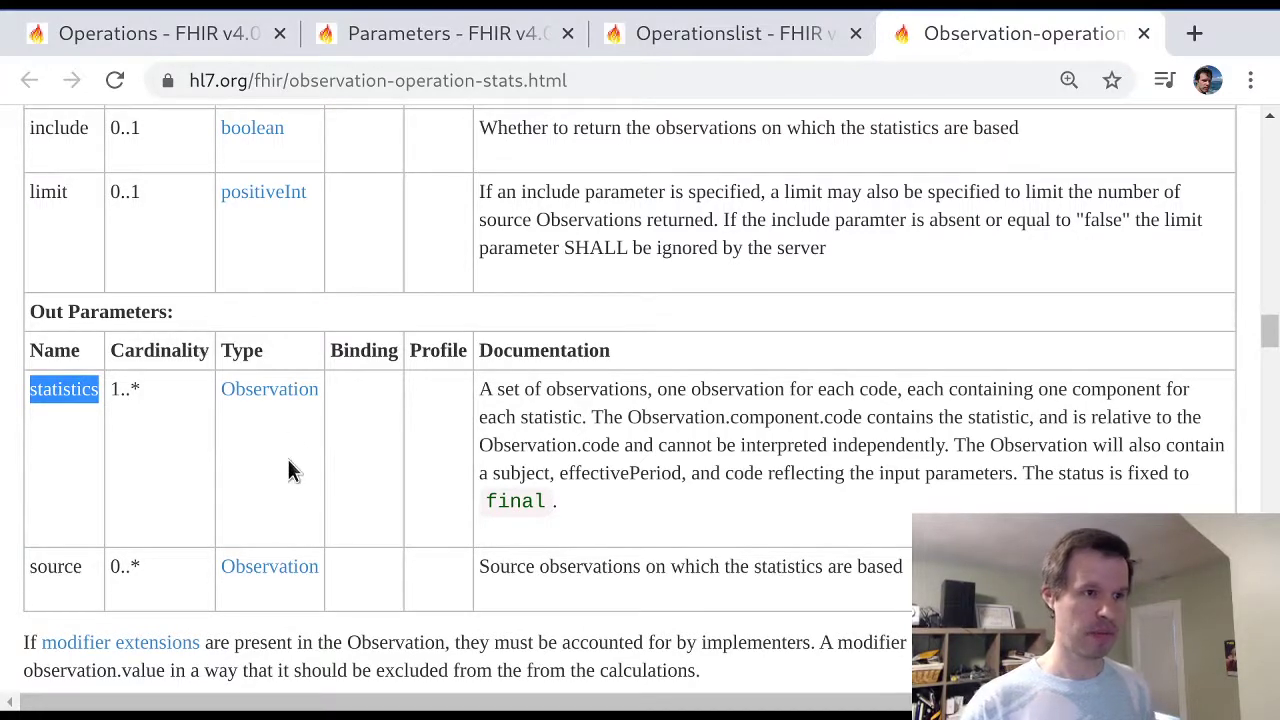
mouse_move(435, 400)
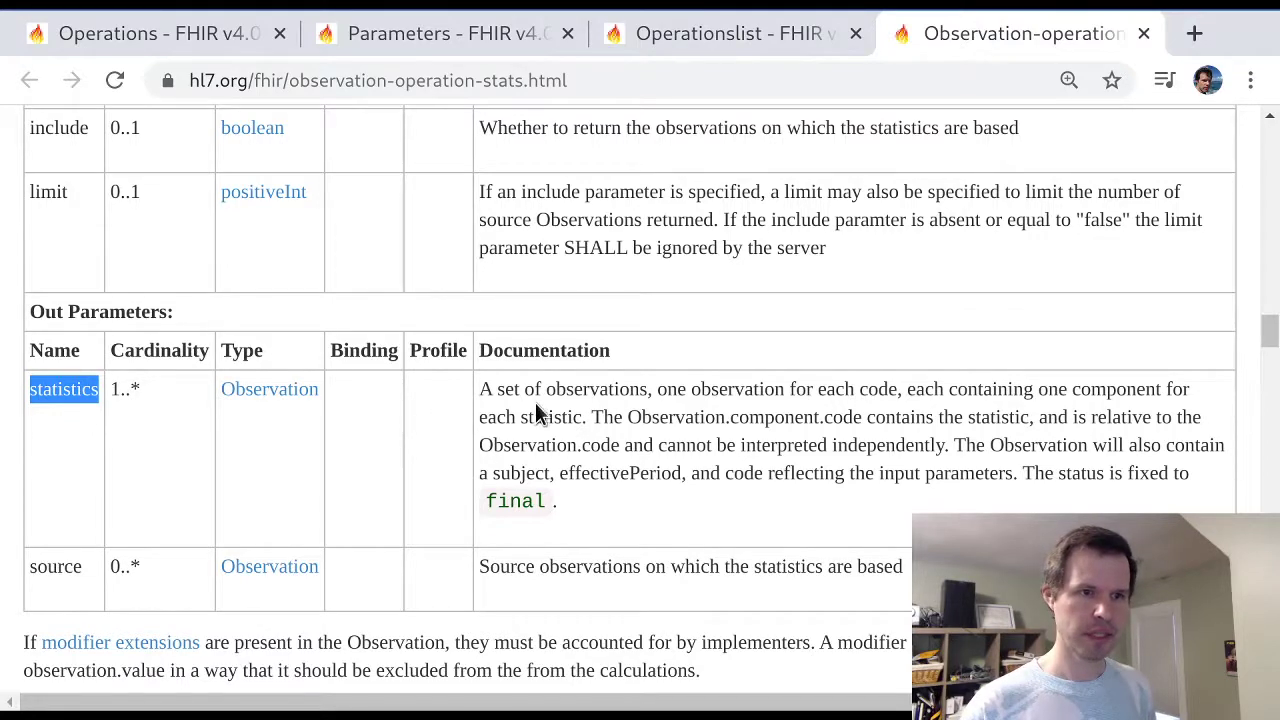
double_click(596, 389)
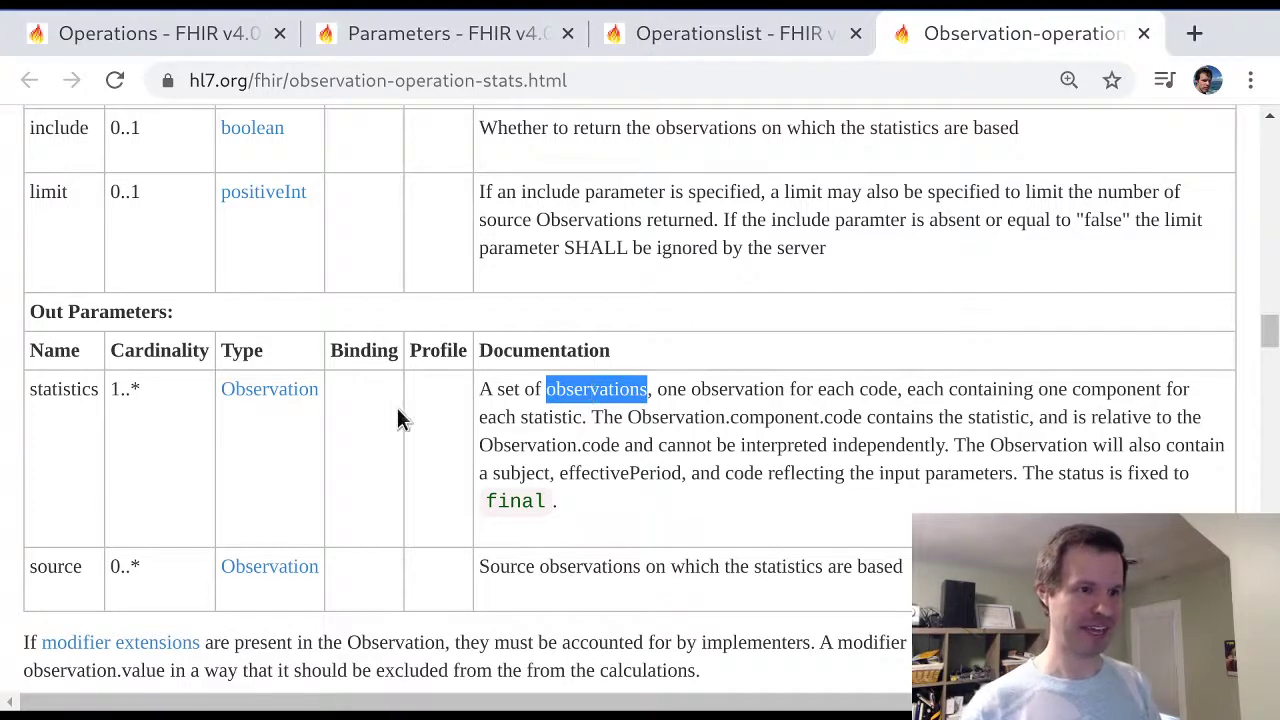
mouse_move(269, 389)
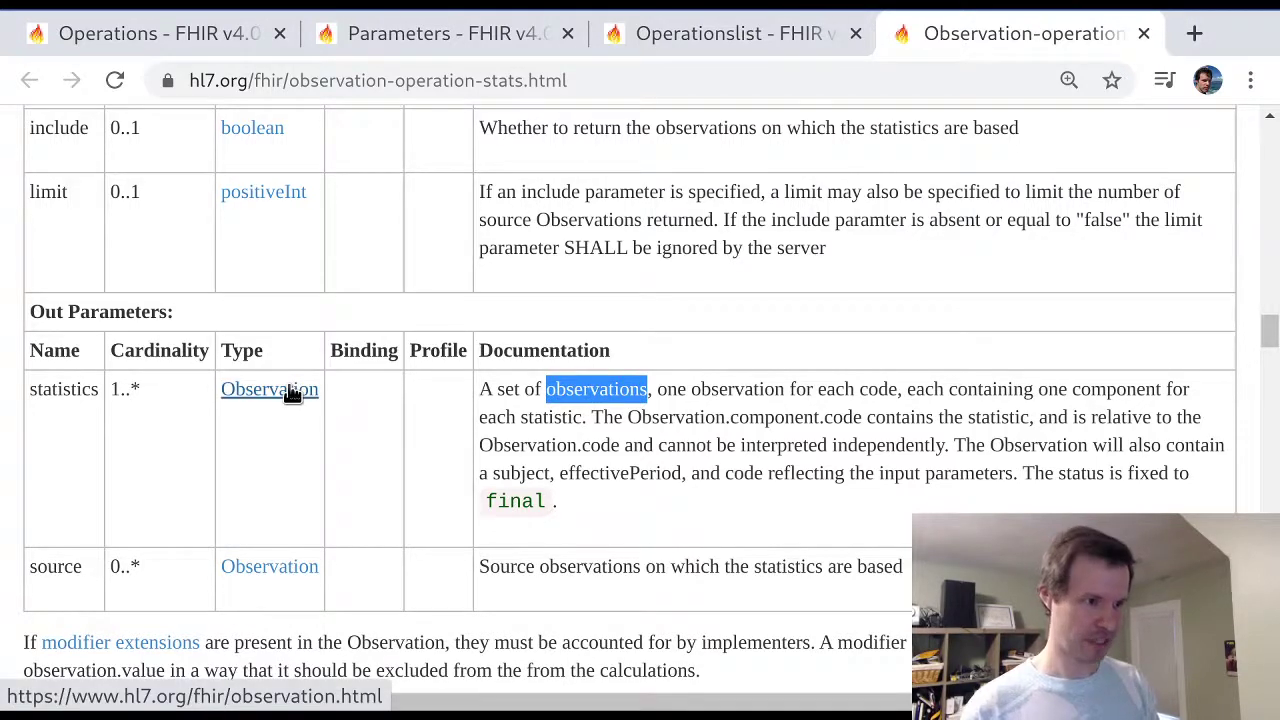
mouse_move(371, 534)
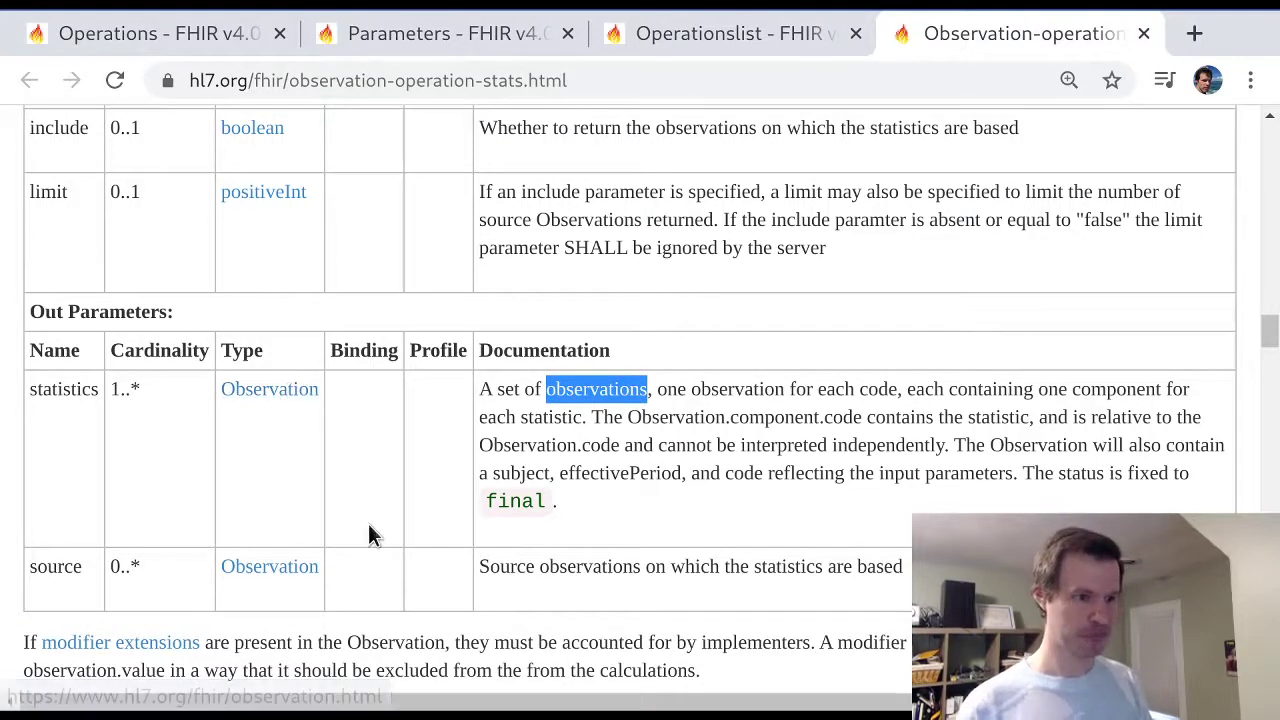
scroll(down, 3)
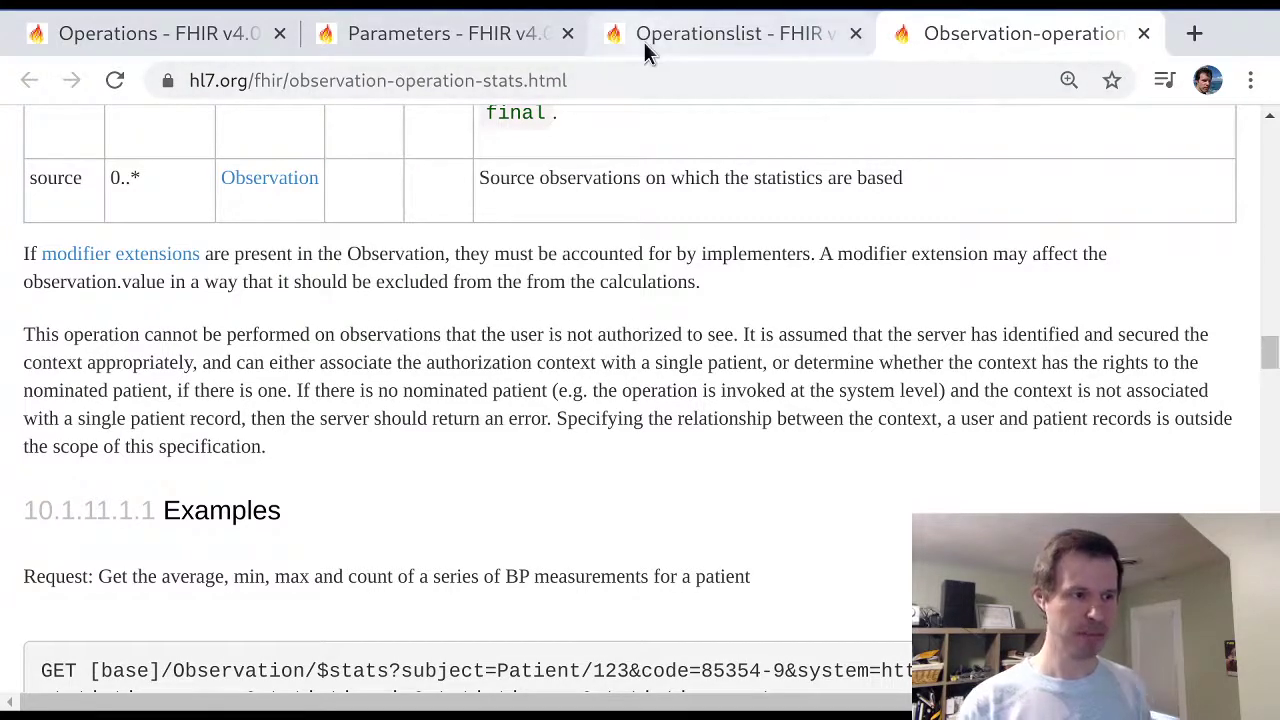
mouse_move(733, 33)
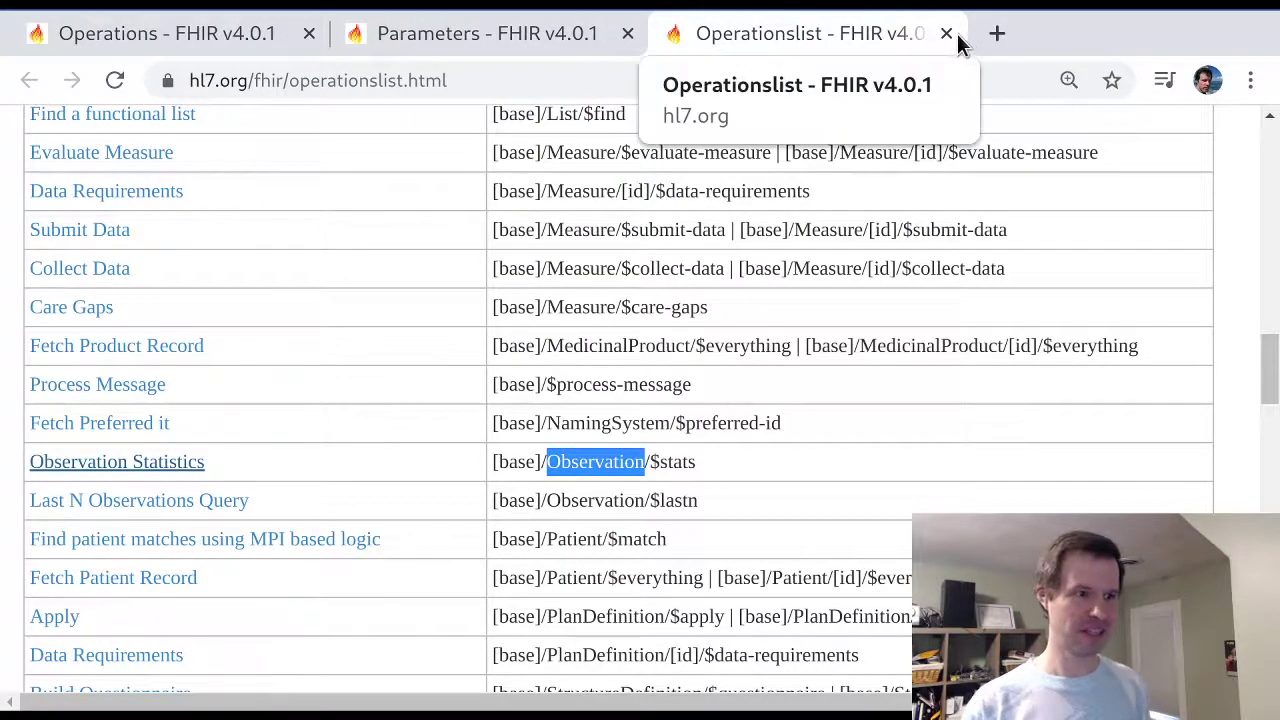
mouse_move(710, 360)
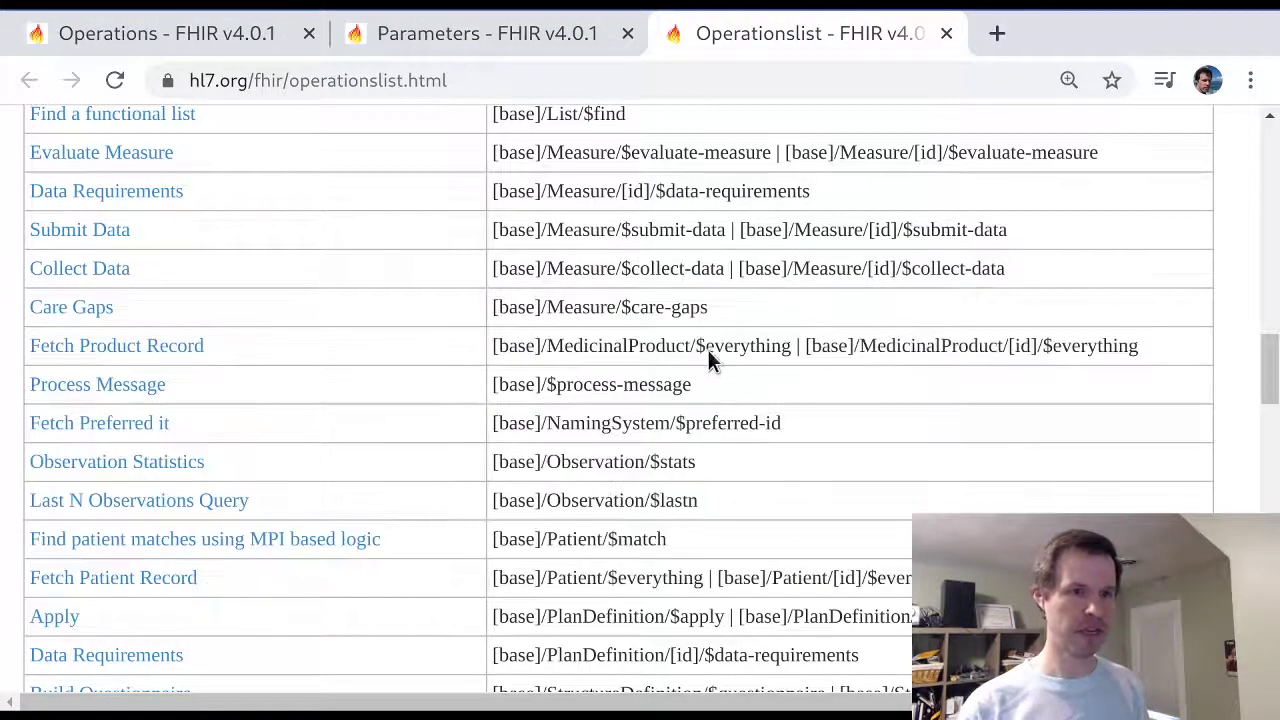
Close the operations list and Observation $stats tabs
click(945, 33)
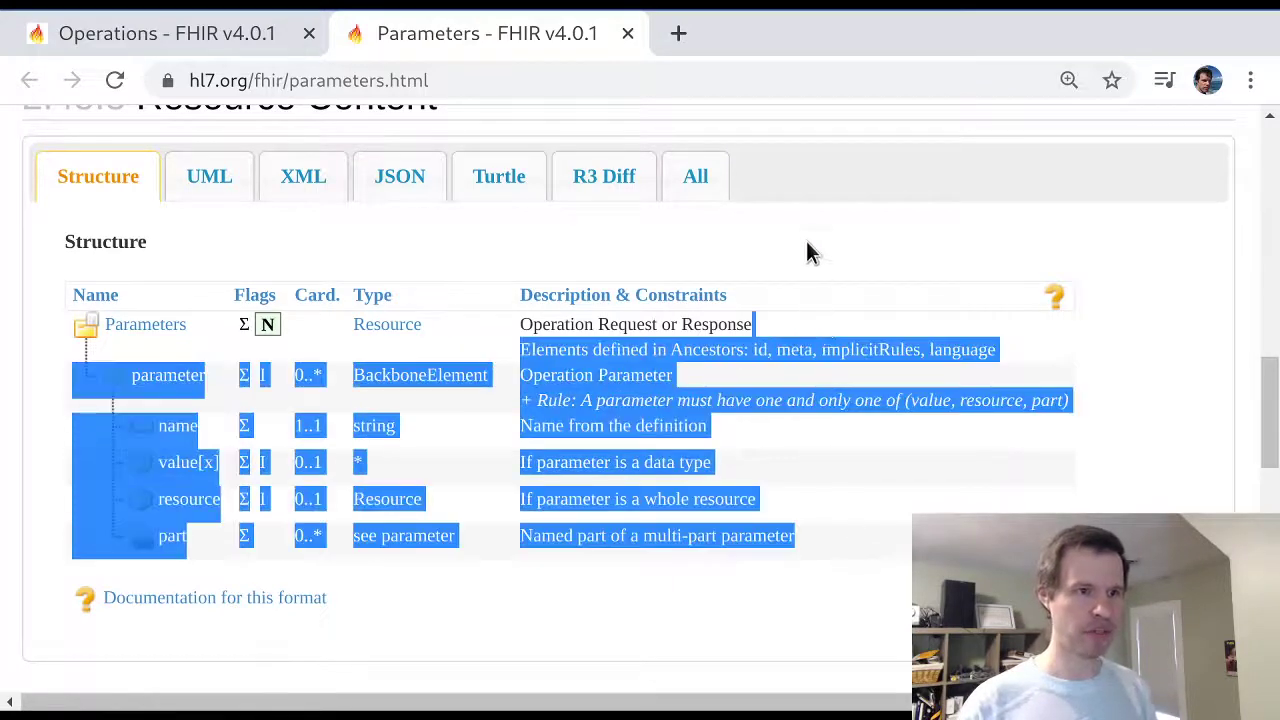
click(627, 33)
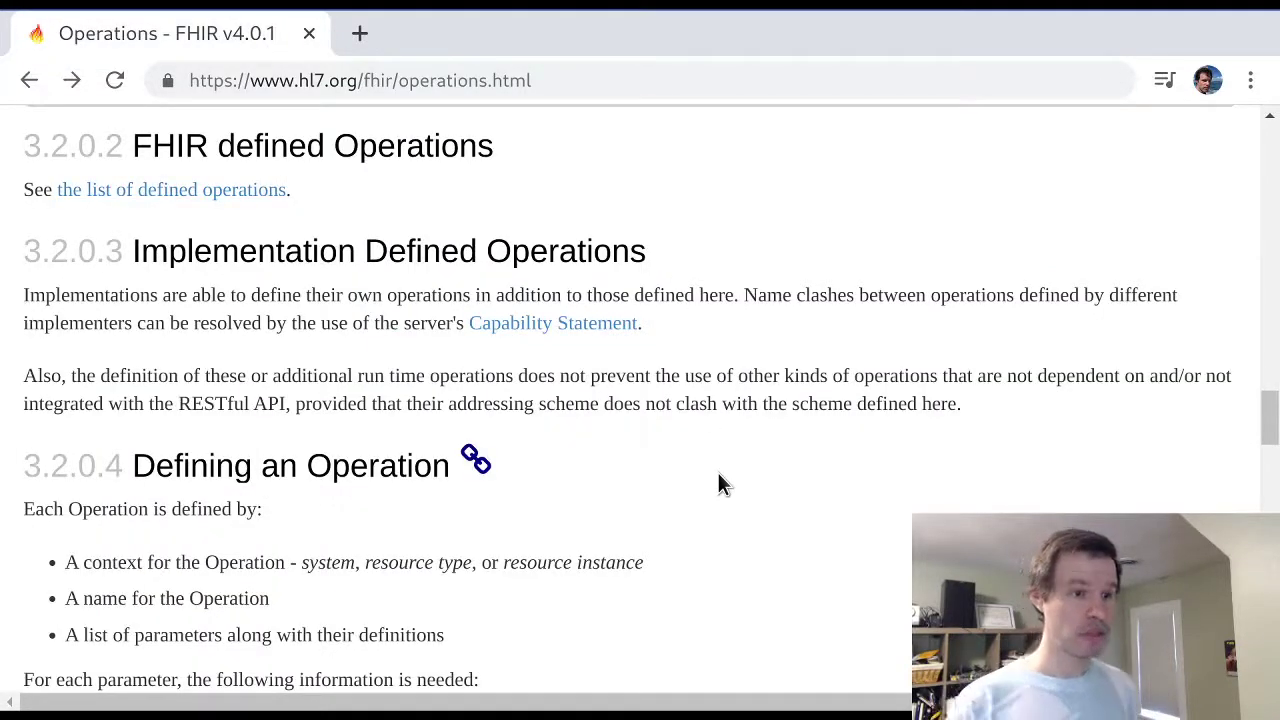
Read the Operations page and open the OperationDefinition page in a new tab
scroll(down, 3)
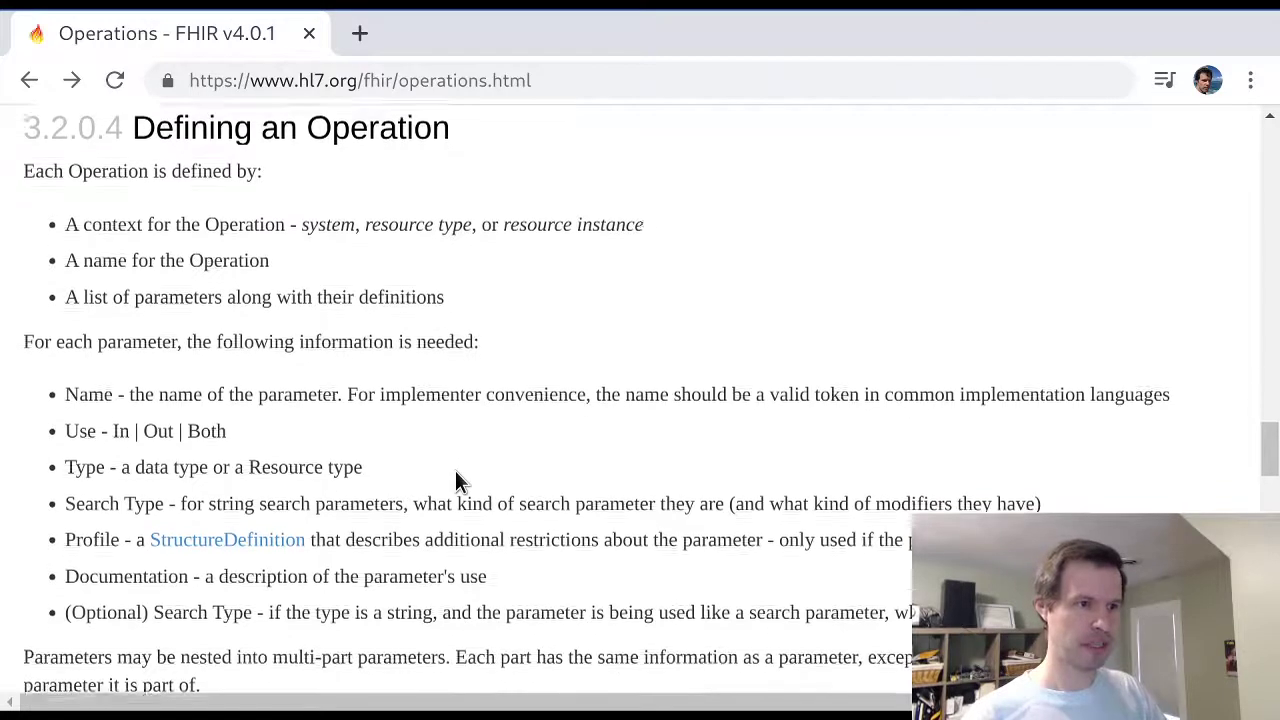
scroll(down, 3)
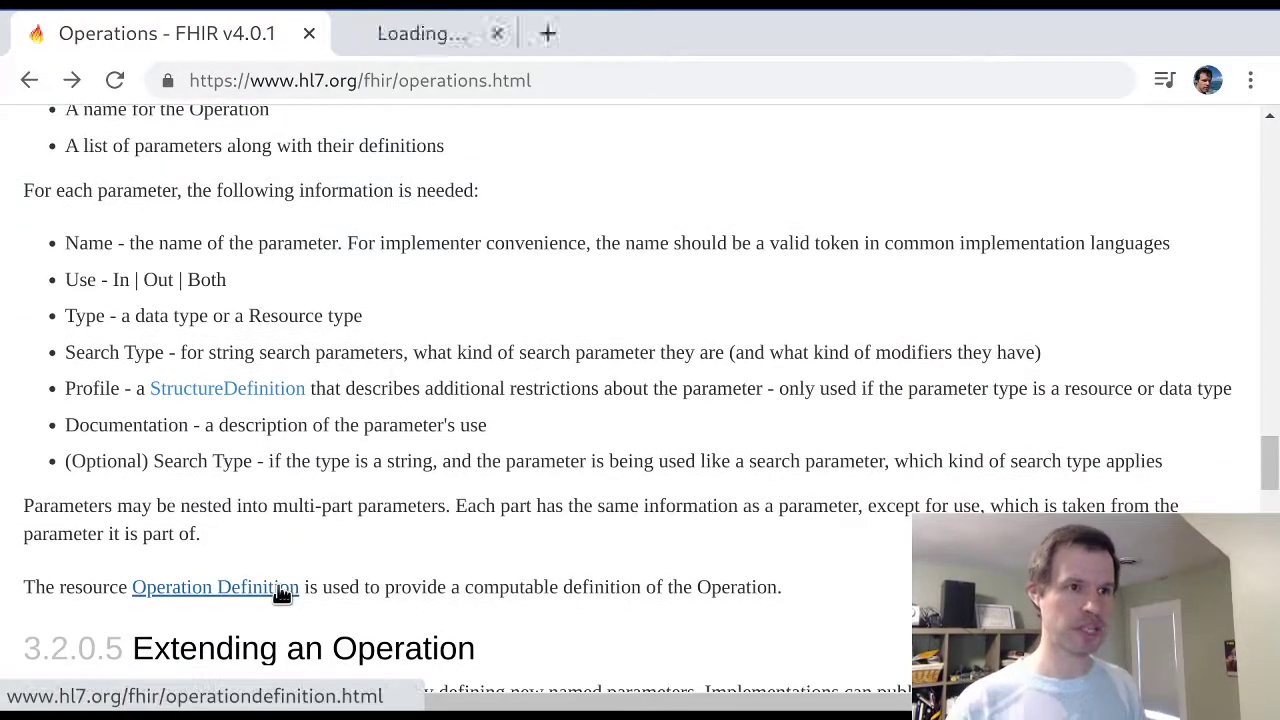
click(214, 587)
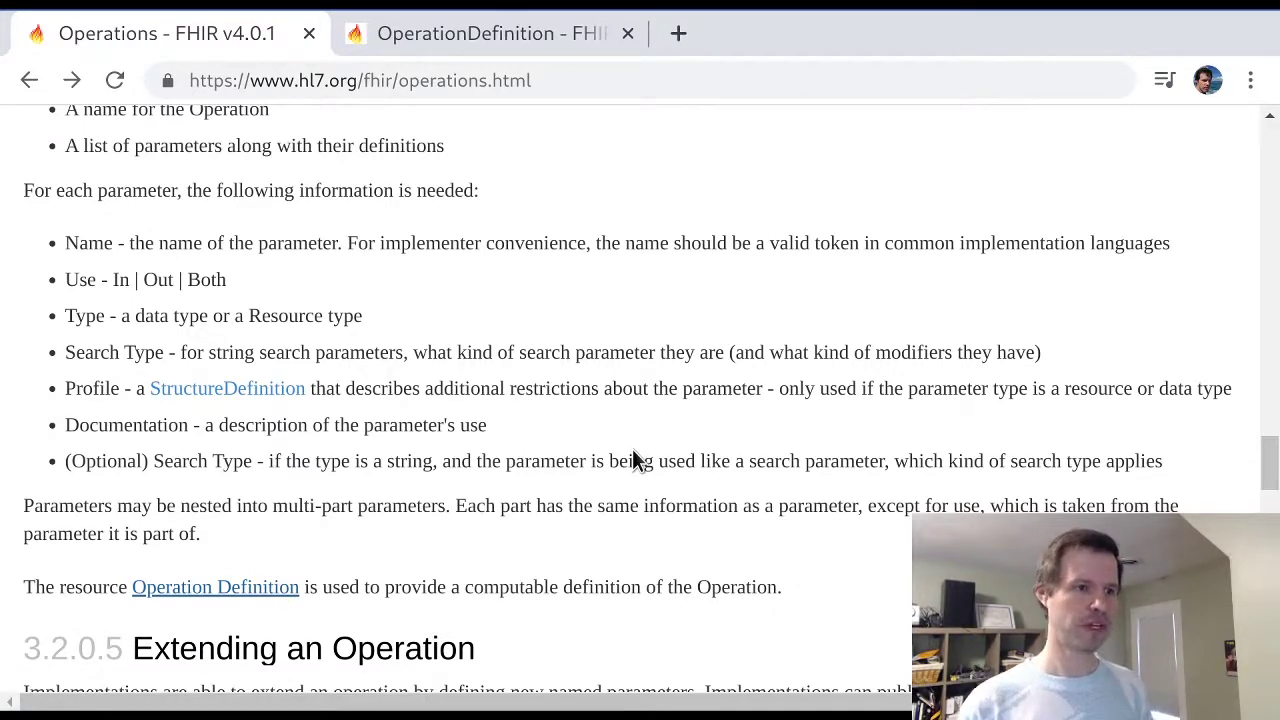
Find 'capability' on the page and open the CapabilityStatement page in a new tab
scroll(down, 3)
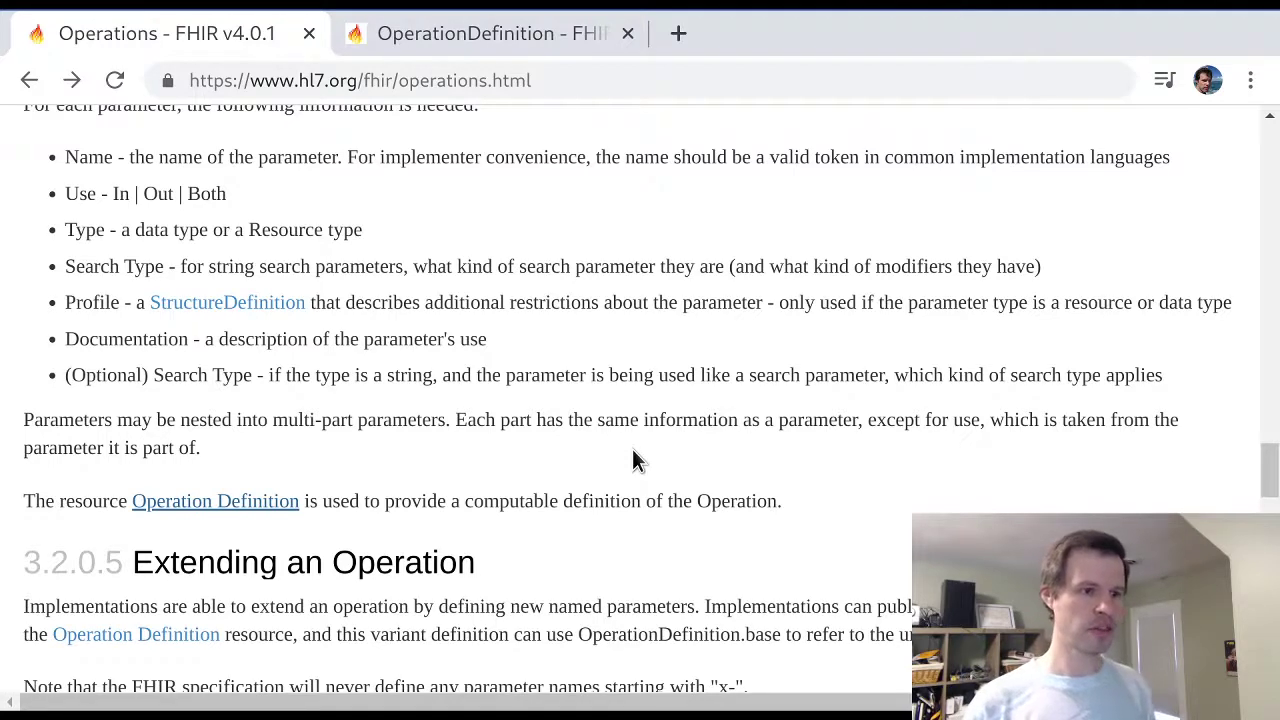
mouse_move(745, 585)
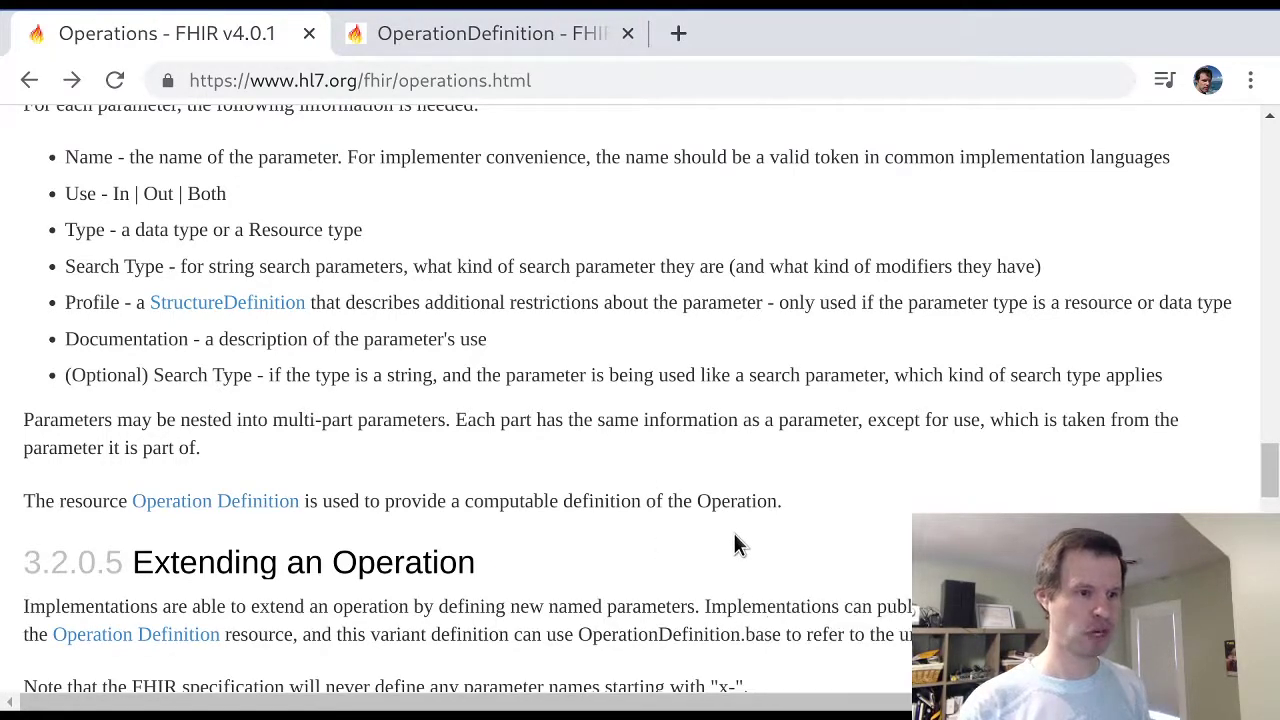
scroll(down, 3)
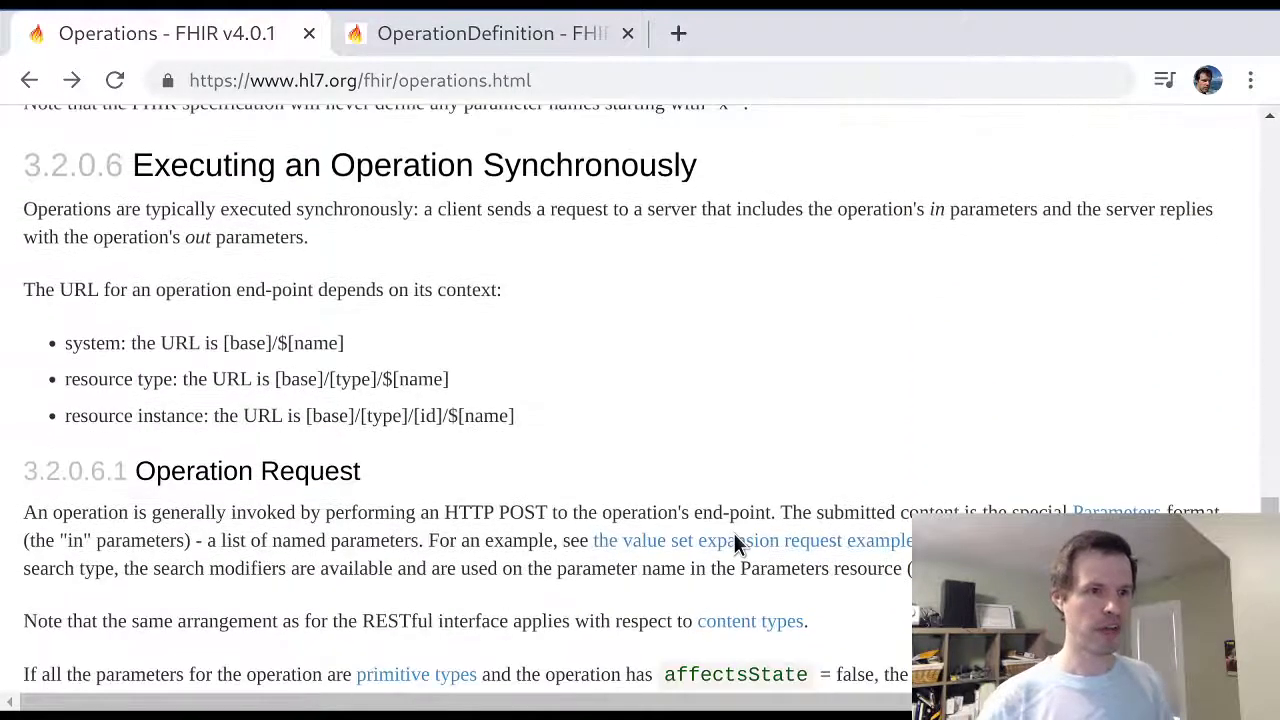
mouse_move(838, 390)
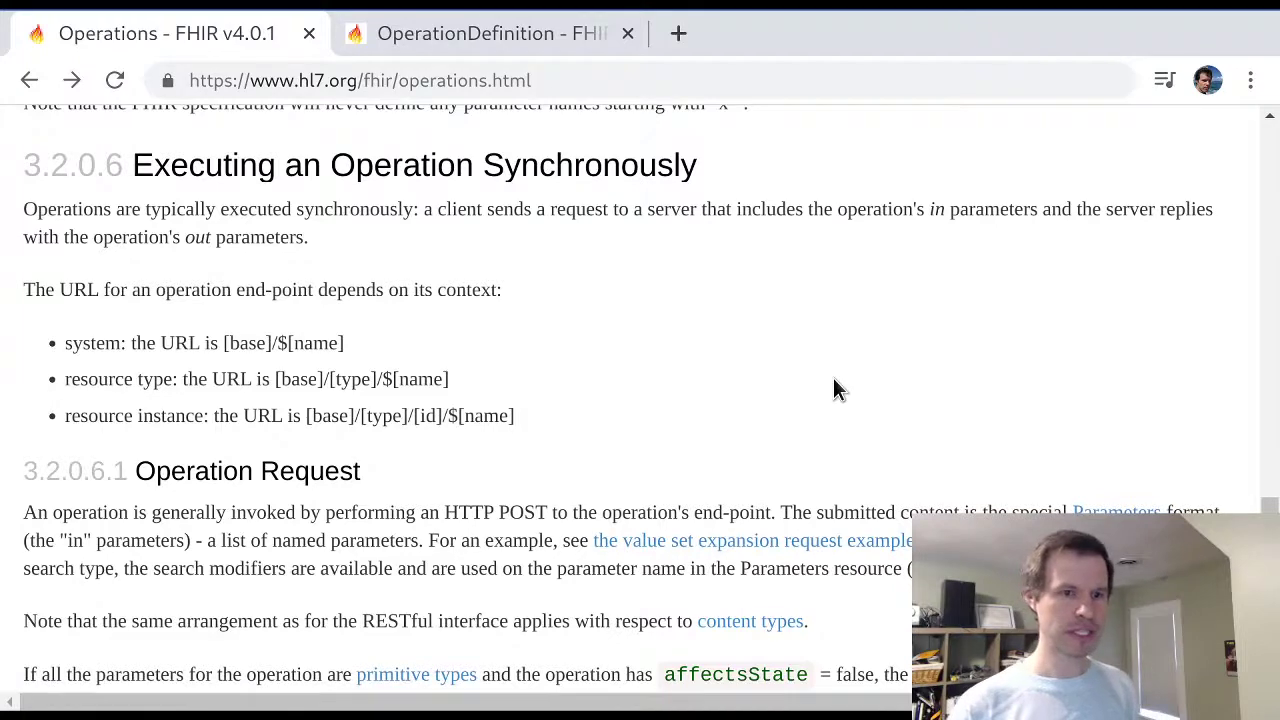
scroll(down, 3)
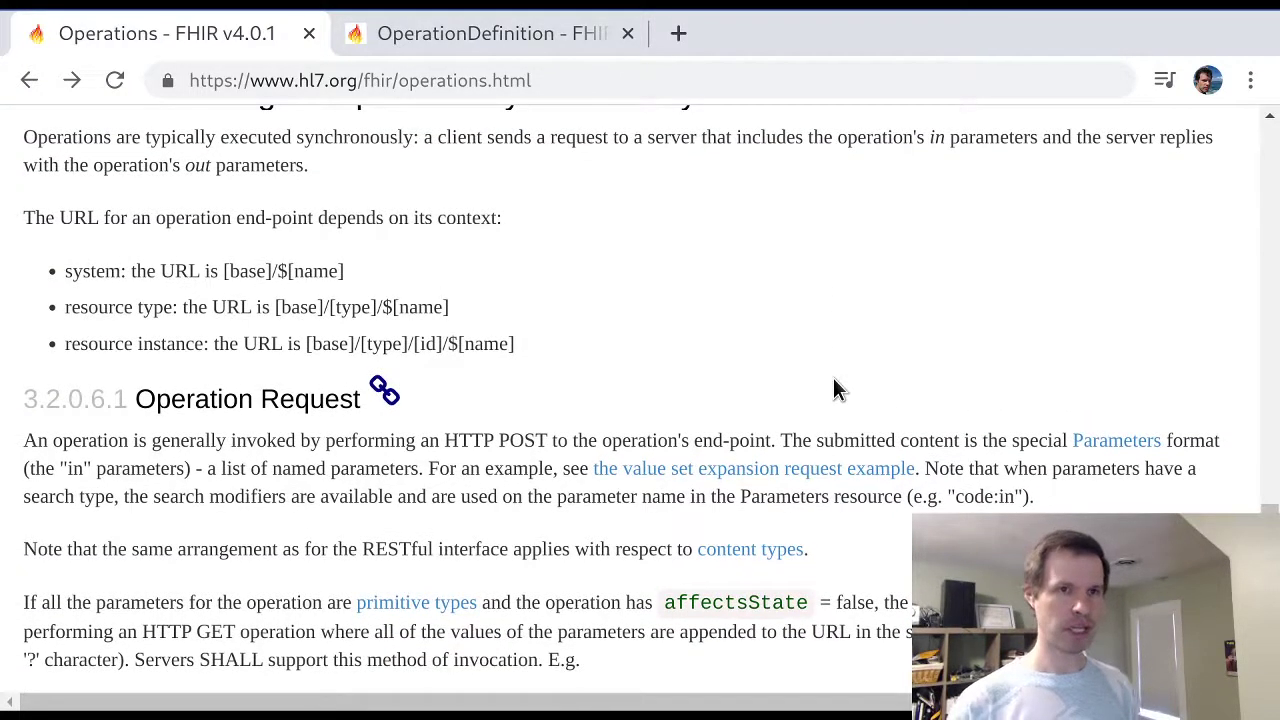
text(capability)
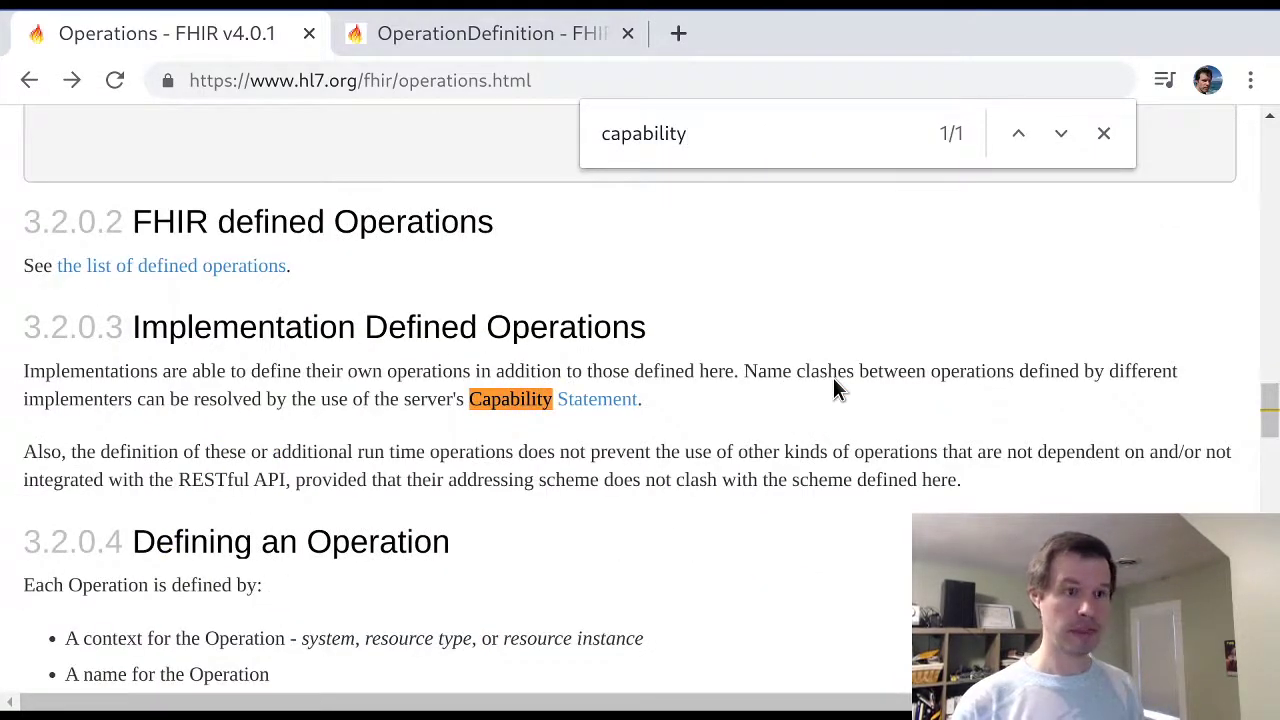
click(1103, 133)
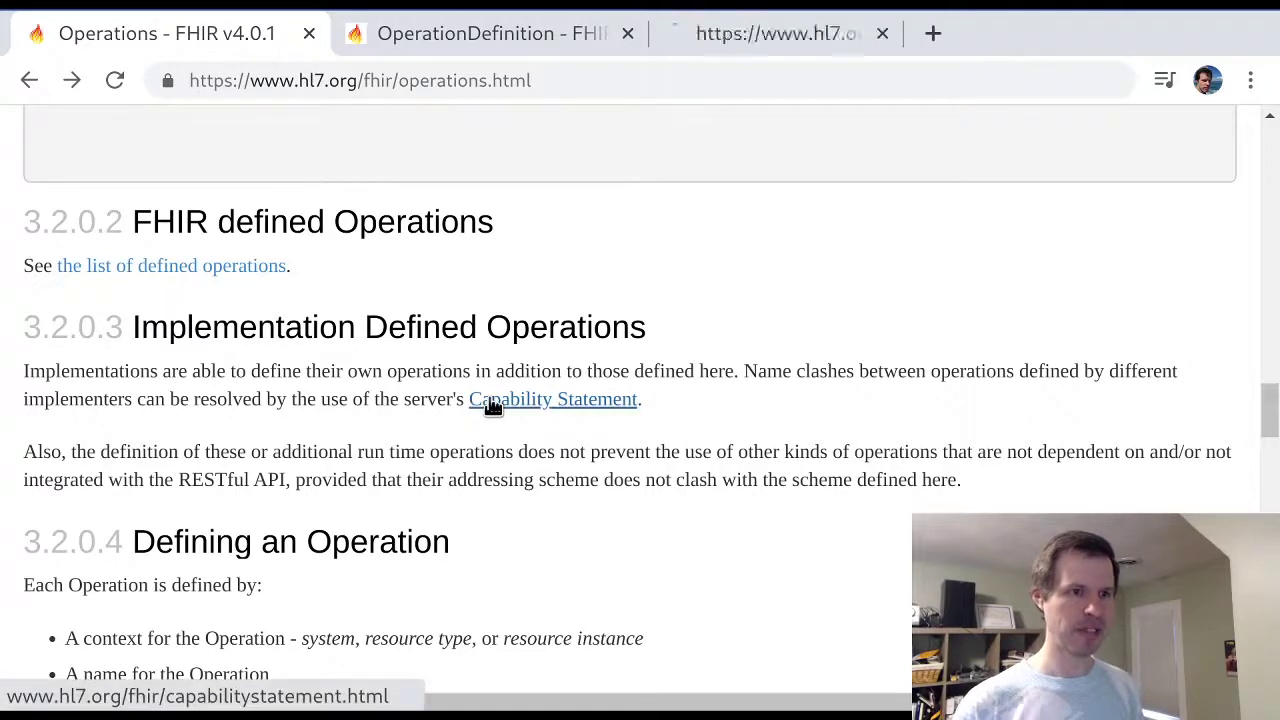
click(553, 399)
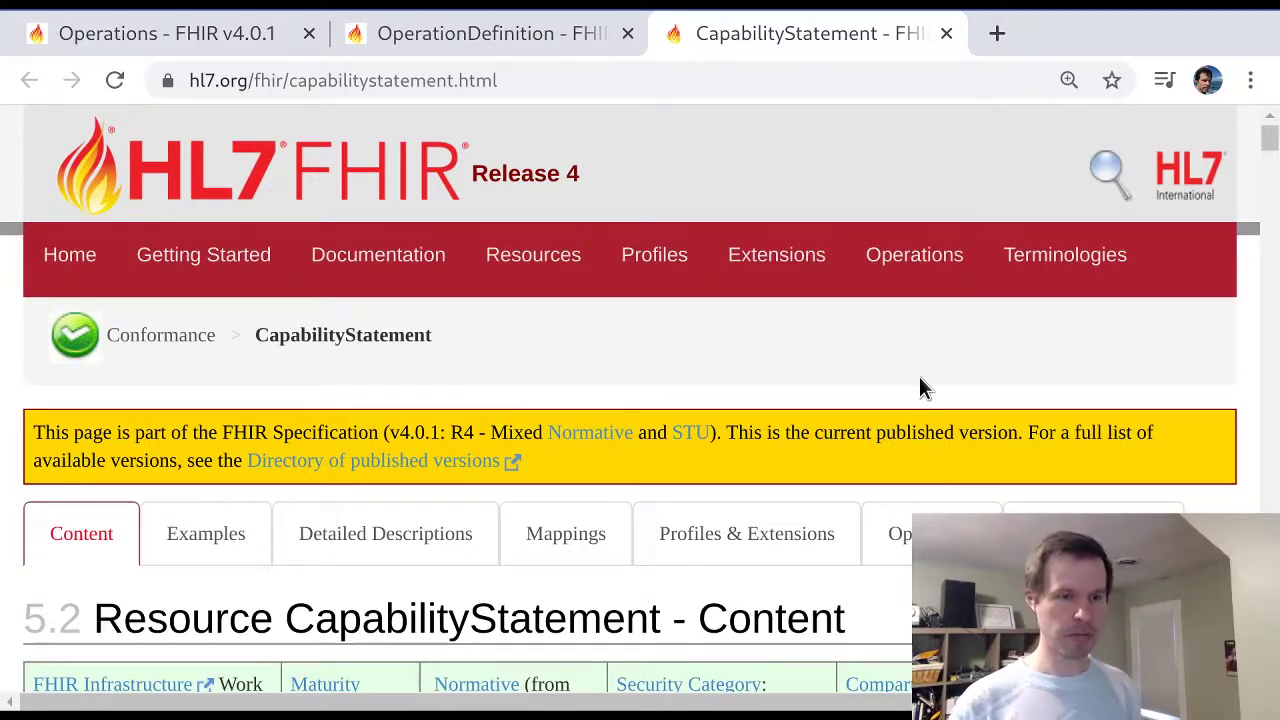
Find 'operation' on CapabilityStatement and open the rest.resource.operation definition entry
text(operation)
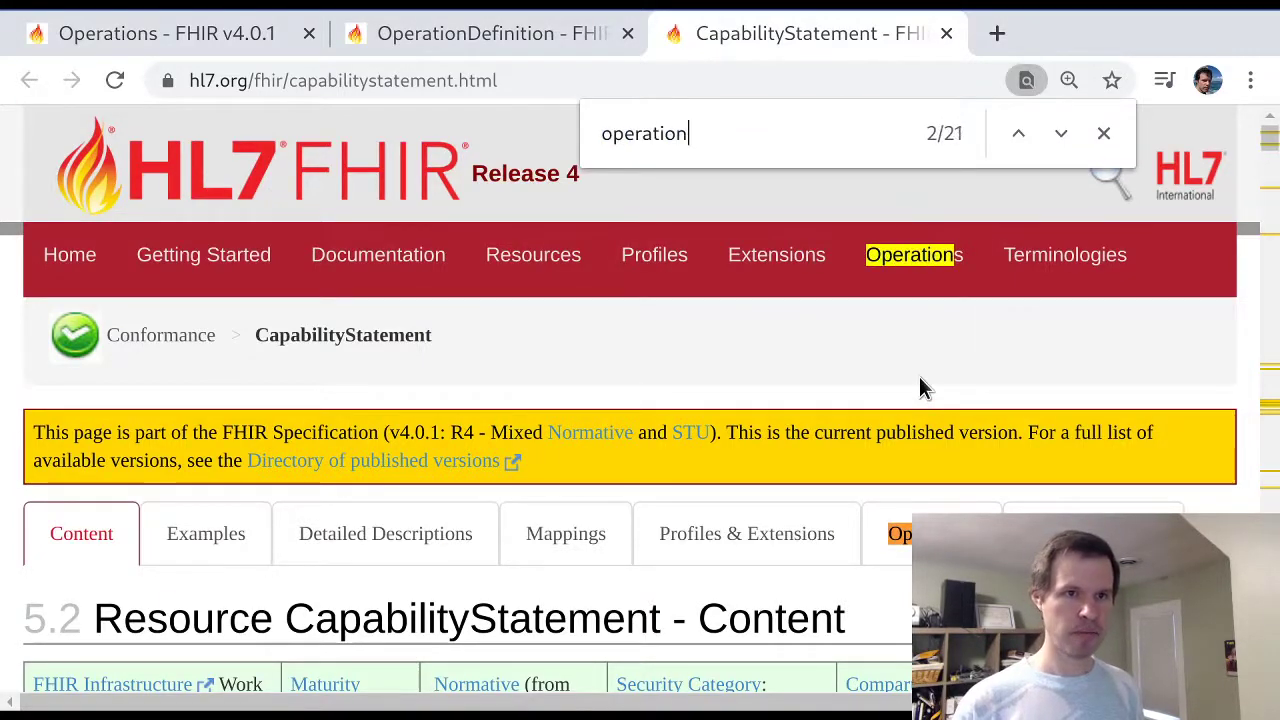
click(1060, 133)
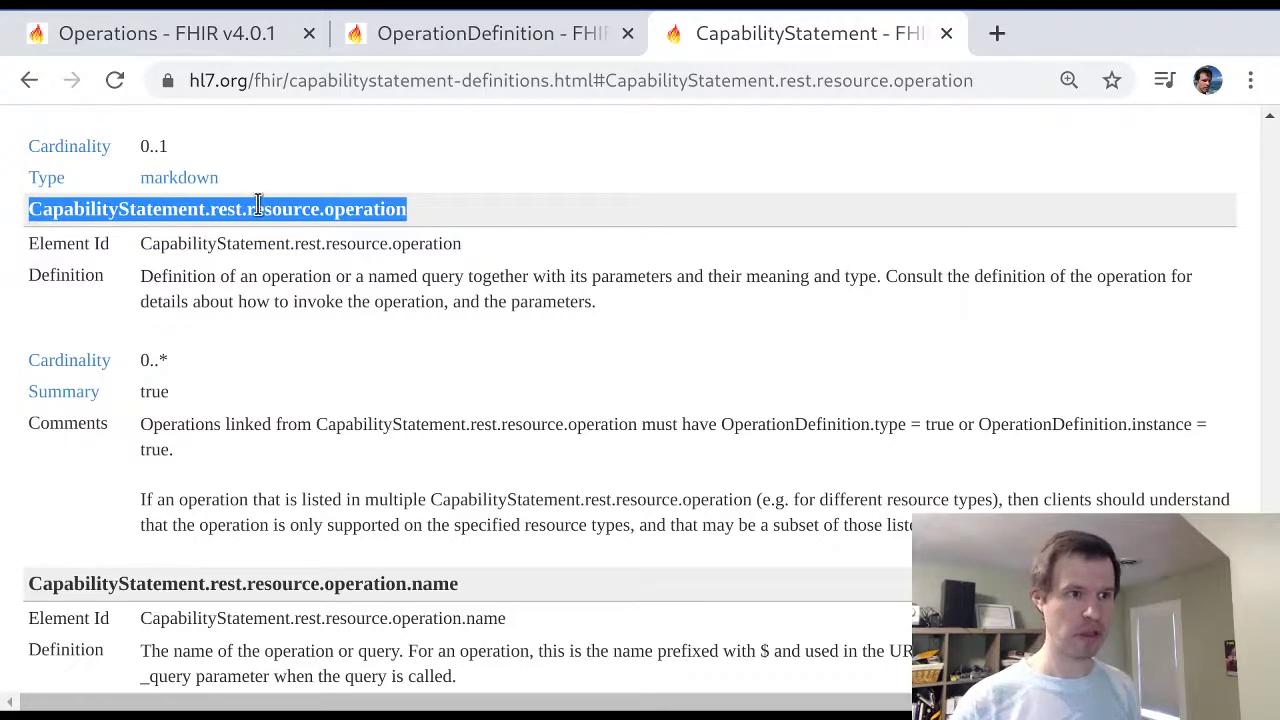
click(283, 305)
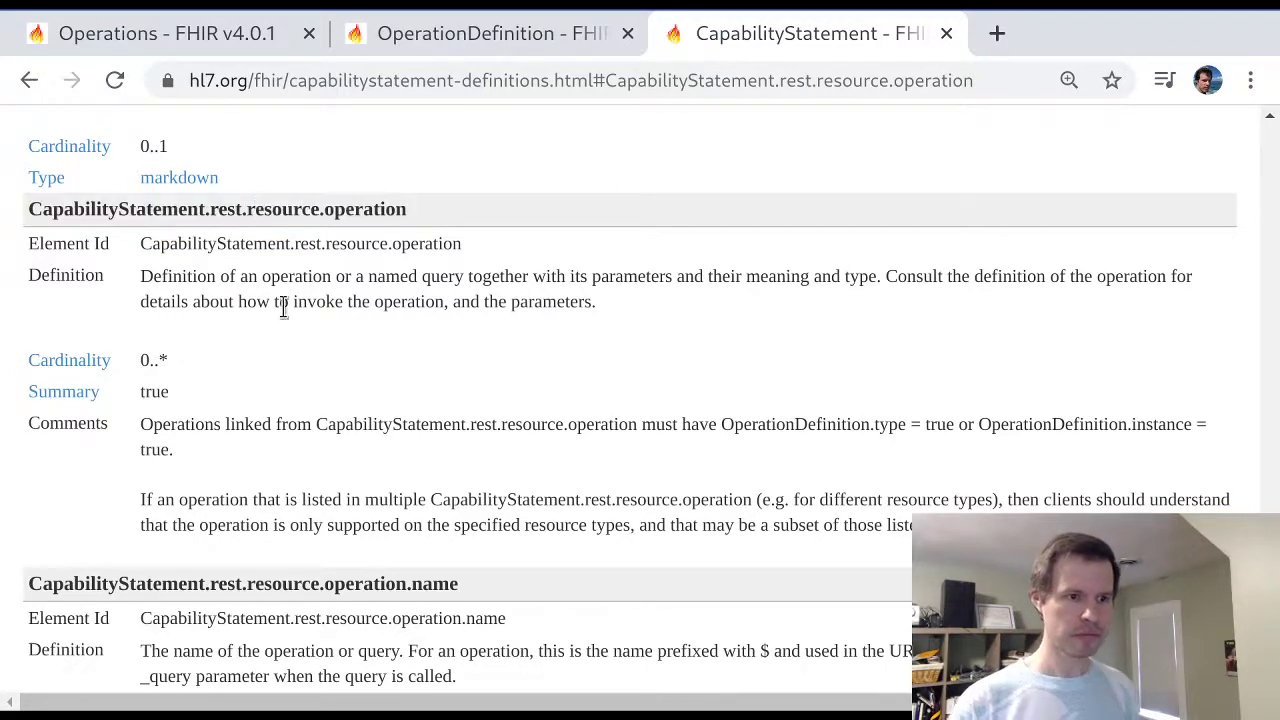
Search the definitions page for '.operation' and step to the system-level rest.operation match
key(ctrl+f)
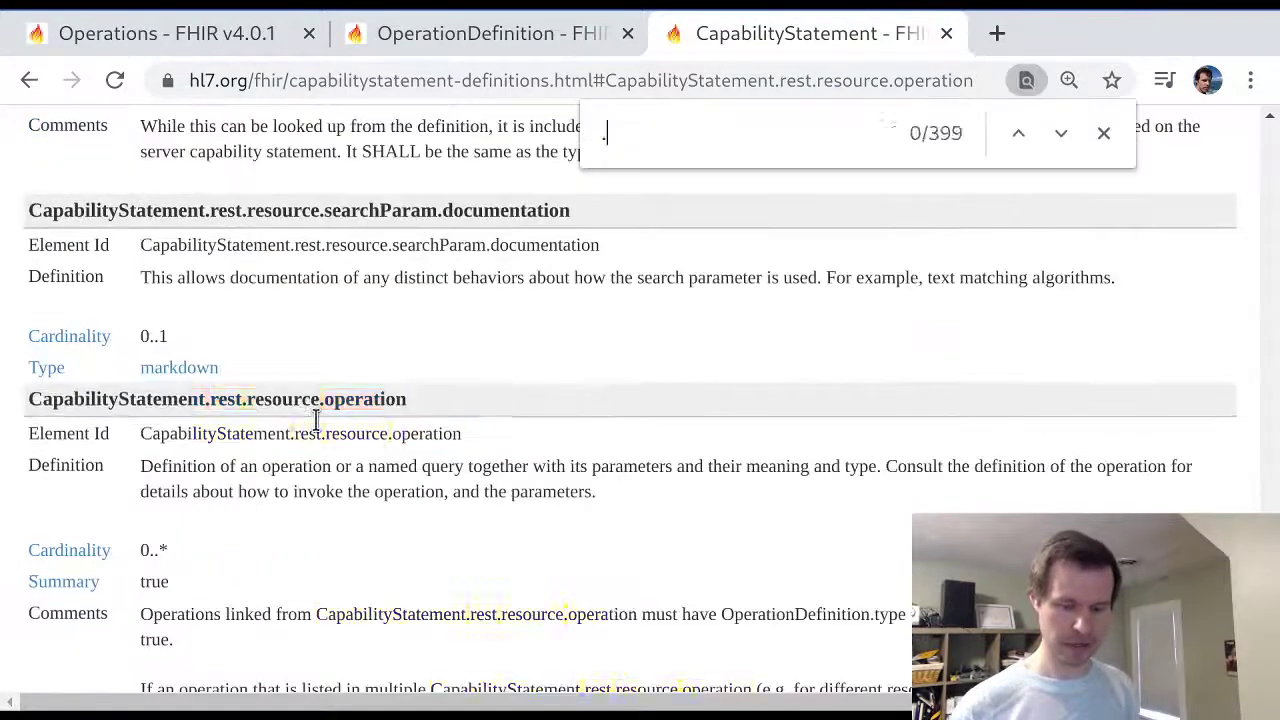
text(operation)
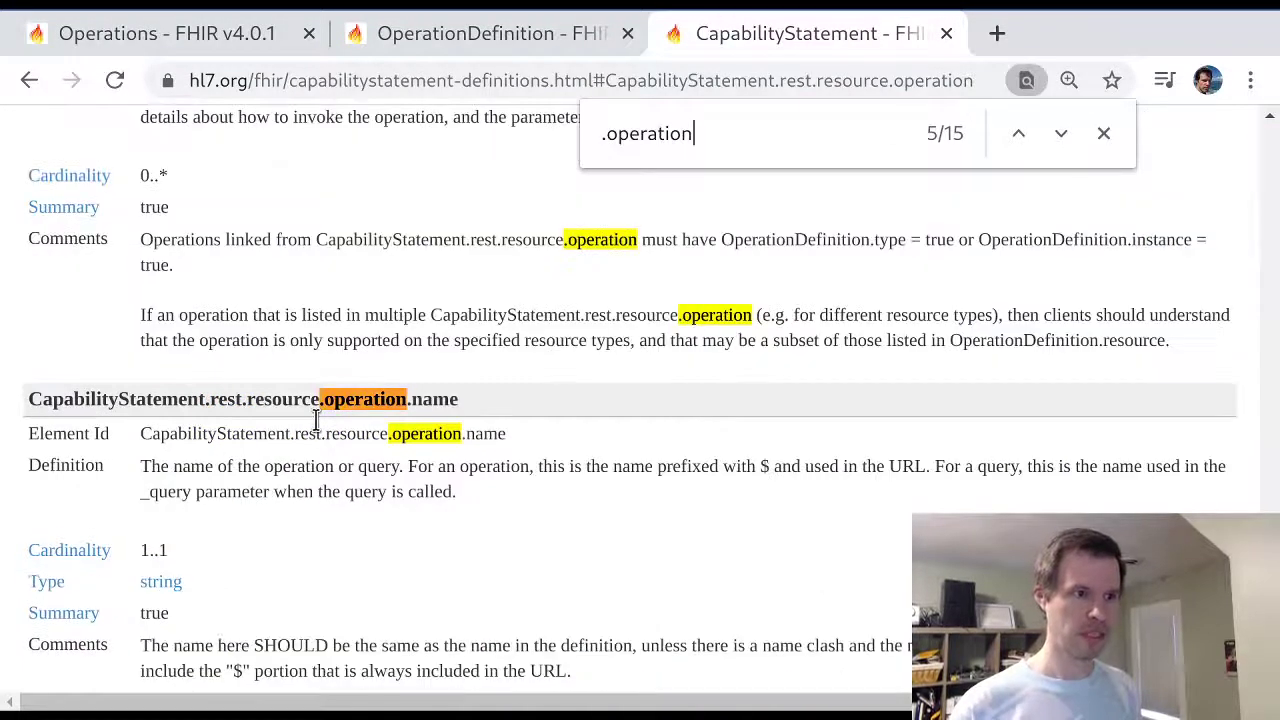
click(1060, 133)
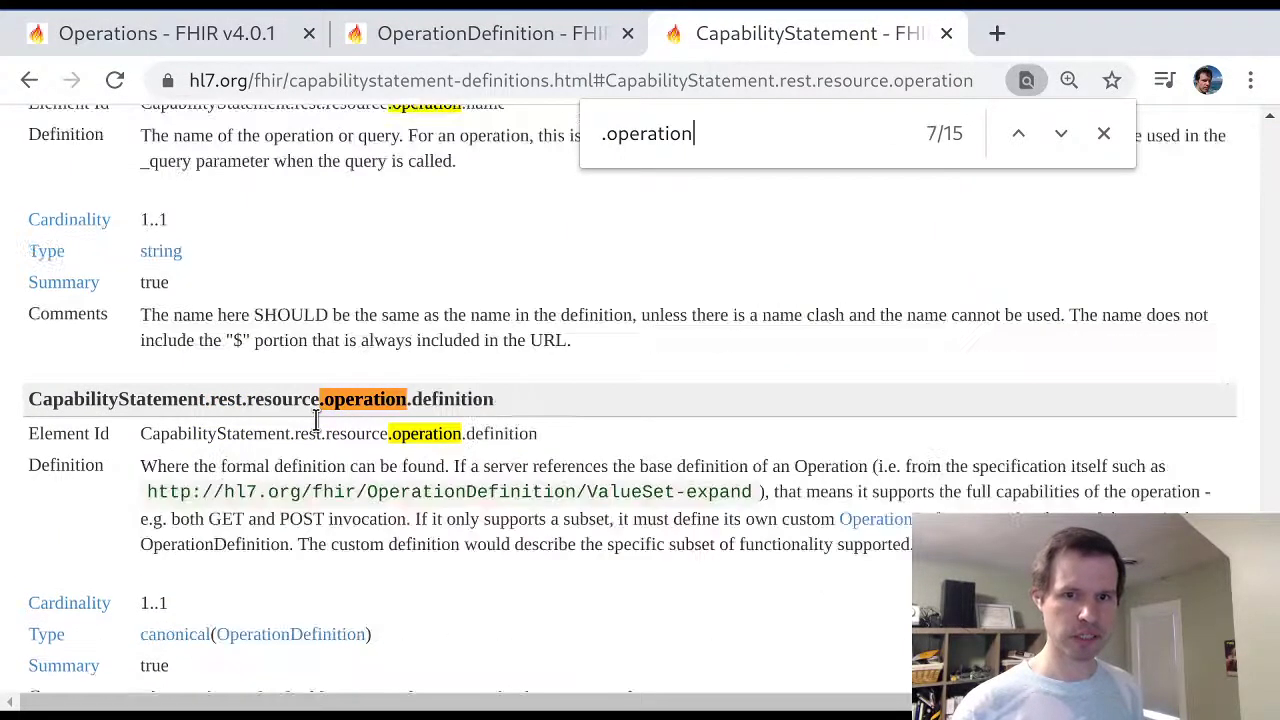
click(1060, 133)
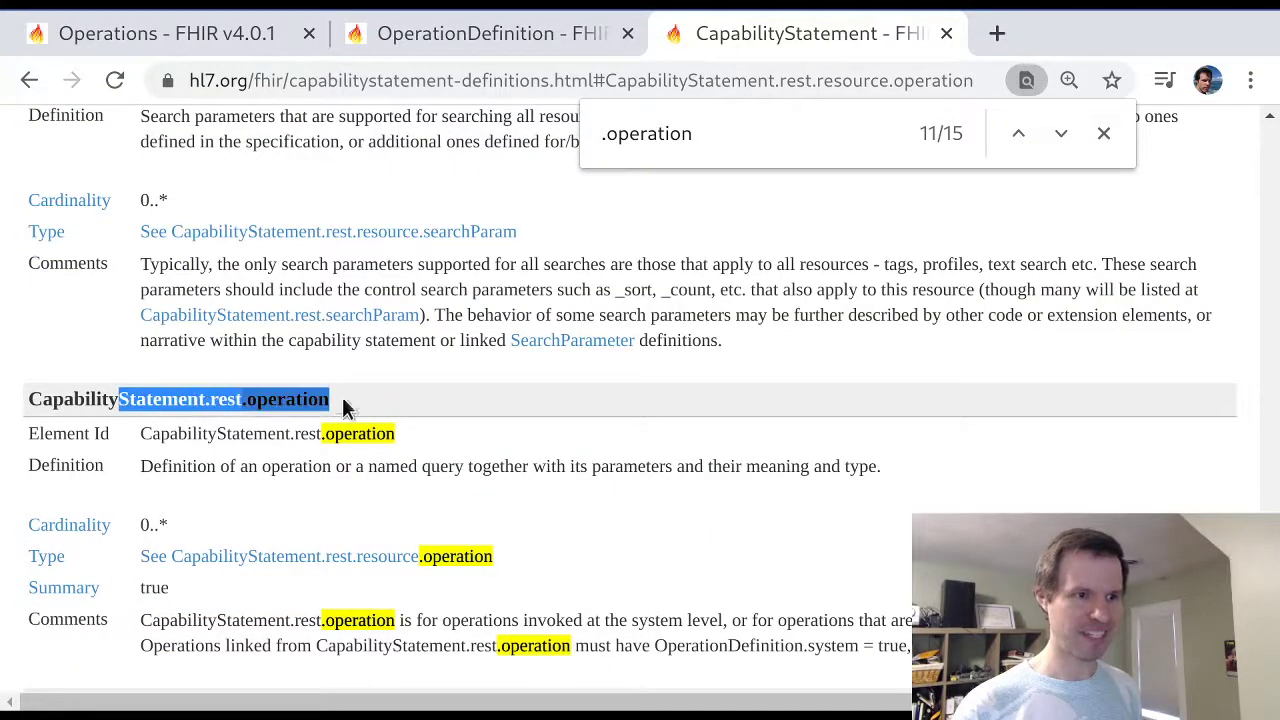
mouse_move(395, 412)
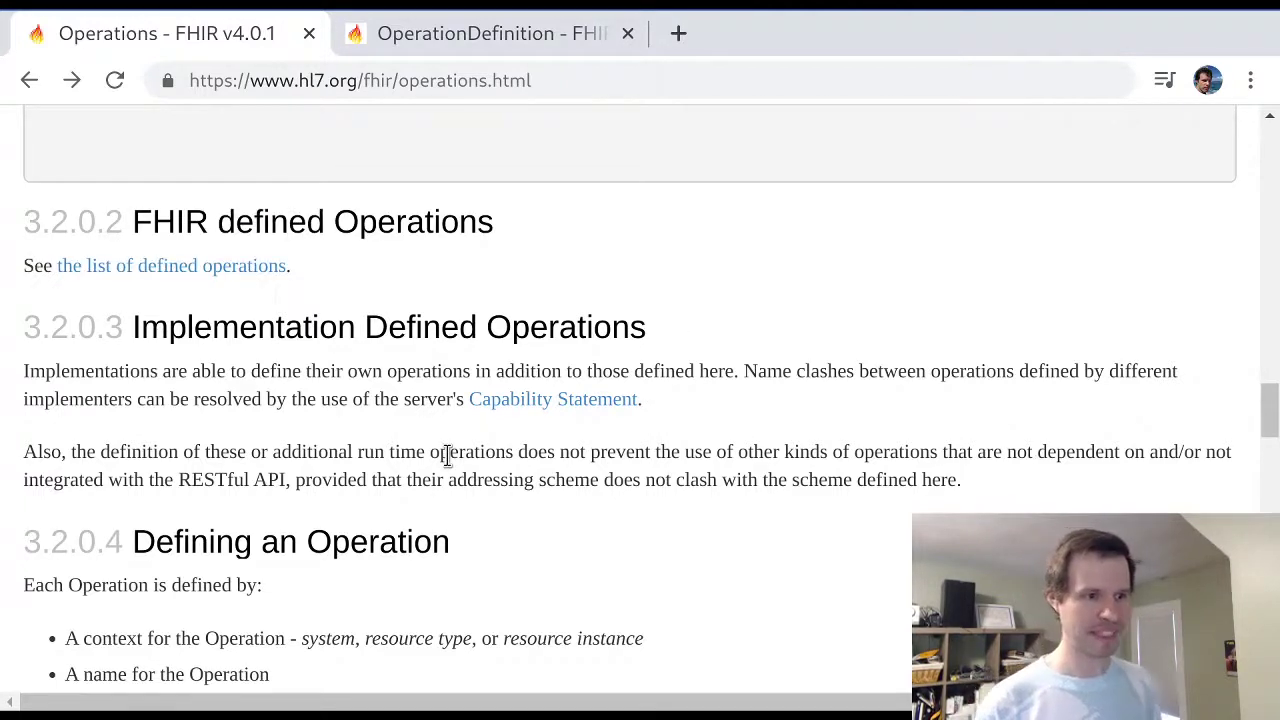
Search Google for 'fhir test servers' and open the HL7Wiki public FHIR servers page
scroll(down, 3)
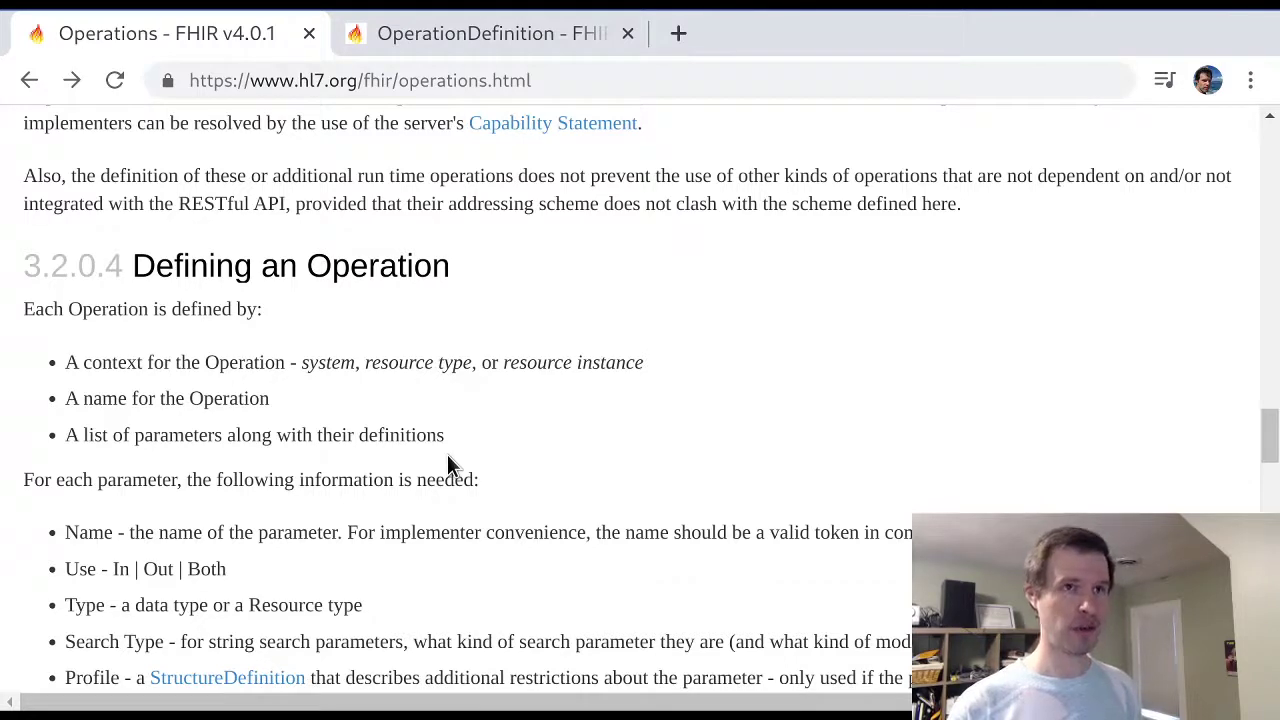
click(678, 33)
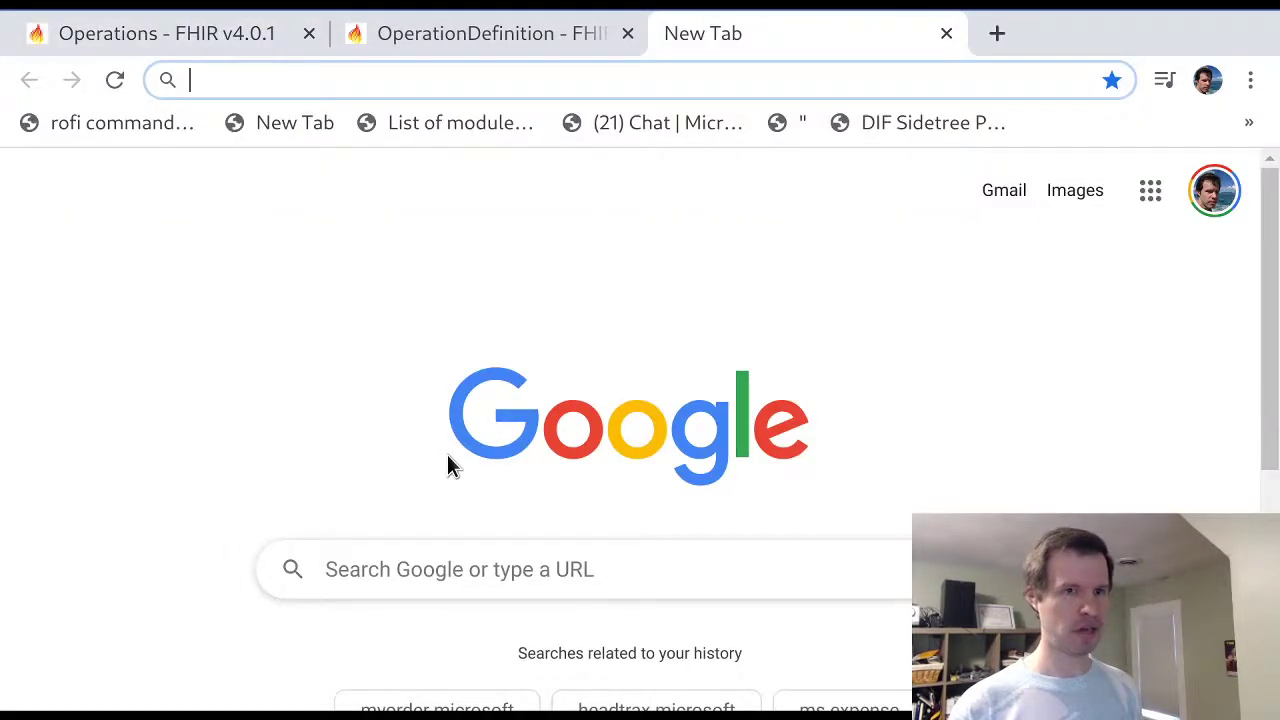
text(fhir test servers)
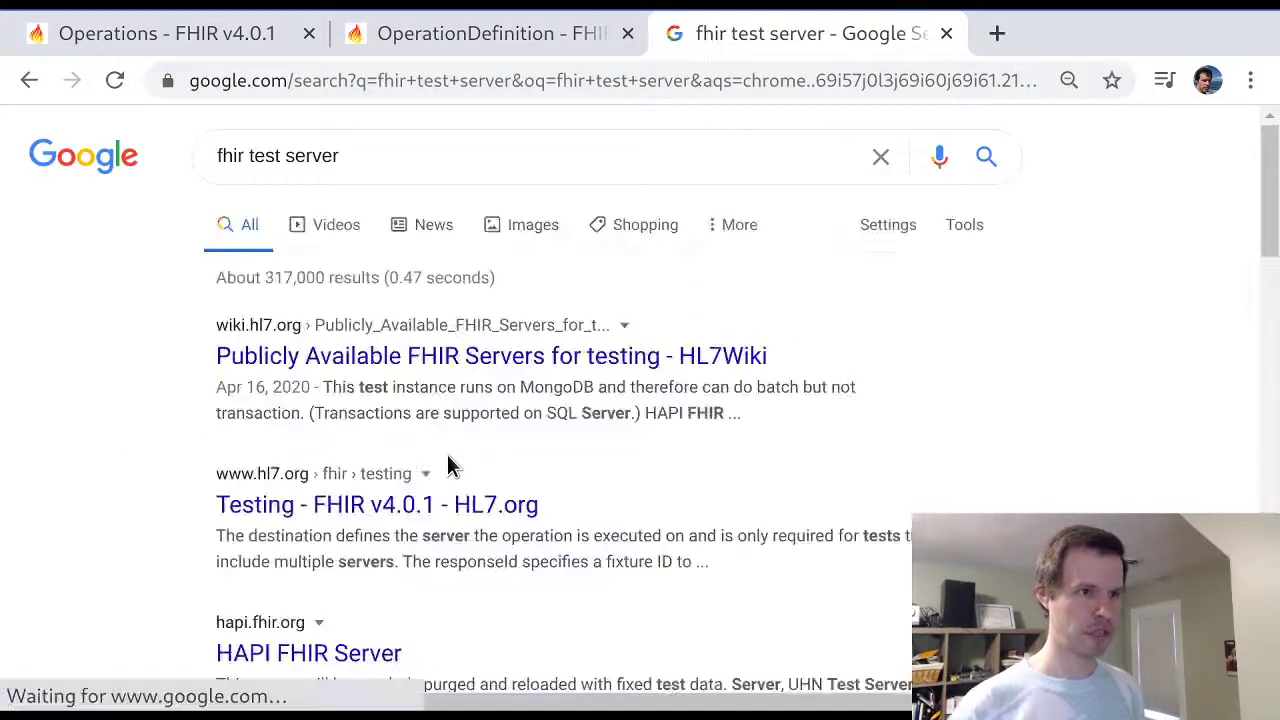
click(491, 356)
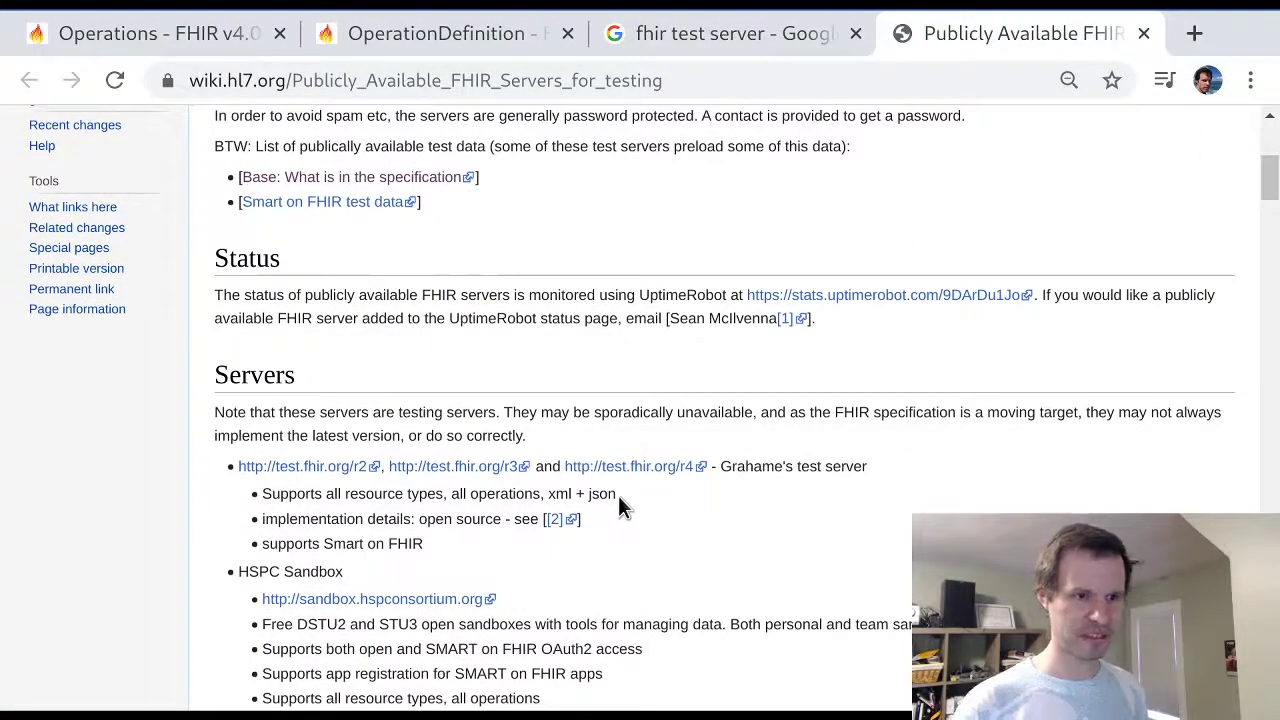
scroll(down, 3)
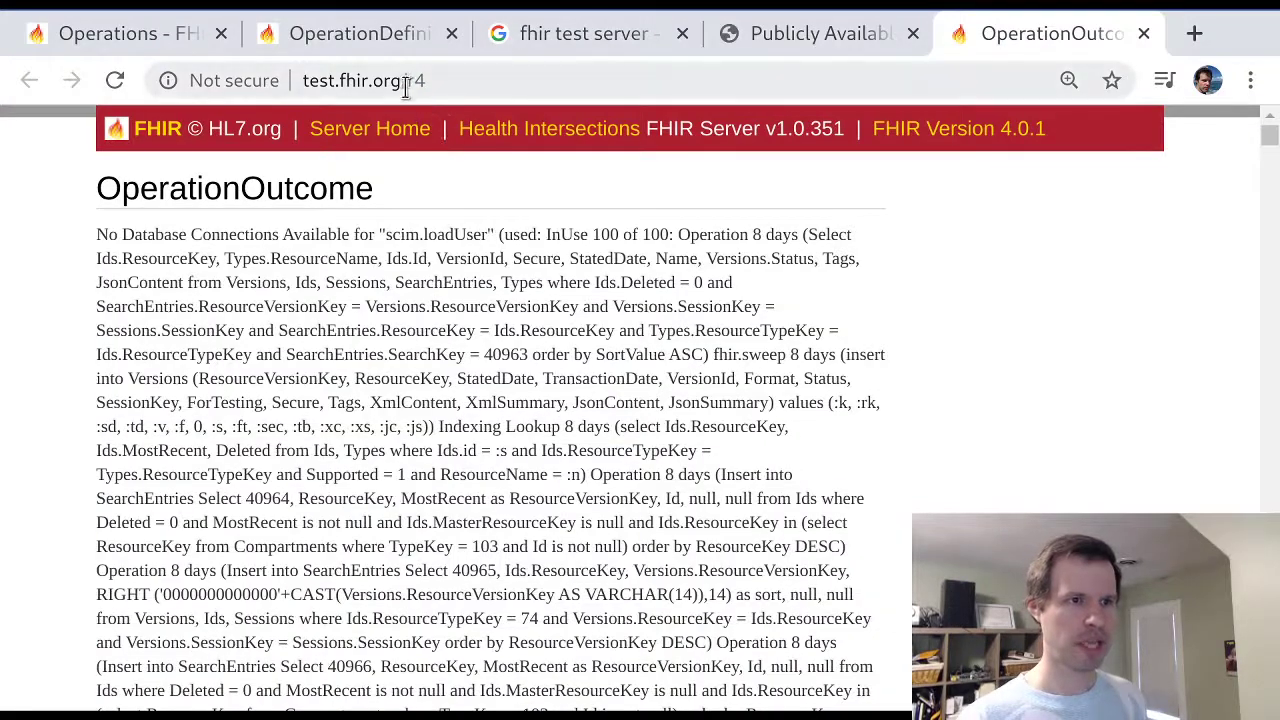
Request Observation on the test.fhir.org/r4 server and review the OperationOutcome error
click(400, 81)
text(/O)
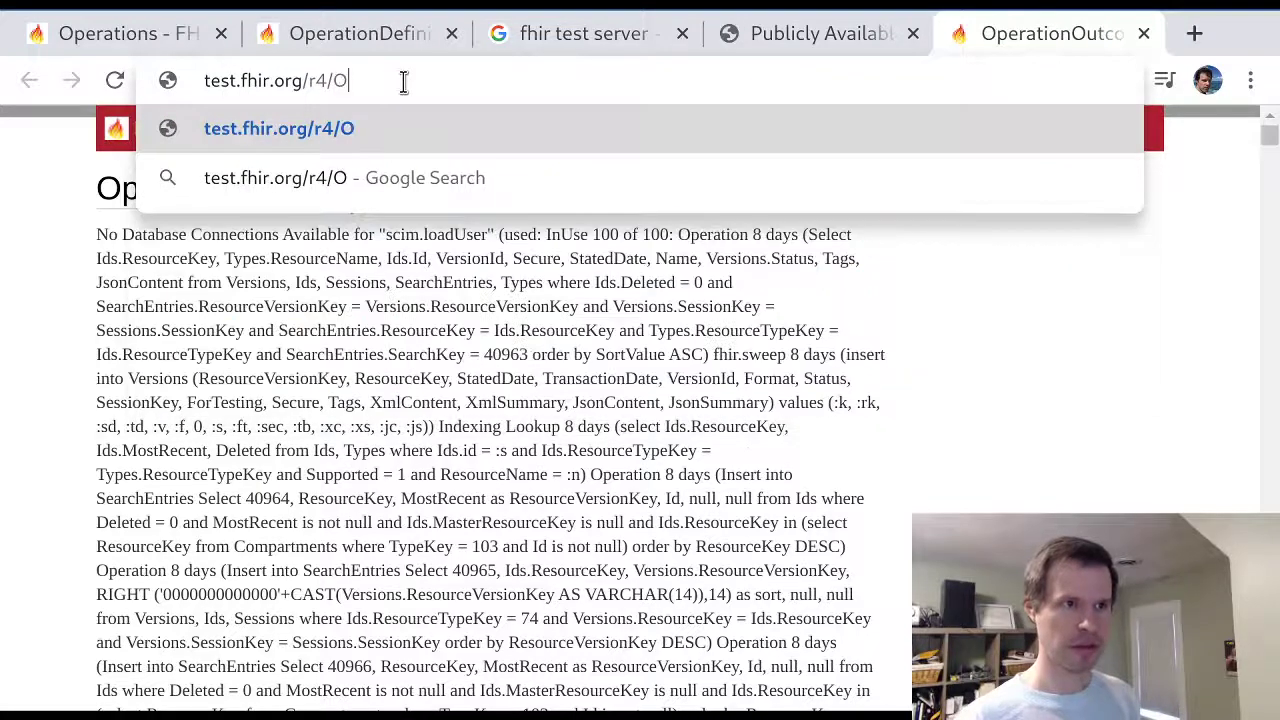
text(bservation)
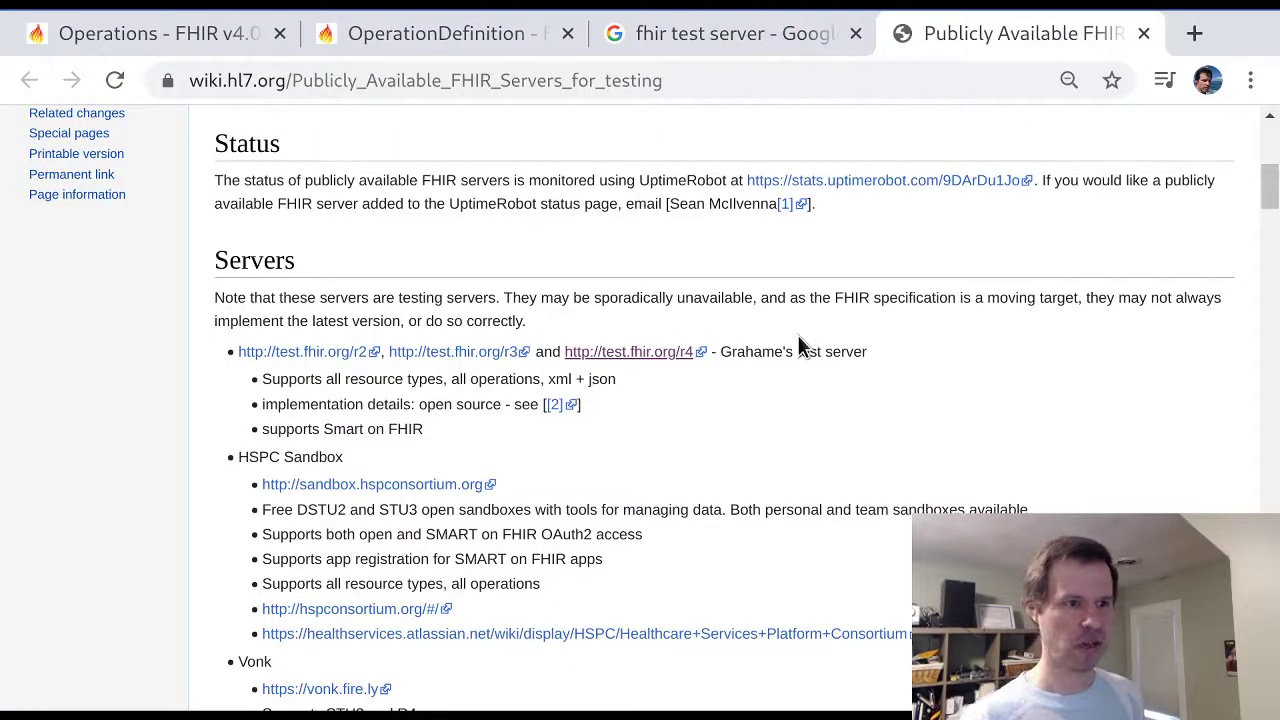
scroll(down, 3)
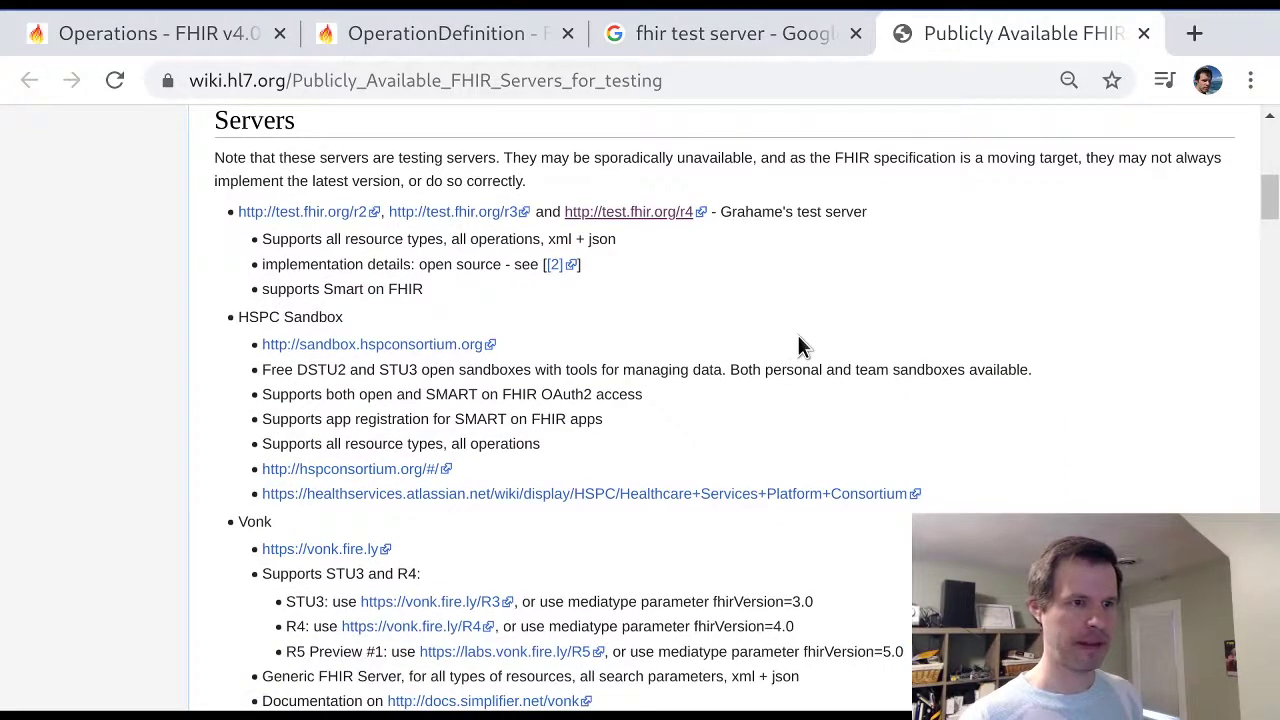
scroll(down, 3)
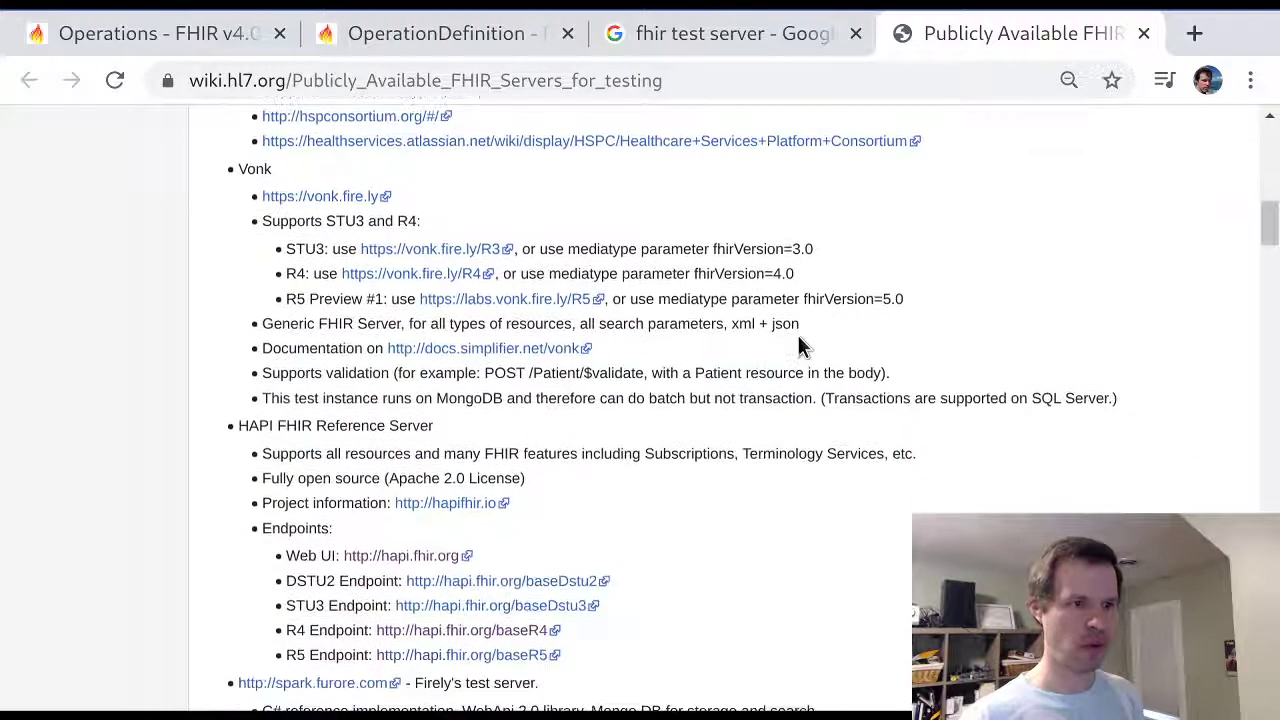
Open the HAPI project site, then hapi.fhir.org/baseR4 from the wiki list
click(445, 502)
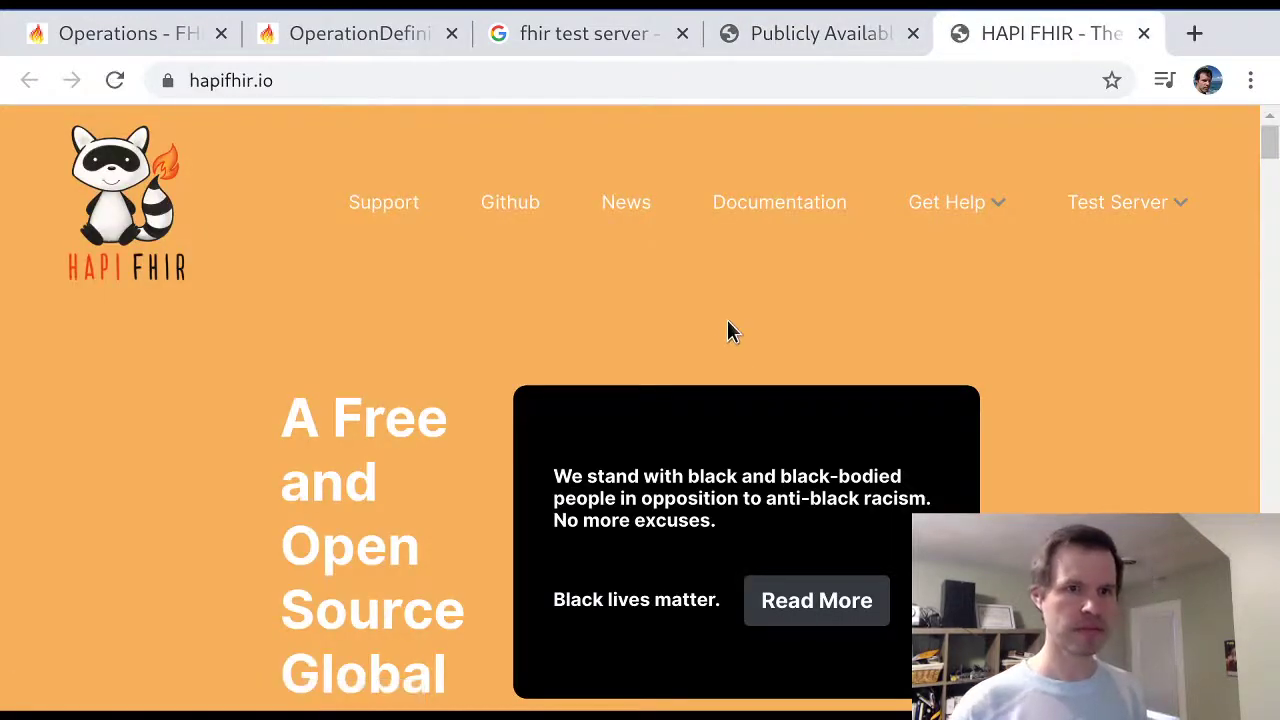
click(815, 33)
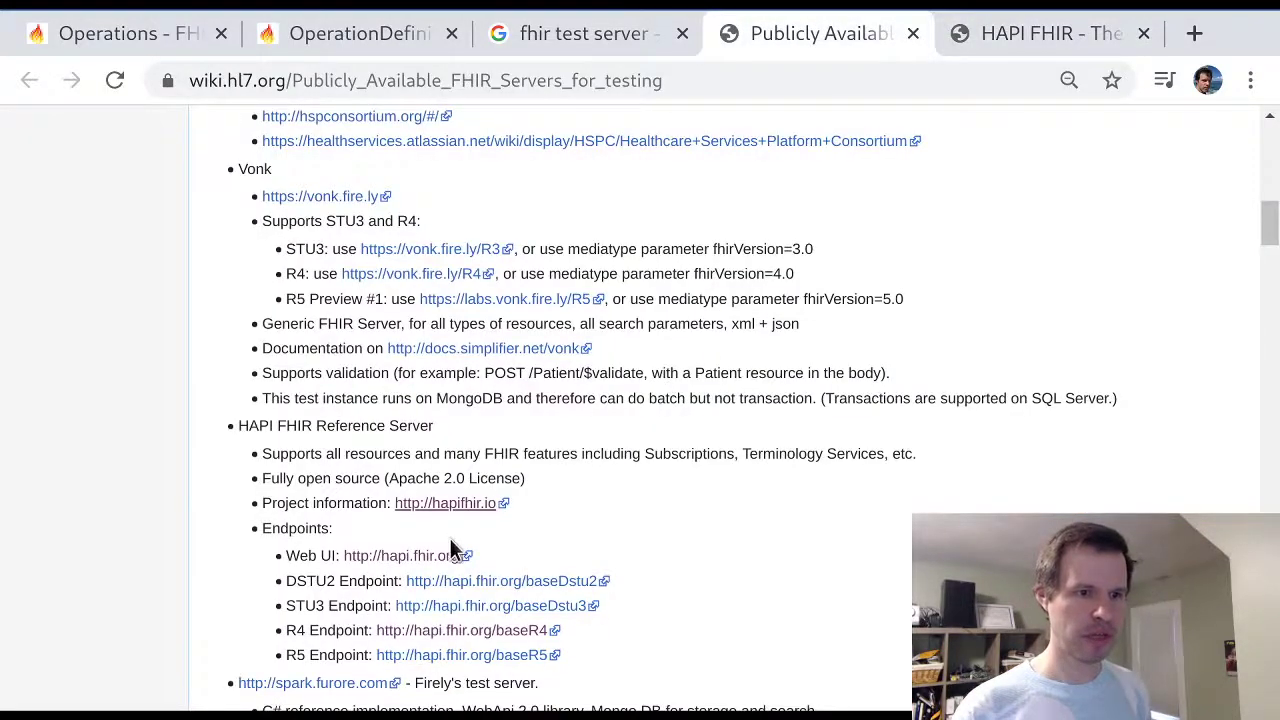
mouse_move(483, 630)
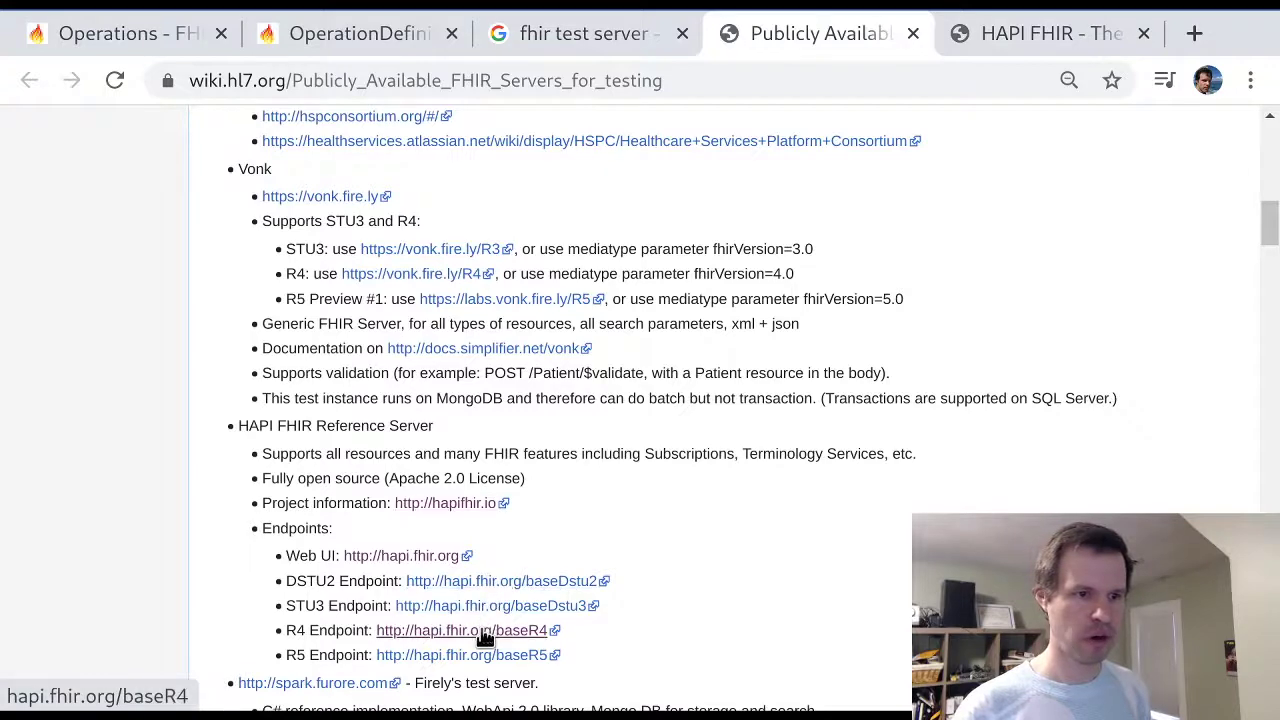
click(462, 630)
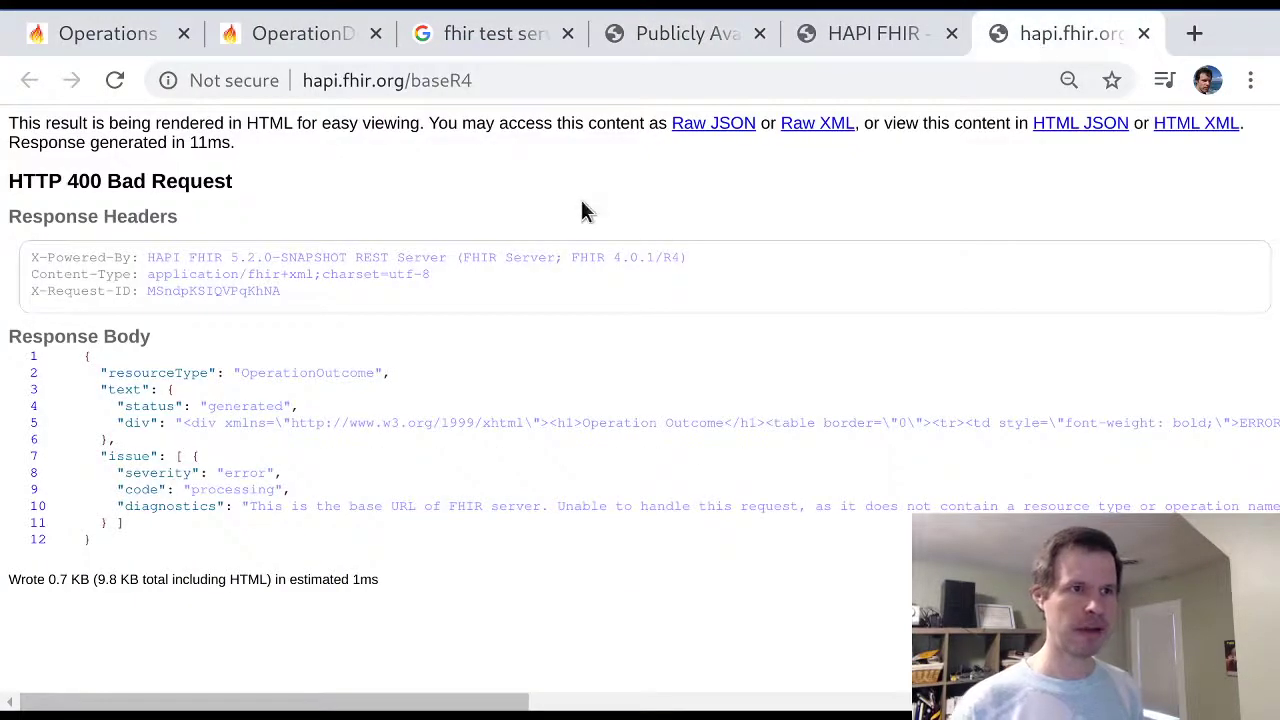
click(420, 80)
text(/metadata)
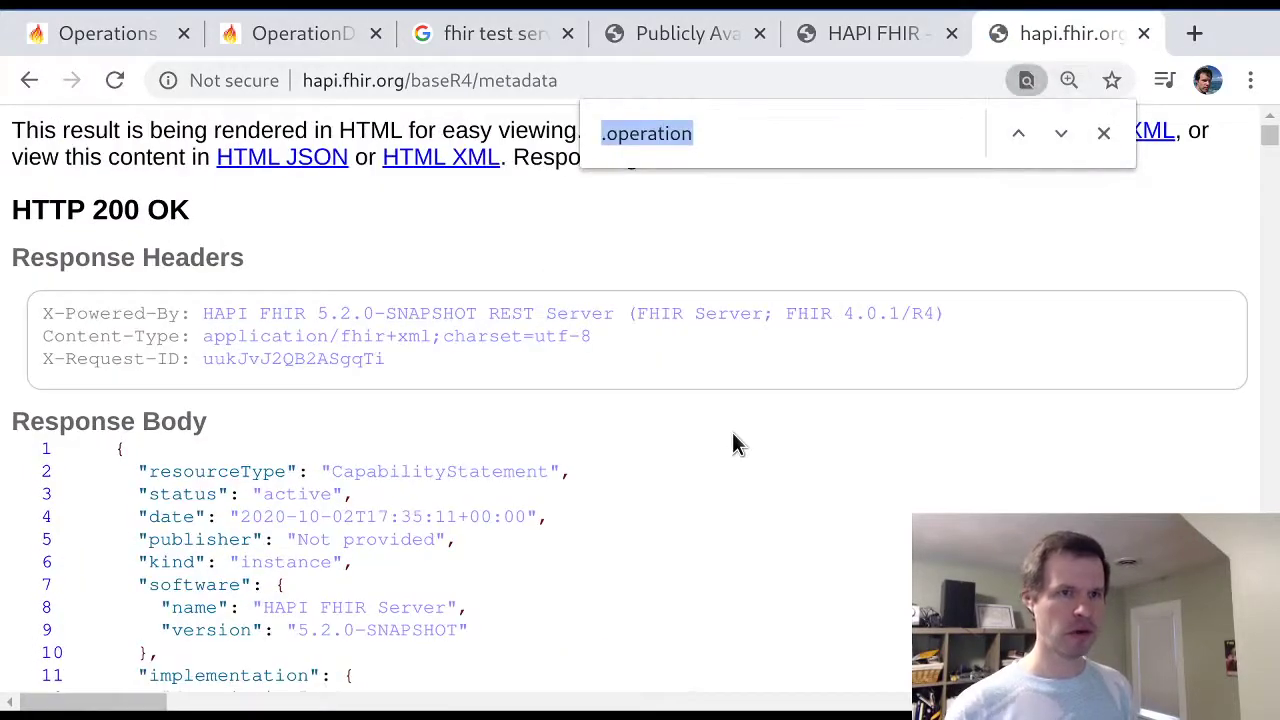
Search the baseR4/metadata capability statement for 'operation' and select the meta operation
text(operatoni")
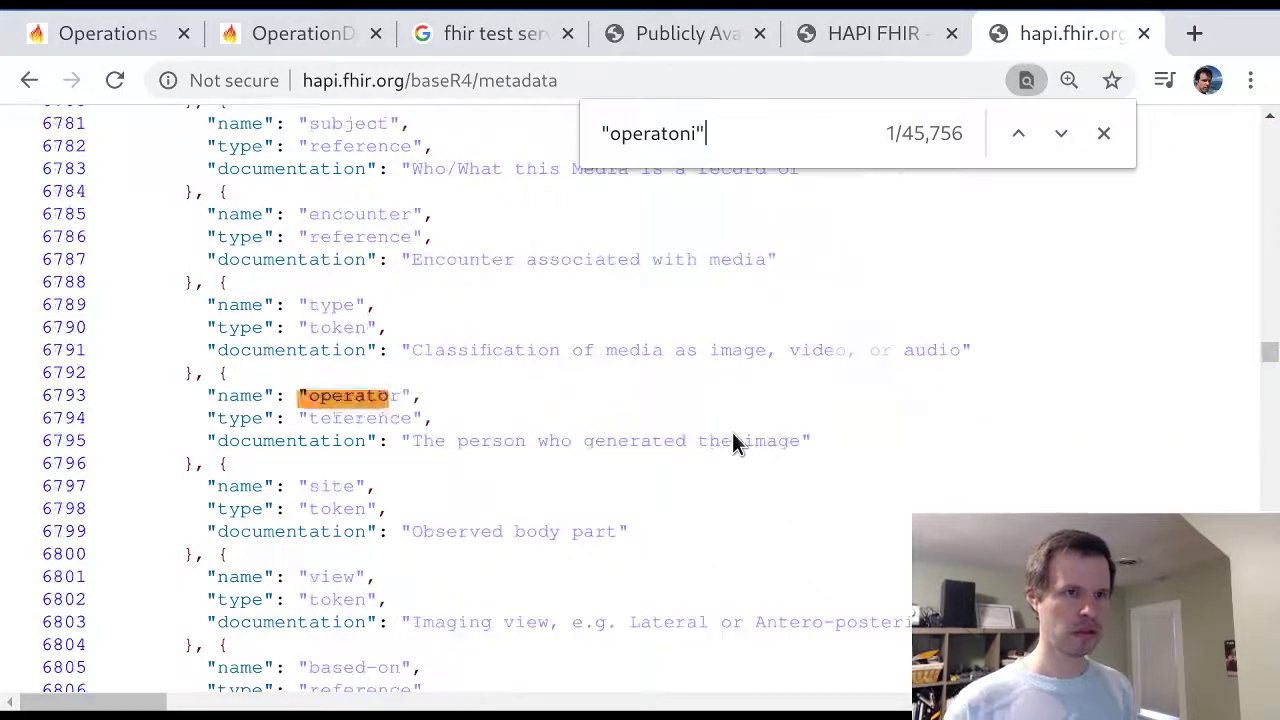
key(Backspace)
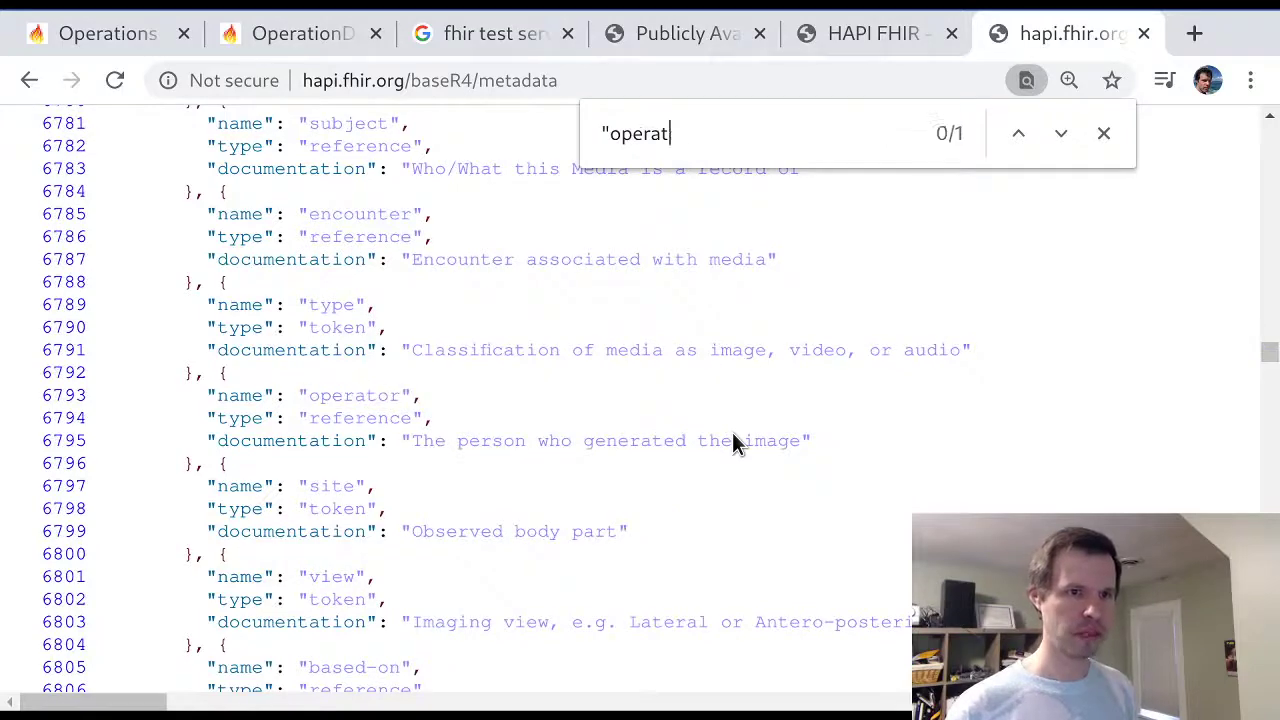
text(ion")
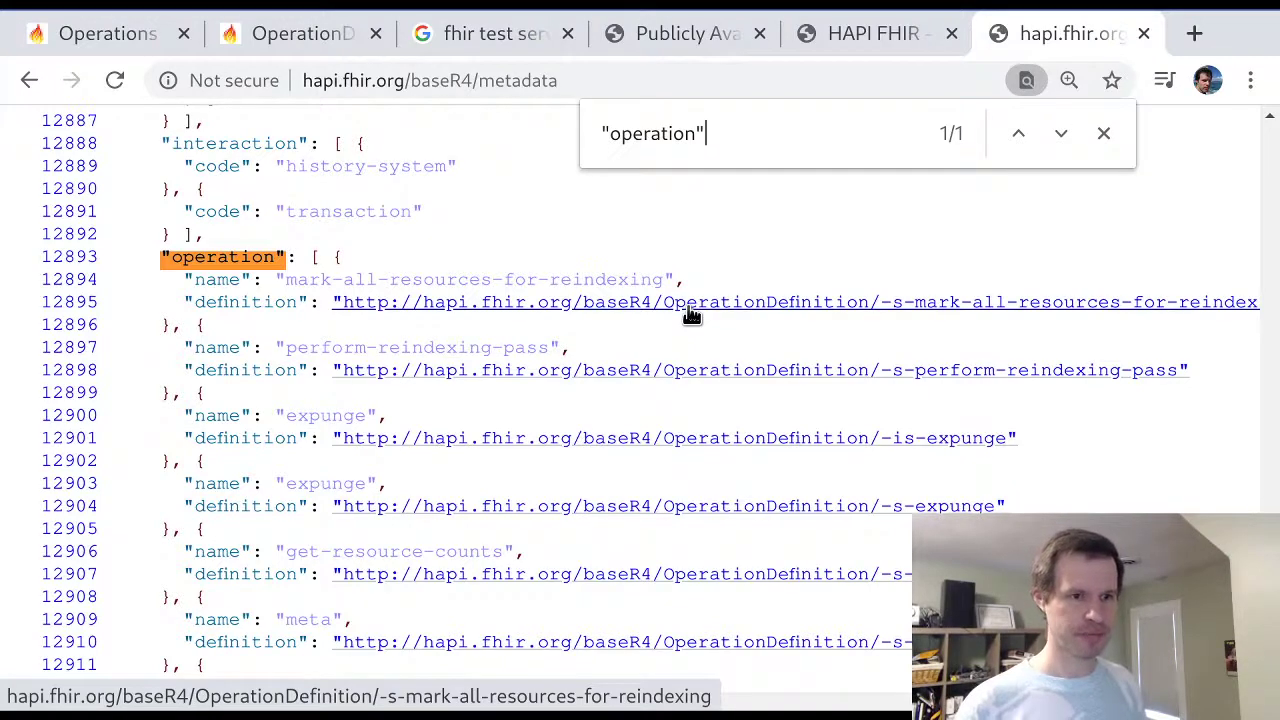
scroll(down, 3)
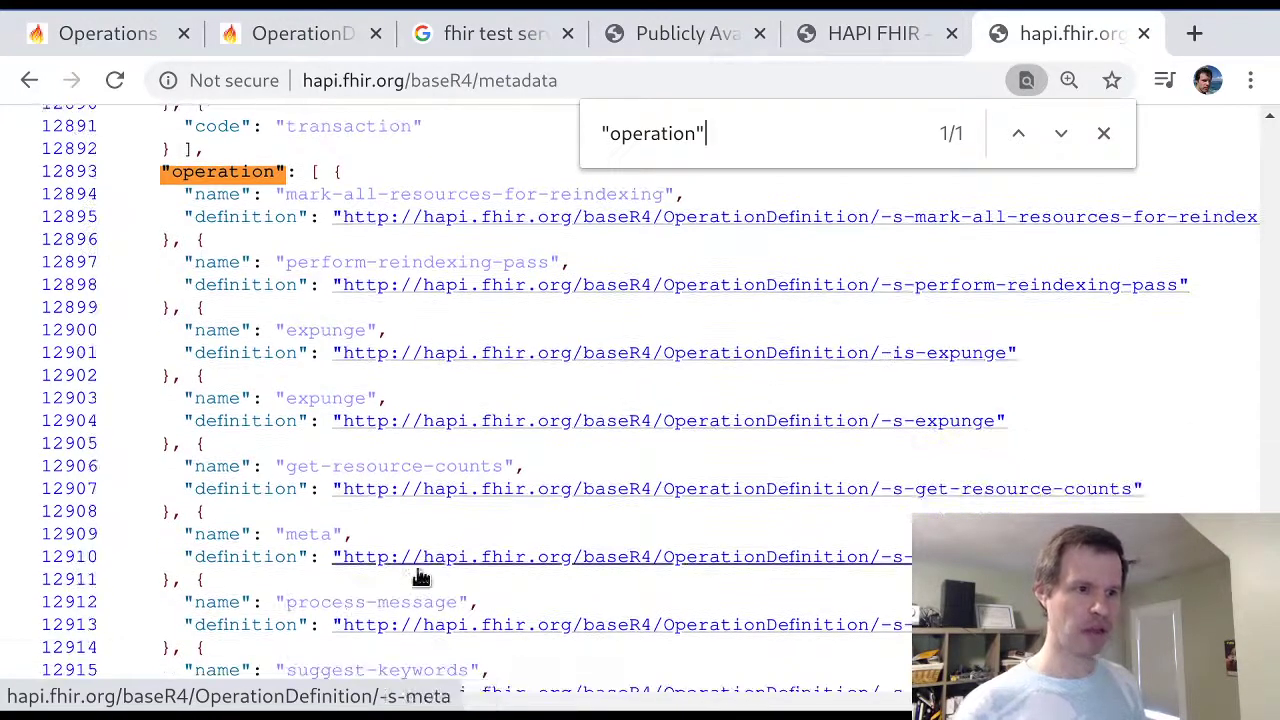
double_click(309, 534)
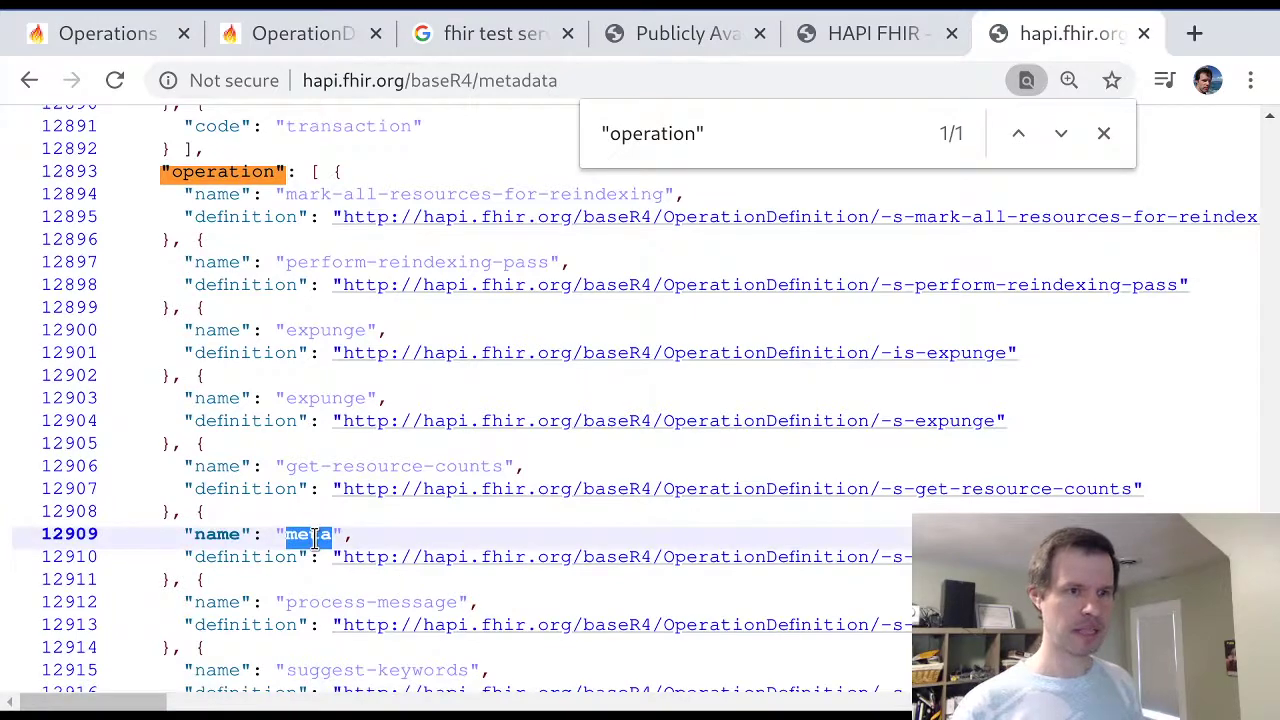
click(1193, 33)
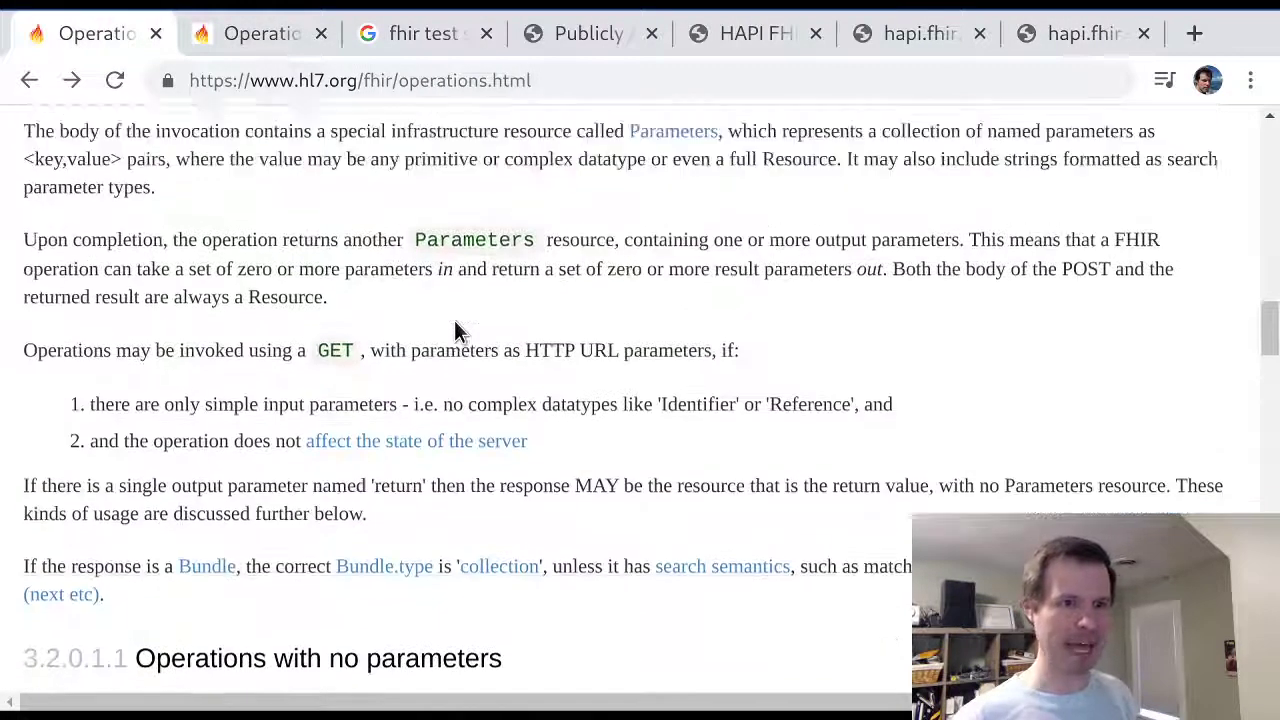
Find 'meta' in the Operations list and open Operation $meta on Resource
scroll(up, 3)
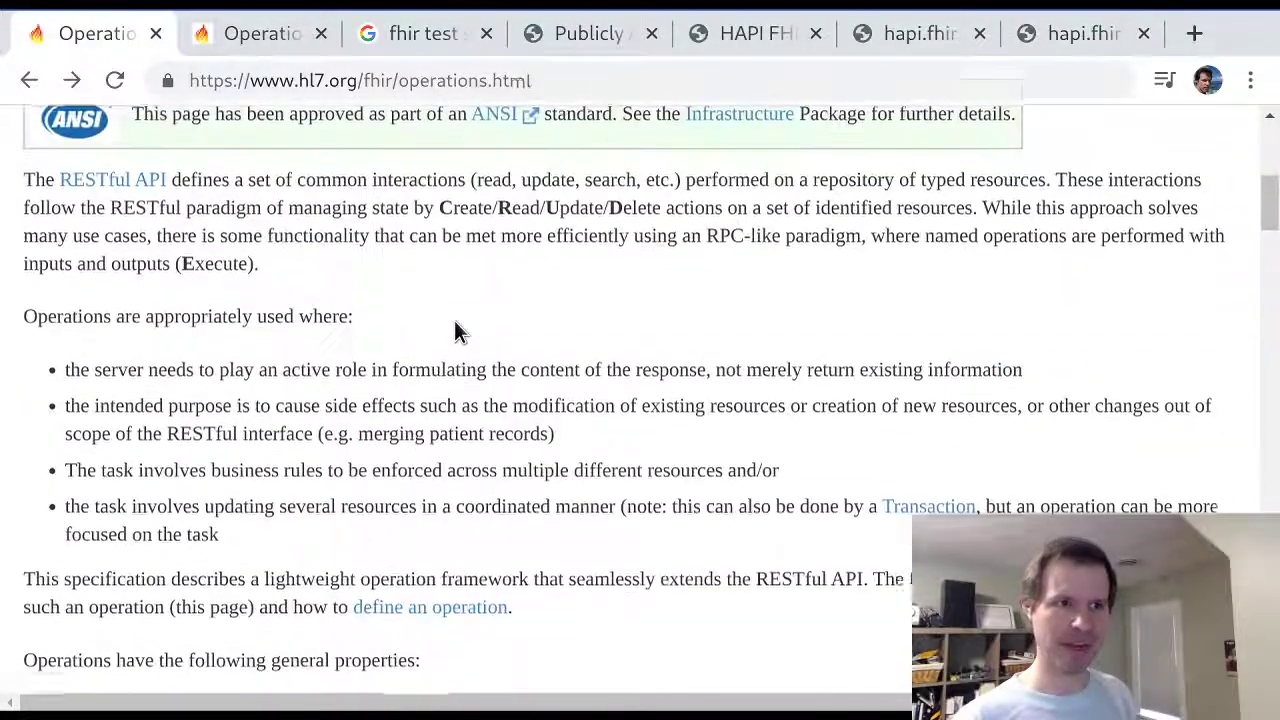
scroll(down, 3)
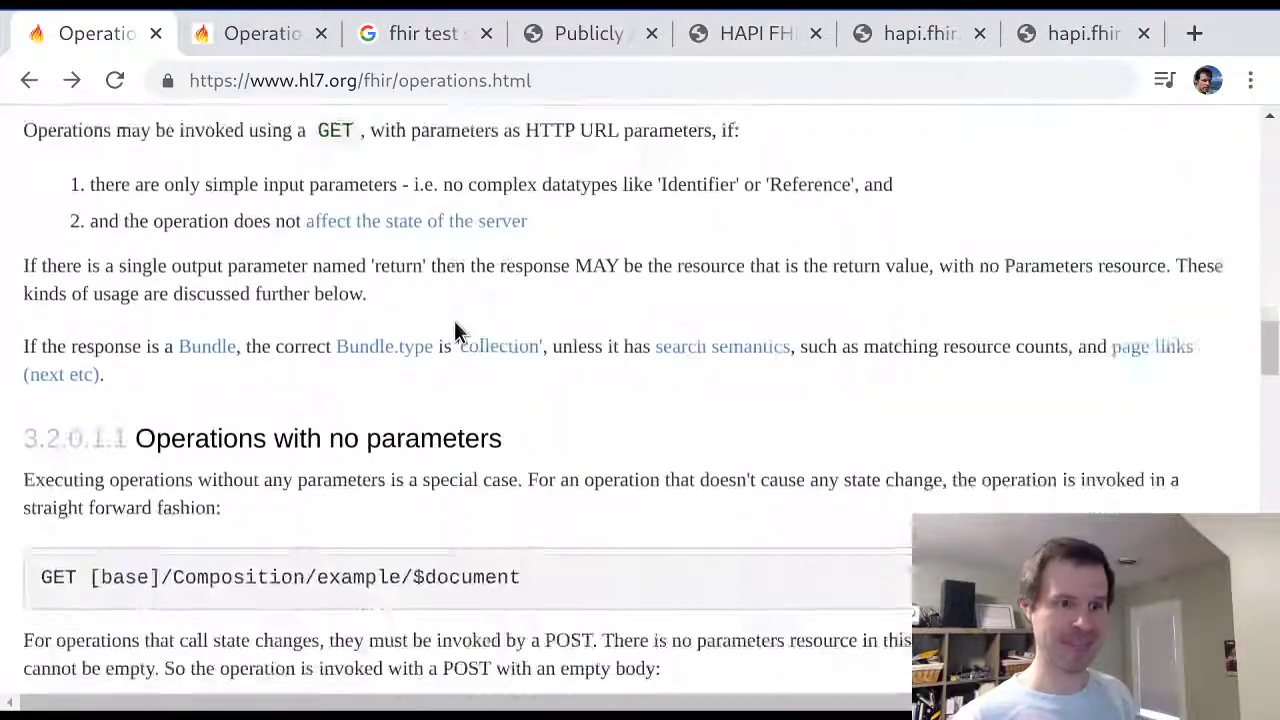
scroll(down, 3)
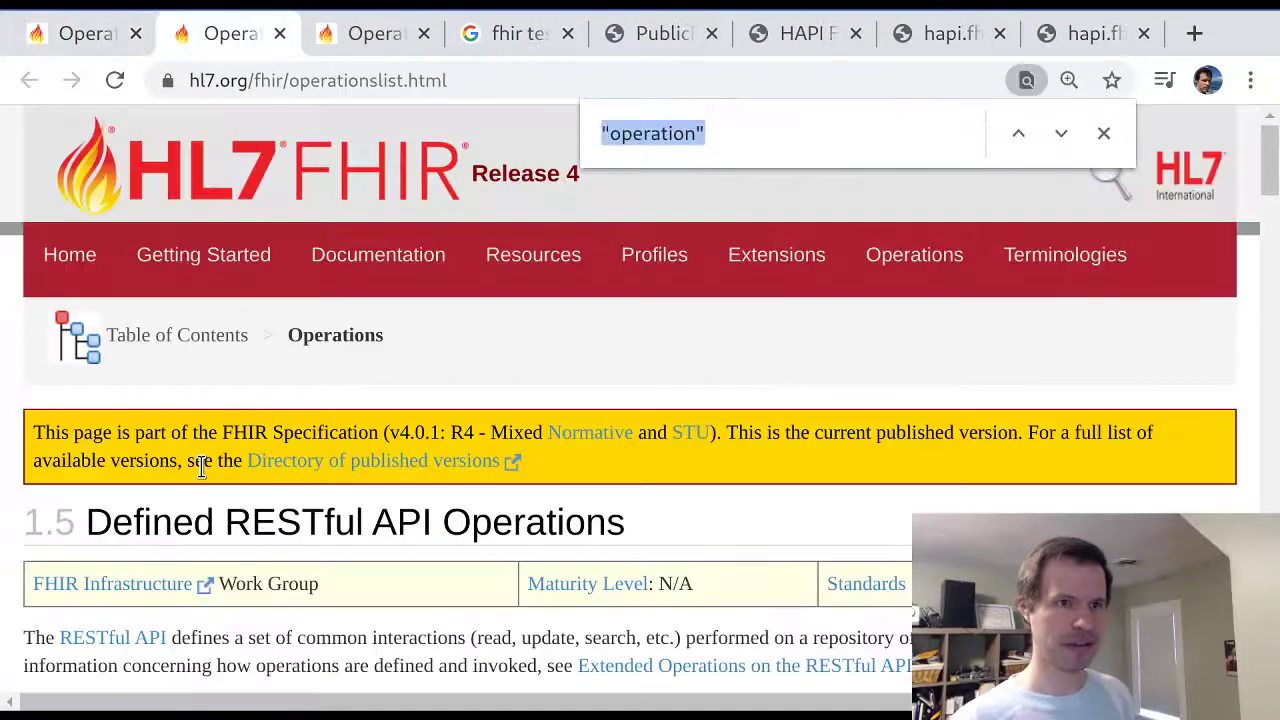
text(meta)
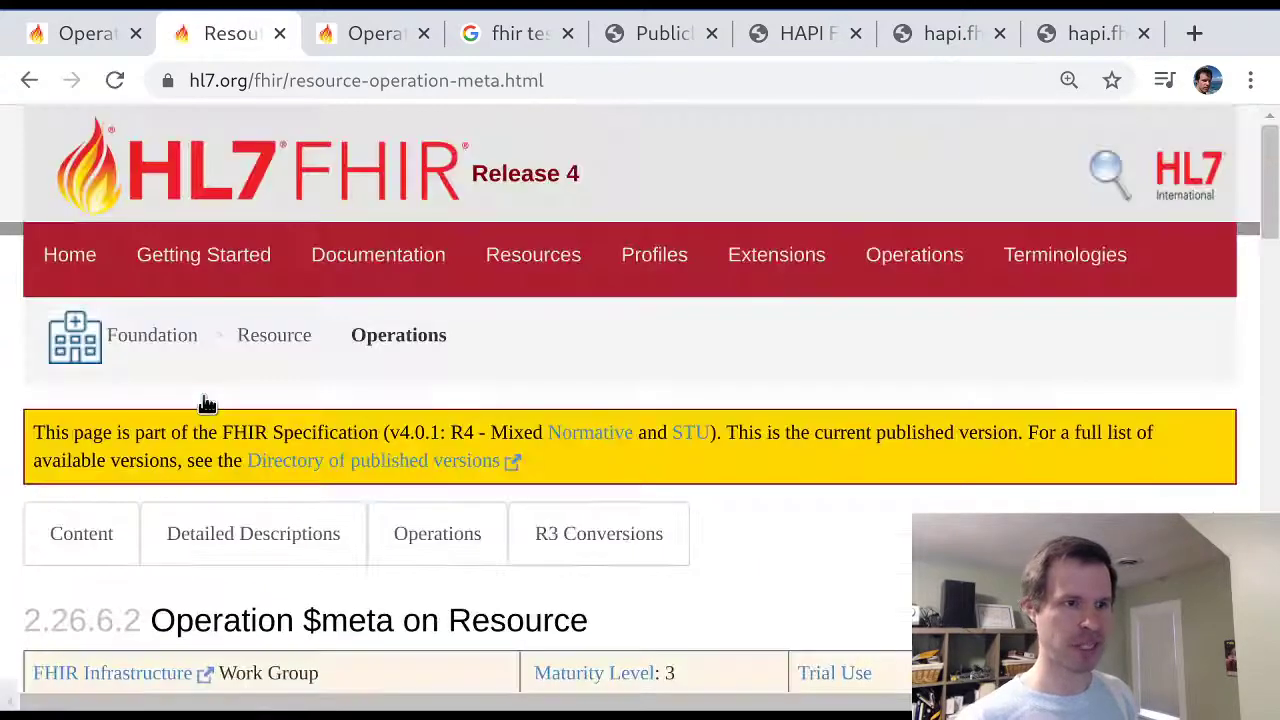
scroll(down, 3)
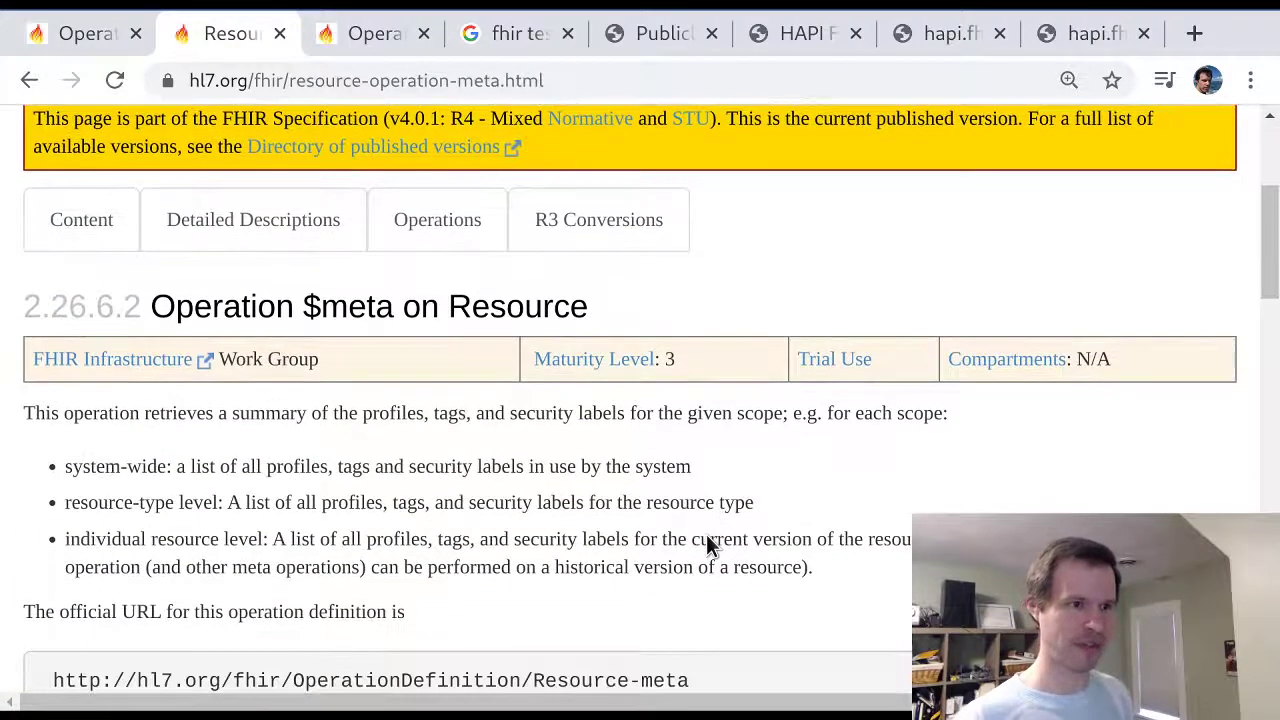
Highlight the $meta summary and its system-wide scope bullet
drag(152, 413, 378, 413)
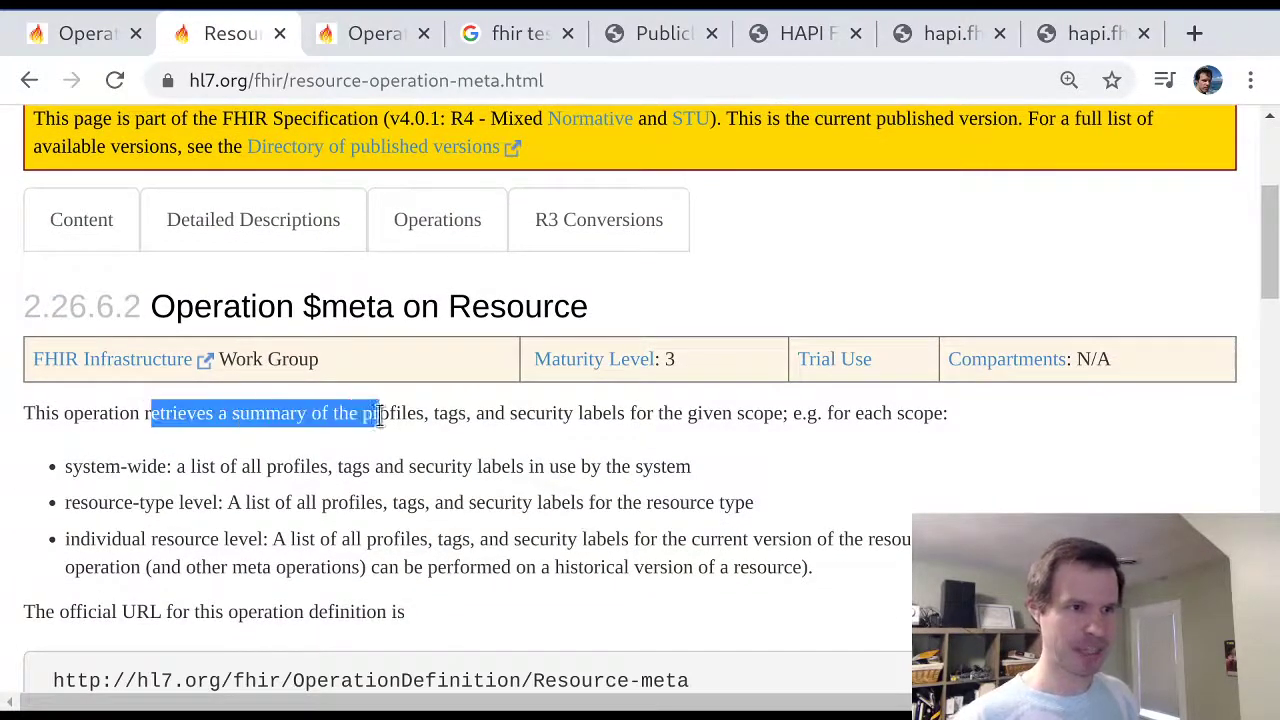
drag(373, 413, 657, 413)
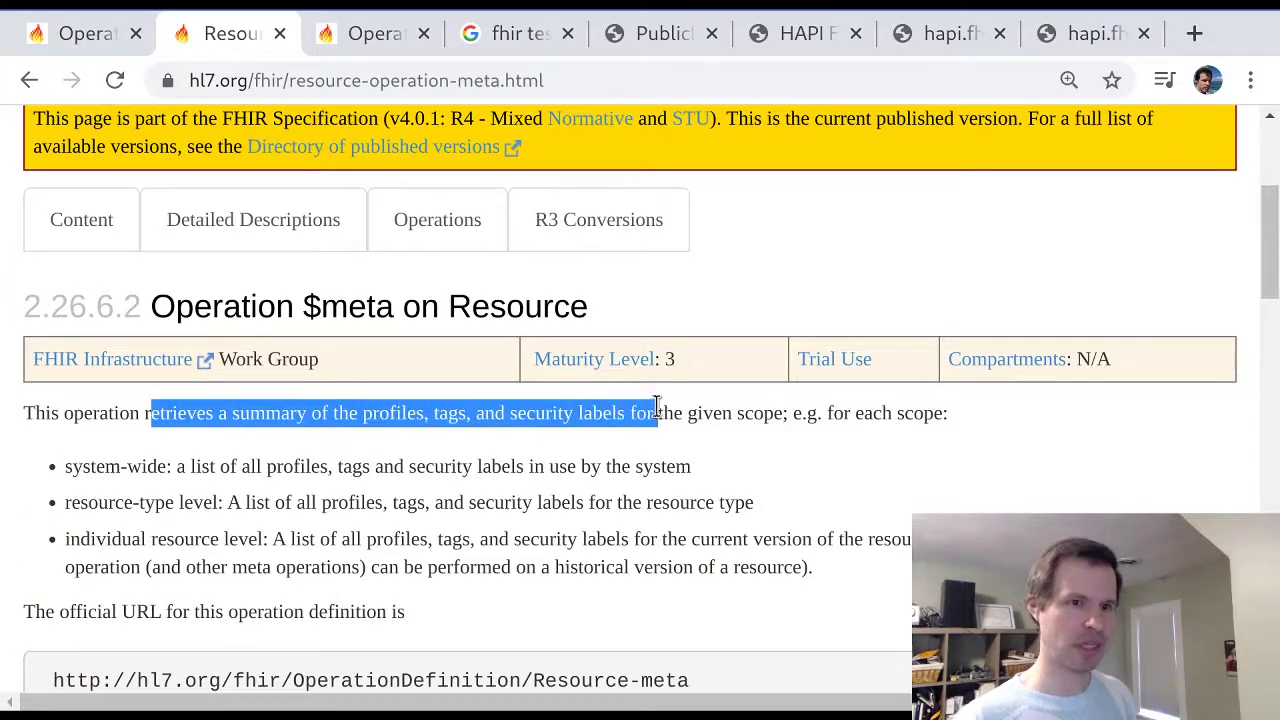
drag(655, 413, 820, 413)
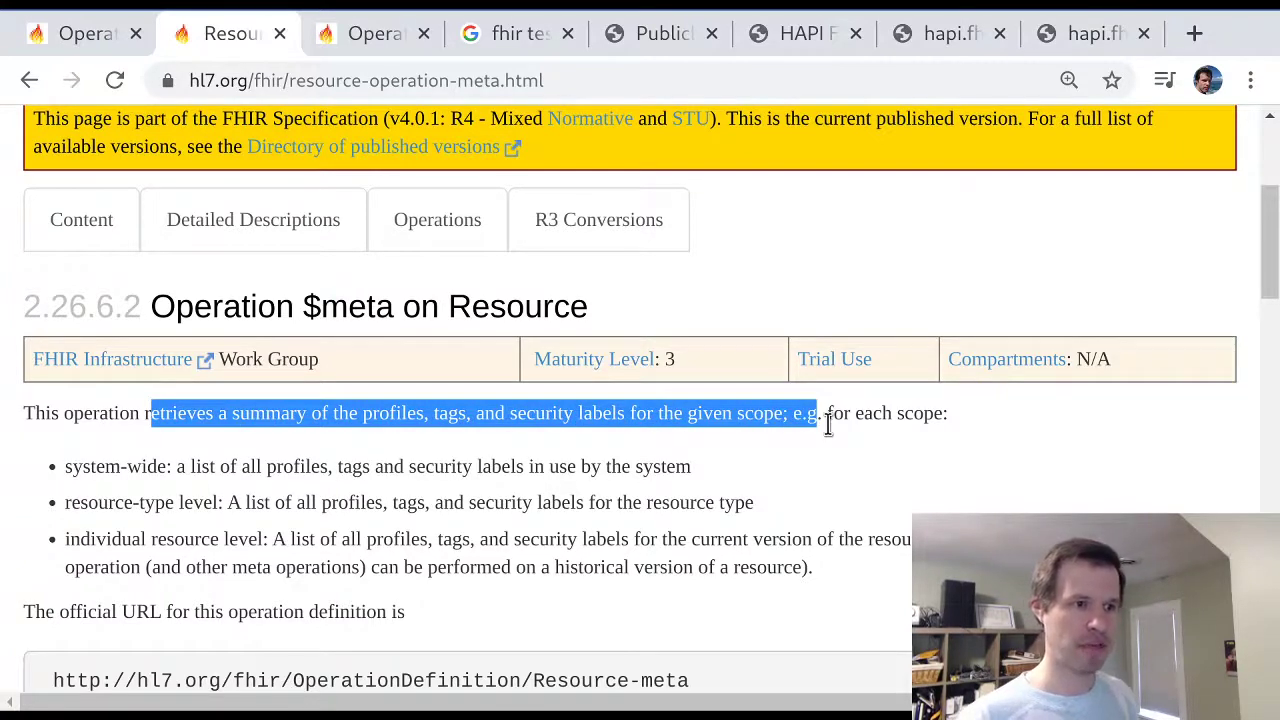
double_click(92, 466)
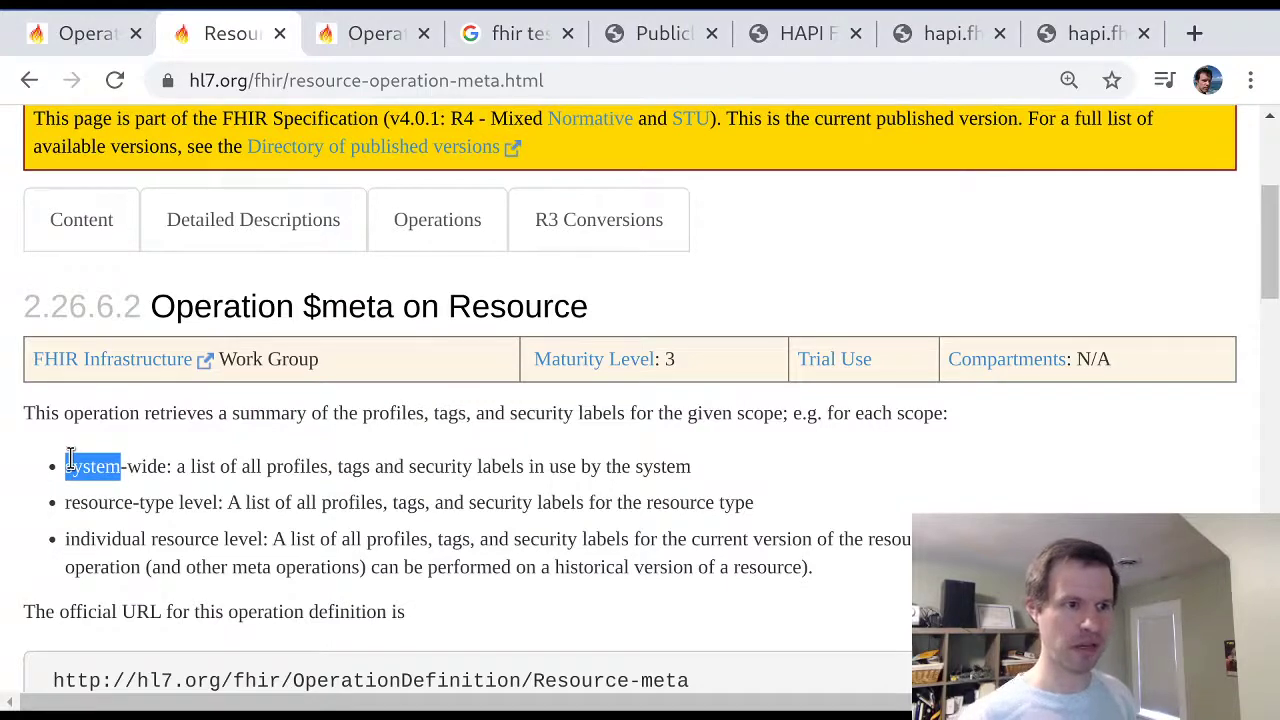
drag(100, 466, 688, 466)
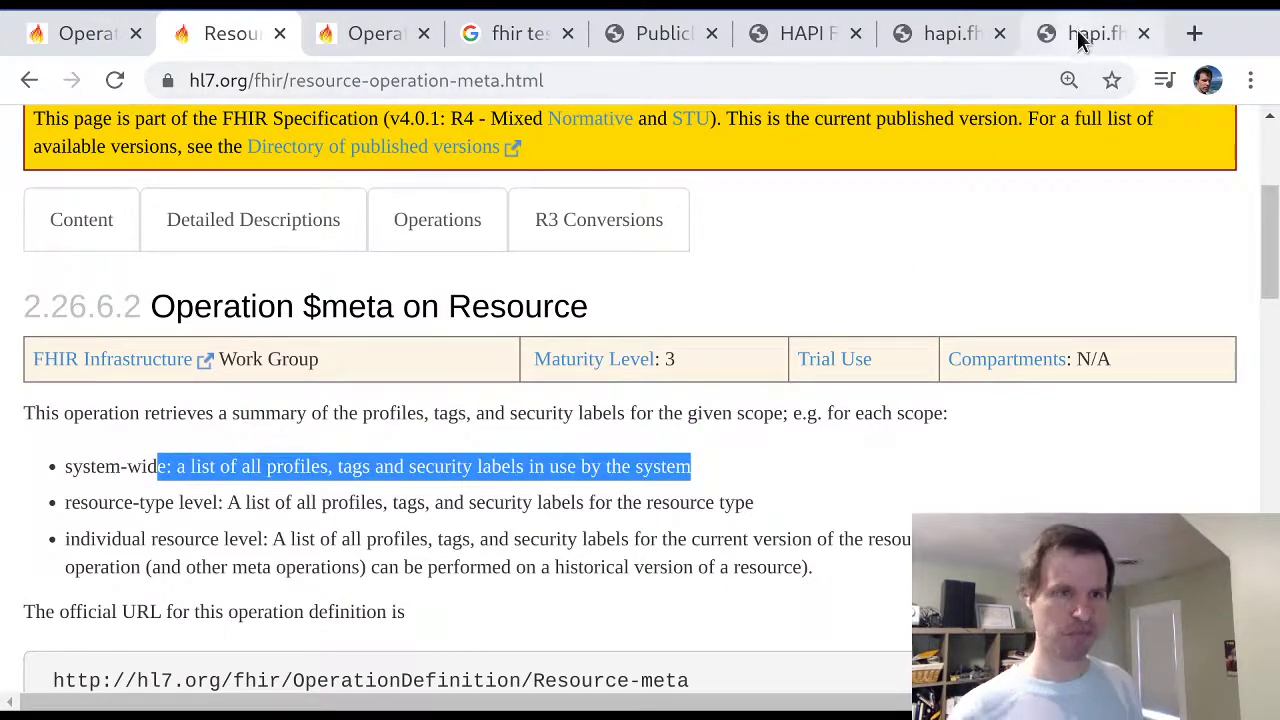
Switch to the HAPI baseR4/$meta response and select the "name": "return" line
click(1090, 33)
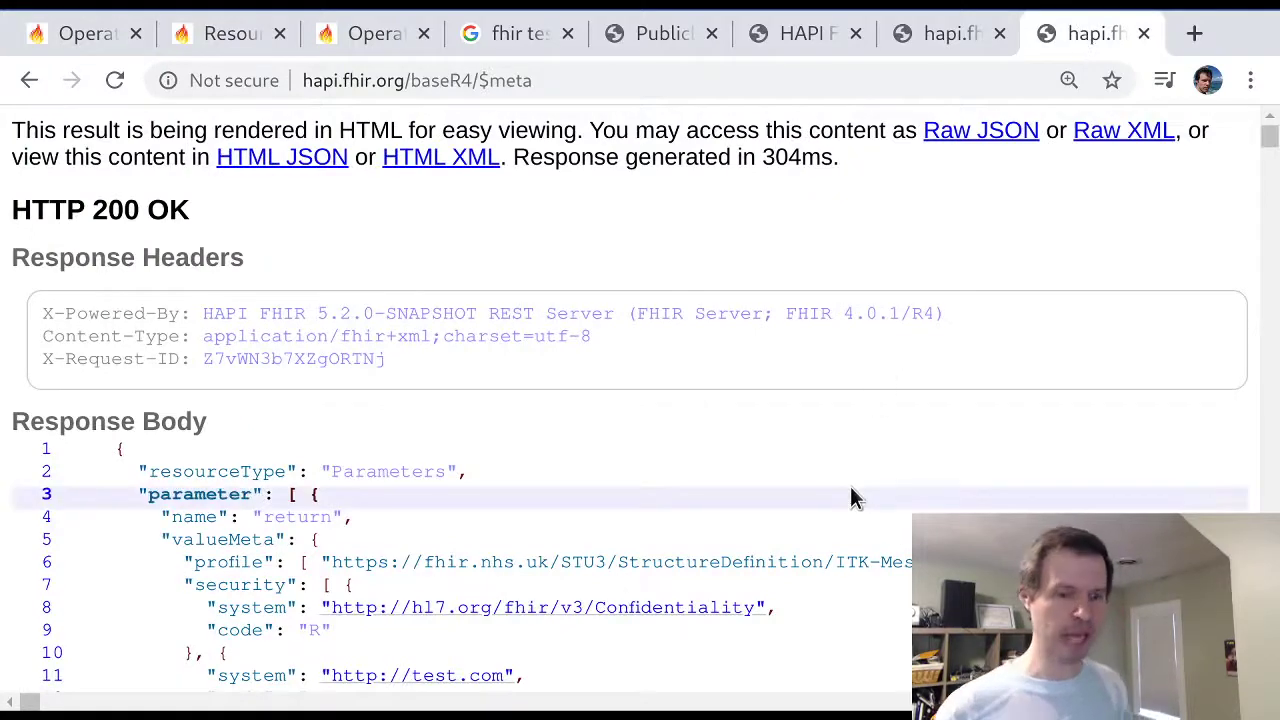
click(1068, 80)
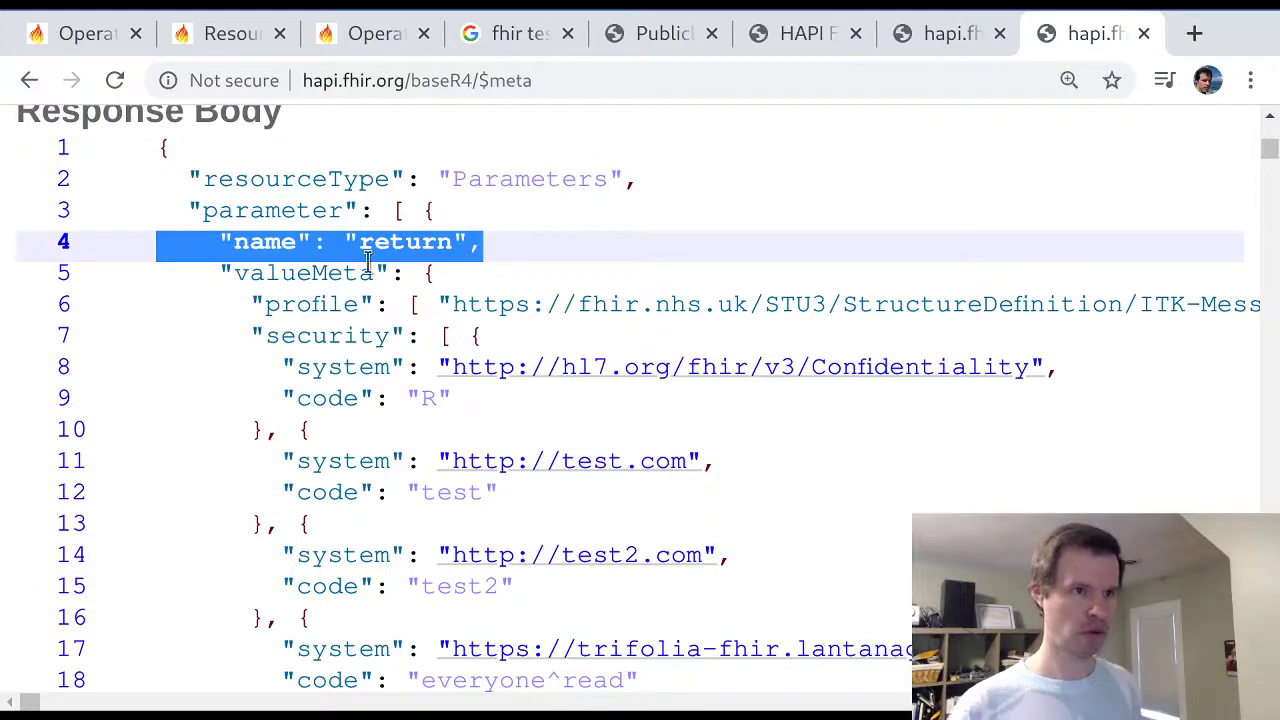
Mark the $meta 'return' output parameter and open the Meta type's Resource Metadata table
click(370, 33)
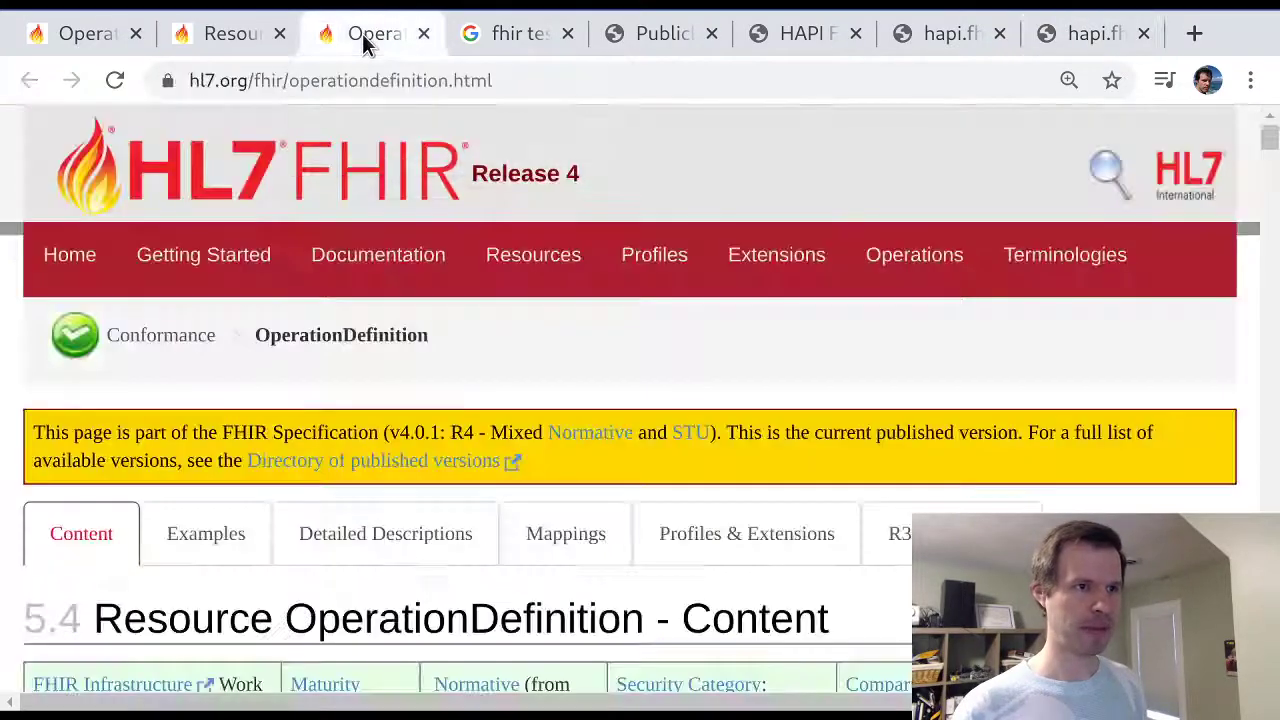
scroll(down, 3)
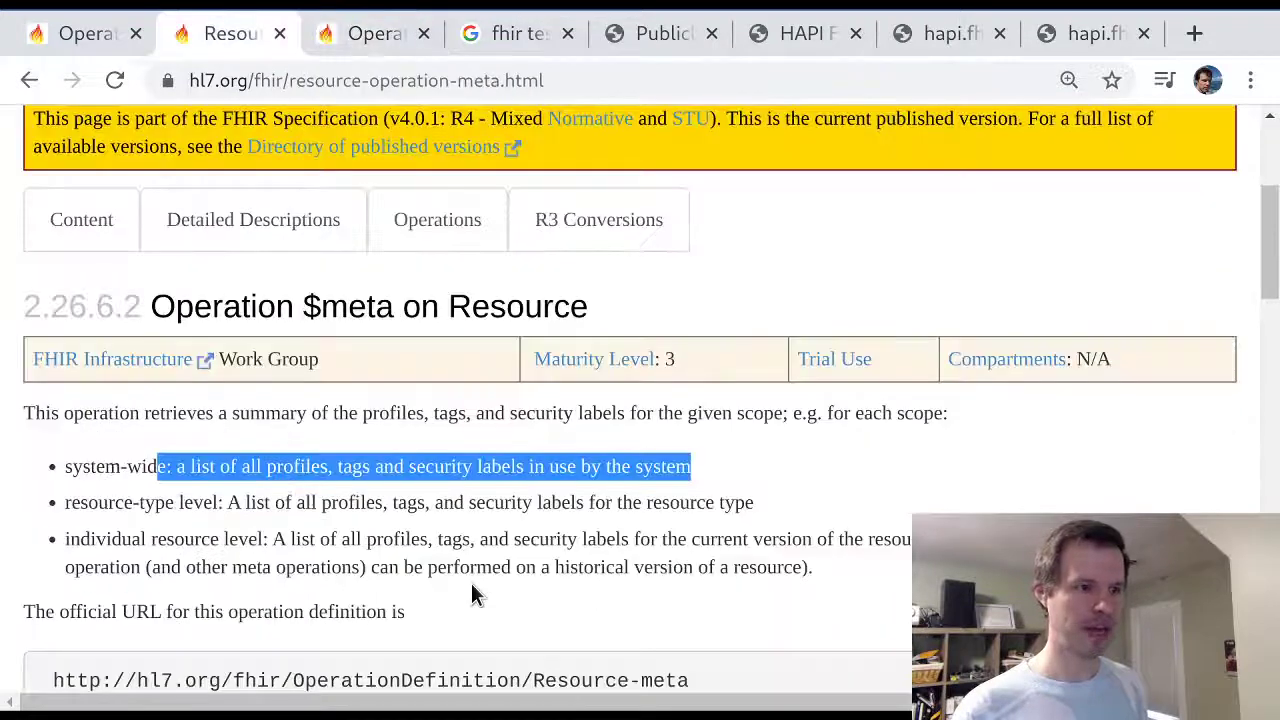
scroll(down, 3)
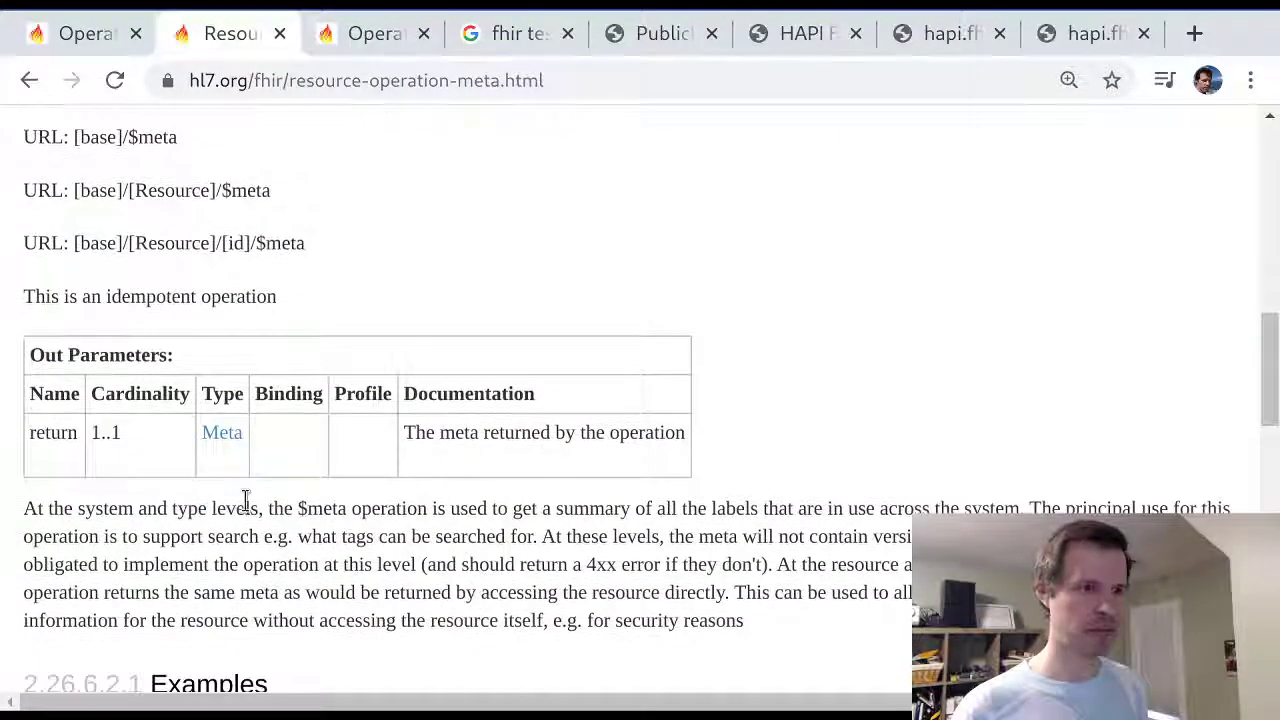
double_click(53, 432)
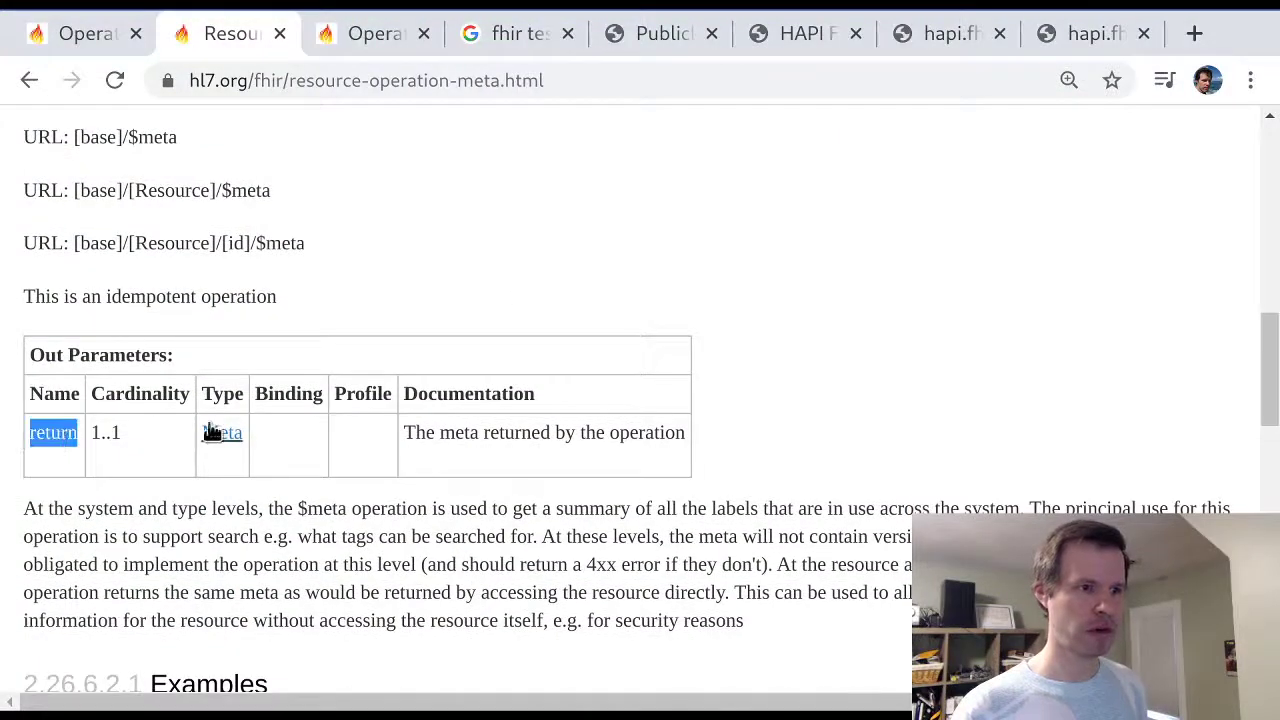
click(222, 432)
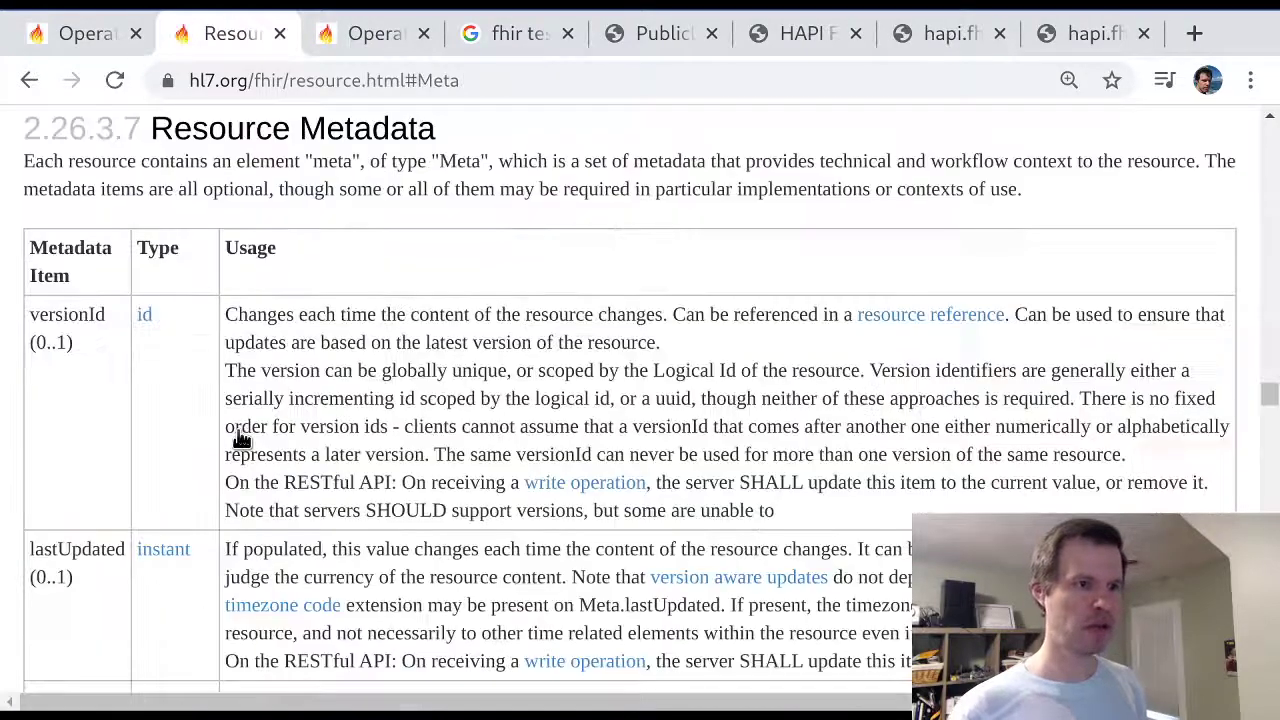
scroll(down, 3)
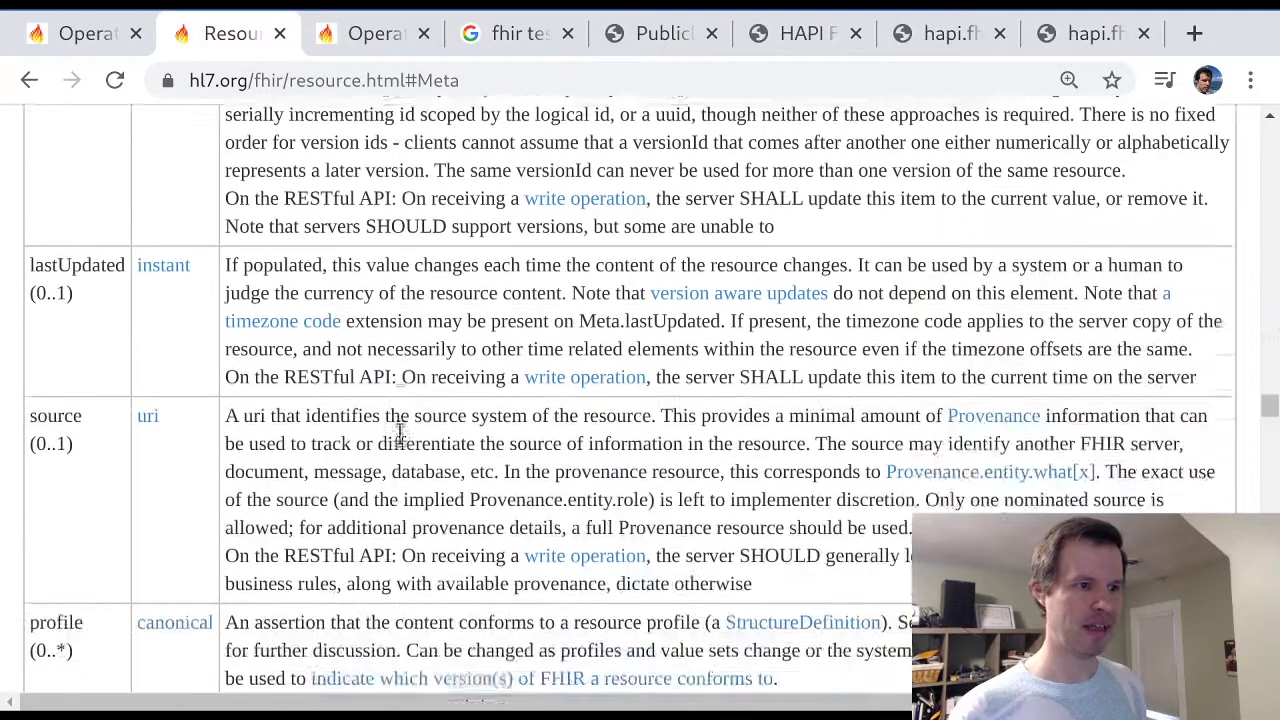
scroll(down, 3)
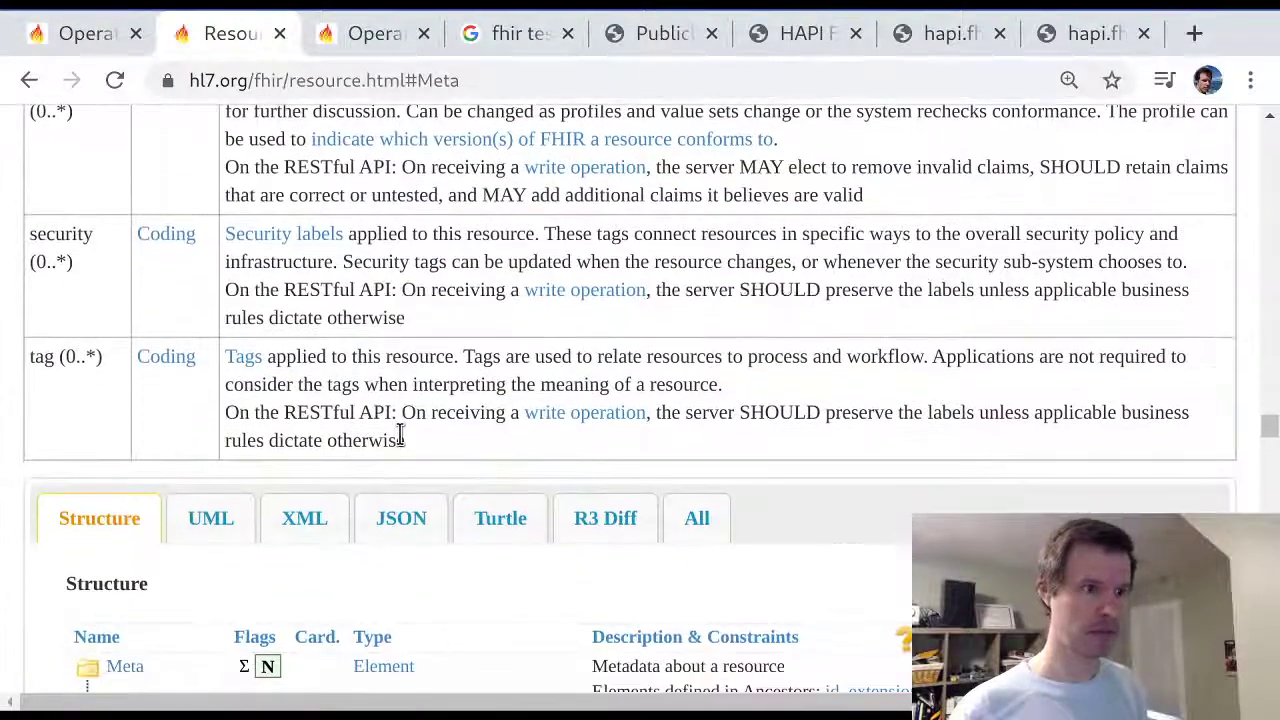
click(1090, 33)
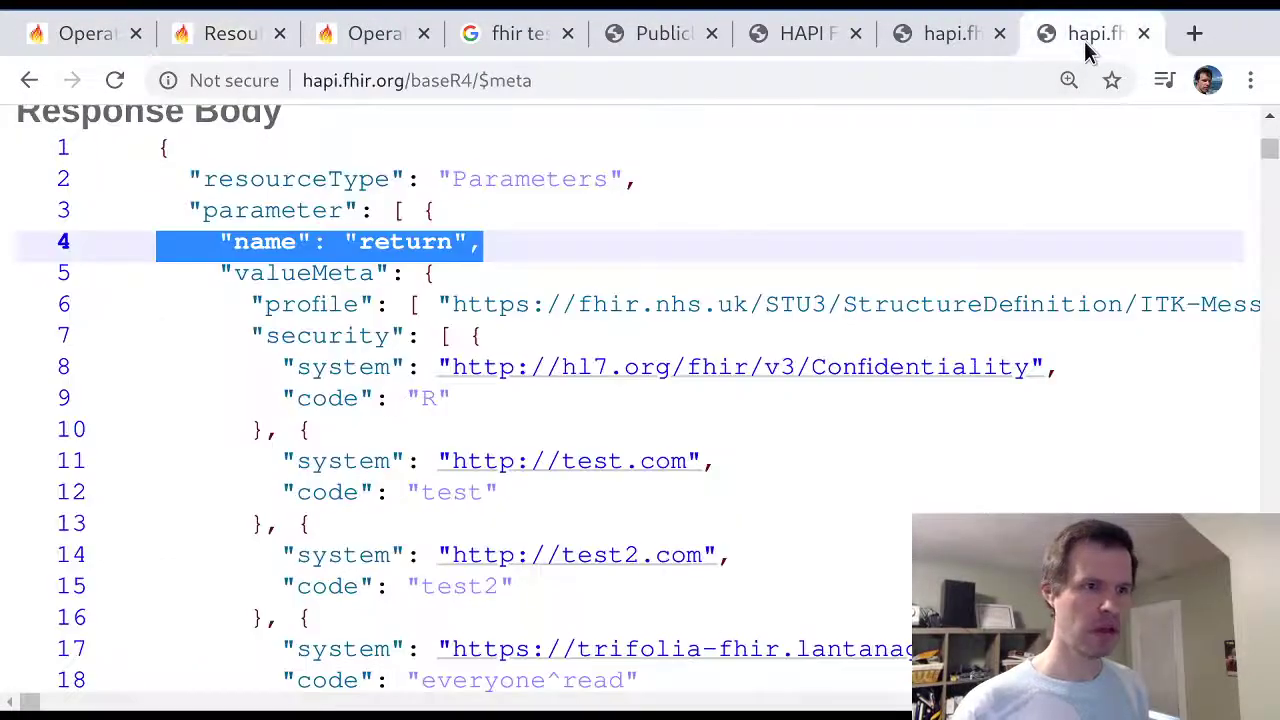
double_click(303, 273)
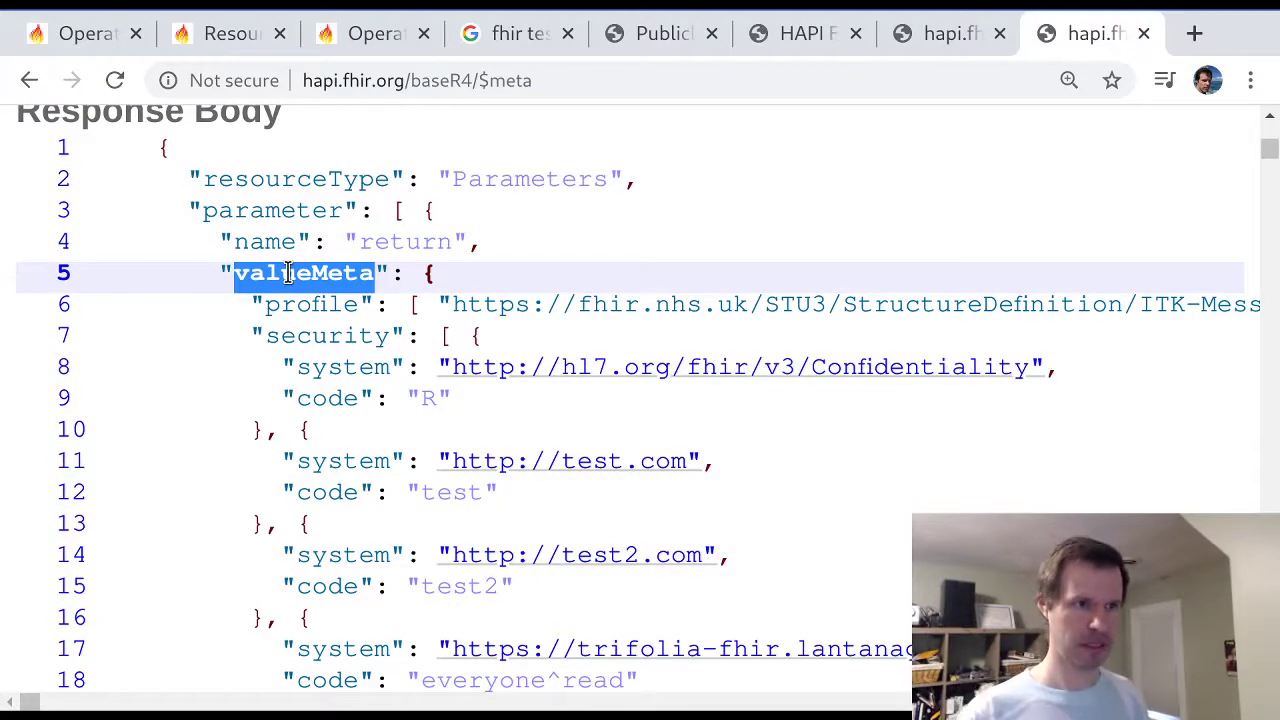
mouse_move(630, 270)
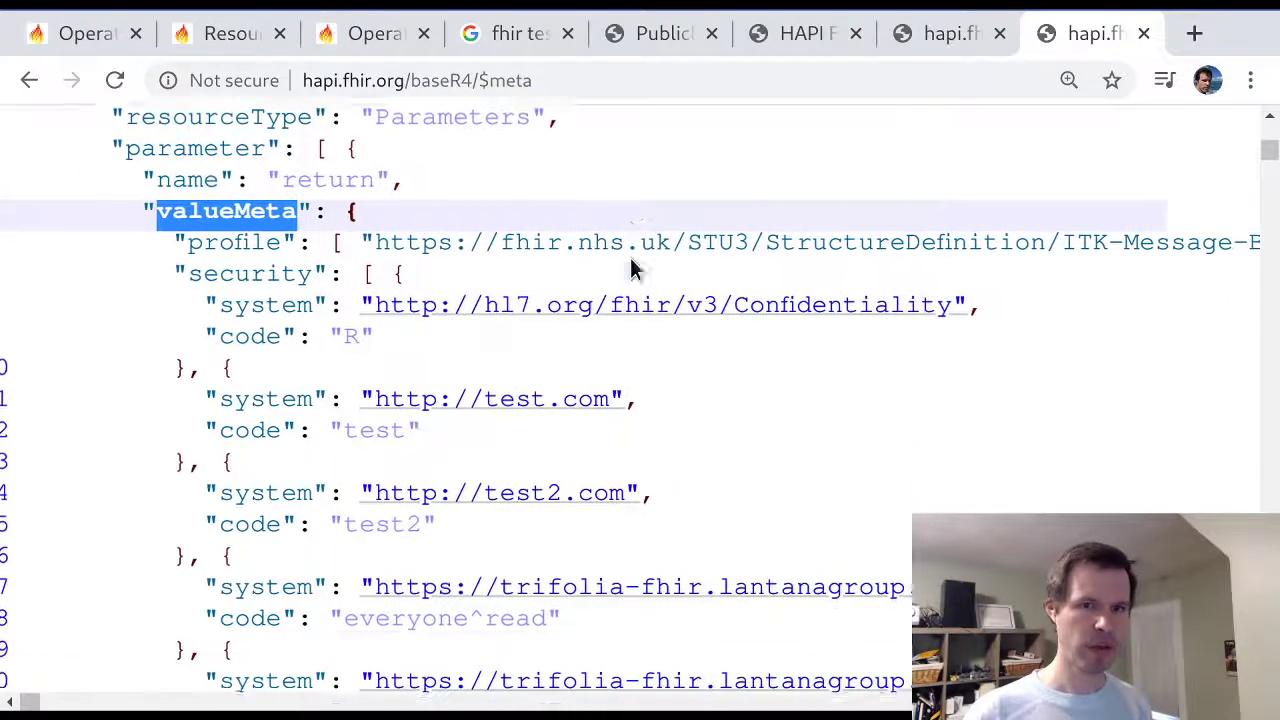
scroll(down, 3)
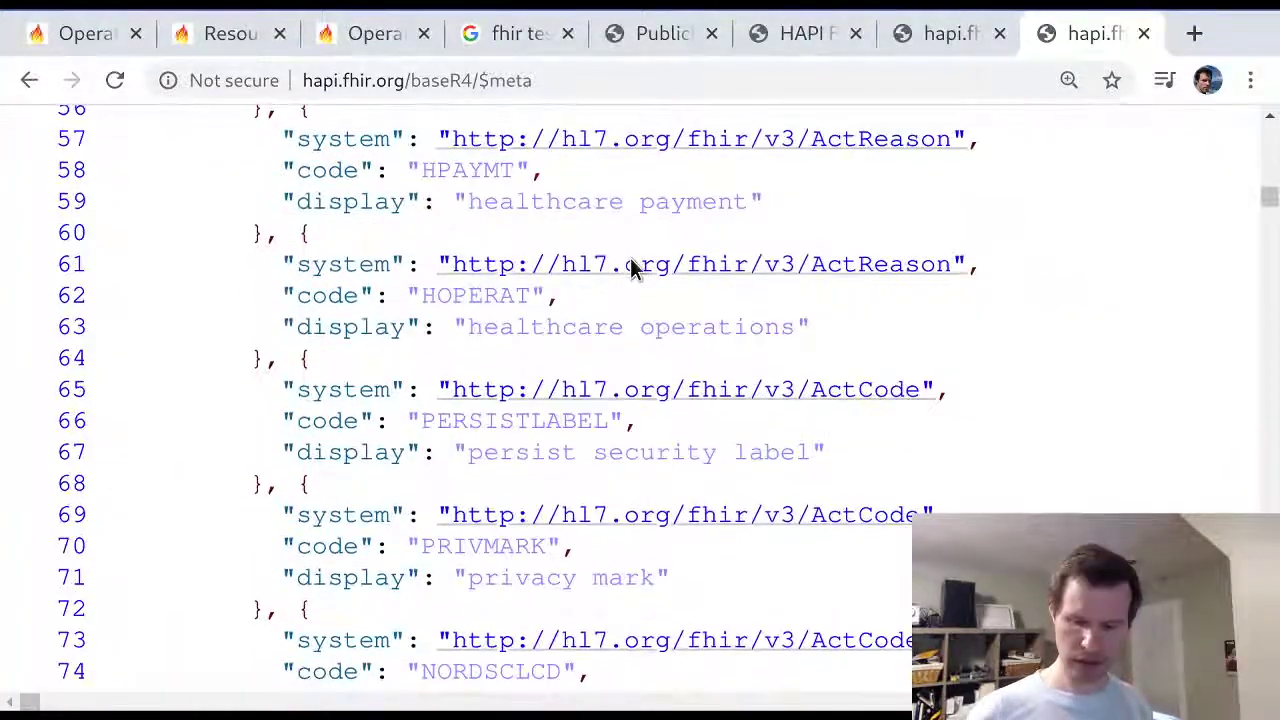
scroll(down, 3)
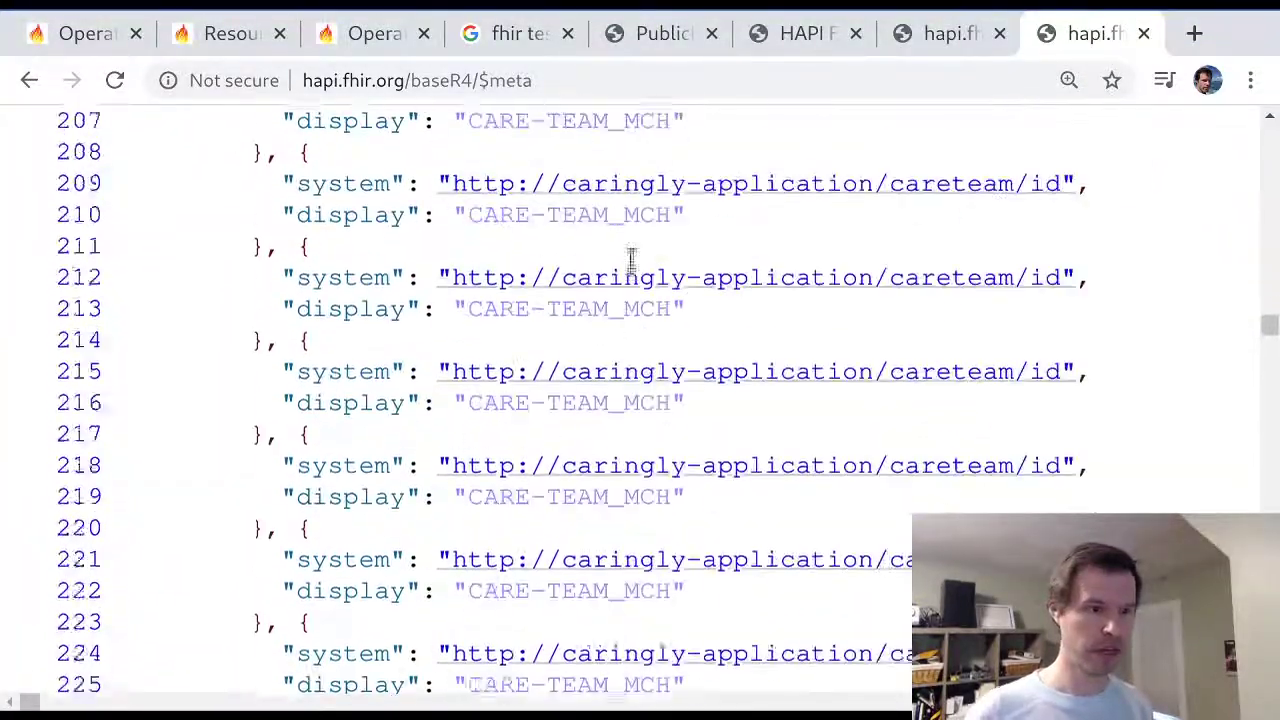
scroll(down, 3)
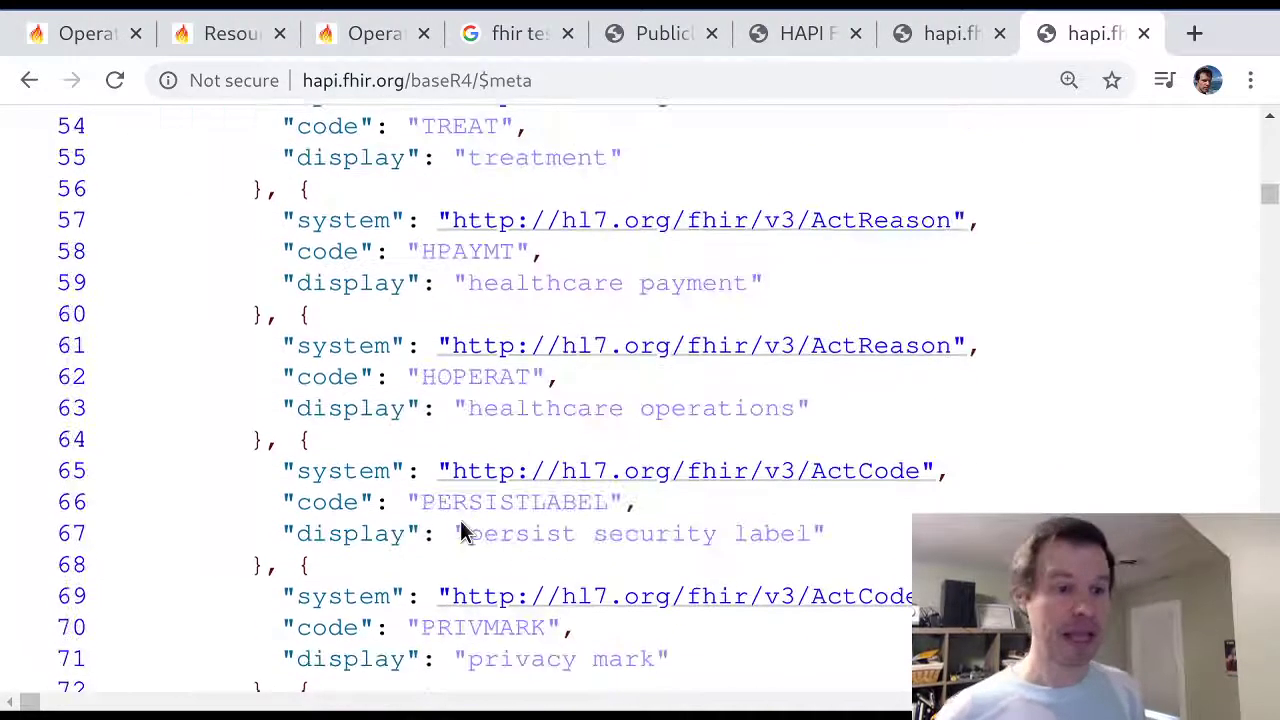
scroll(down, 3)
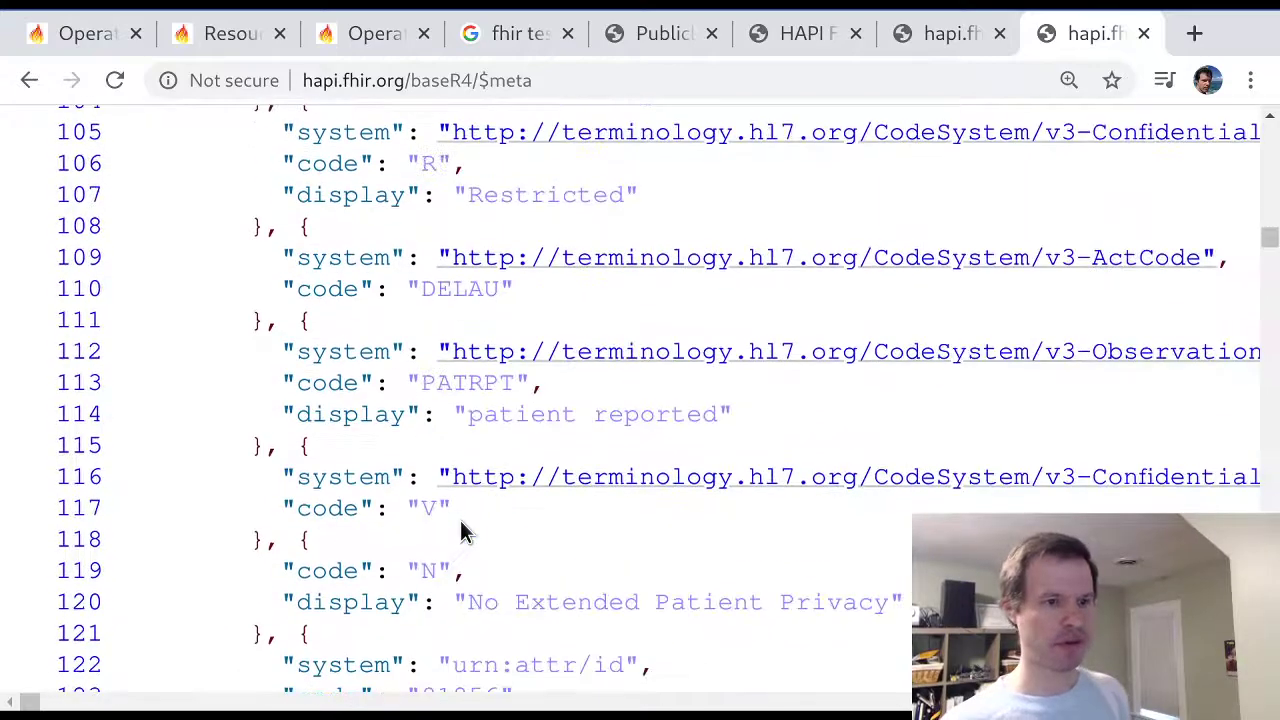
scroll(down, 3)
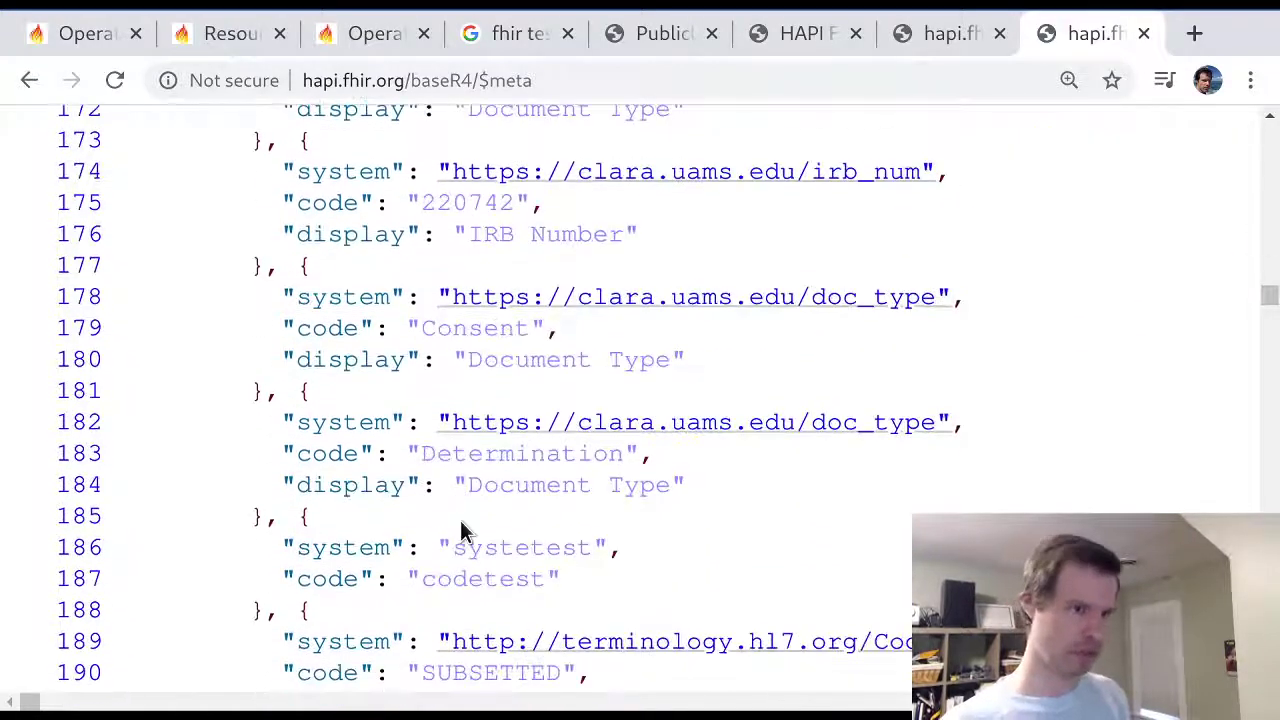
scroll(down, 3)
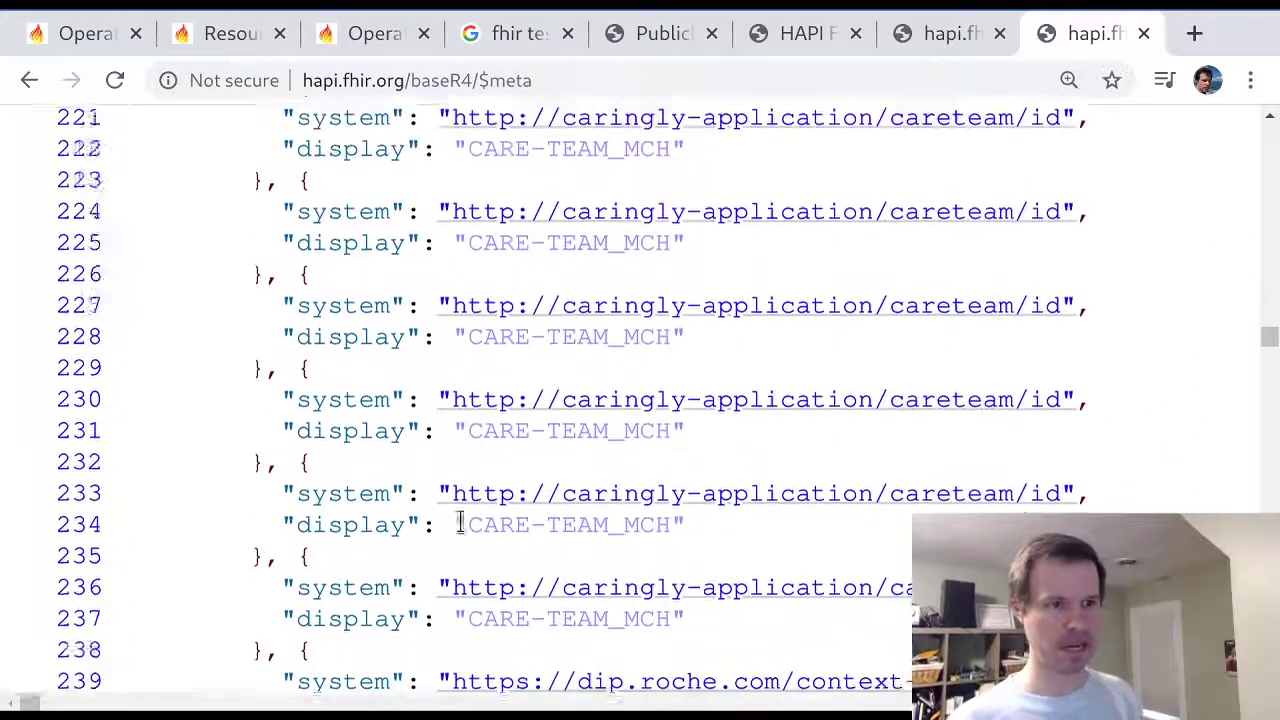
scroll(down, 3)
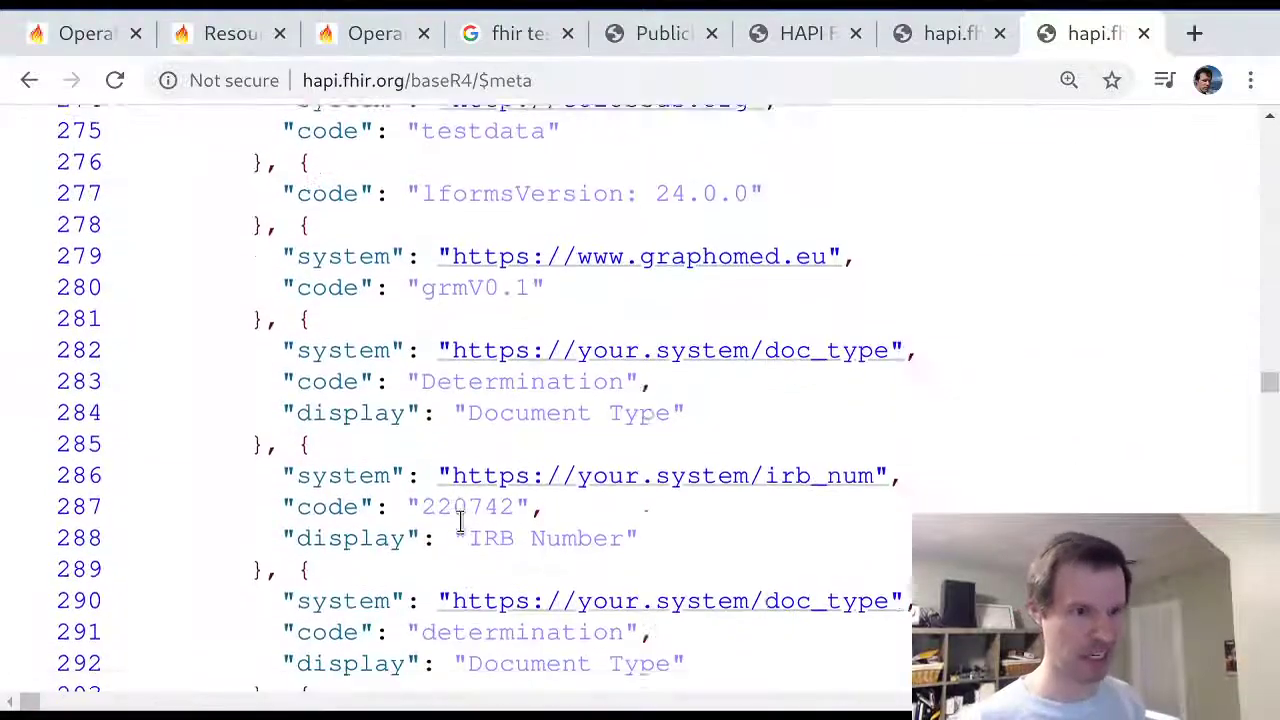
scroll(down, 3)
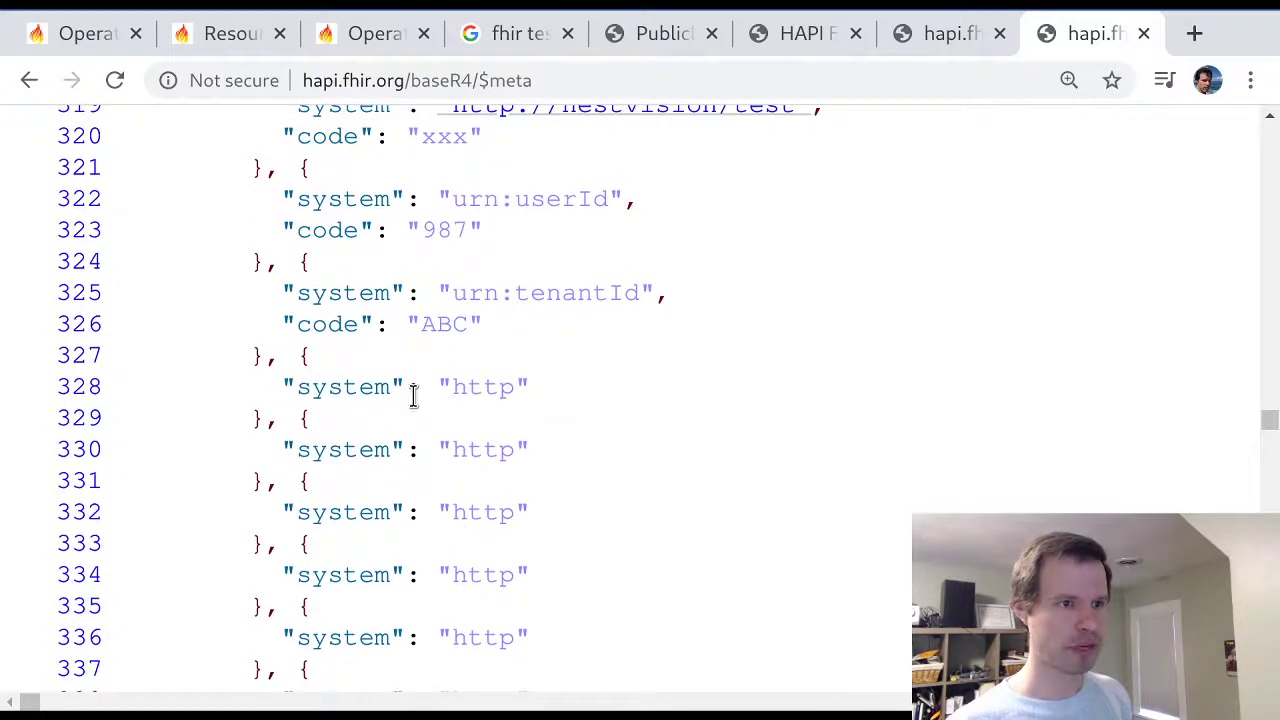
scroll(down, 3)
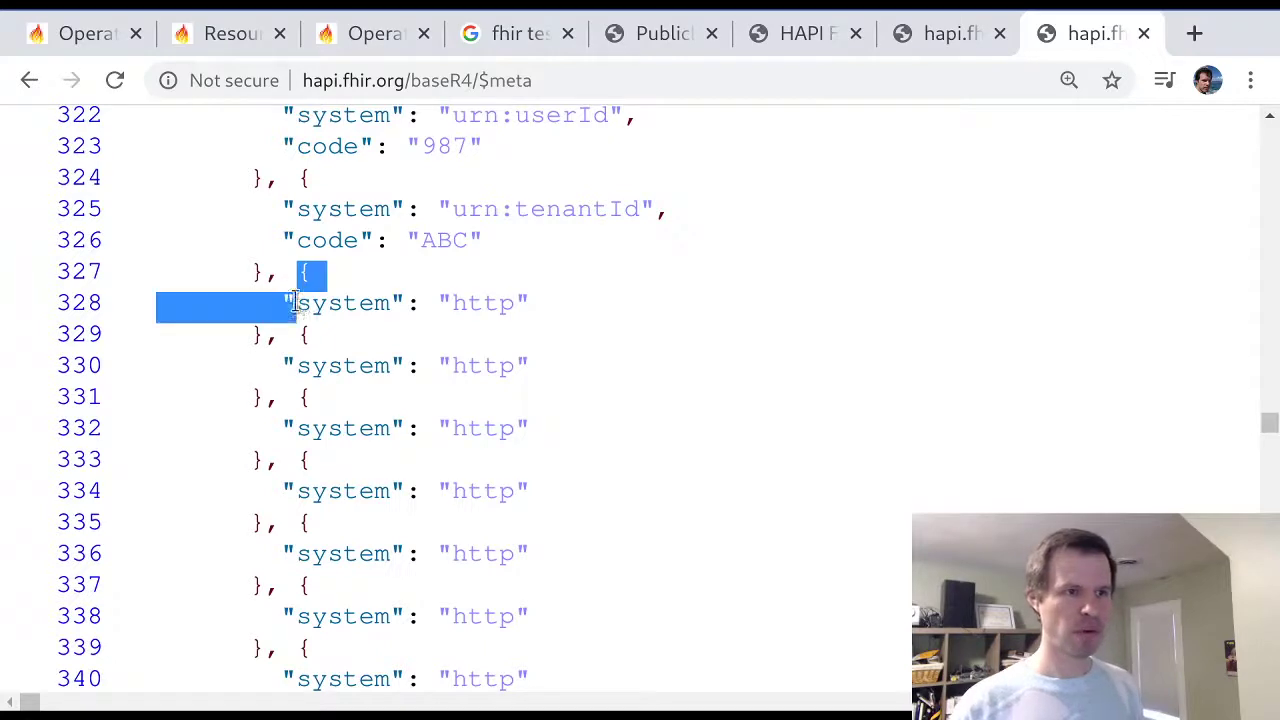
drag(290, 303, 535, 428)
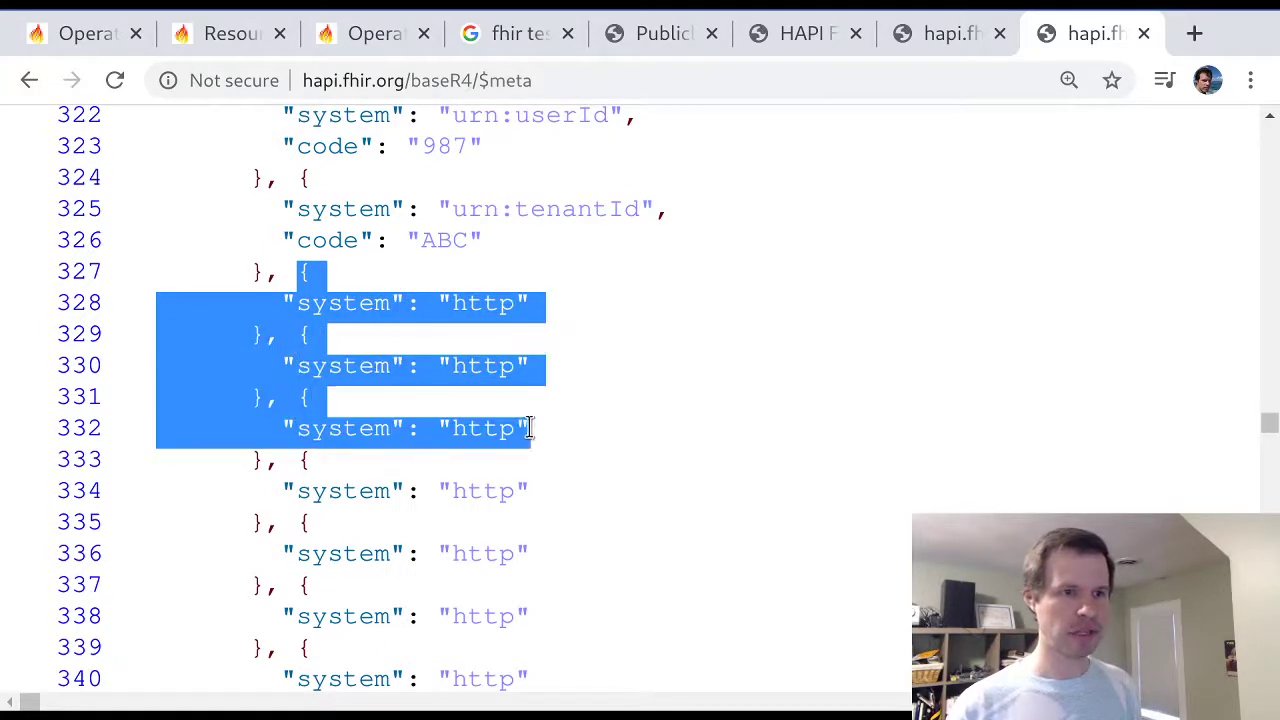
click(420, 335)
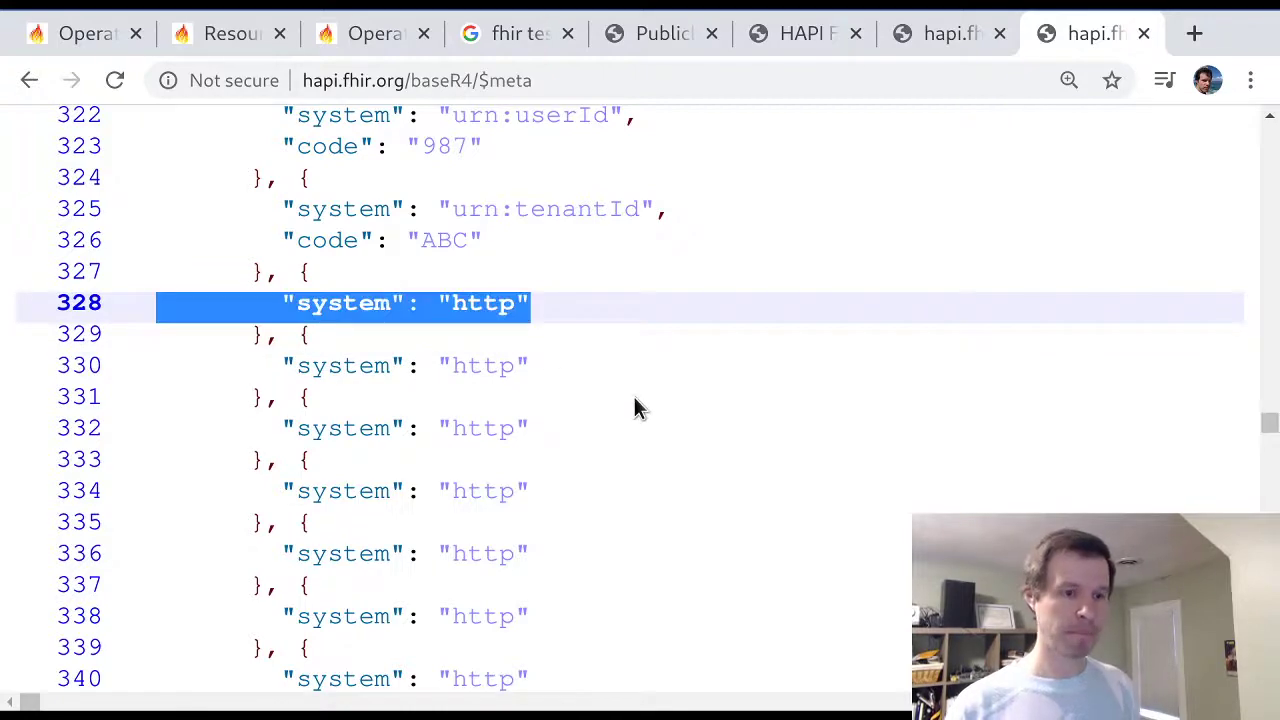
scroll(down, 3)
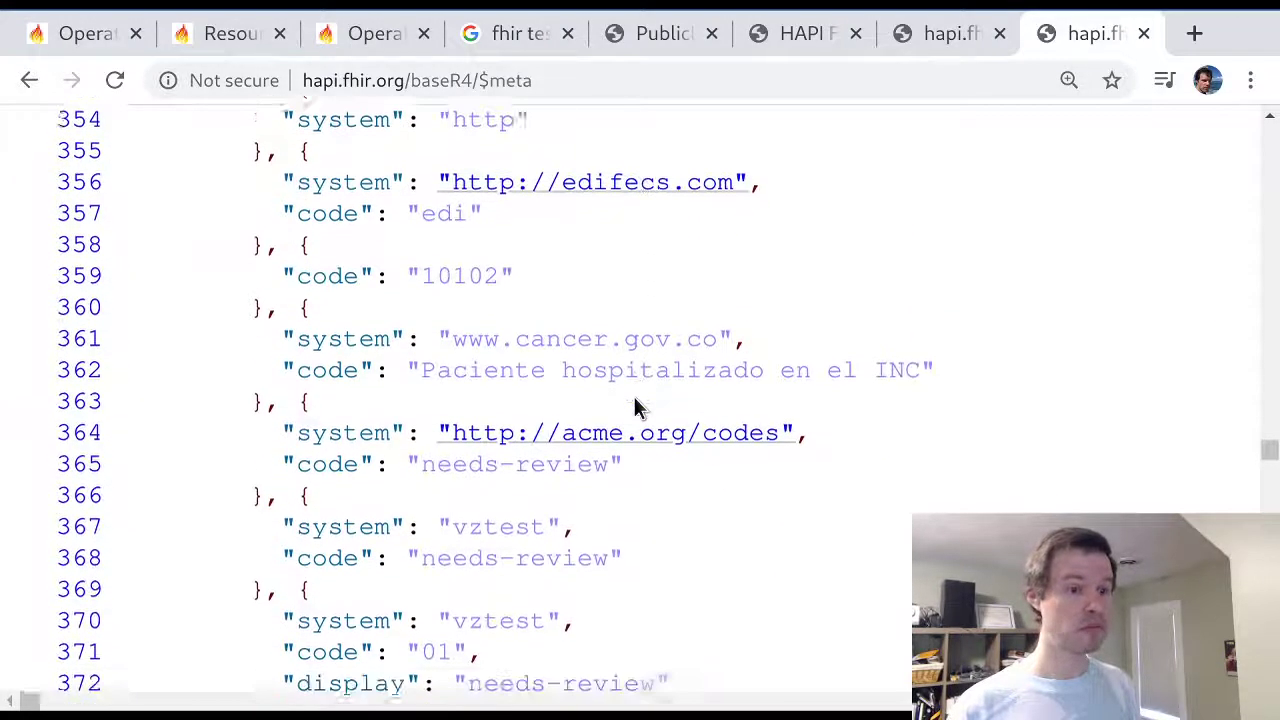
scroll(down, 3)
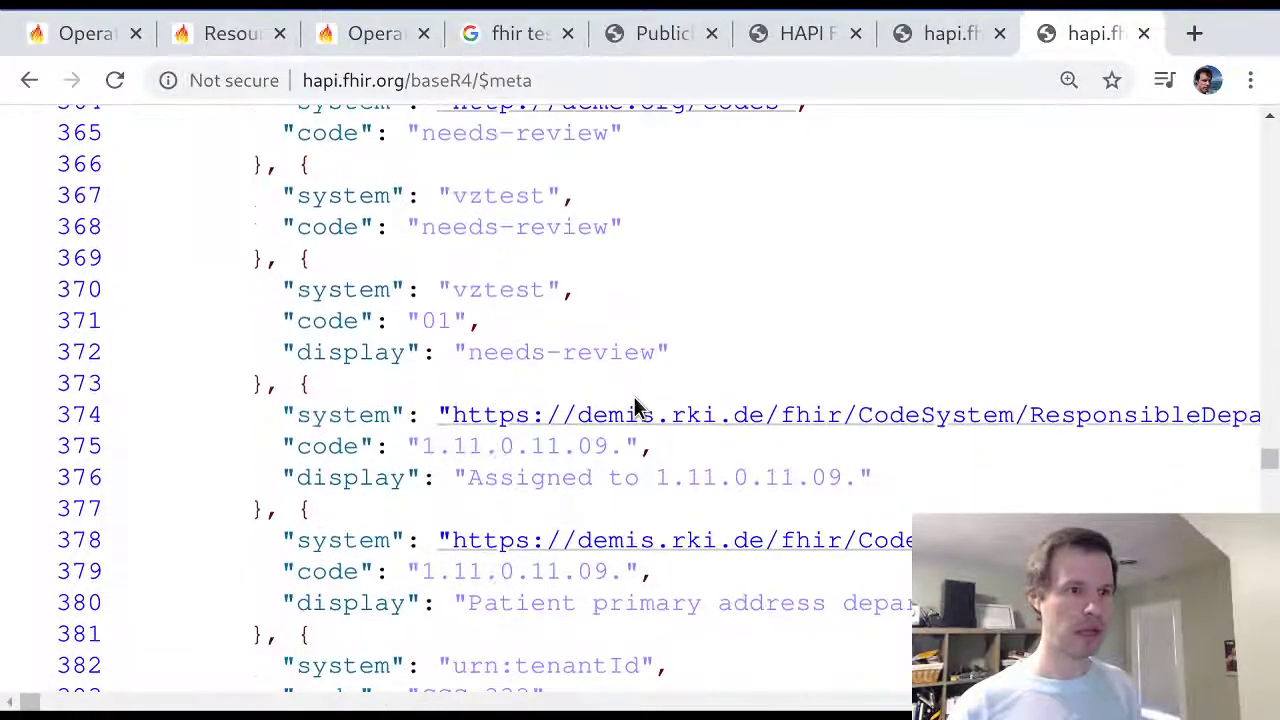
mouse_move(270, 289)
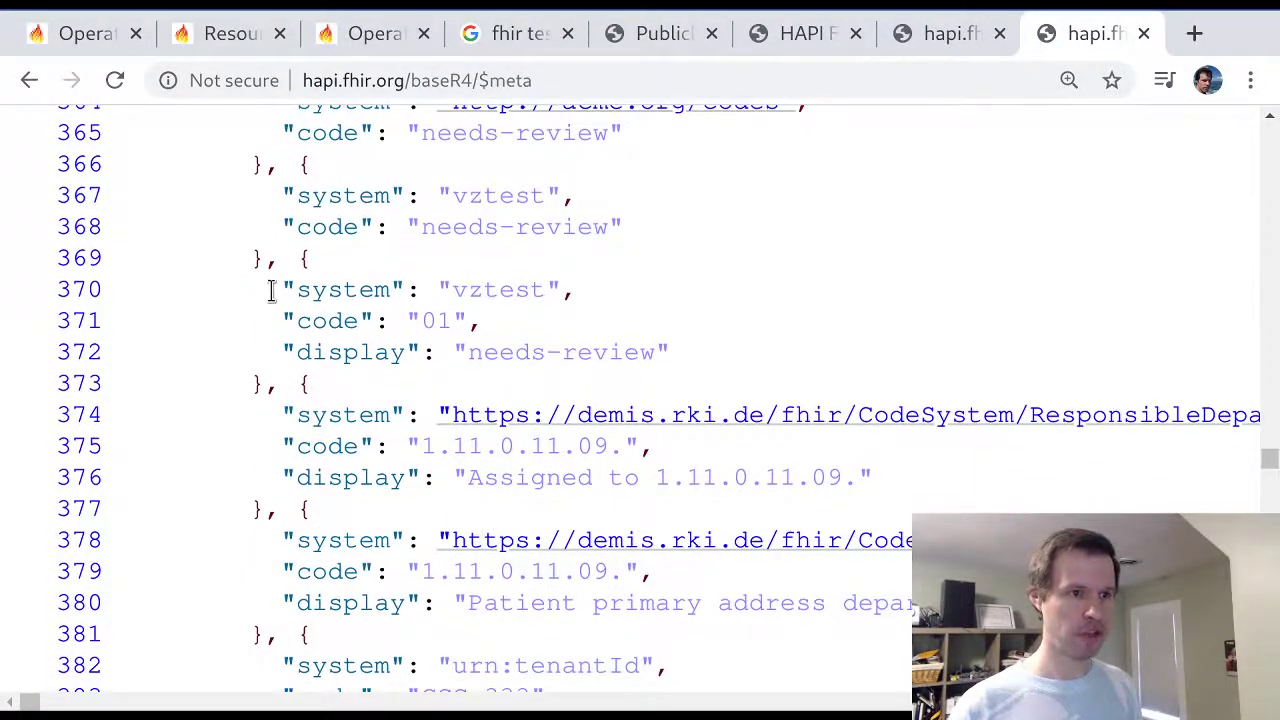
drag(270, 289, 480, 321)
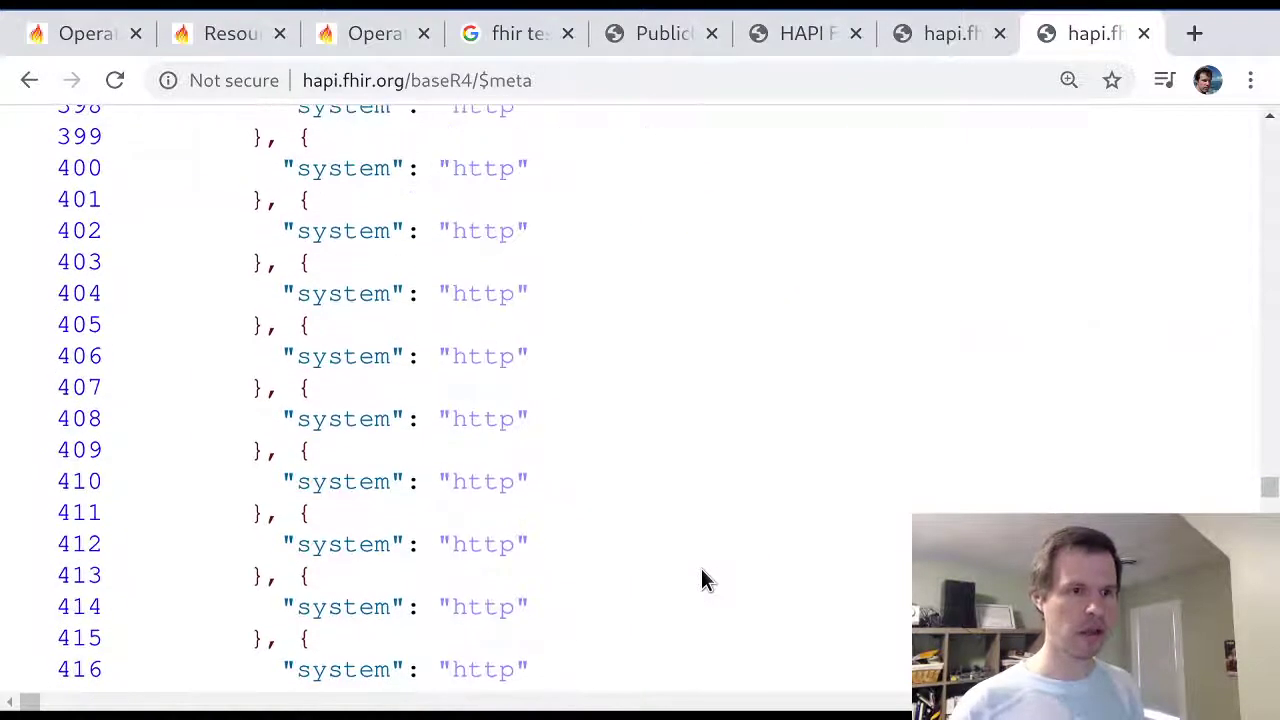
scroll(down, 3)
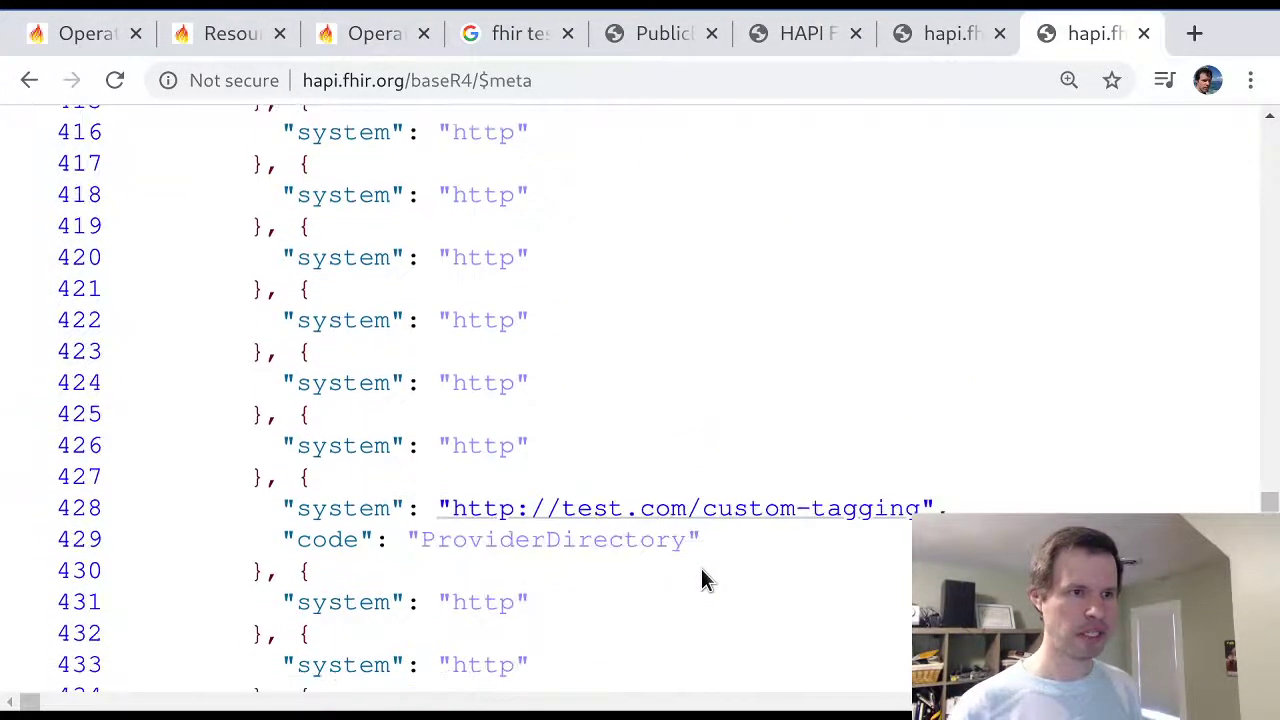
scroll(down, 3)
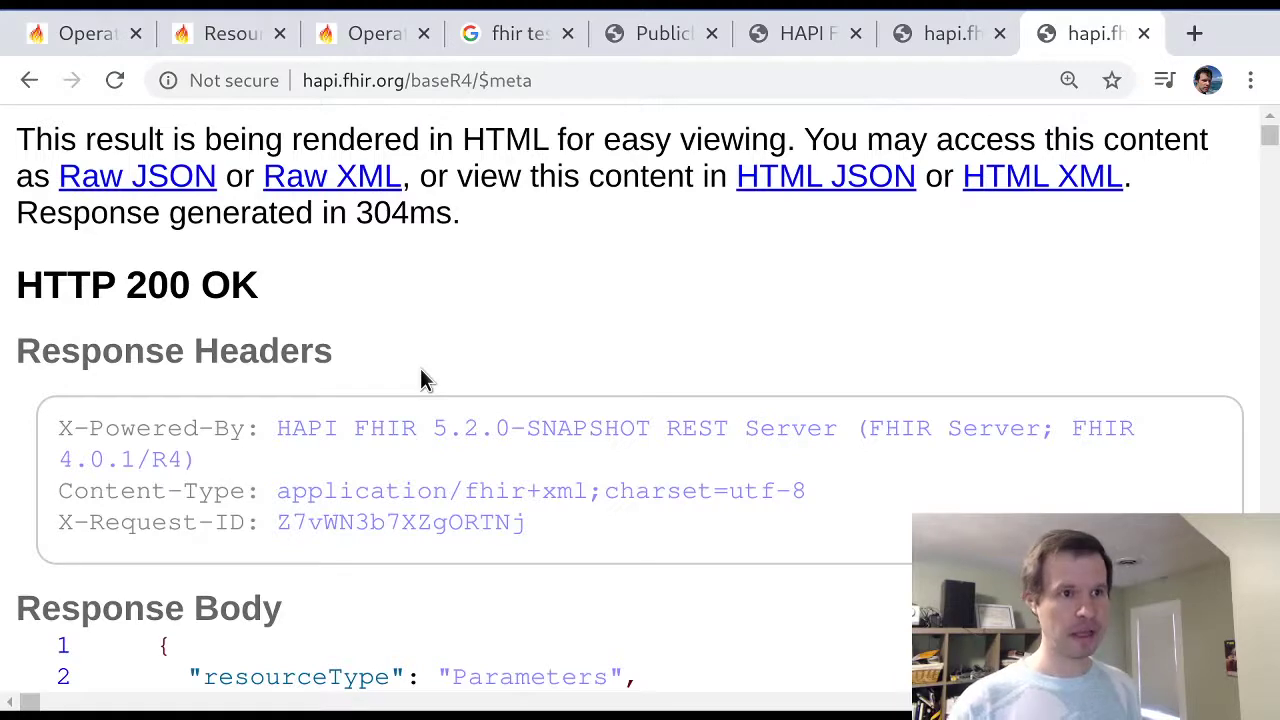
Return to the $meta spec page to view the [base]/[Resource]/$meta URL form
click(85, 33)
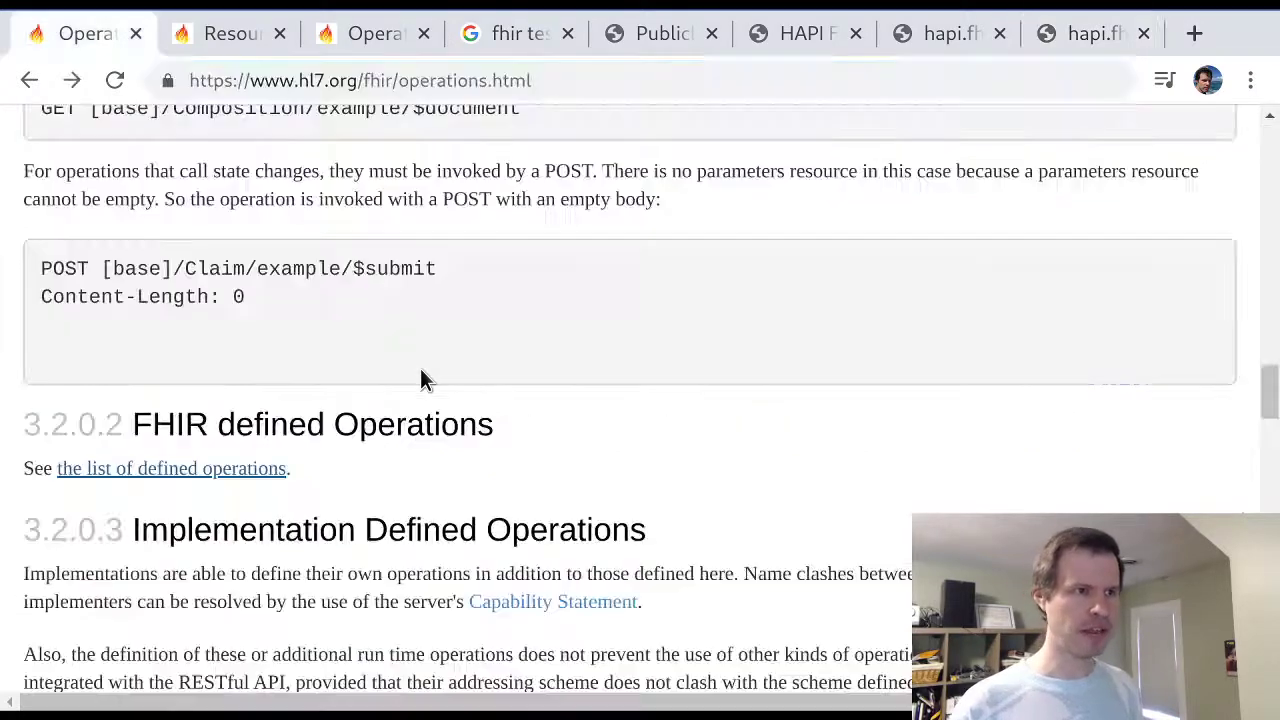
click(228, 33)
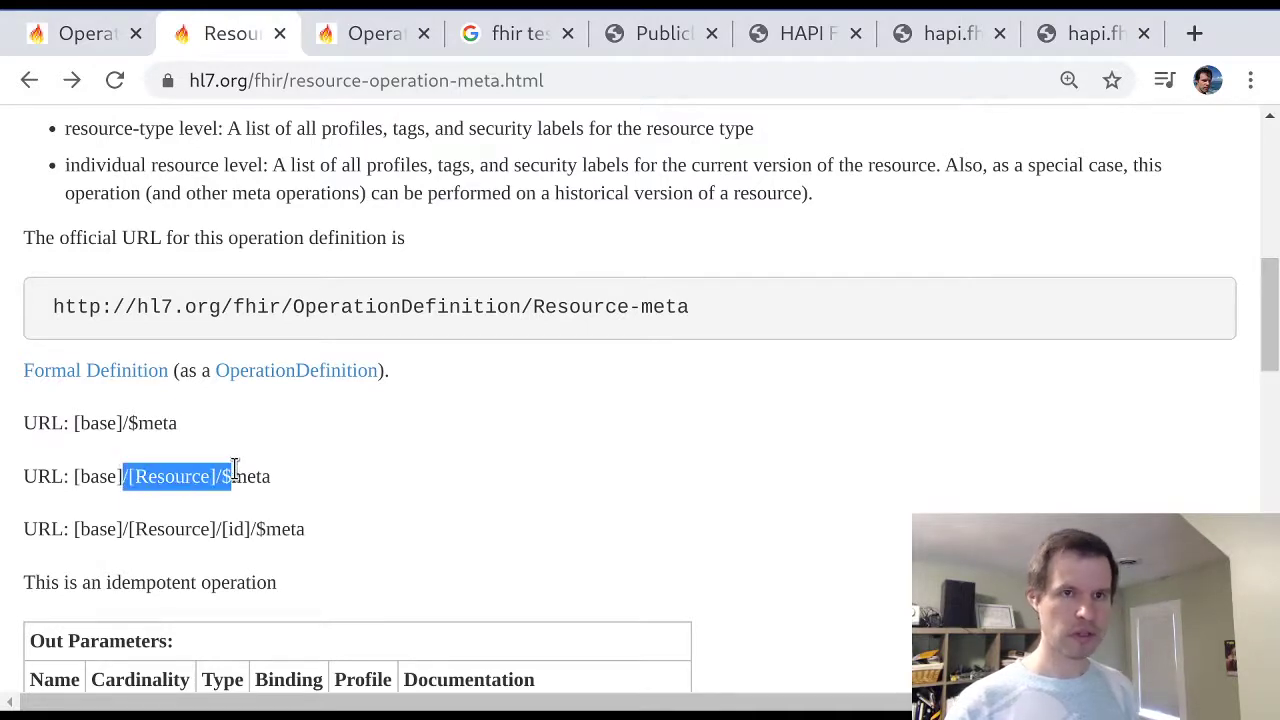
click(1090, 33)
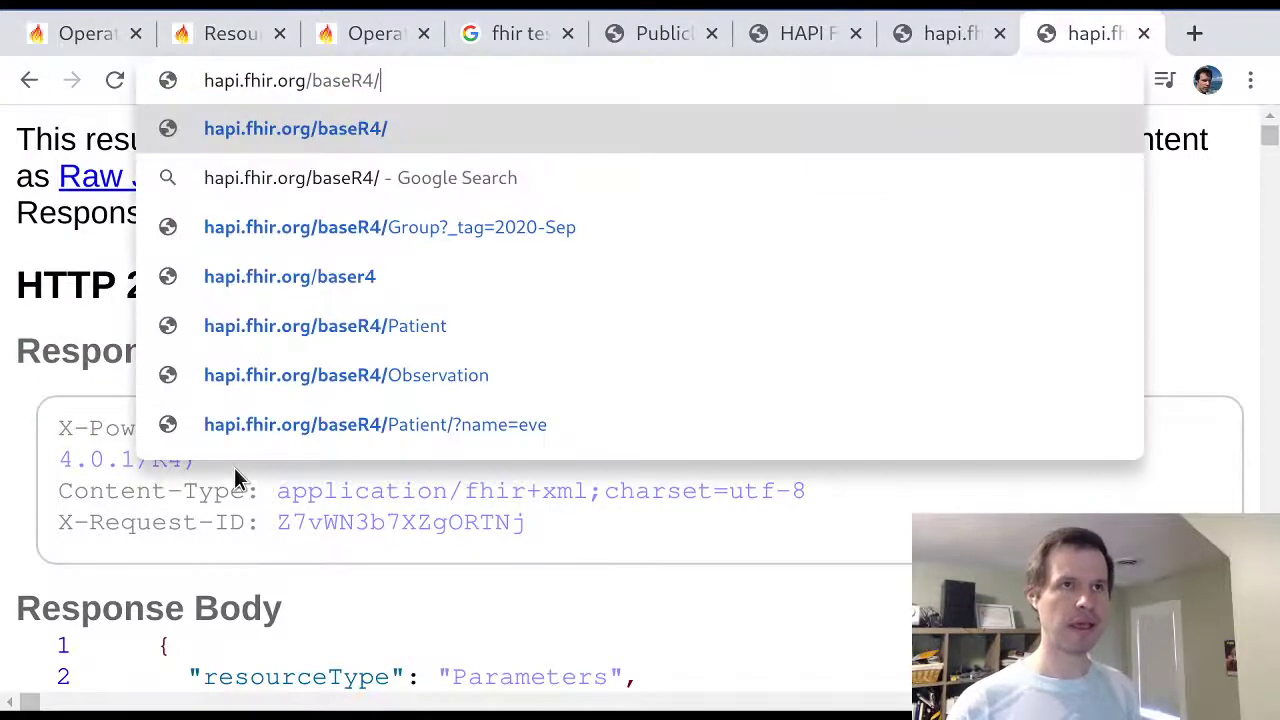
Request hapi.fhir.org/baseR4/Observation/$meta and scroll through the returned tags
text(Observation/$meta)
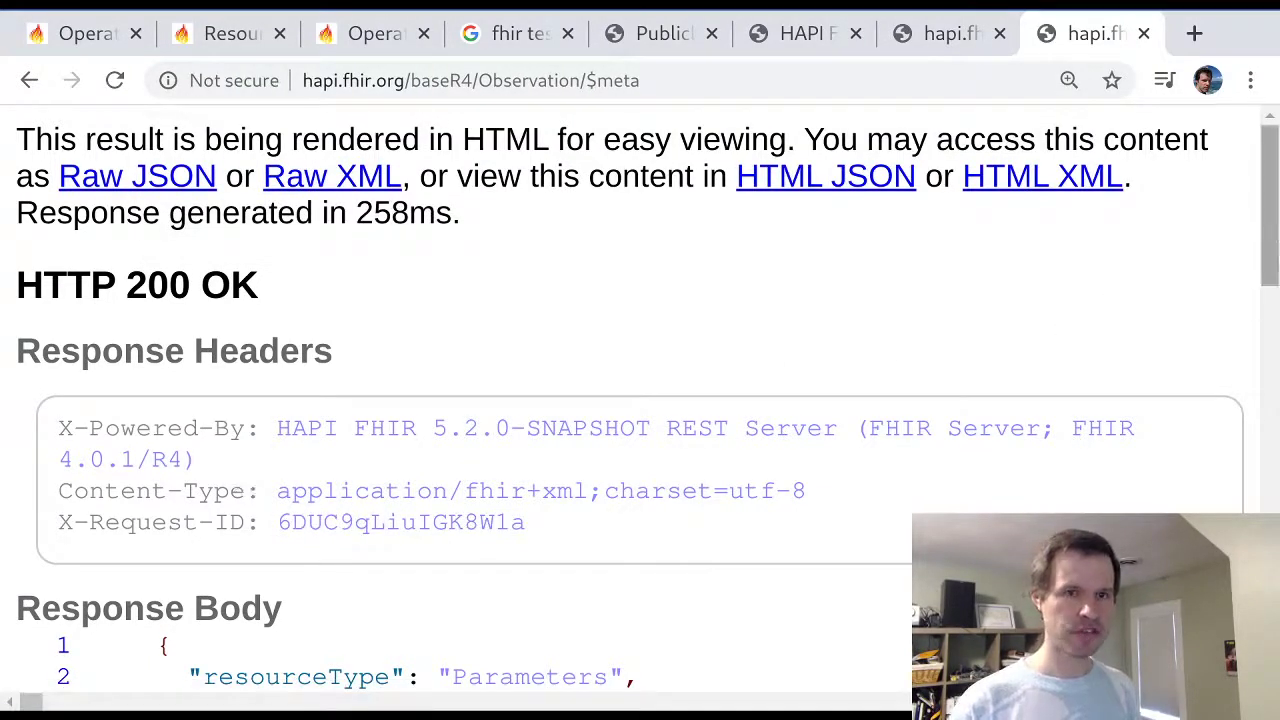
scroll(down, 3)
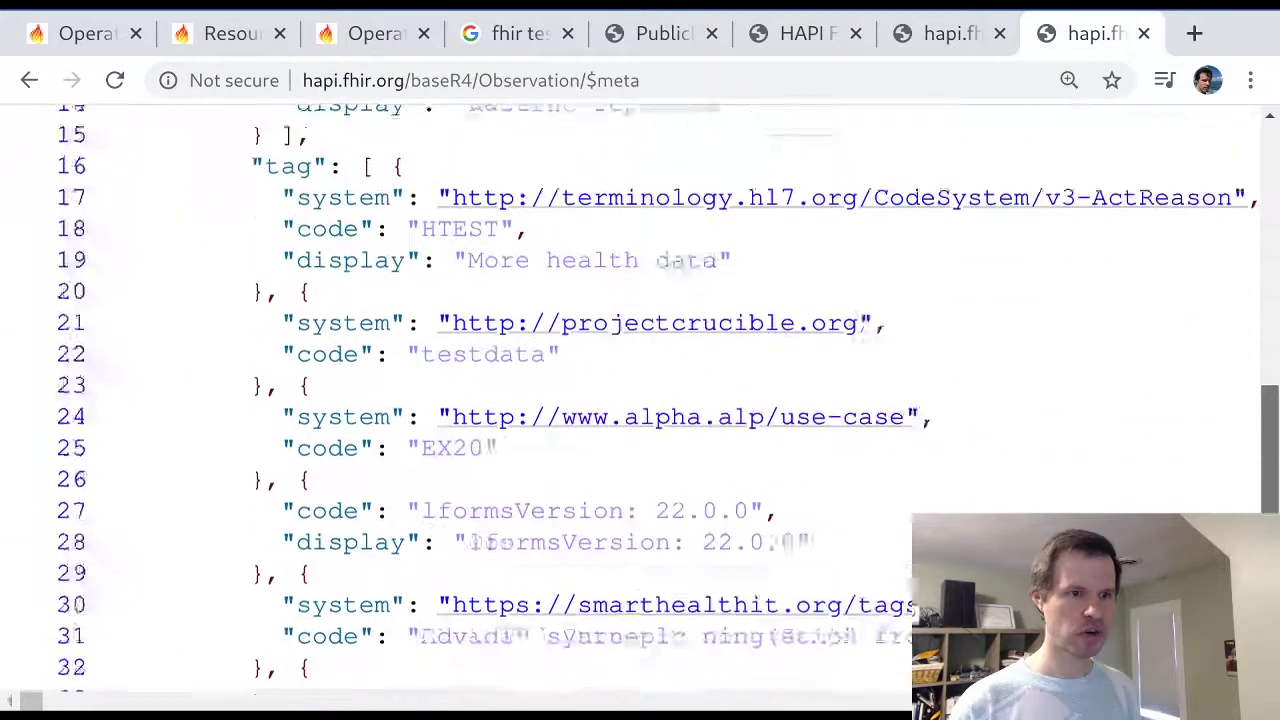
scroll(up, 3)
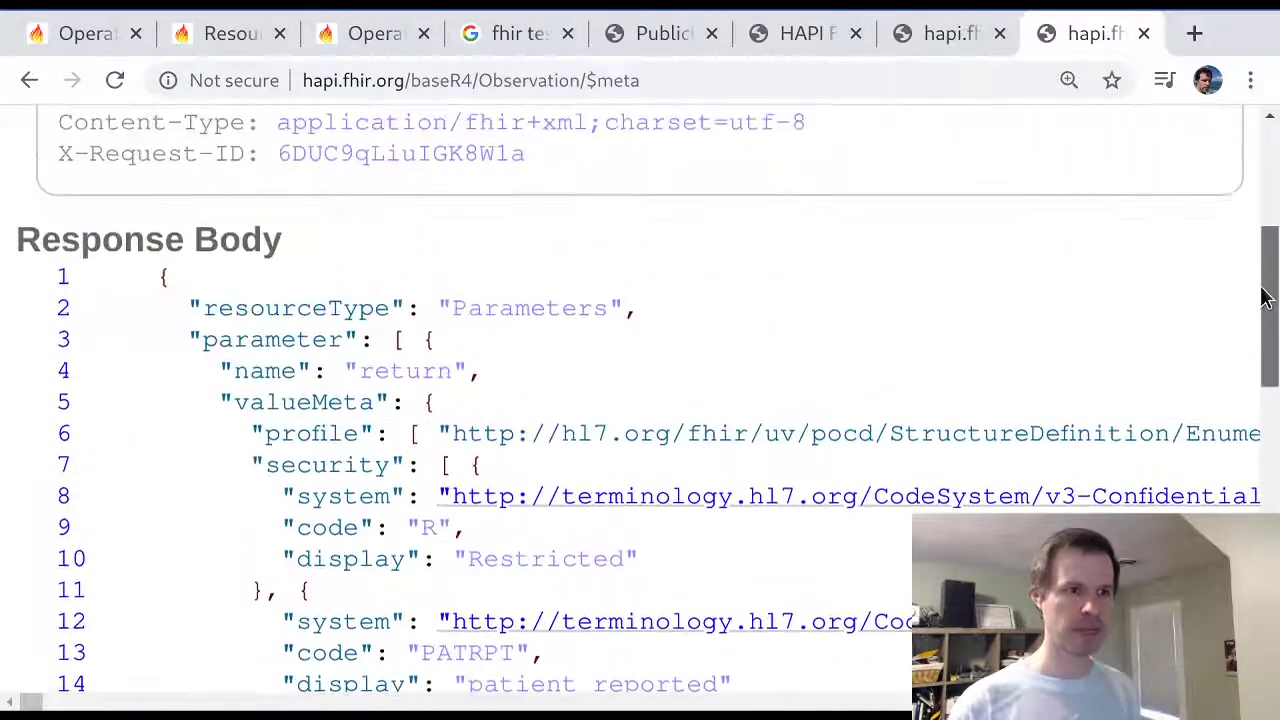
scroll(down, 3)
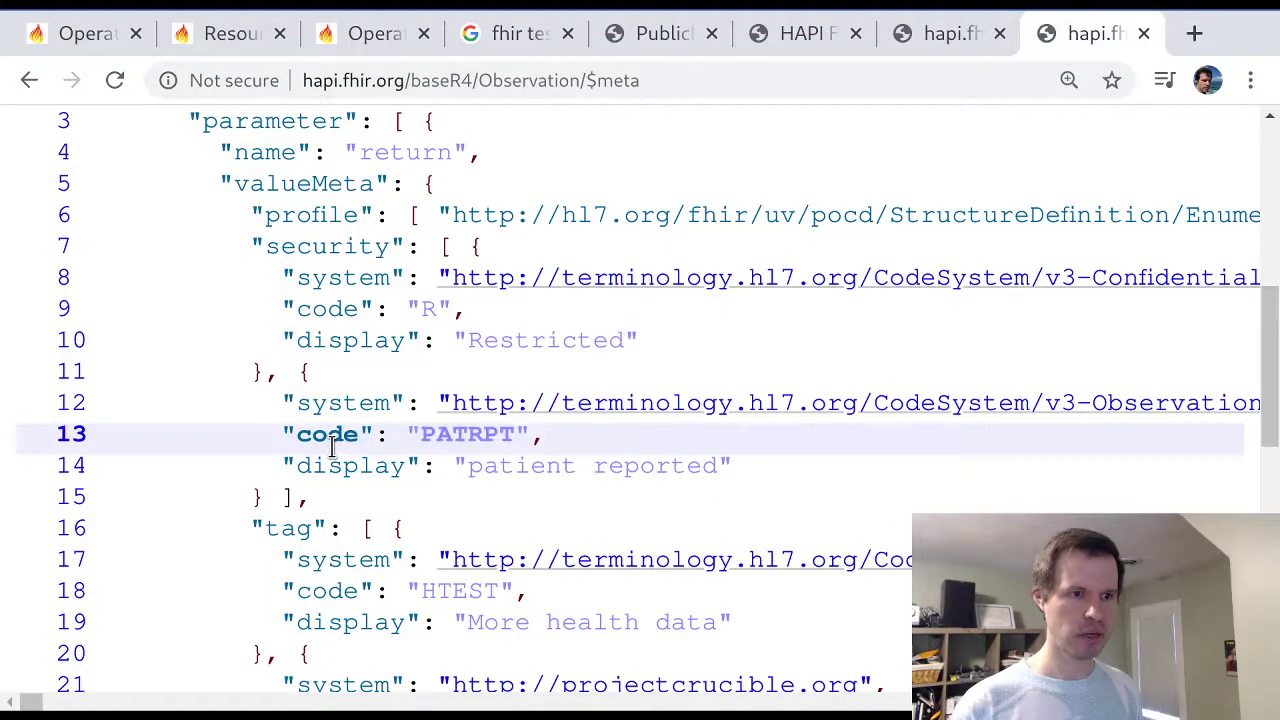
scroll(down, 3)
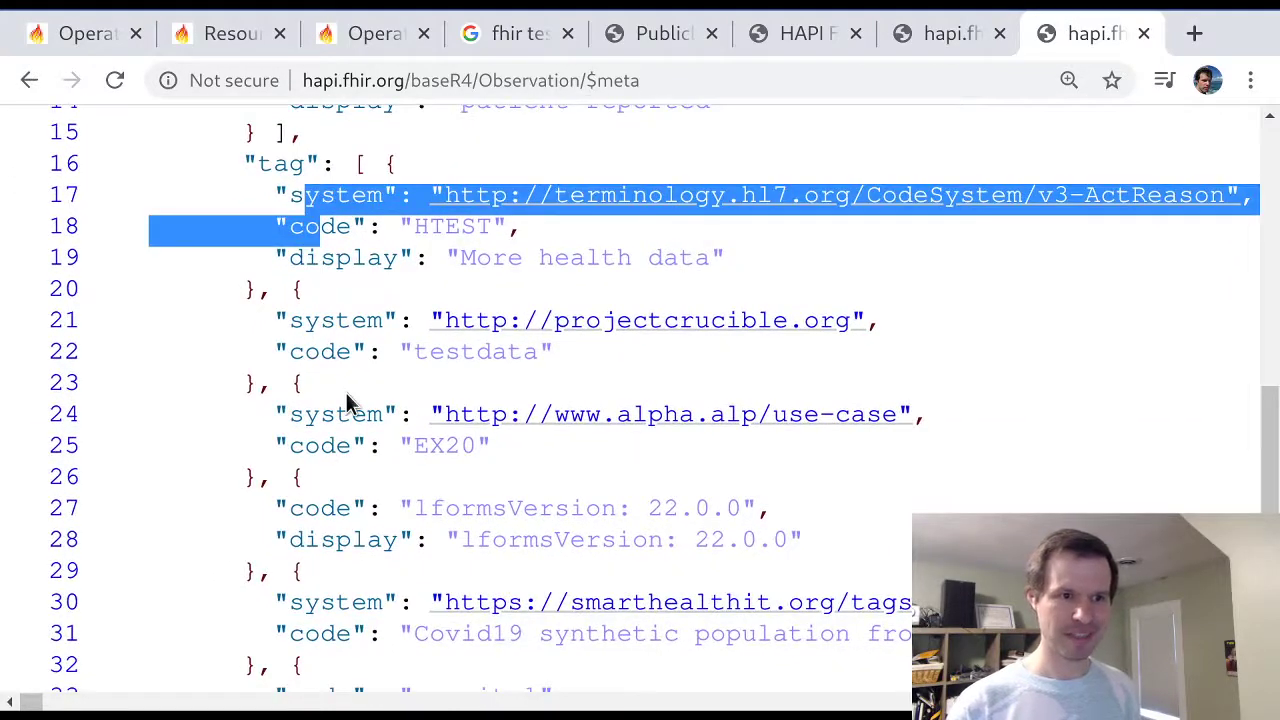
scroll(down, 3)
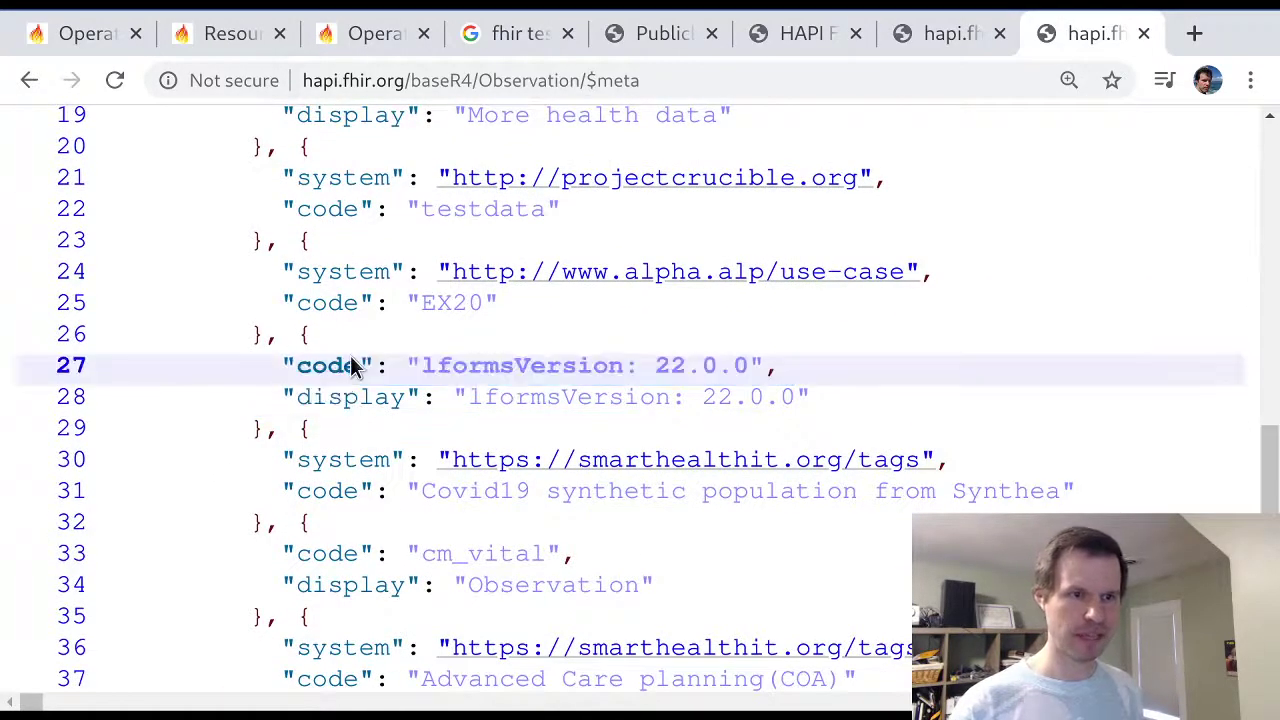
scroll(down, 3)
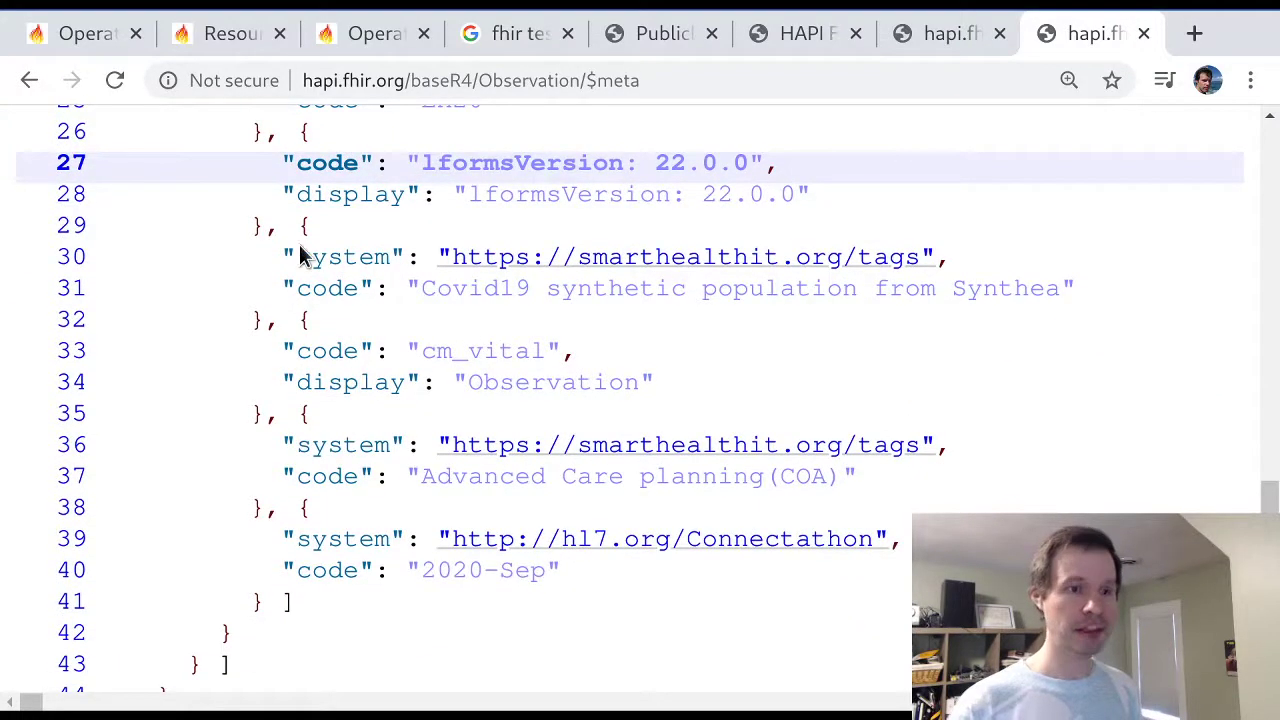
Highlight the Covid19 synthetic population tag lines, then select $meta in the request address
drag(310, 225, 395, 257)
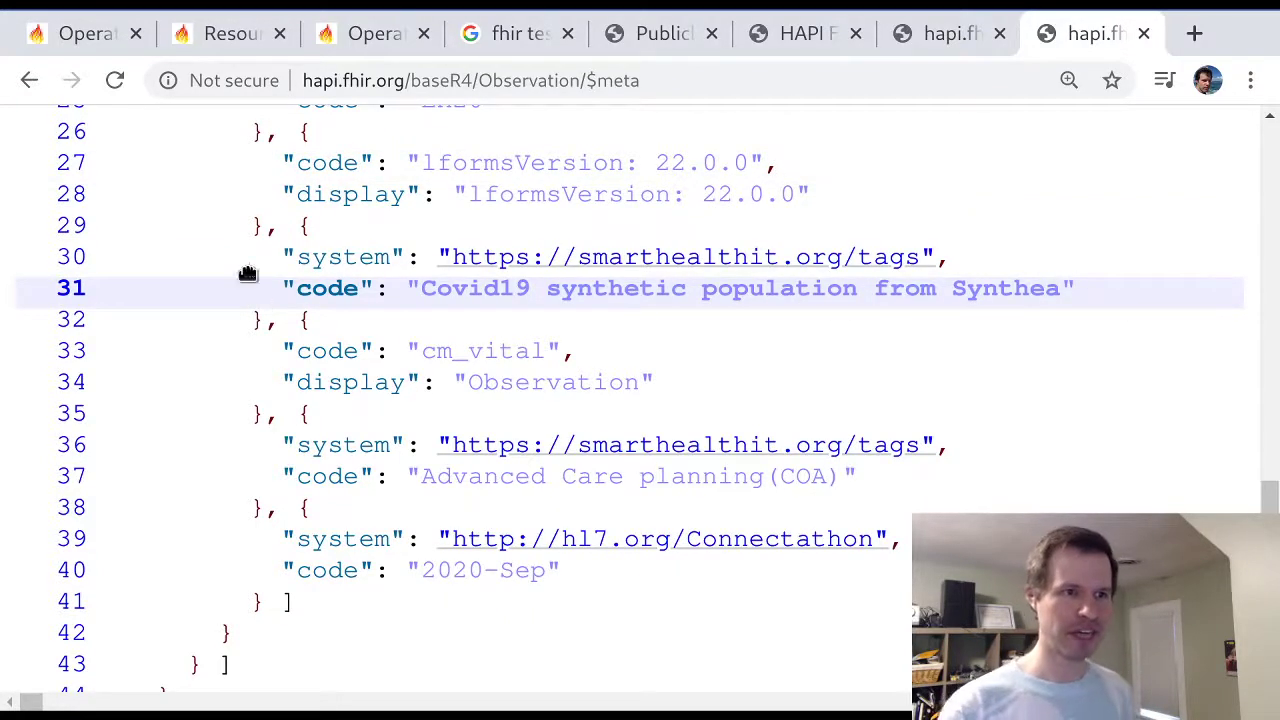
drag(300, 225, 510, 288)
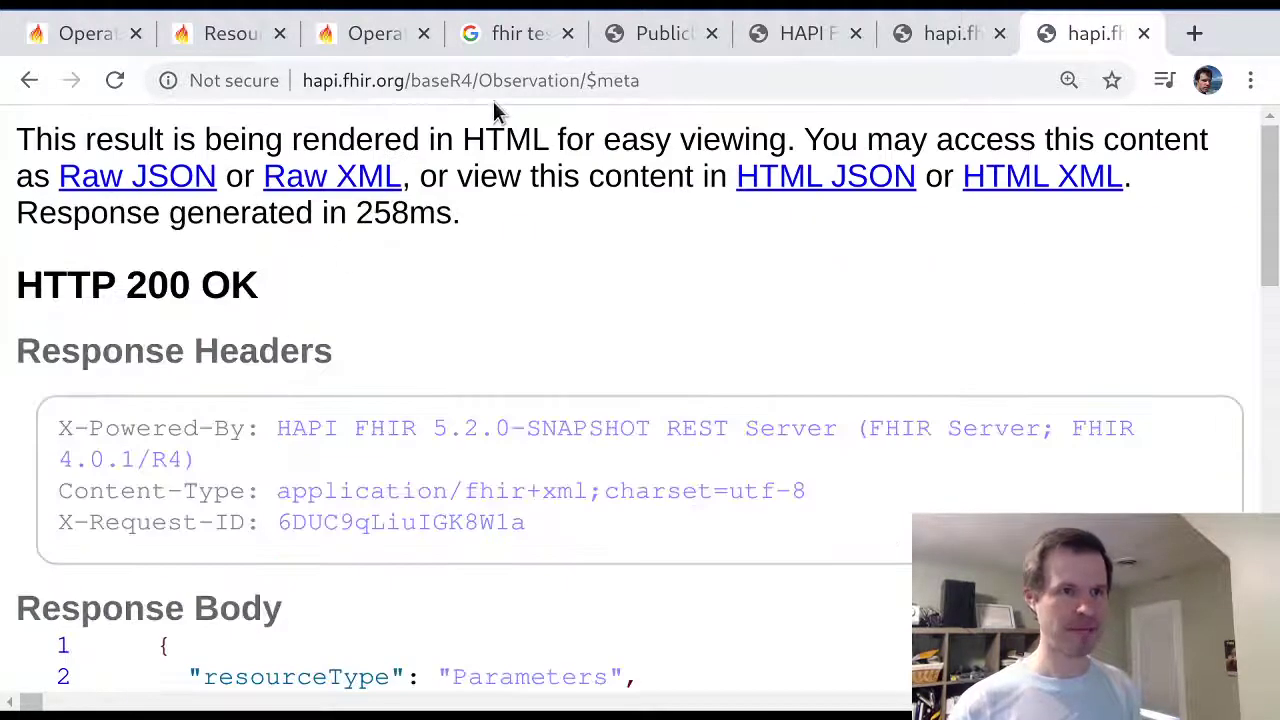
double_click(612, 80)
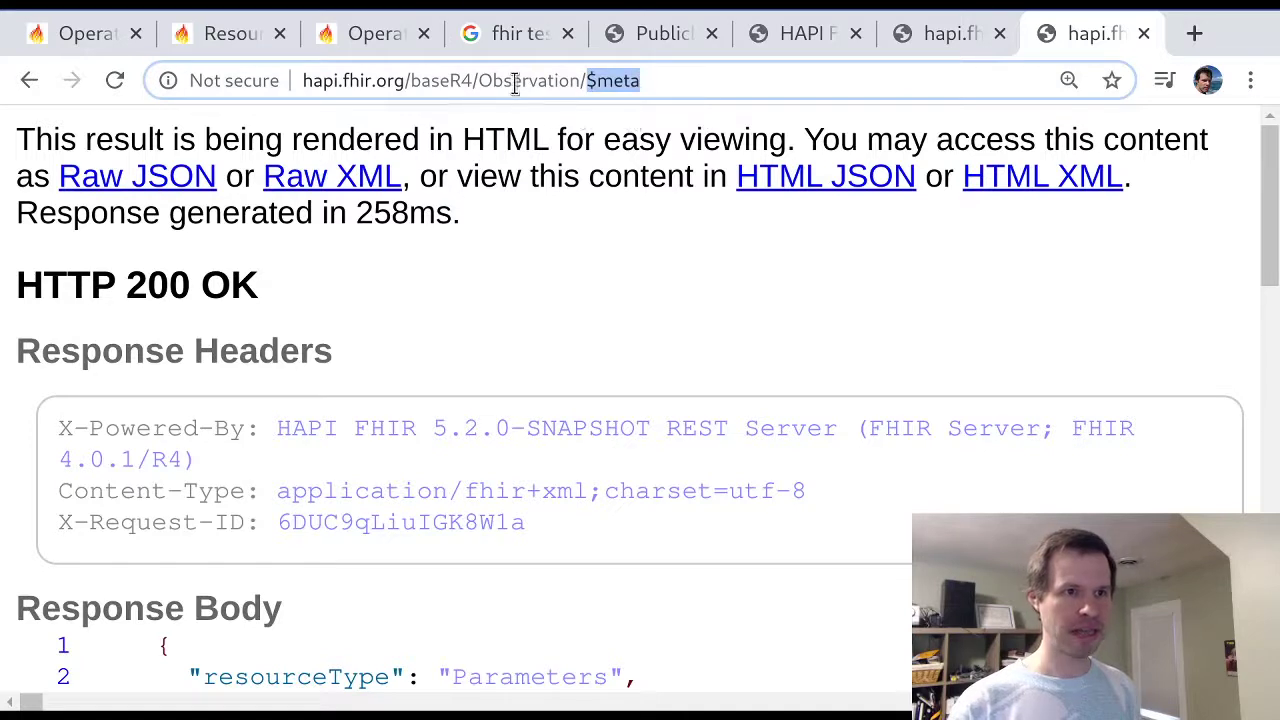
double_click(528, 80)
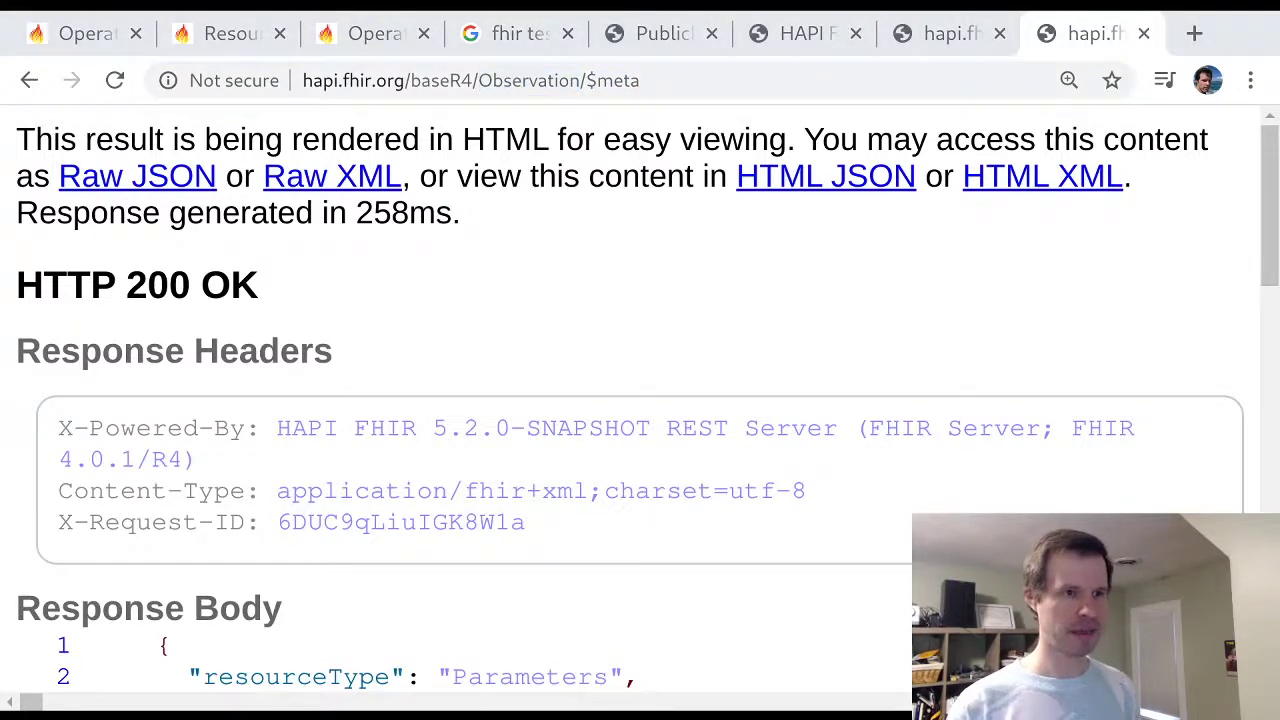
mouse_move(535, 343)
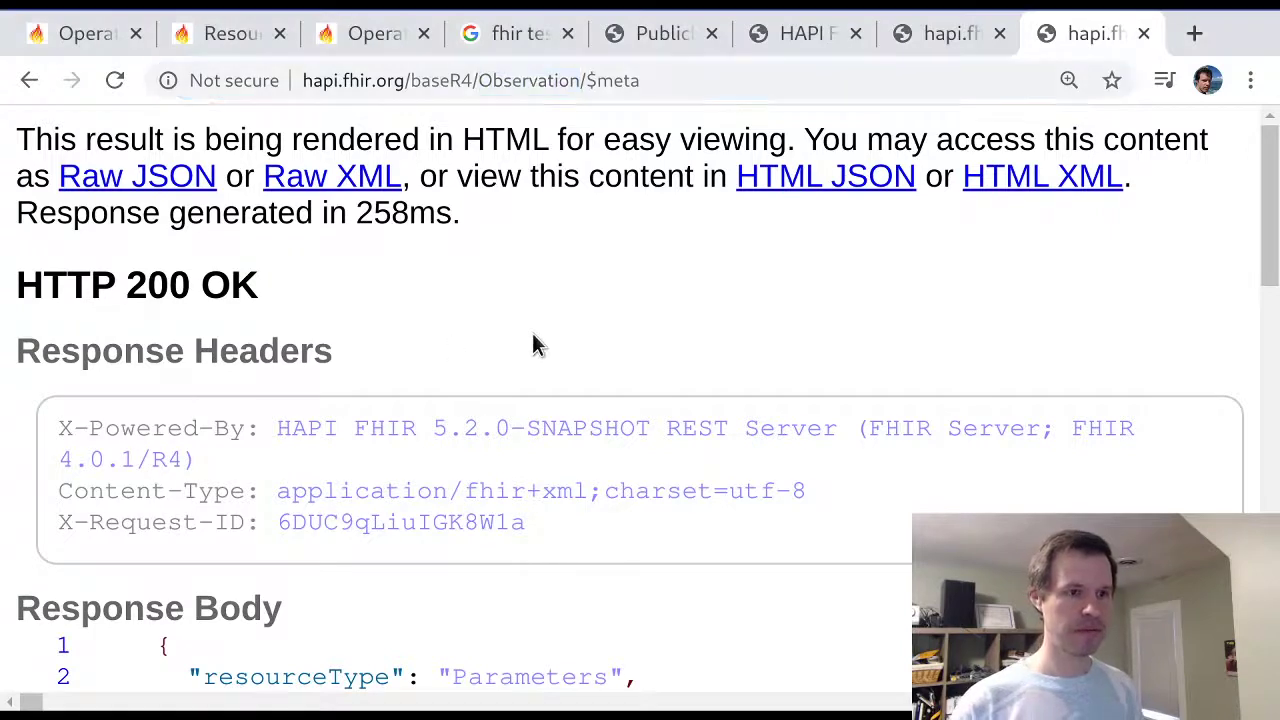